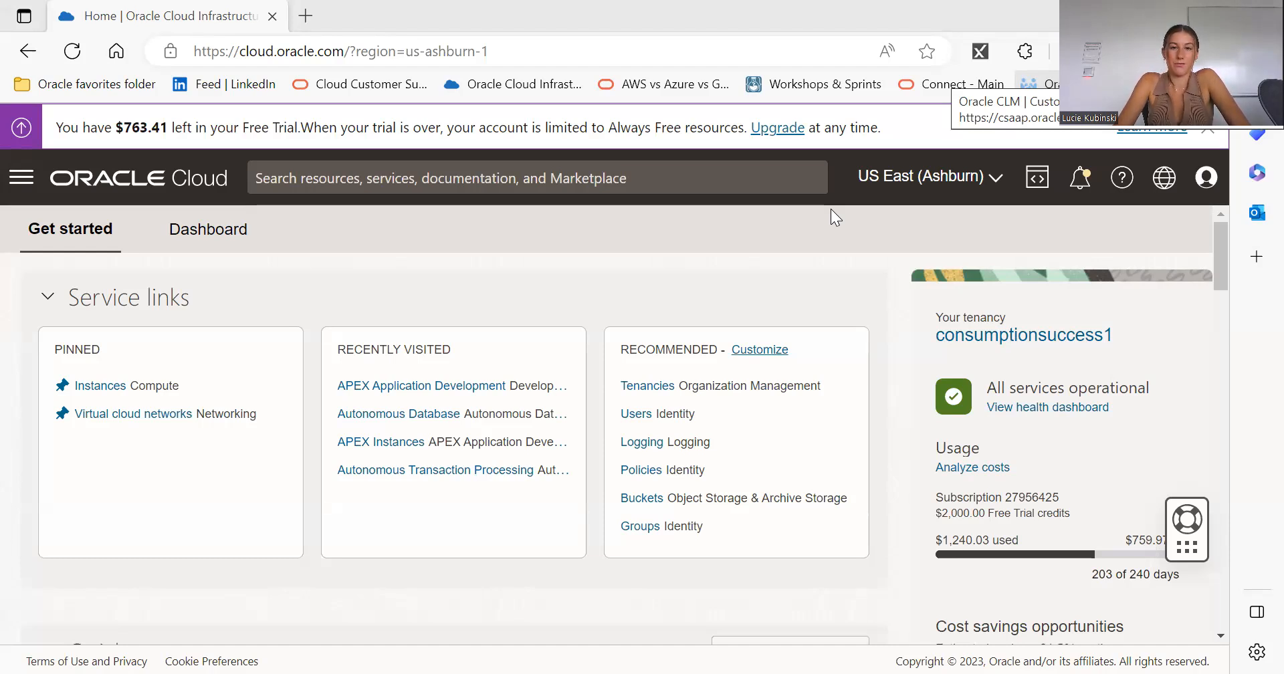
mouse_move(728, 146)
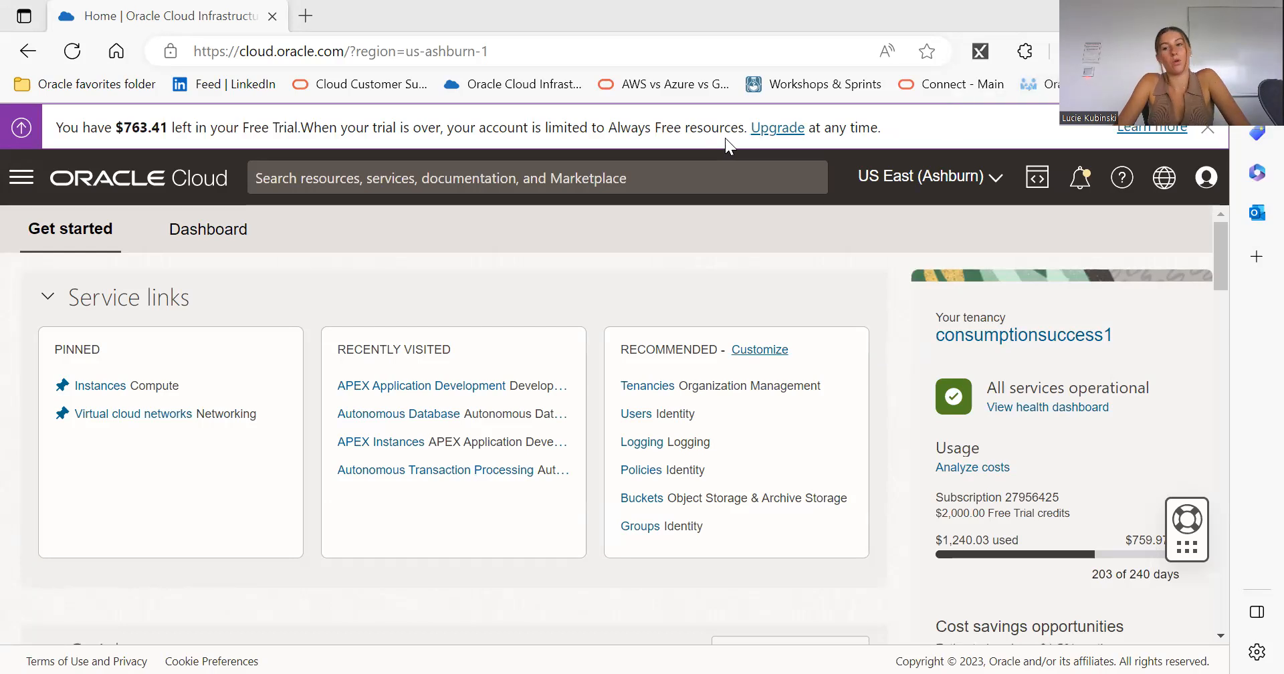
mouse_move(131, 413)
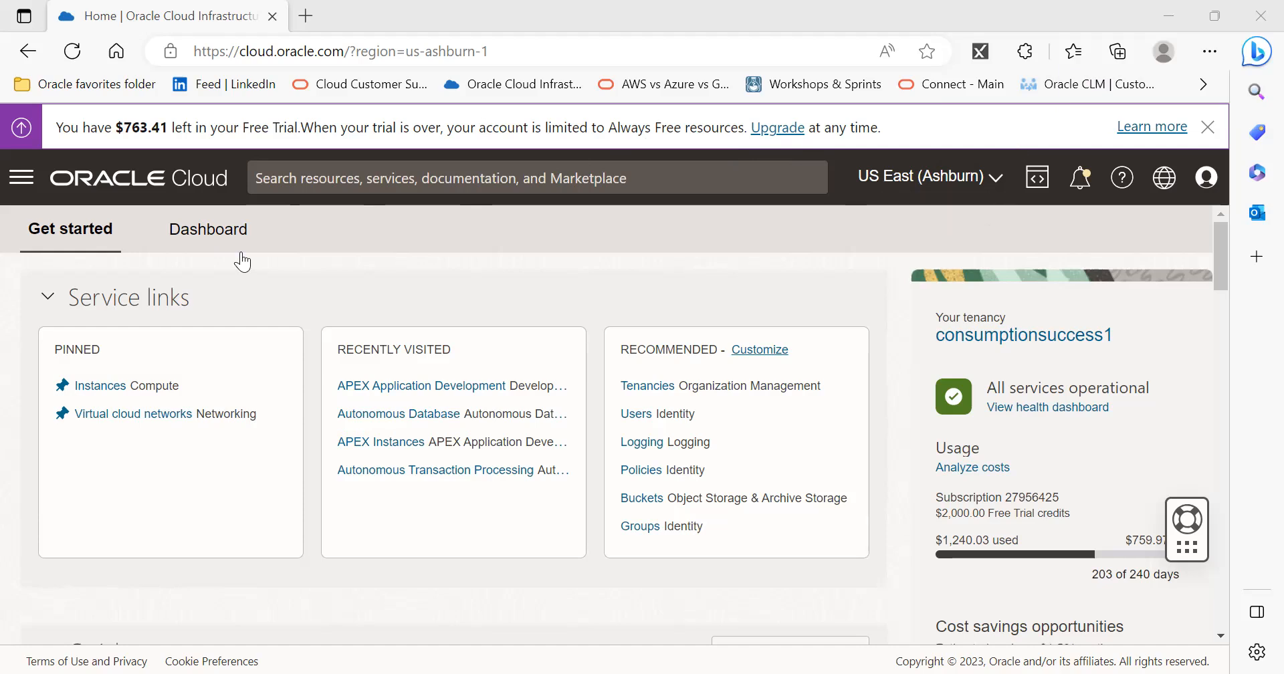
mouse_move(283, 309)
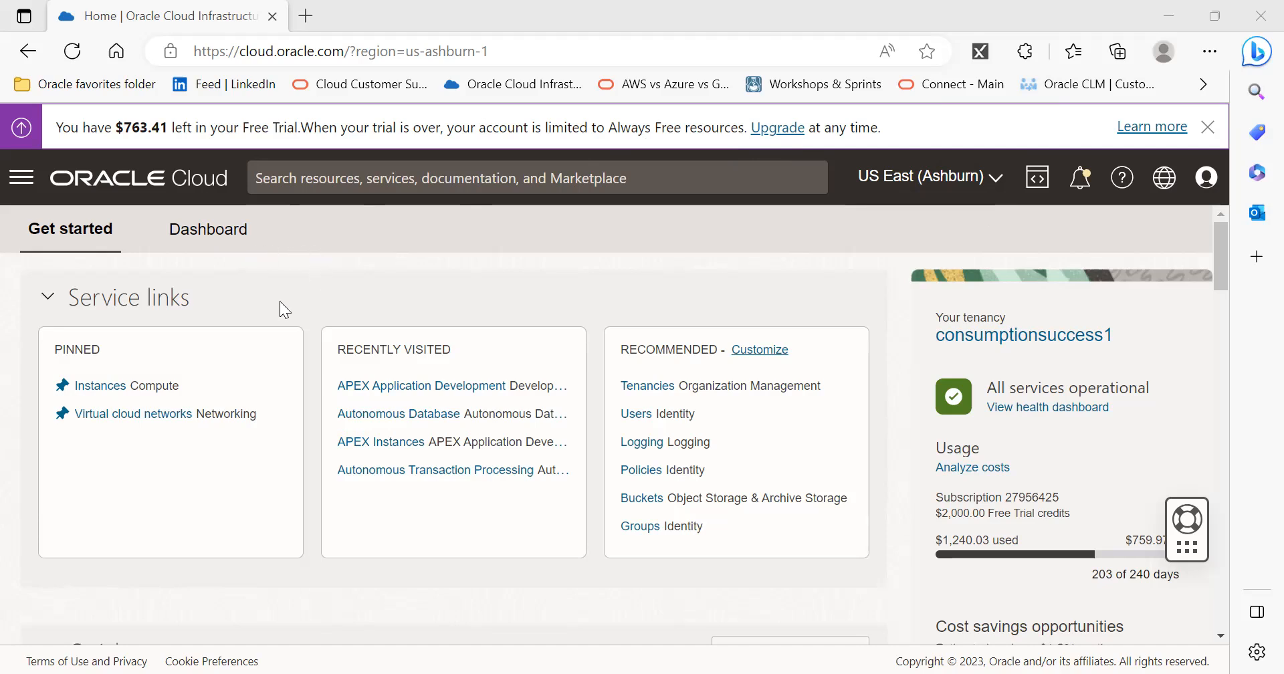
mouse_move(20, 178)
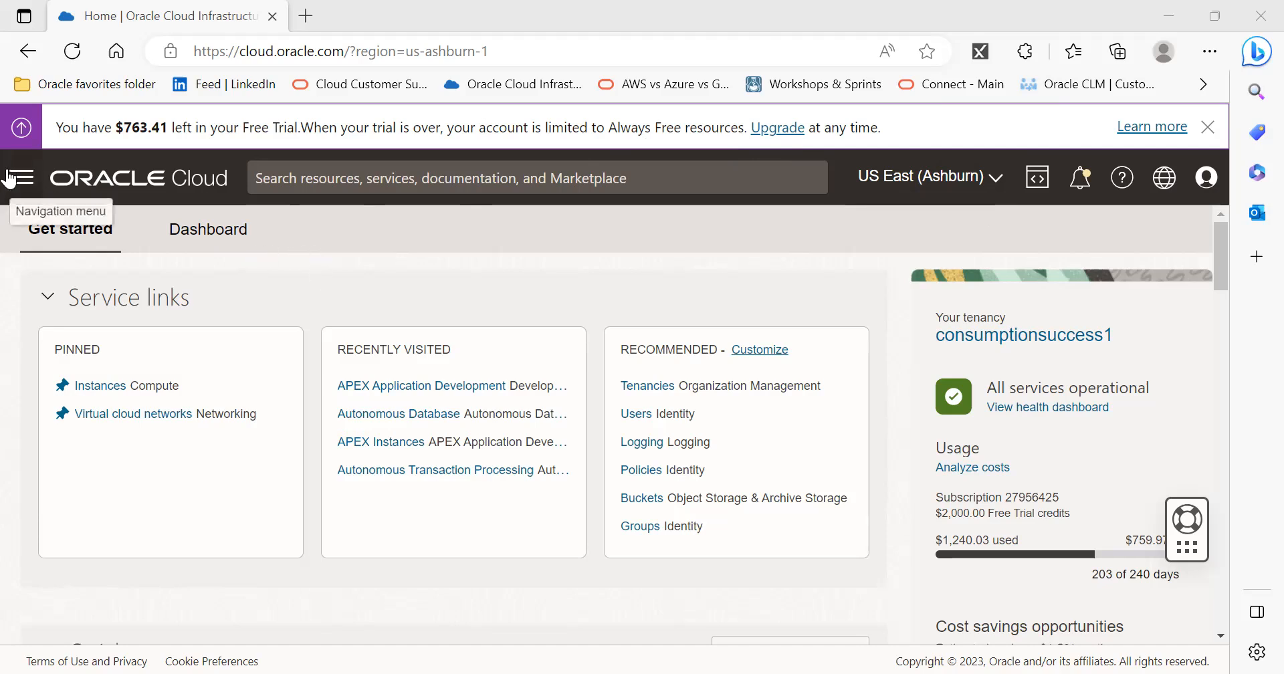
Navigate via Developer Services to the APEX Instances list showing shoppingdemo and shopdemo.
click(19, 178)
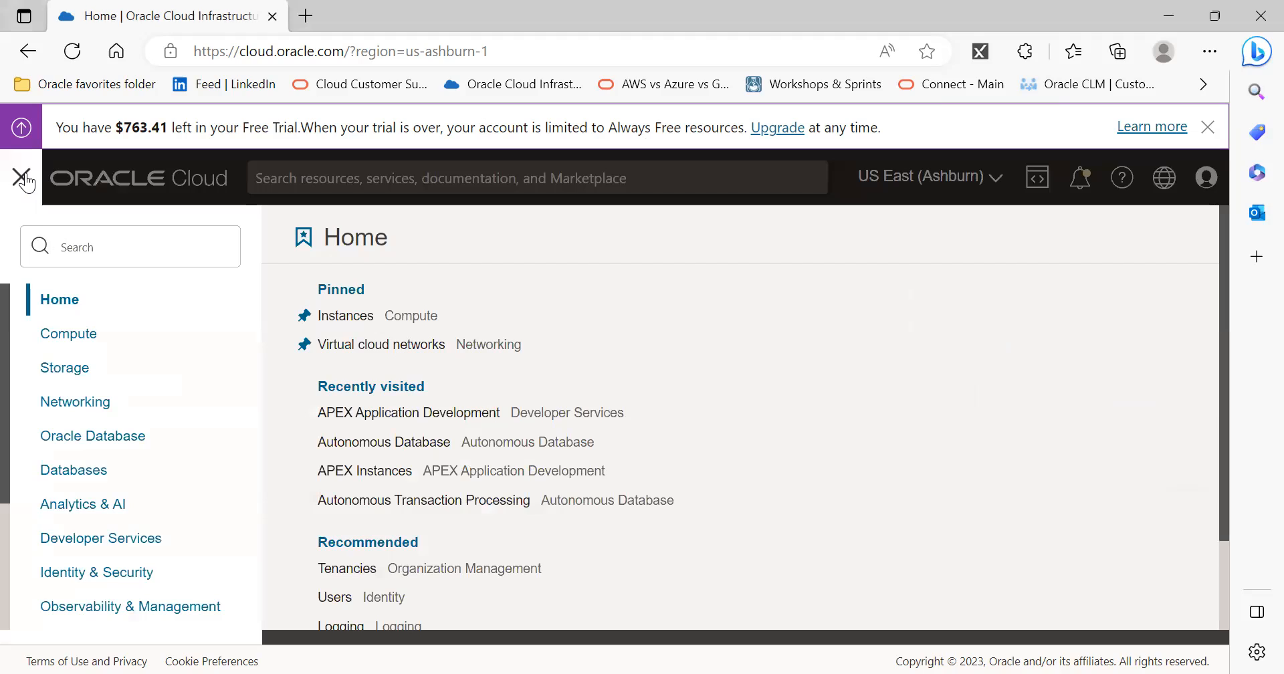
click(100, 537)
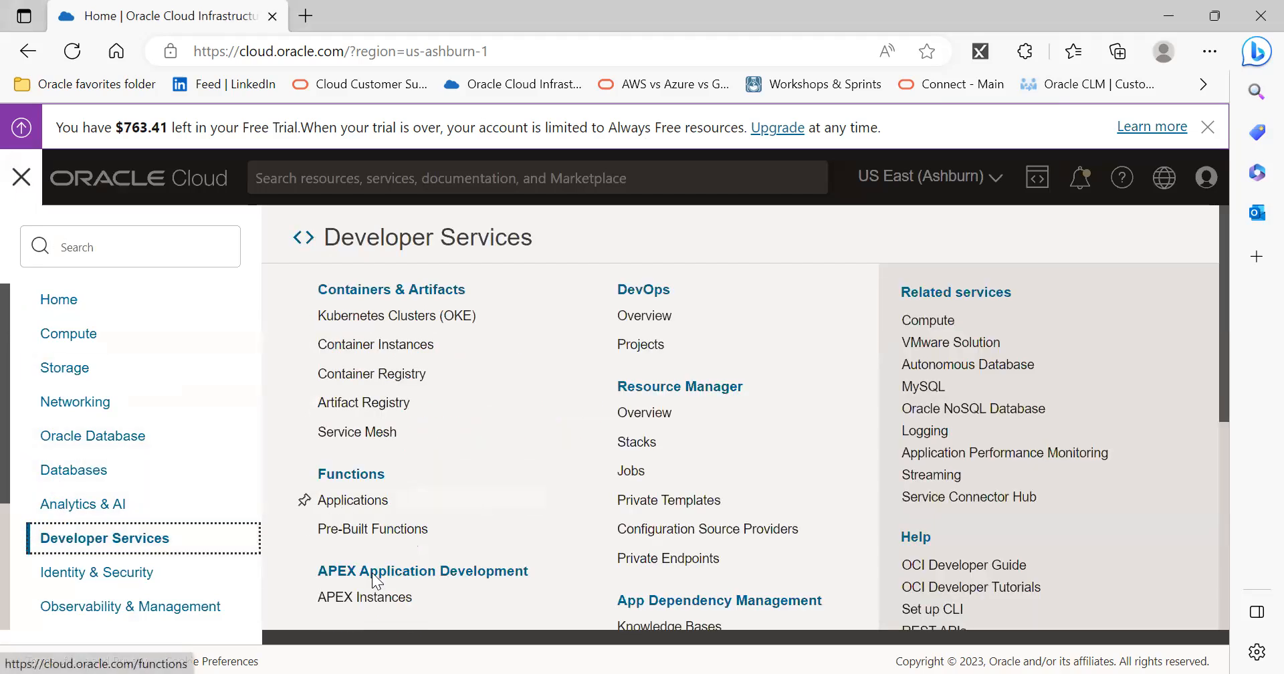
click(365, 597)
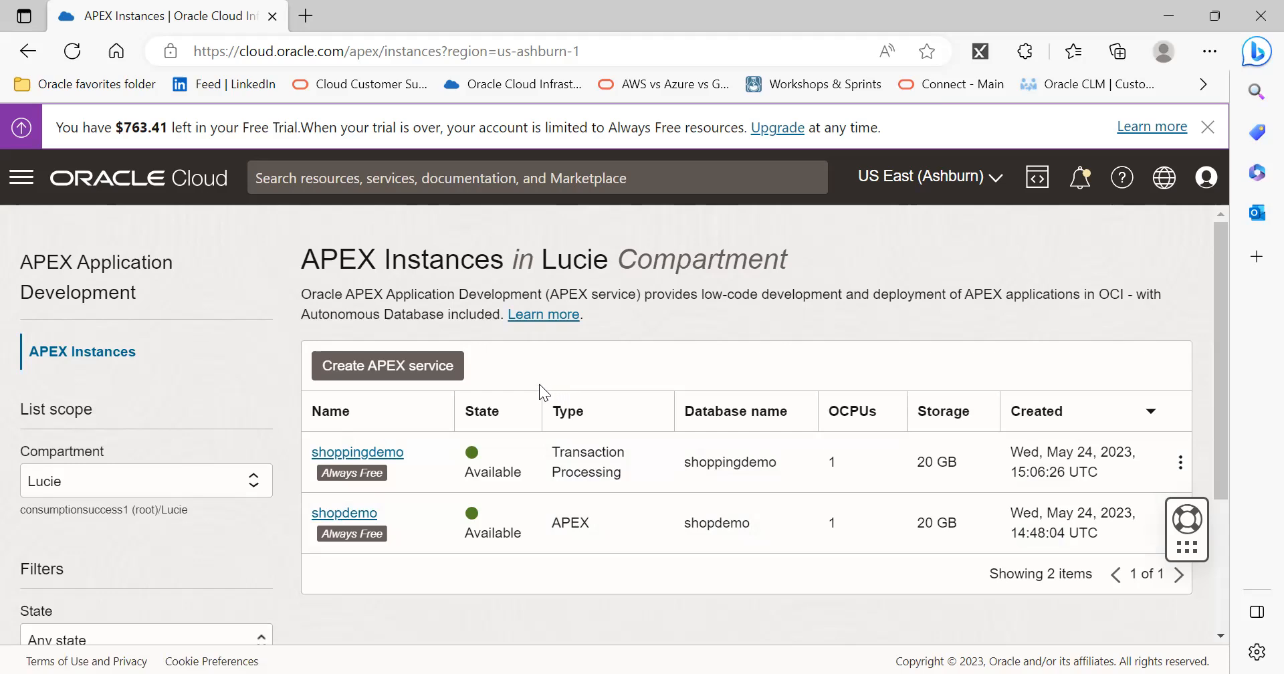
mouse_move(516, 393)
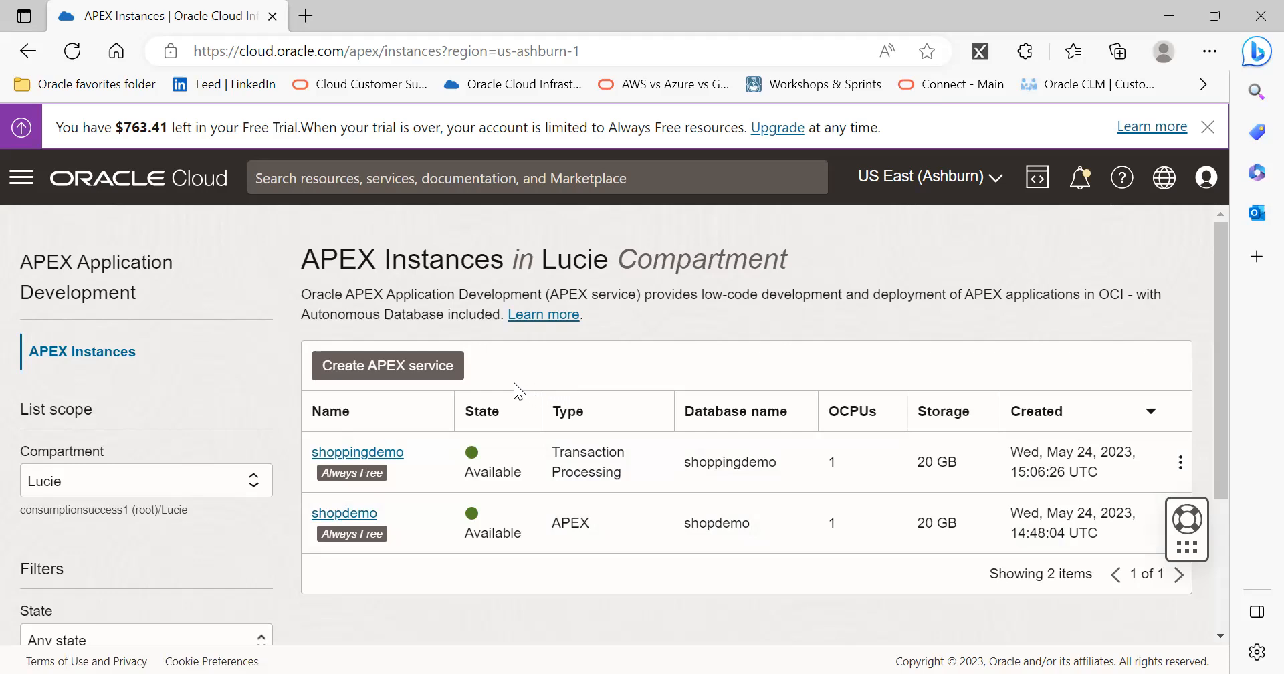
mouse_move(523, 392)
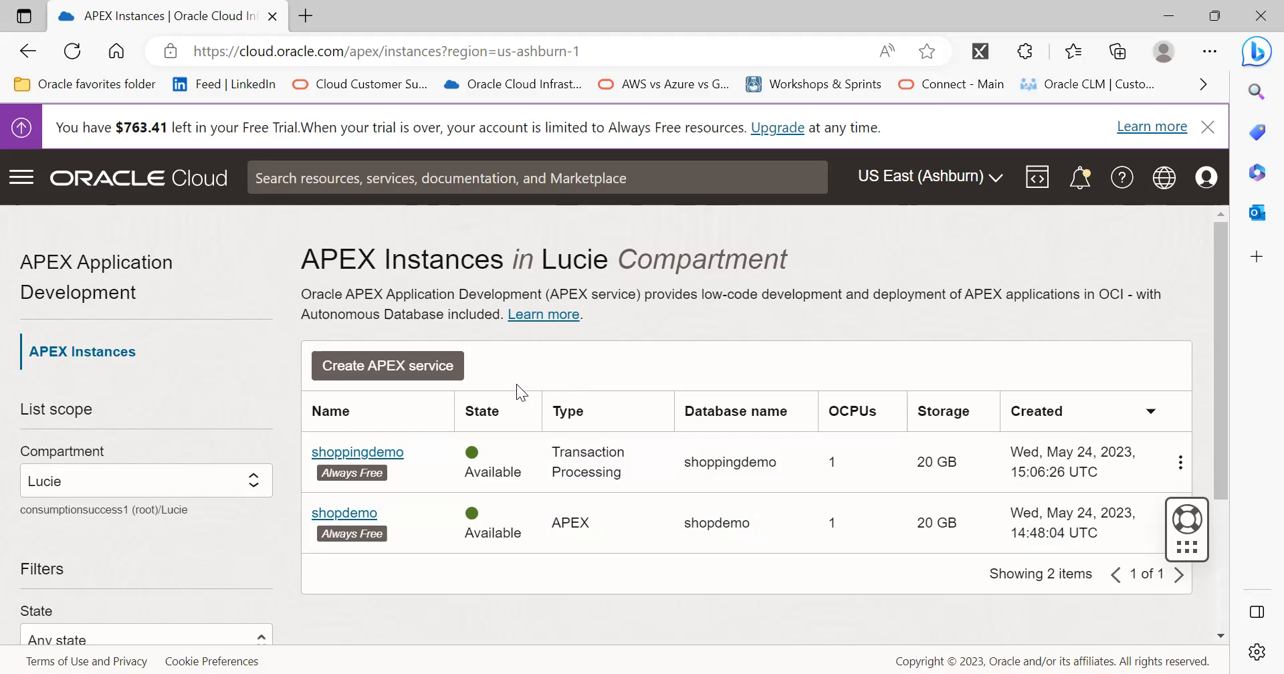
mouse_move(520, 386)
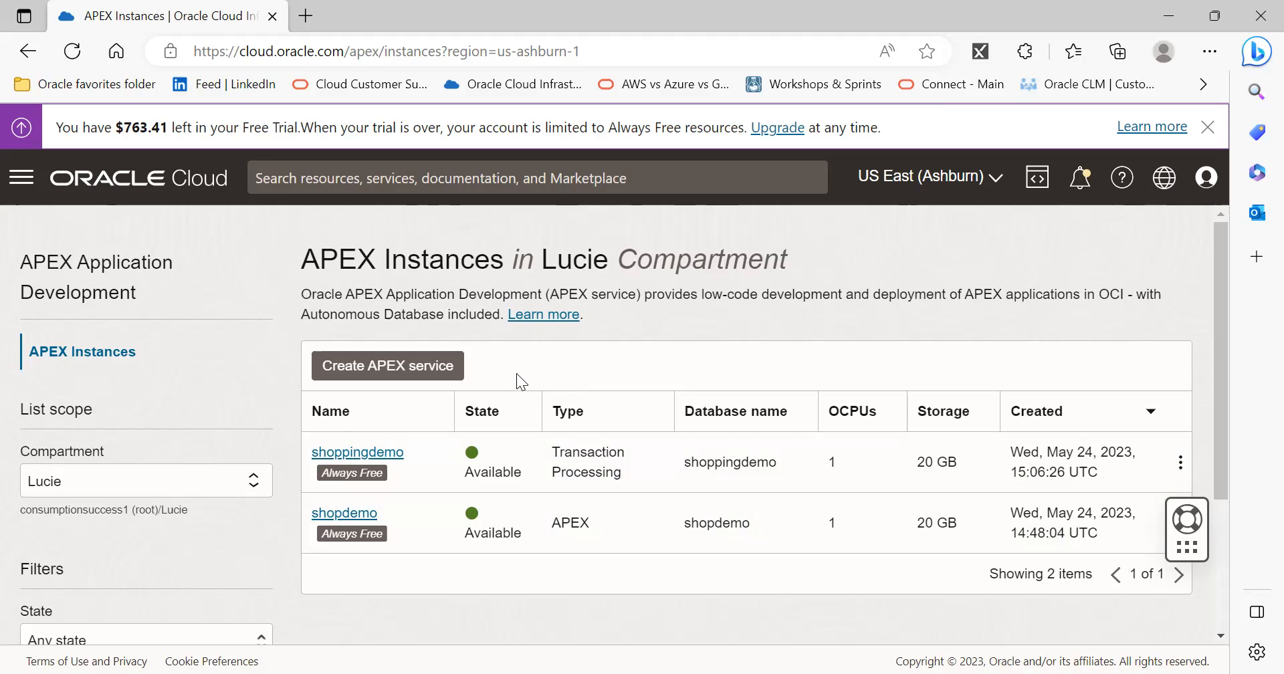
mouse_move(682, 391)
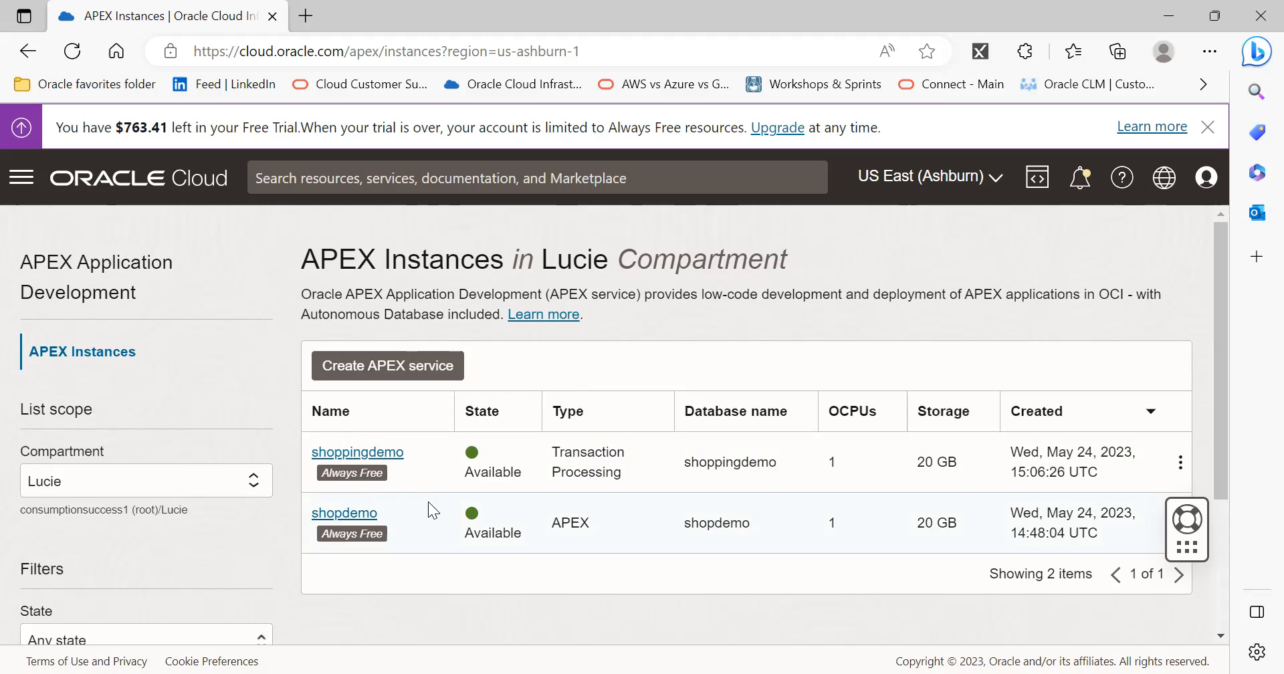
mouse_move(528, 436)
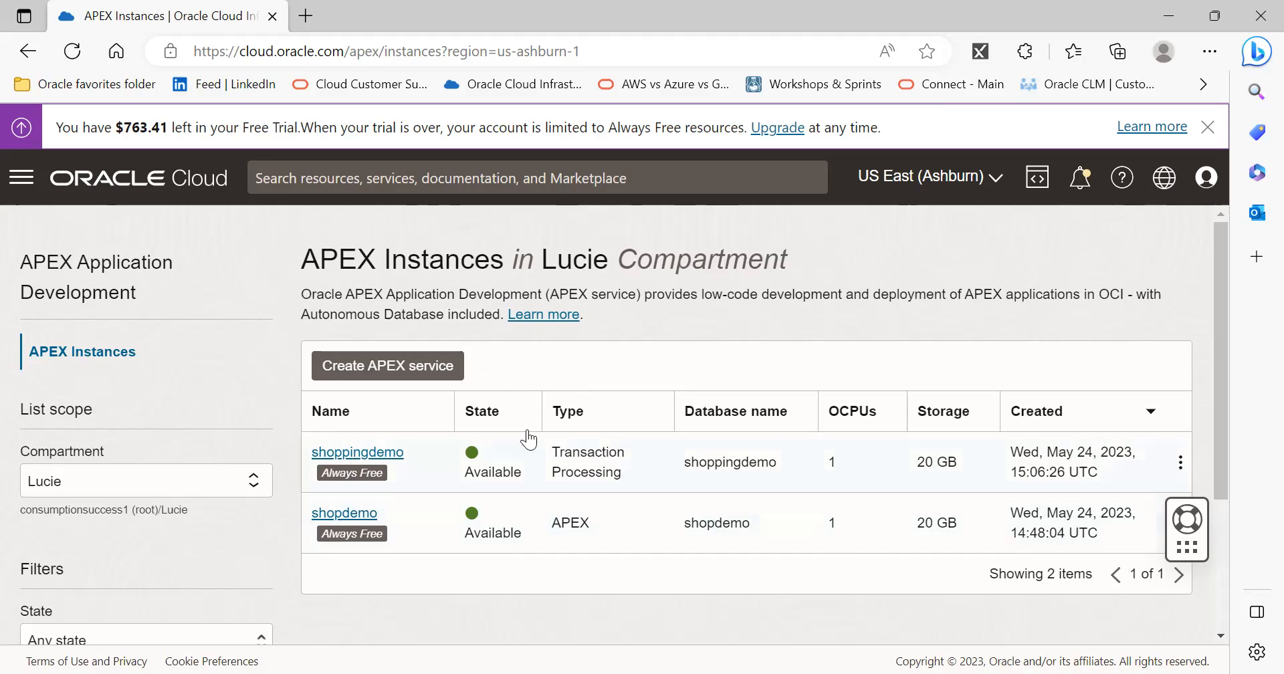
mouse_move(343, 512)
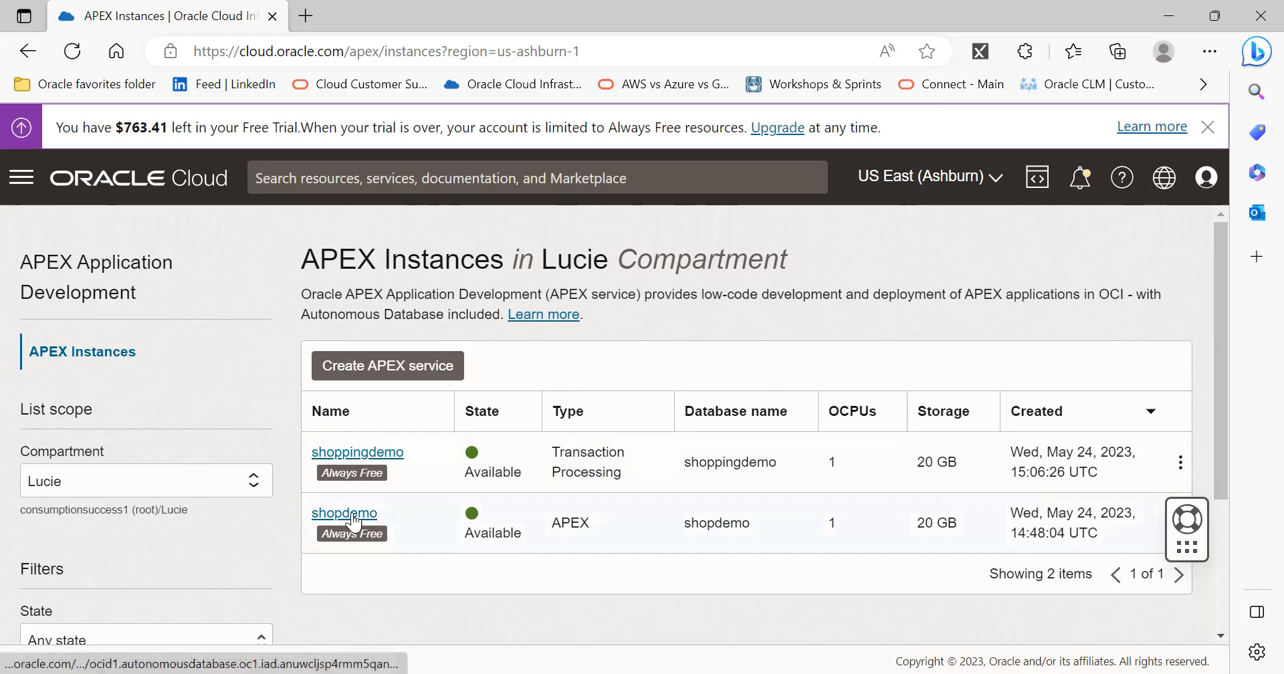
mouse_move(386, 365)
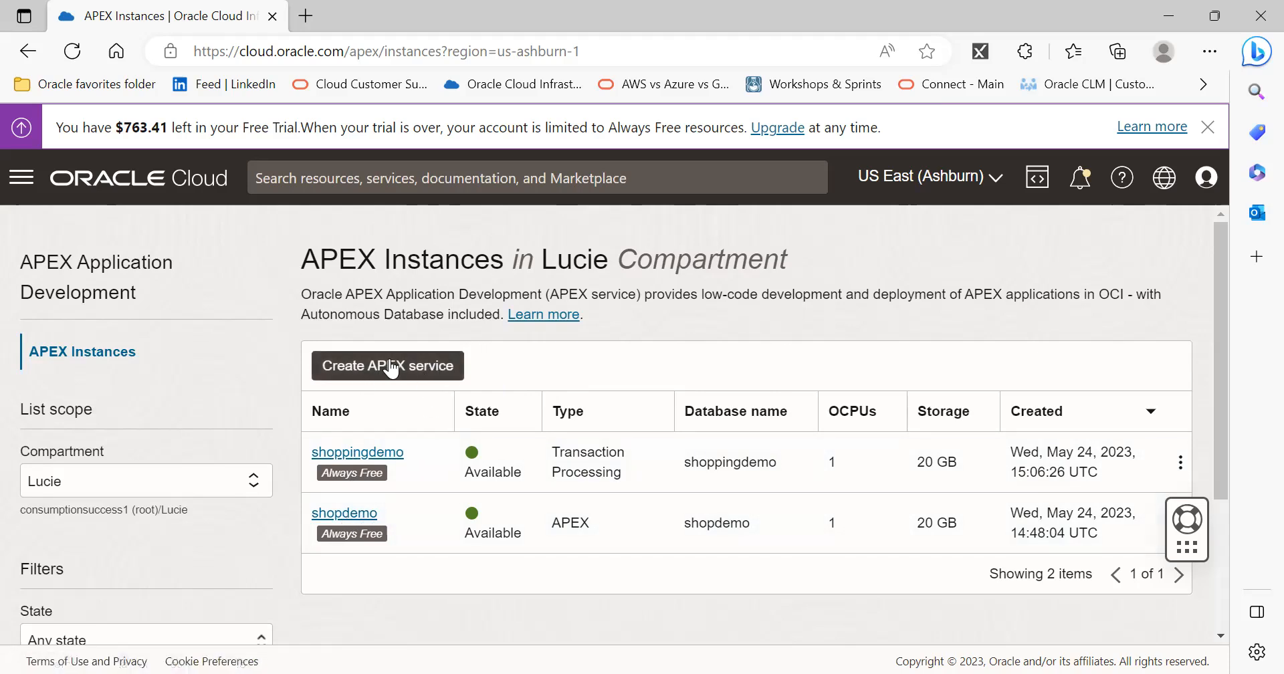
Start a new APEX service and scroll through all form sections without submitting.
click(387, 365)
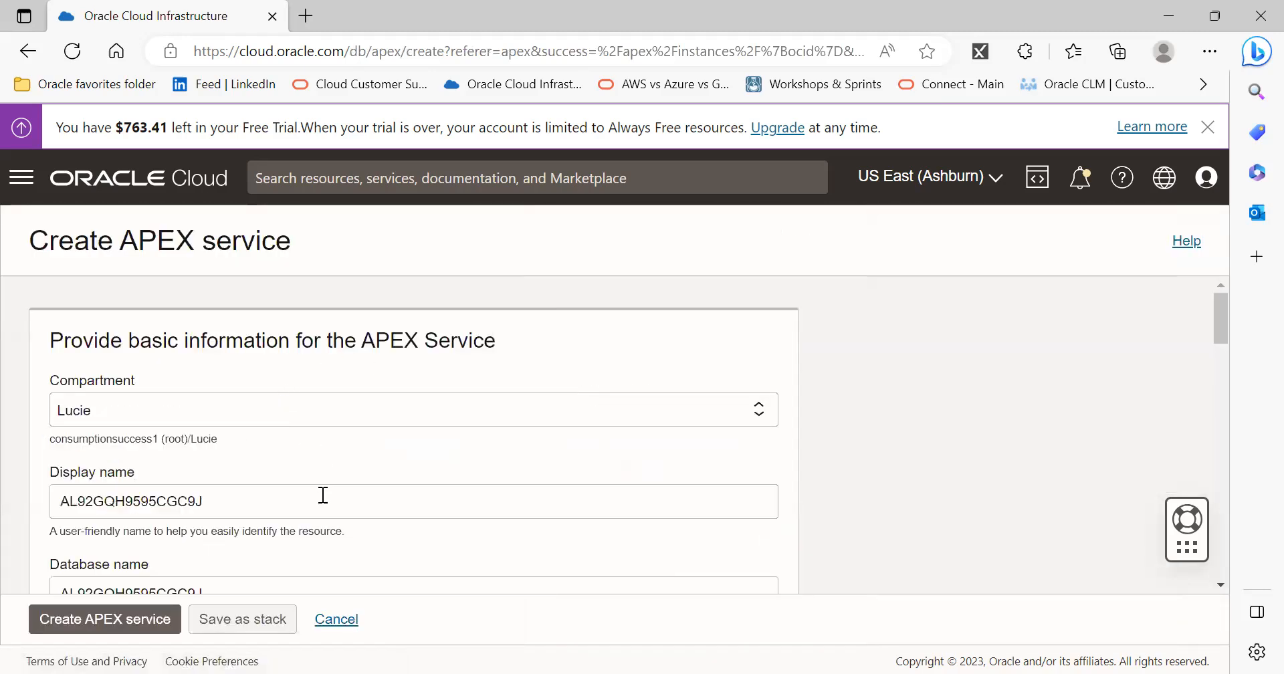
scroll(down, 3)
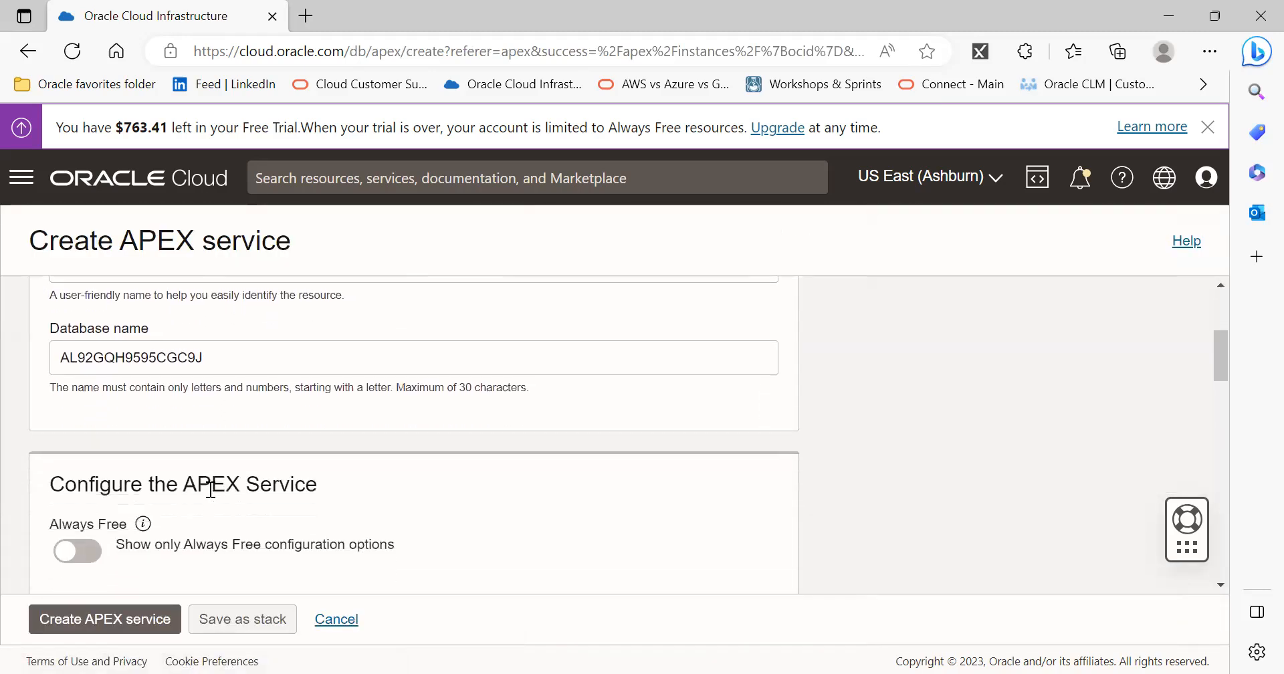
scroll(down, 3)
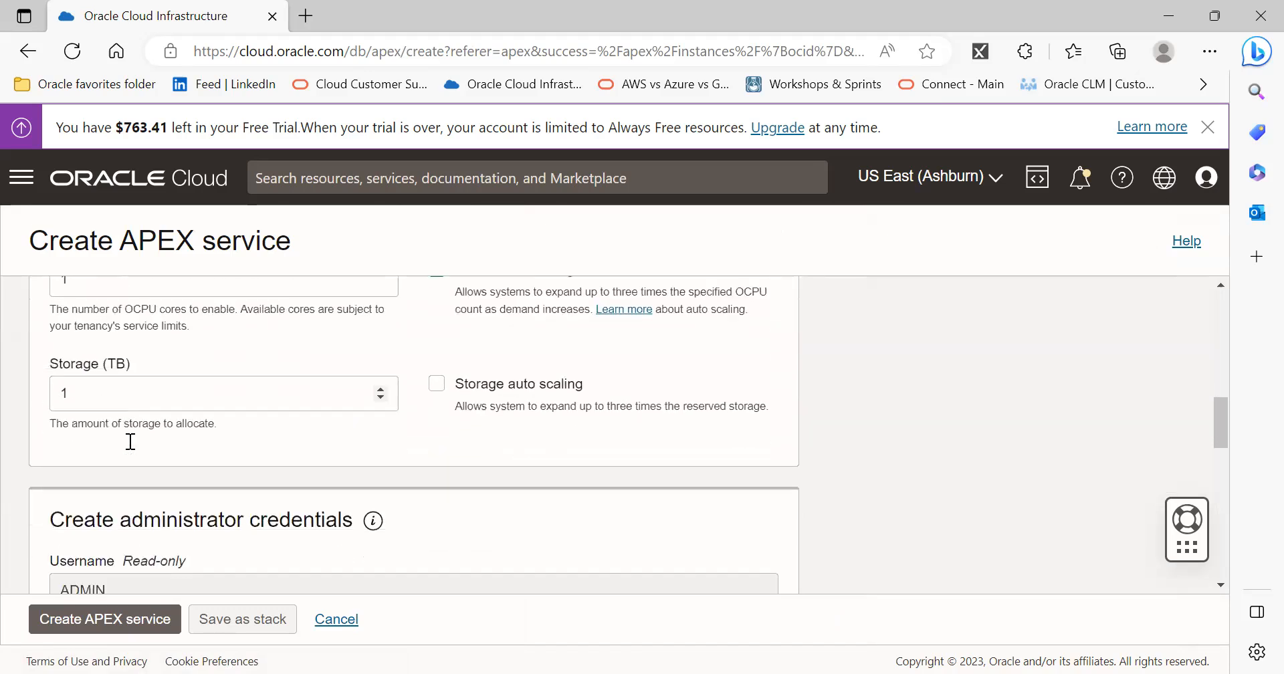
scroll(down, 3)
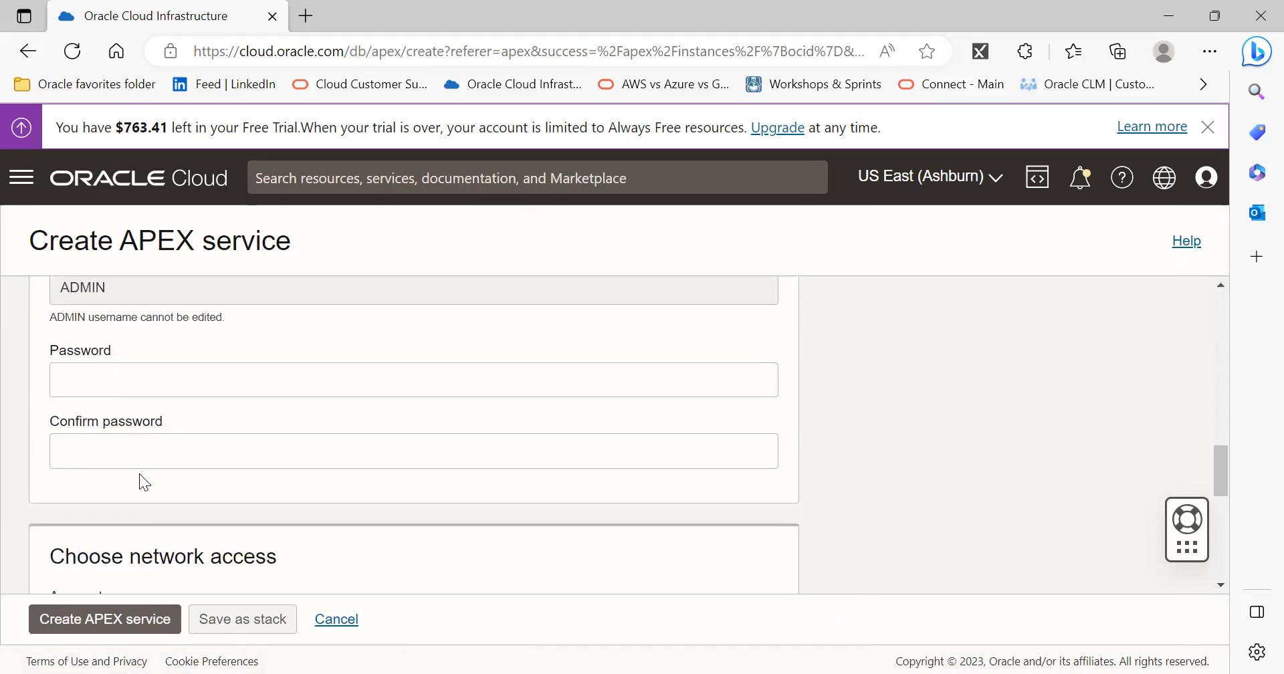
scroll(down, 3)
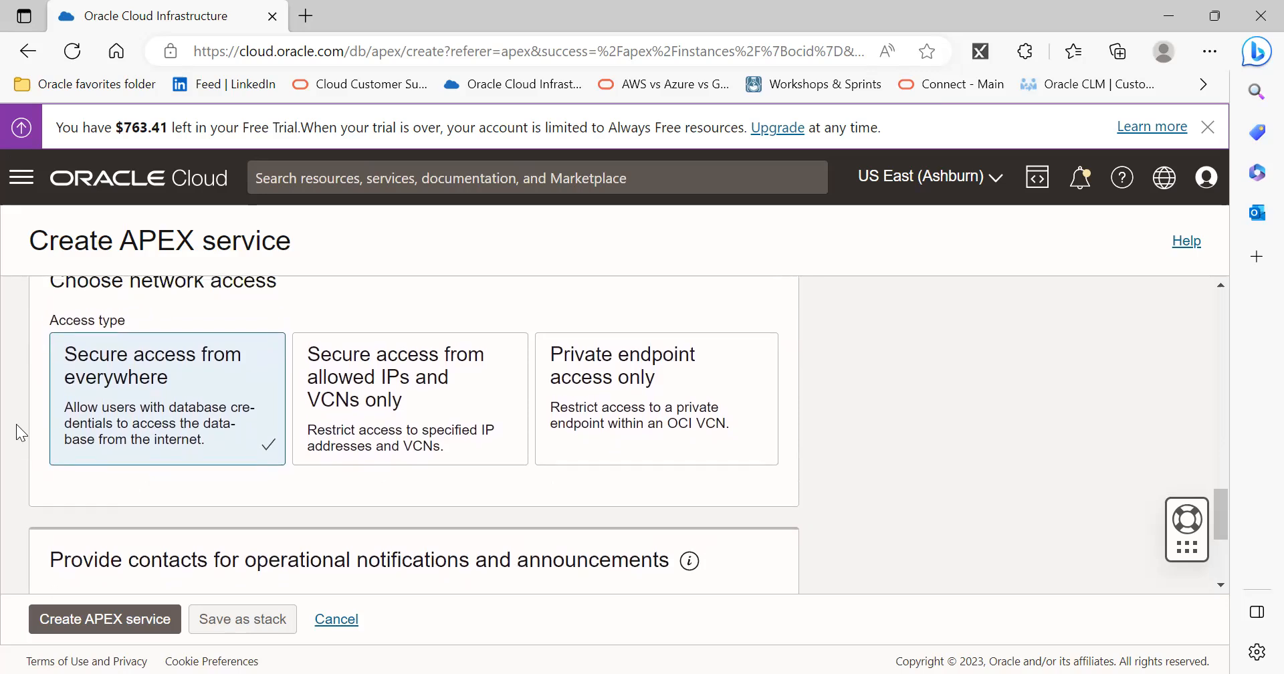
scroll(down, 3)
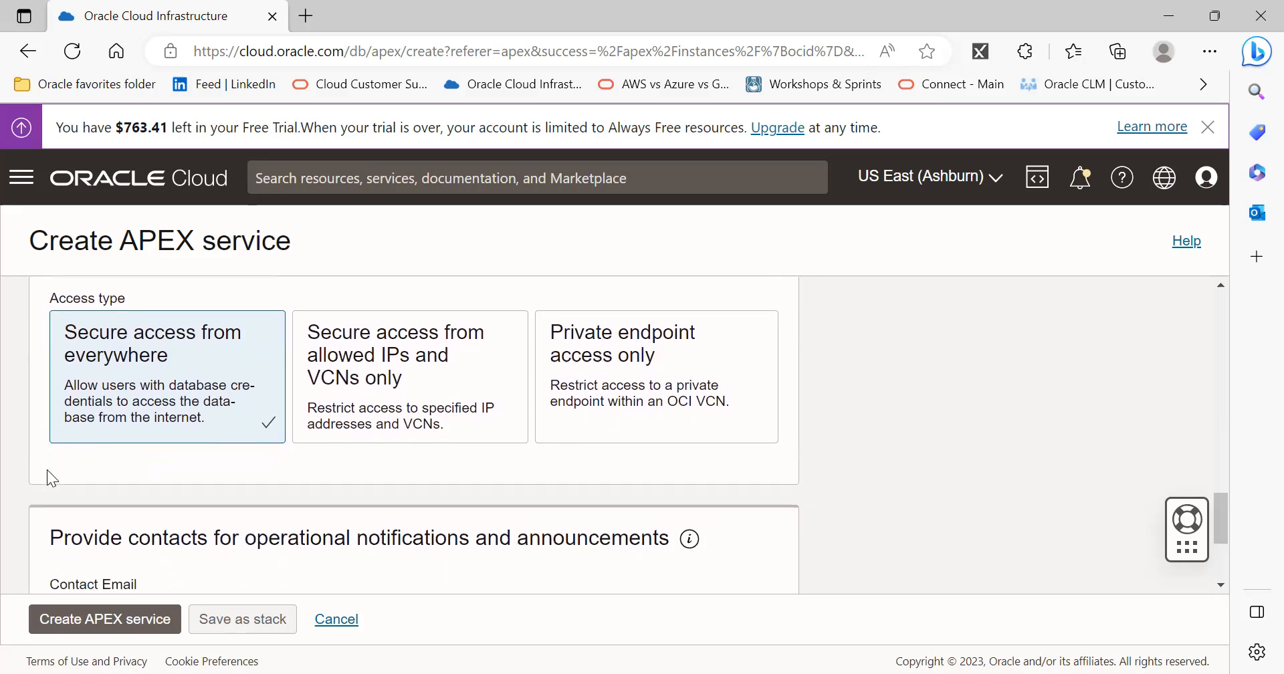
scroll(down, 3)
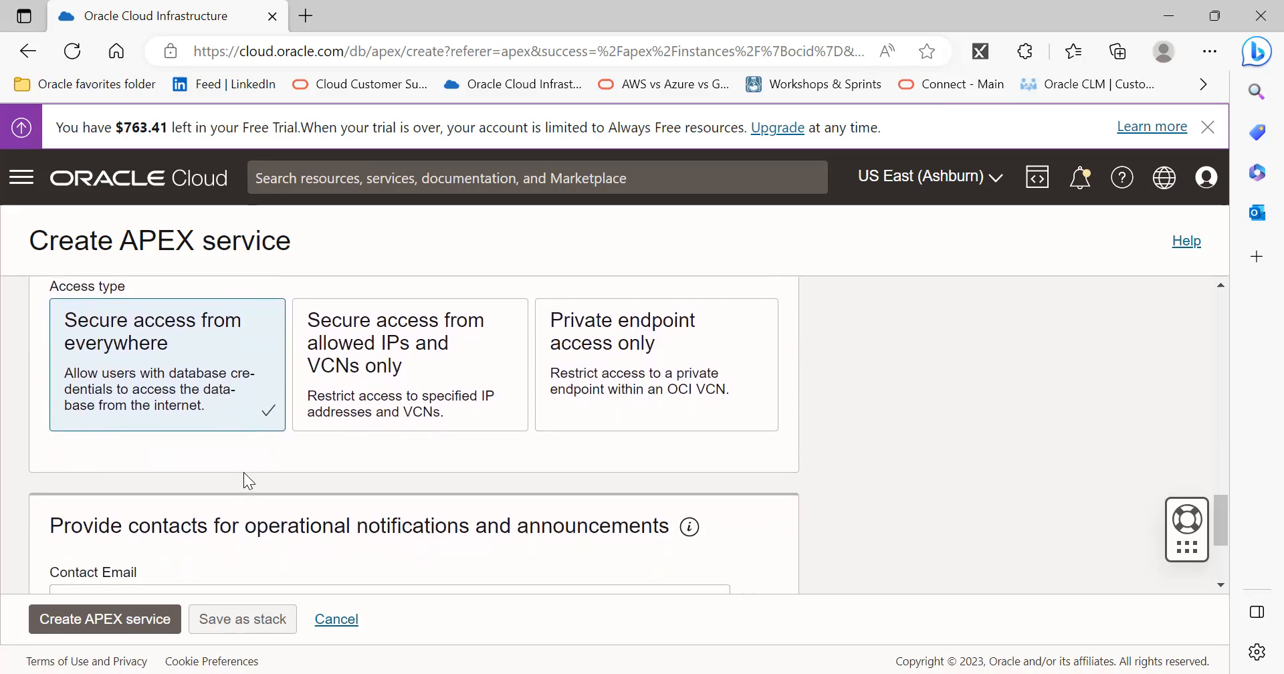
scroll(down, 3)
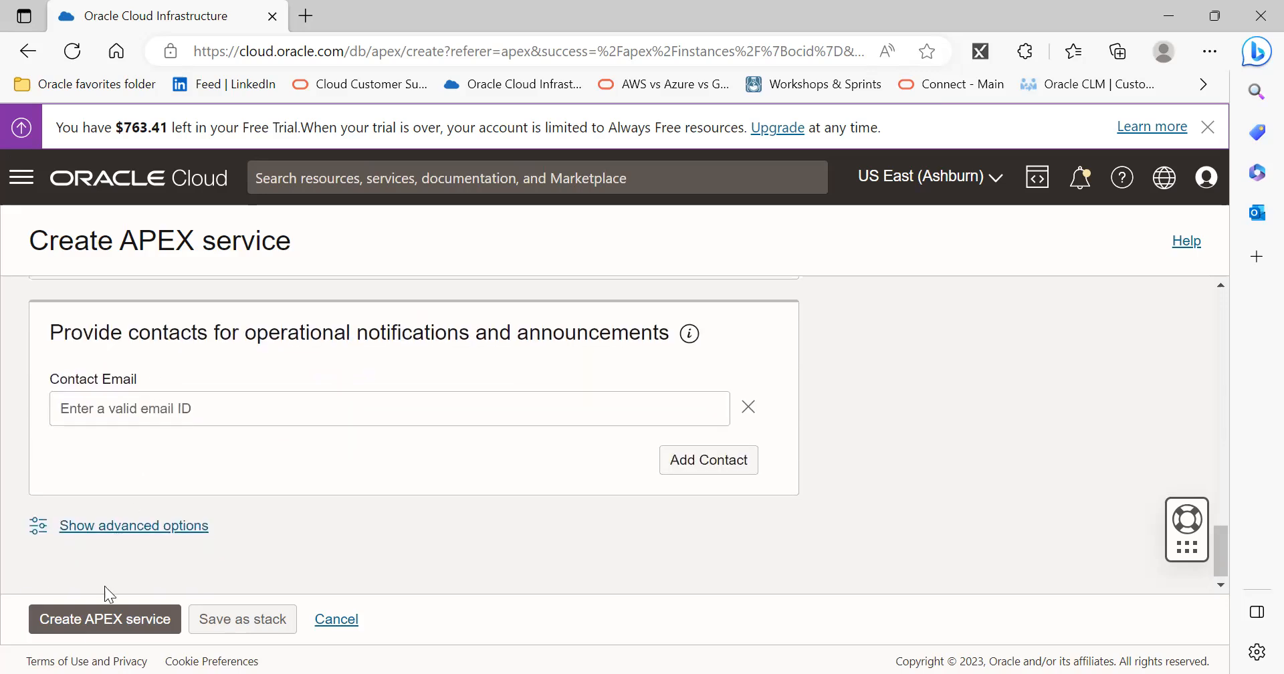
mouse_move(161, 467)
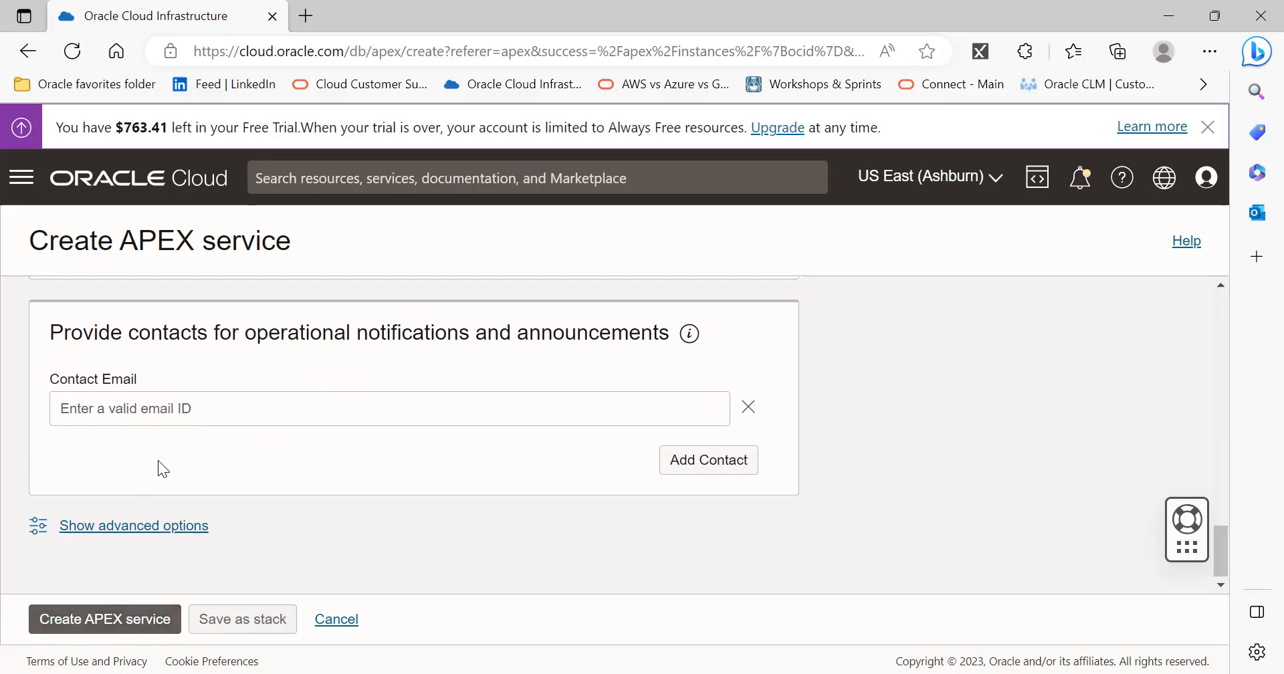
scroll(up, 3)
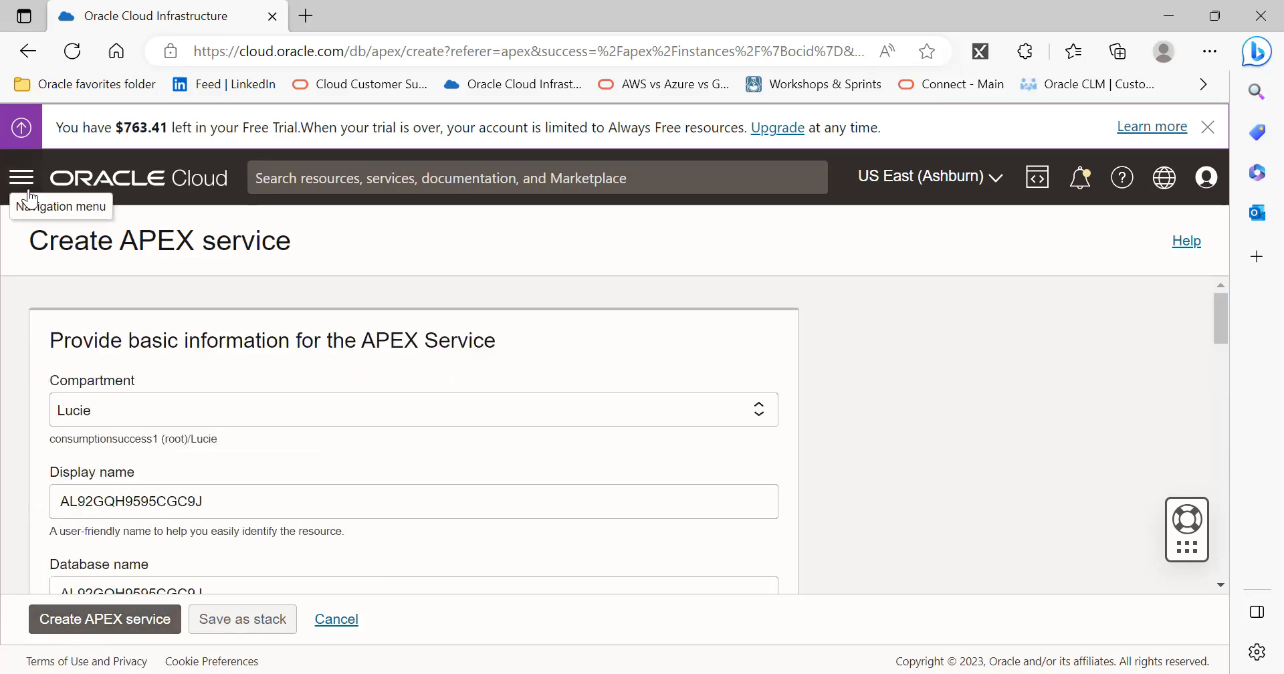
Navigate via Oracle Database to the Autonomous Databases list for the Lucie compartment.
click(22, 177)
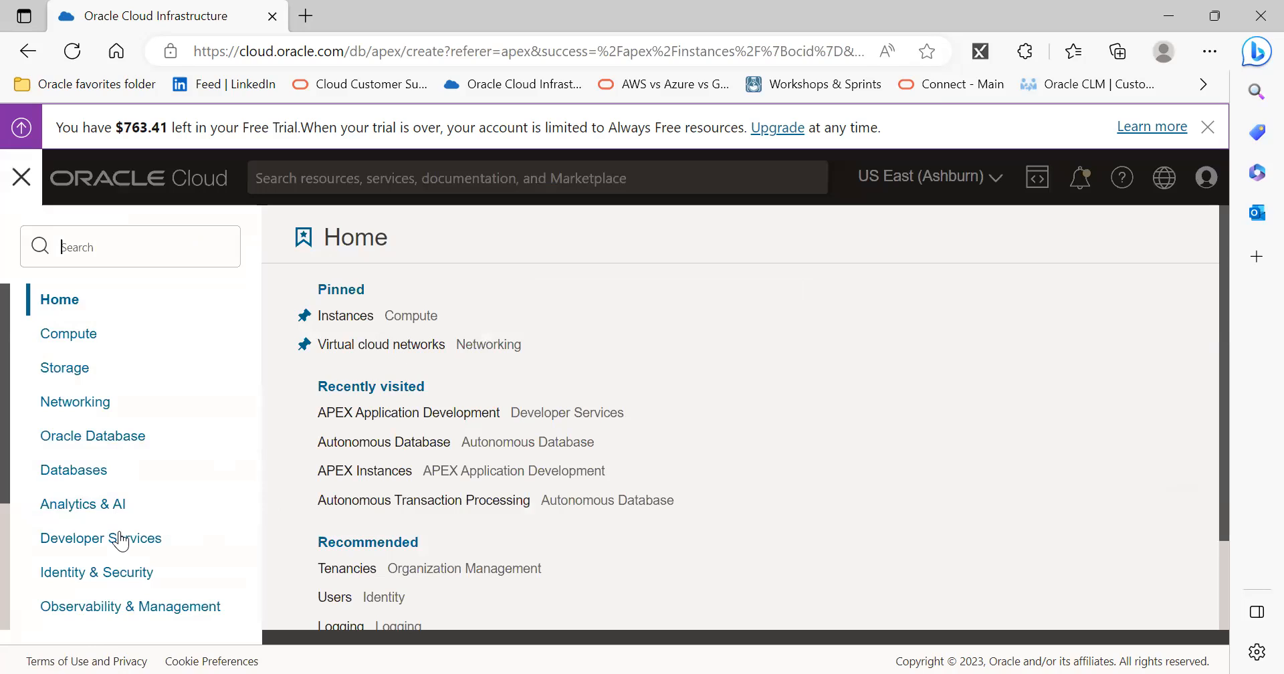
click(92, 434)
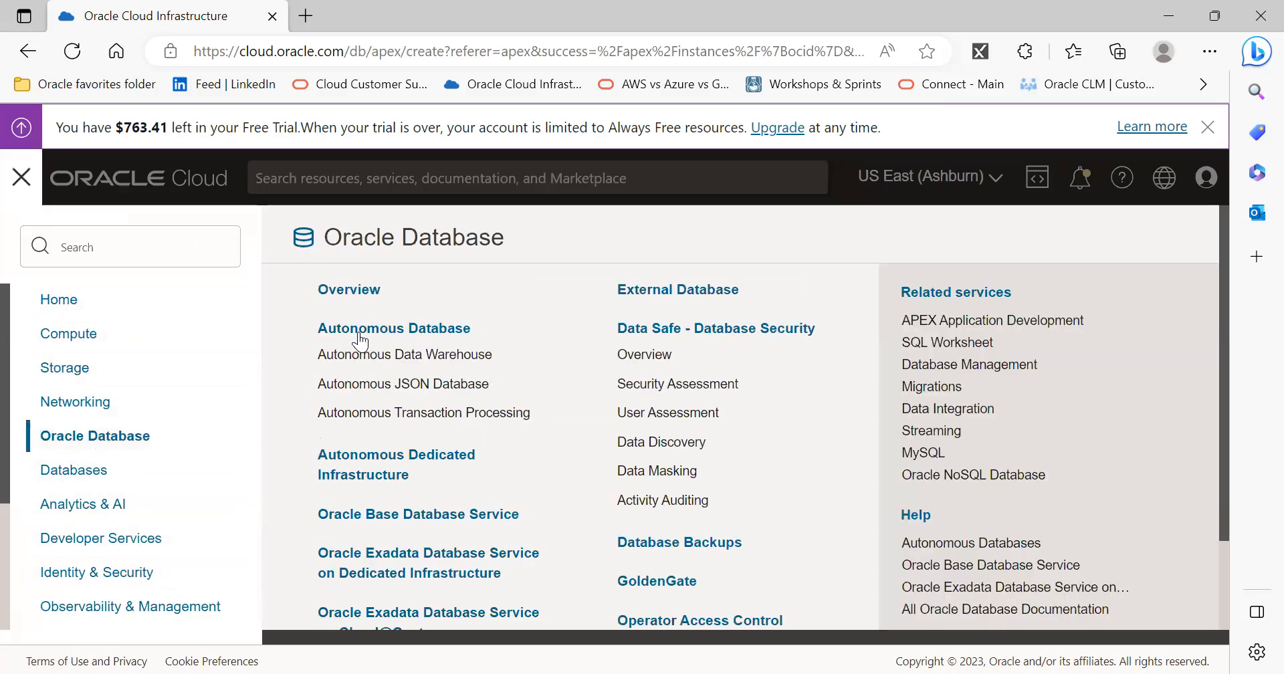
click(393, 328)
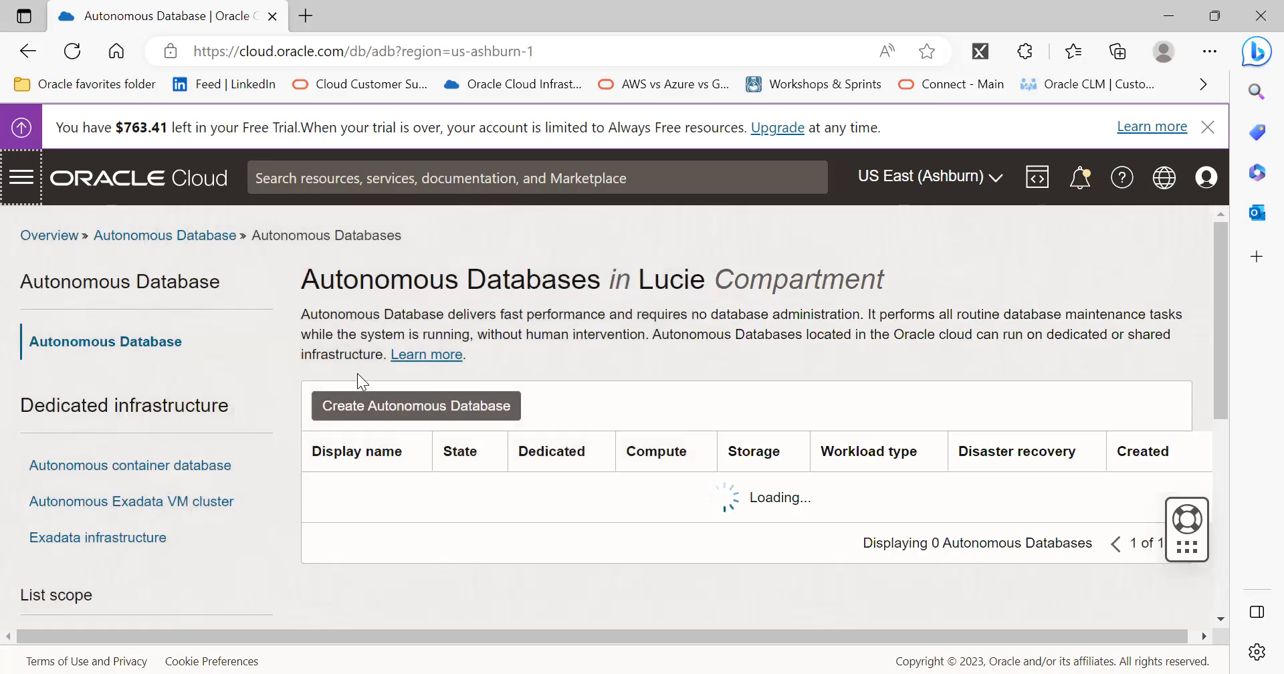
Start a new Autonomous Database and review workload, deployment, network and license options without creating.
click(414, 405)
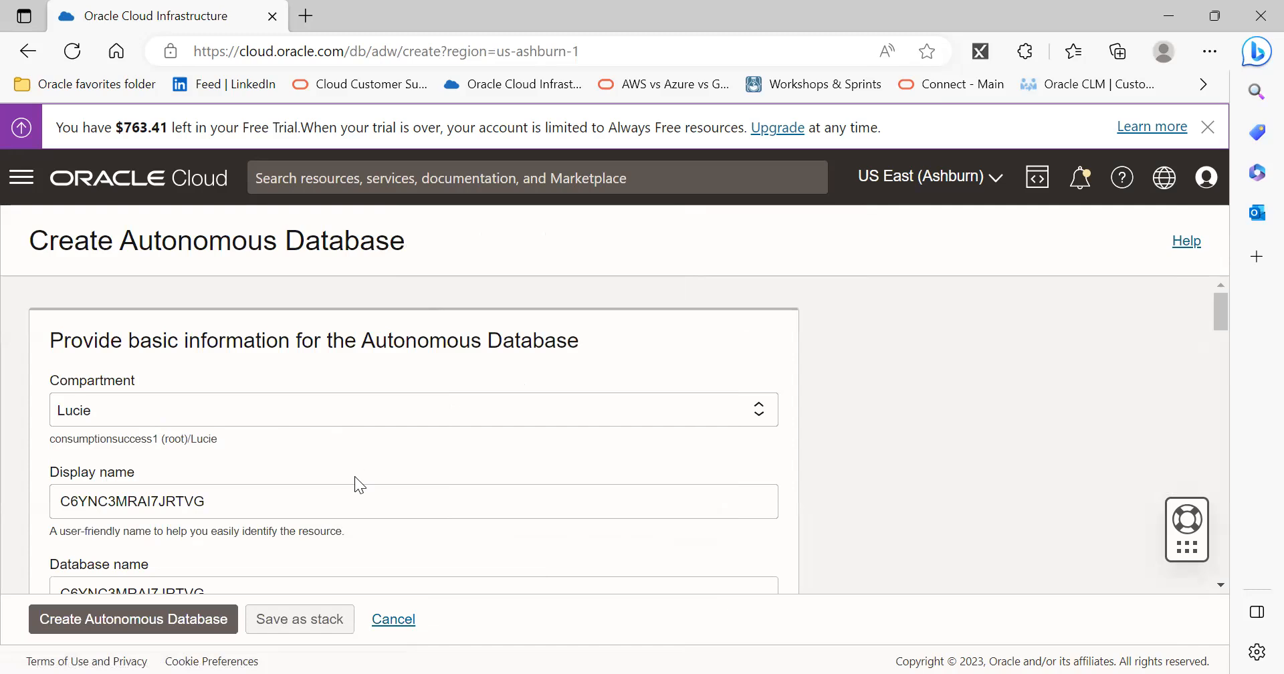
scroll(down, 3)
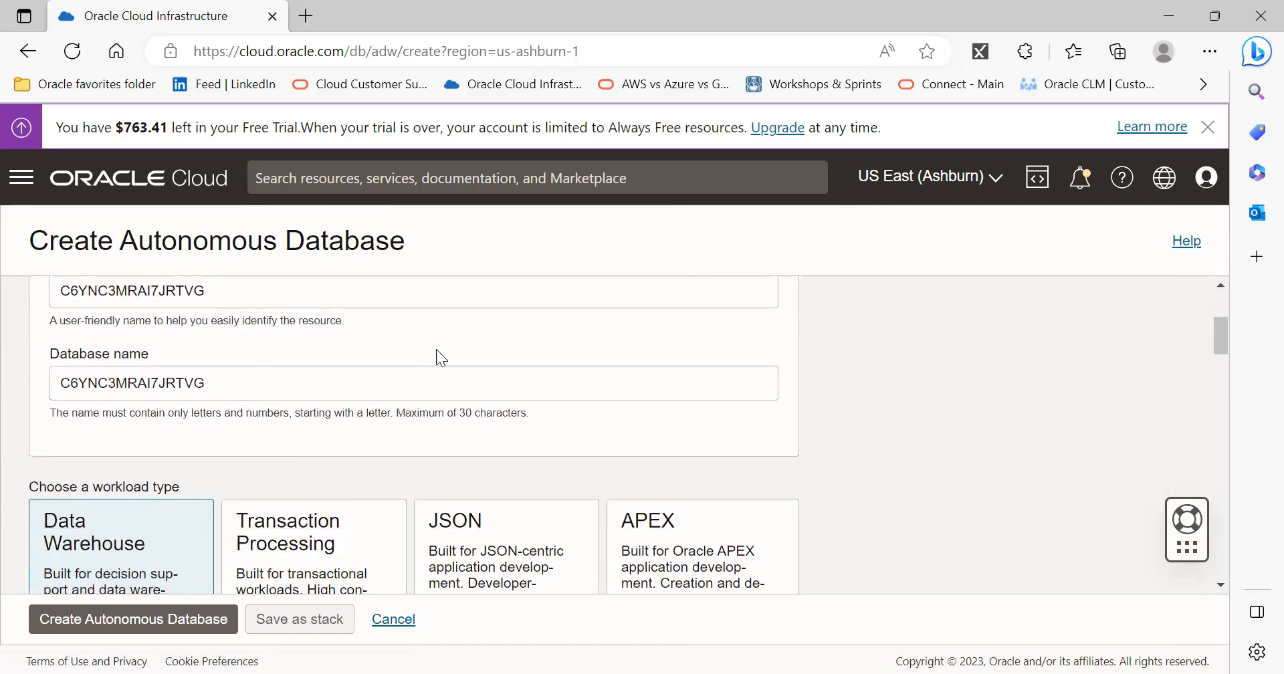
mouse_move(471, 432)
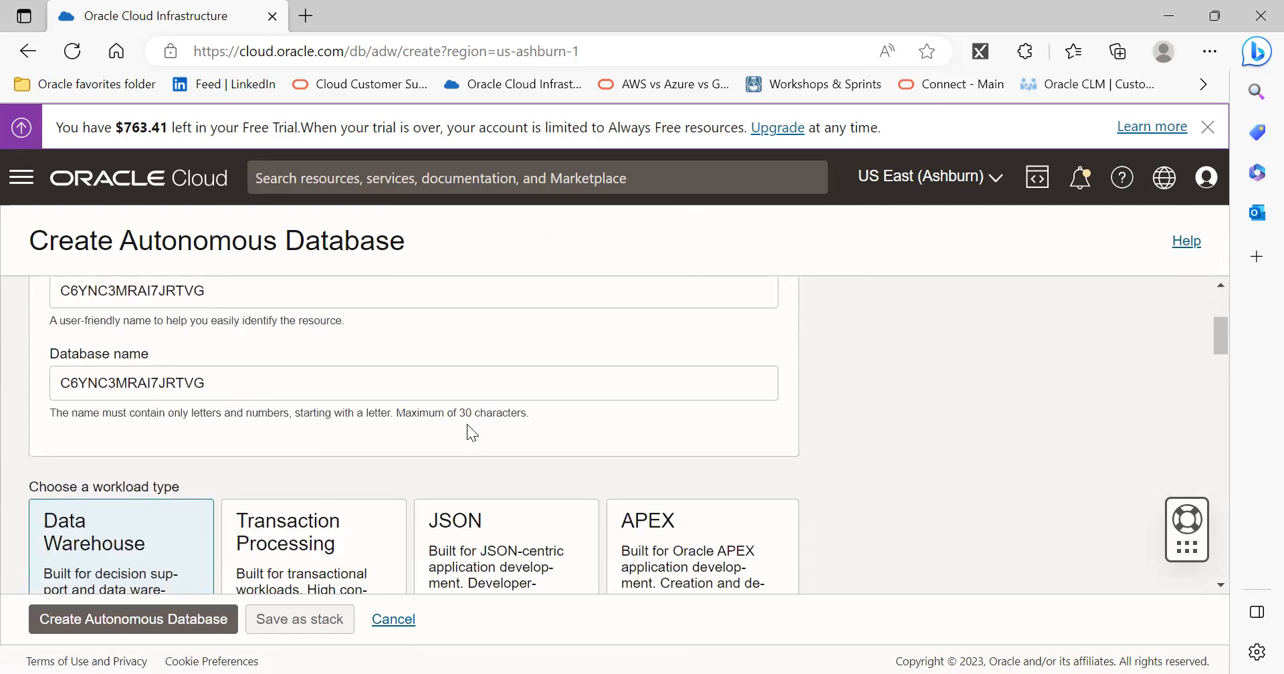
scroll(down, 3)
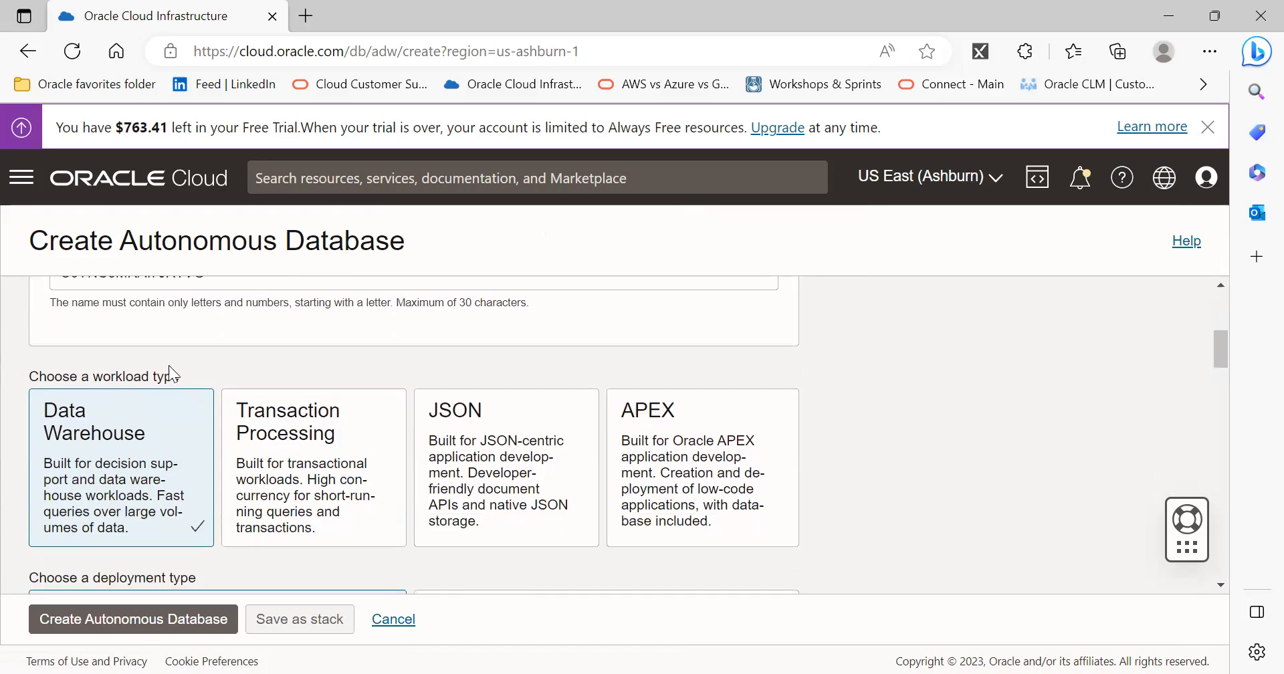
mouse_move(336, 460)
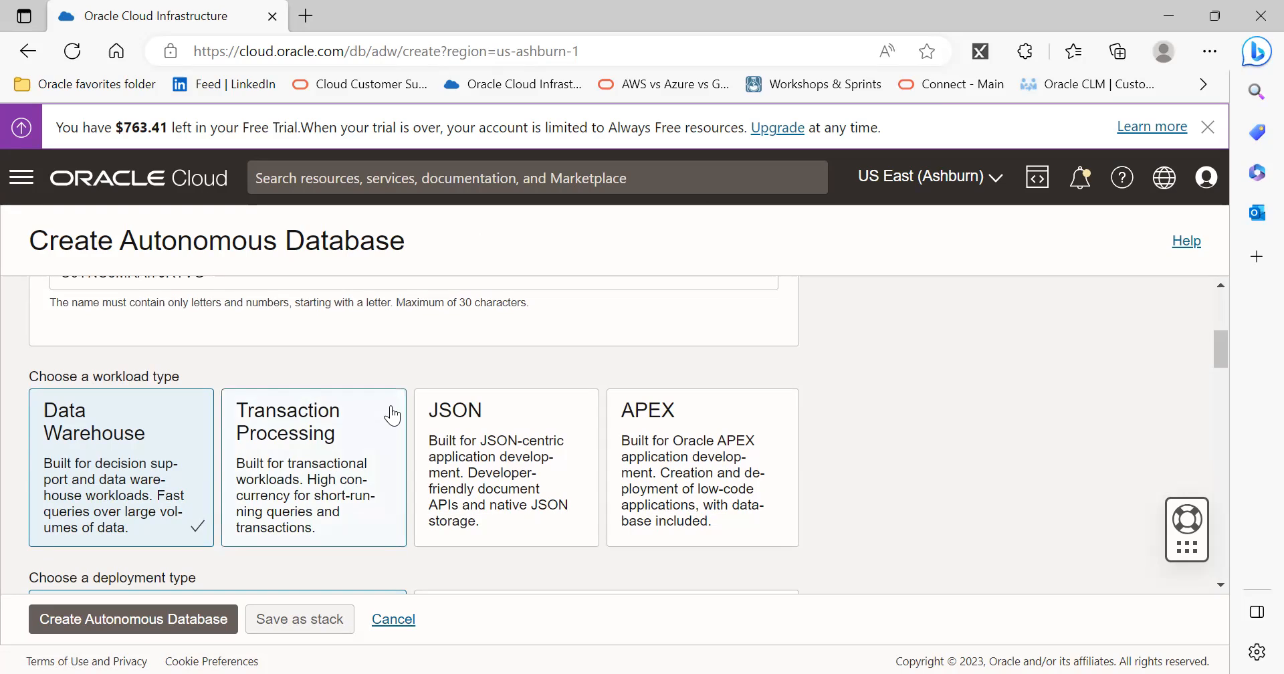
scroll(down, 3)
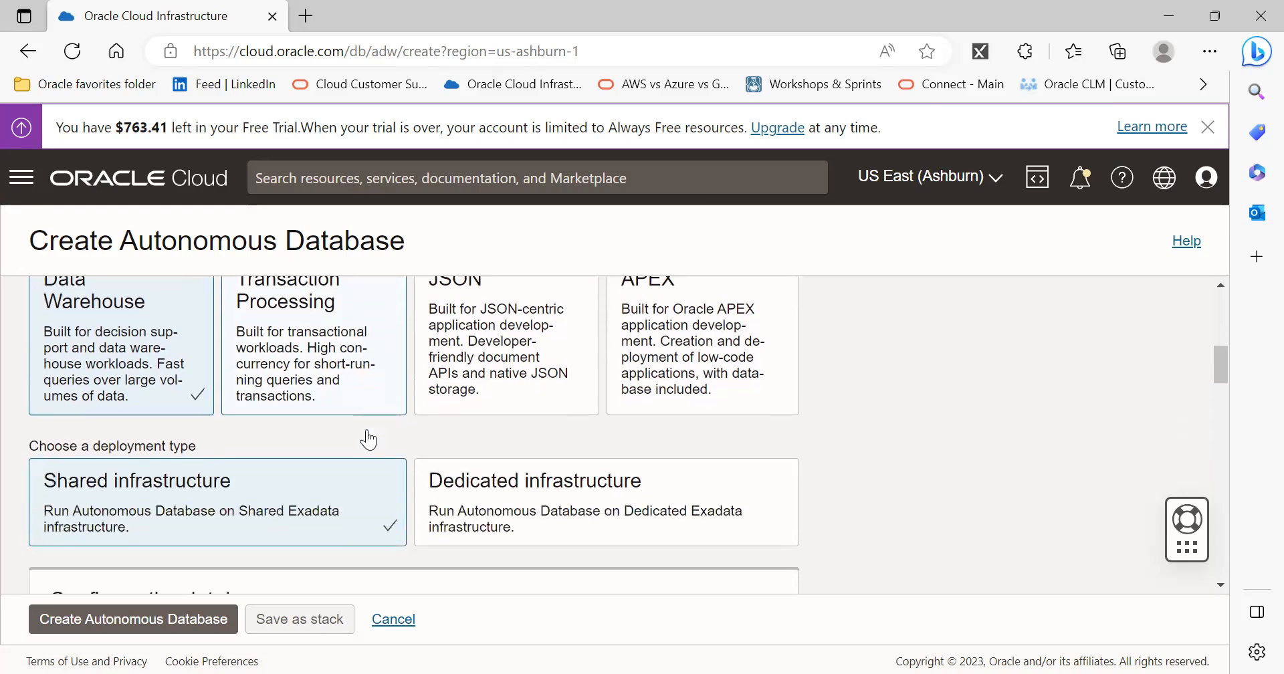
scroll(down, 3)
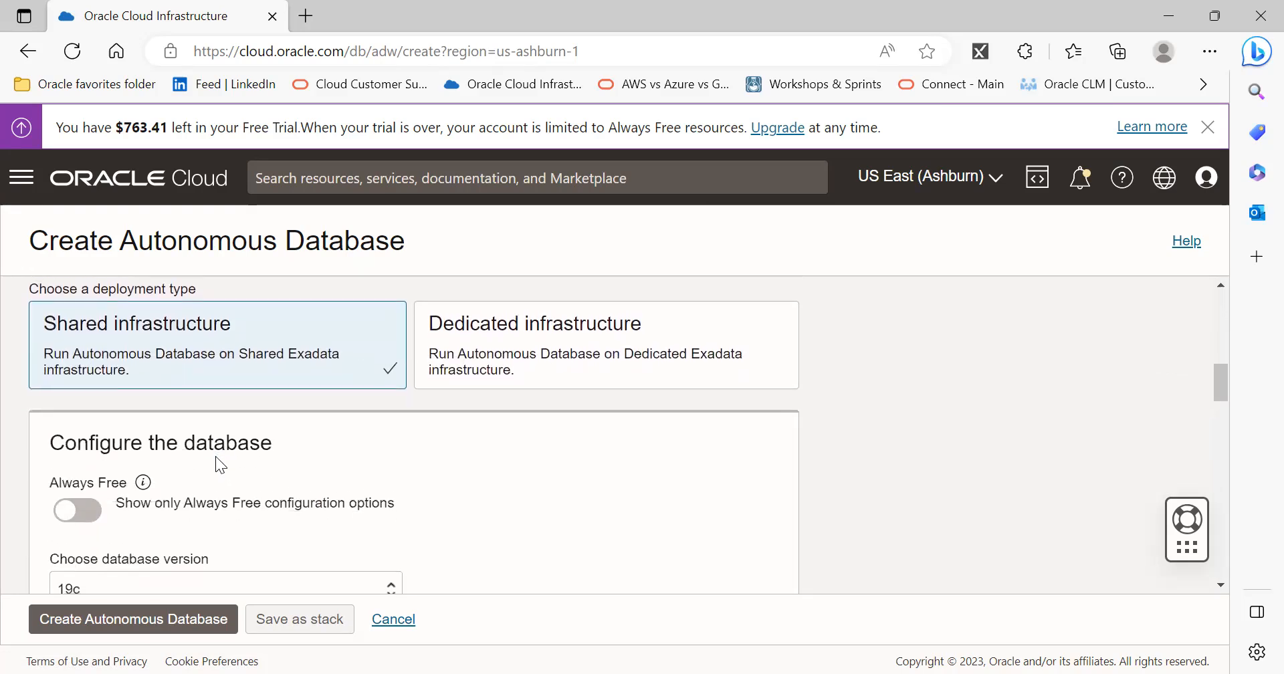
scroll(down, 3)
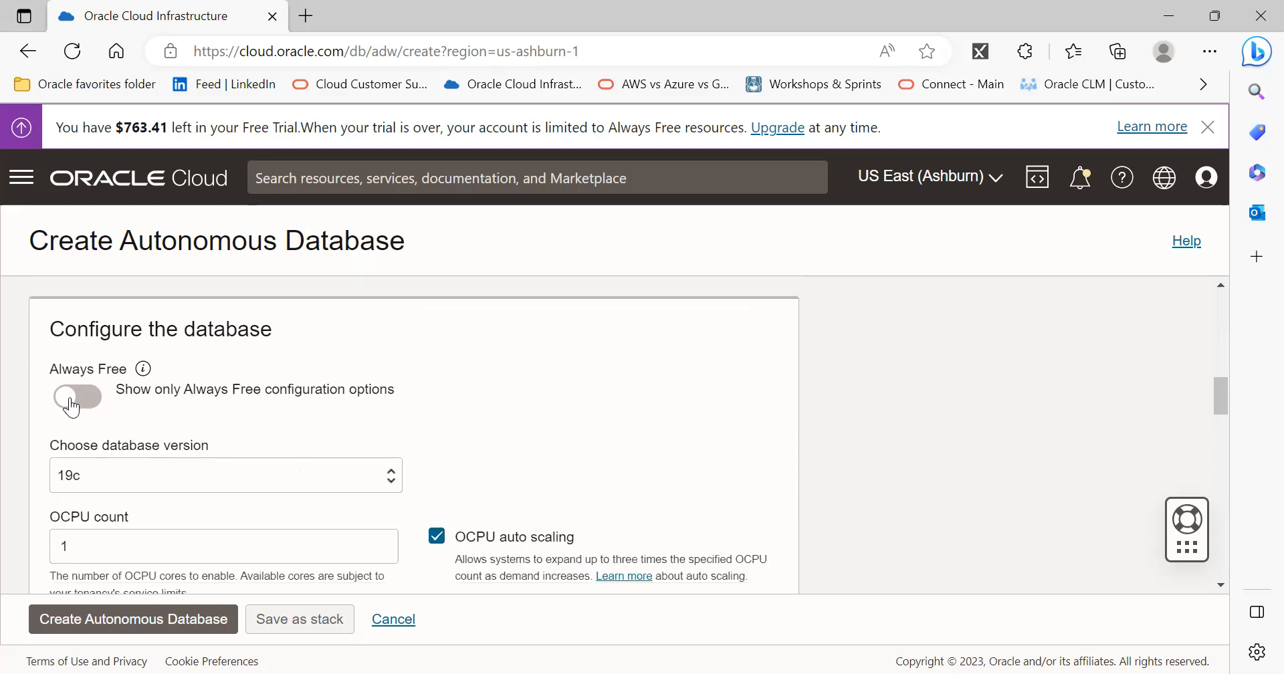
scroll(down, 3)
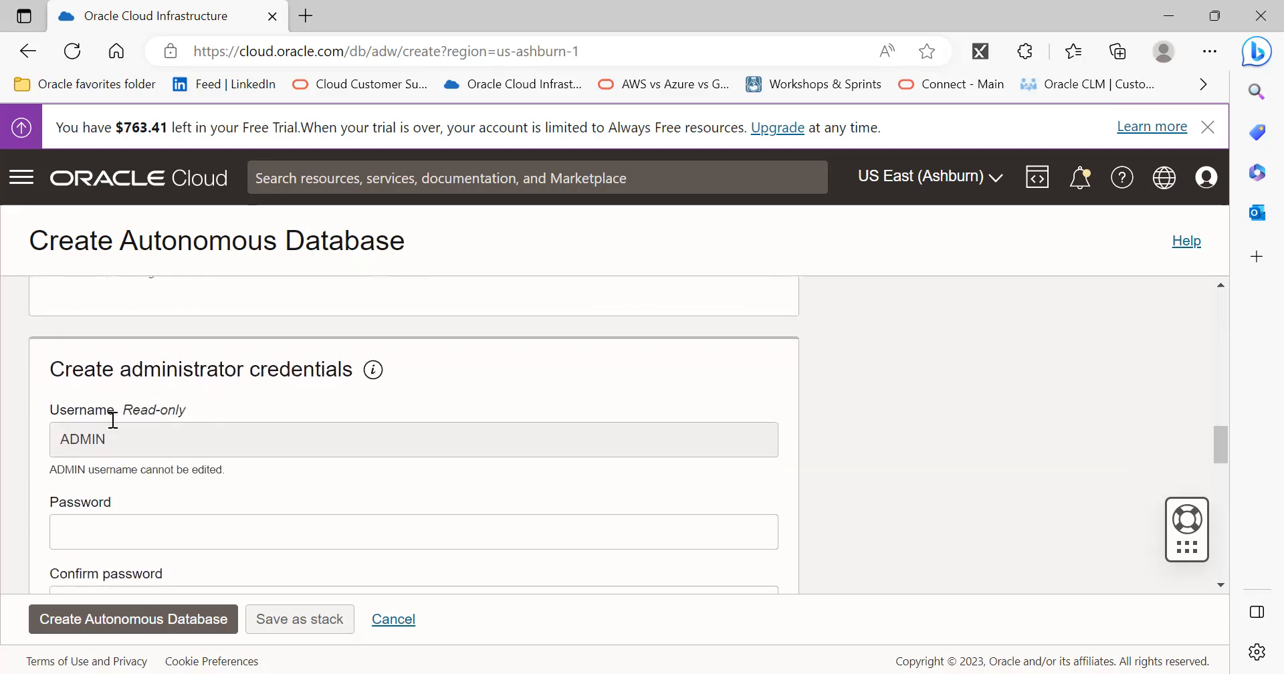
scroll(down, 3)
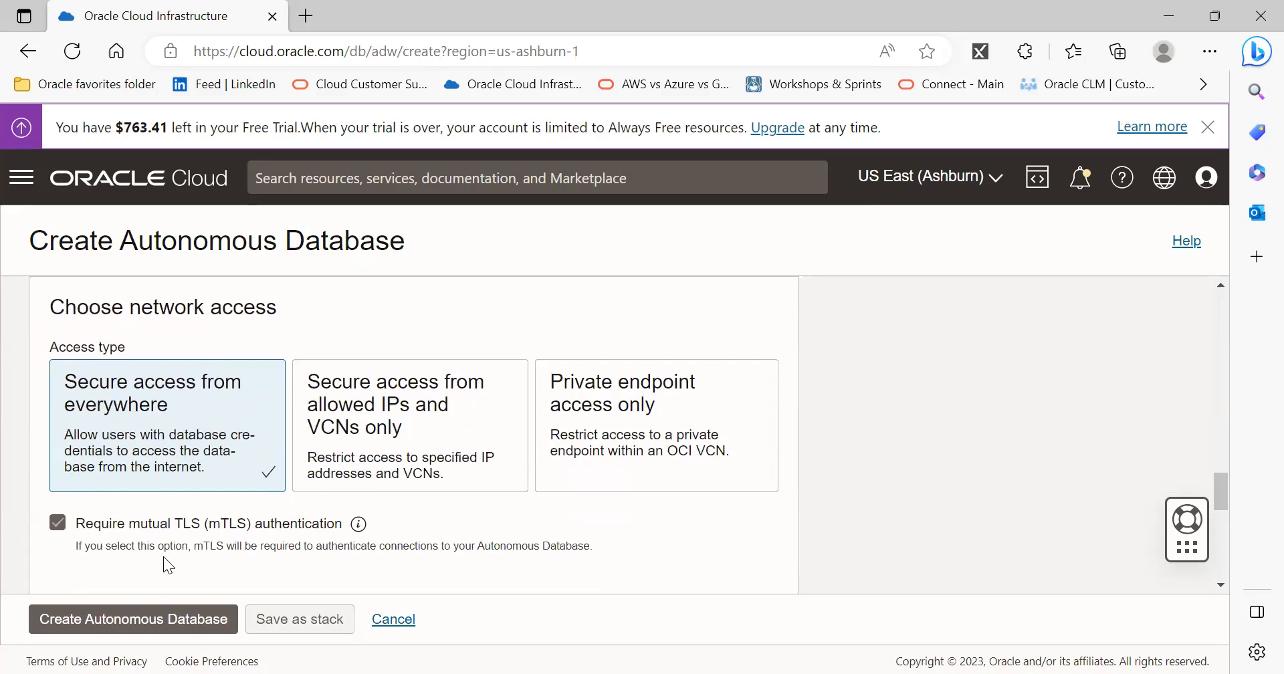
scroll(down, 3)
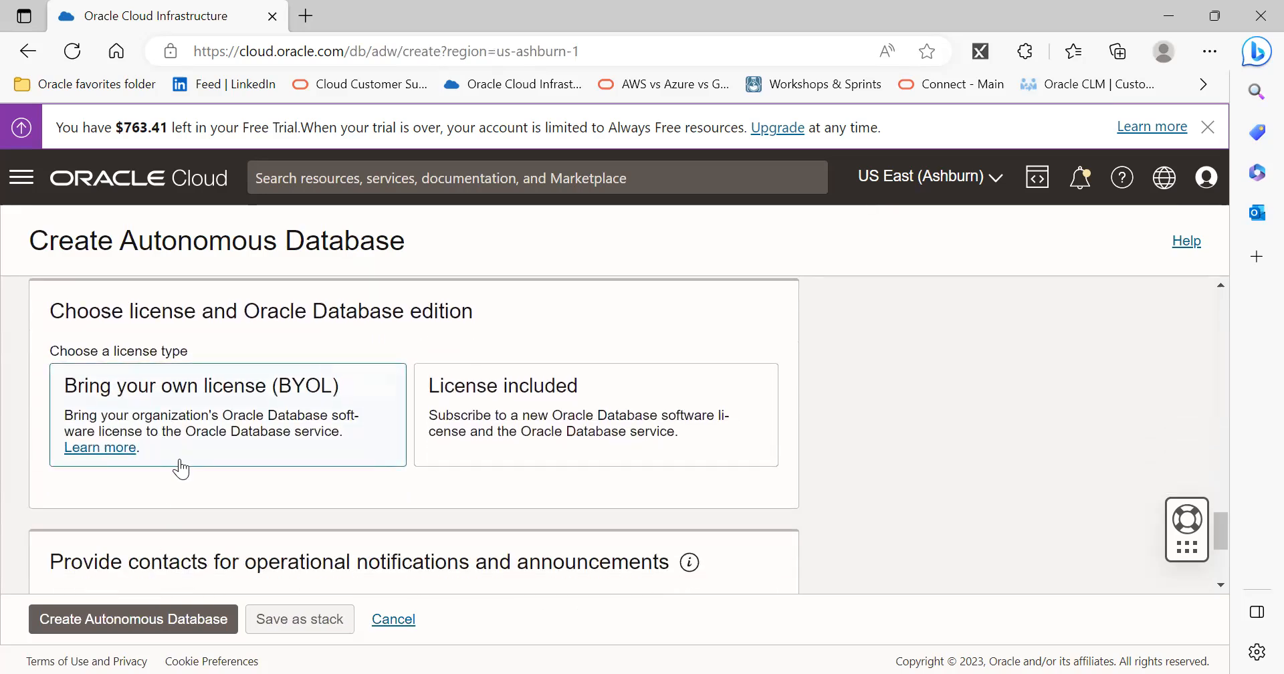
scroll(down, 3)
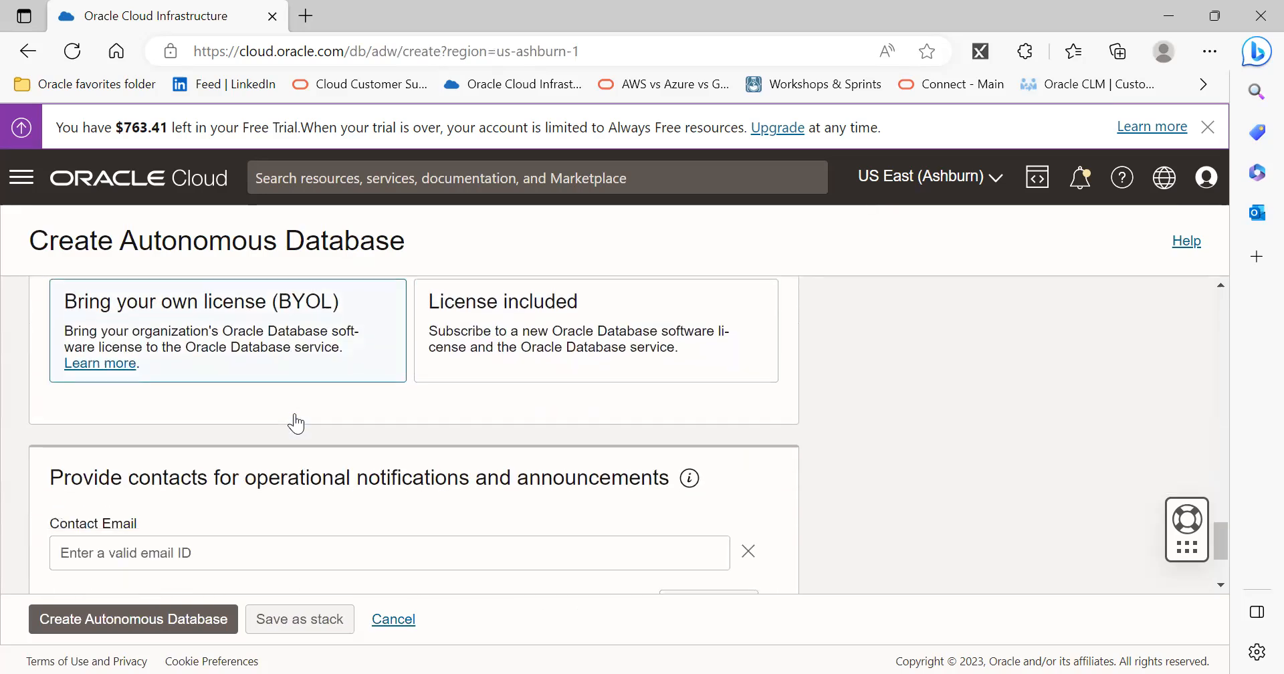
scroll(down, 3)
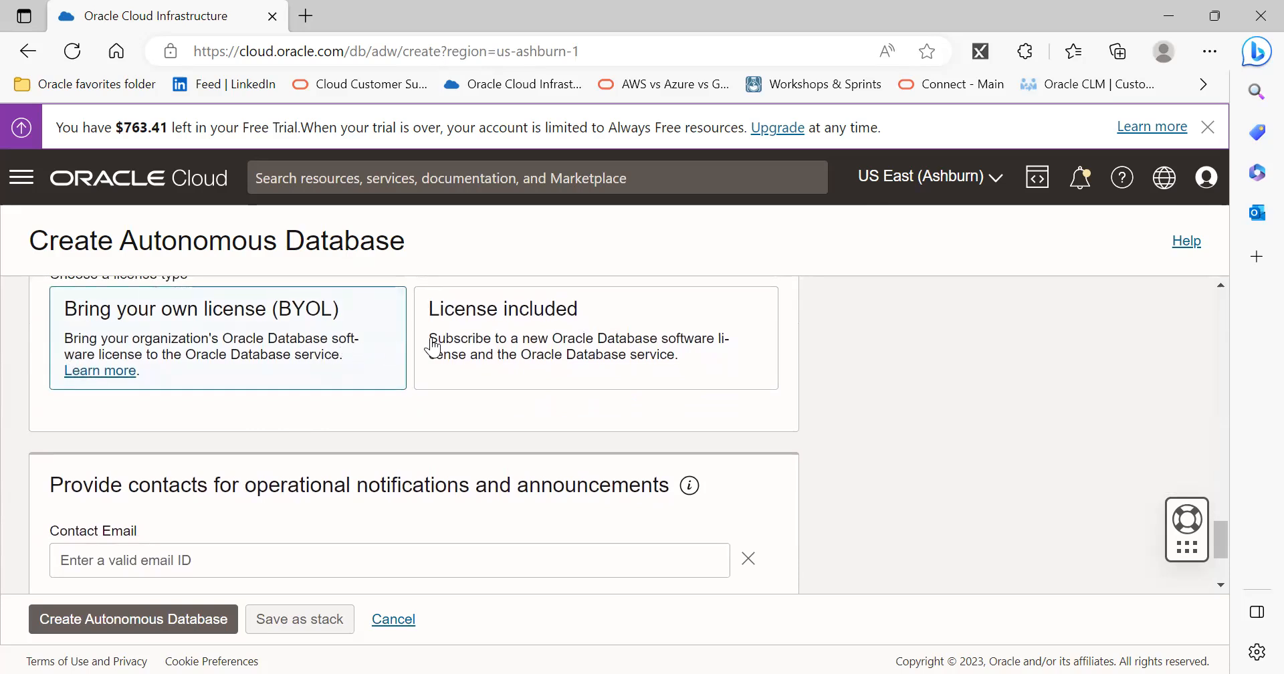
scroll(down, 3)
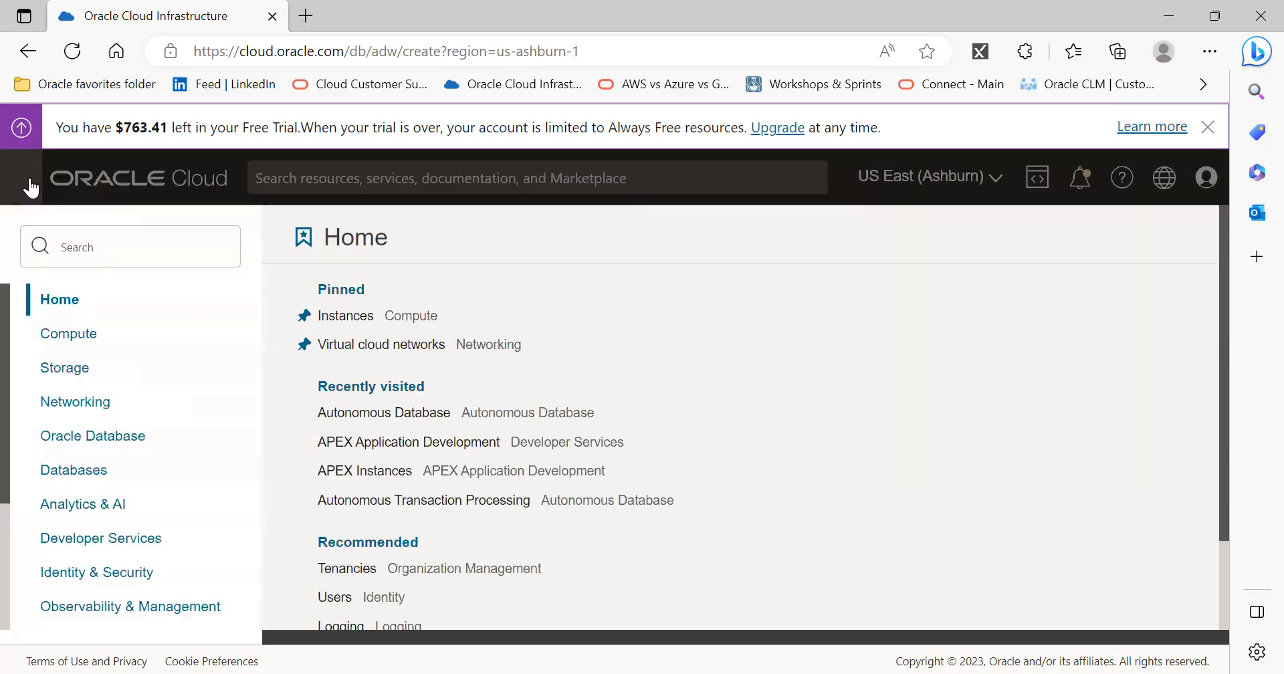
Return to APEX Instances and view the shopdemo instance details, available with APEX 23.1.
click(100, 538)
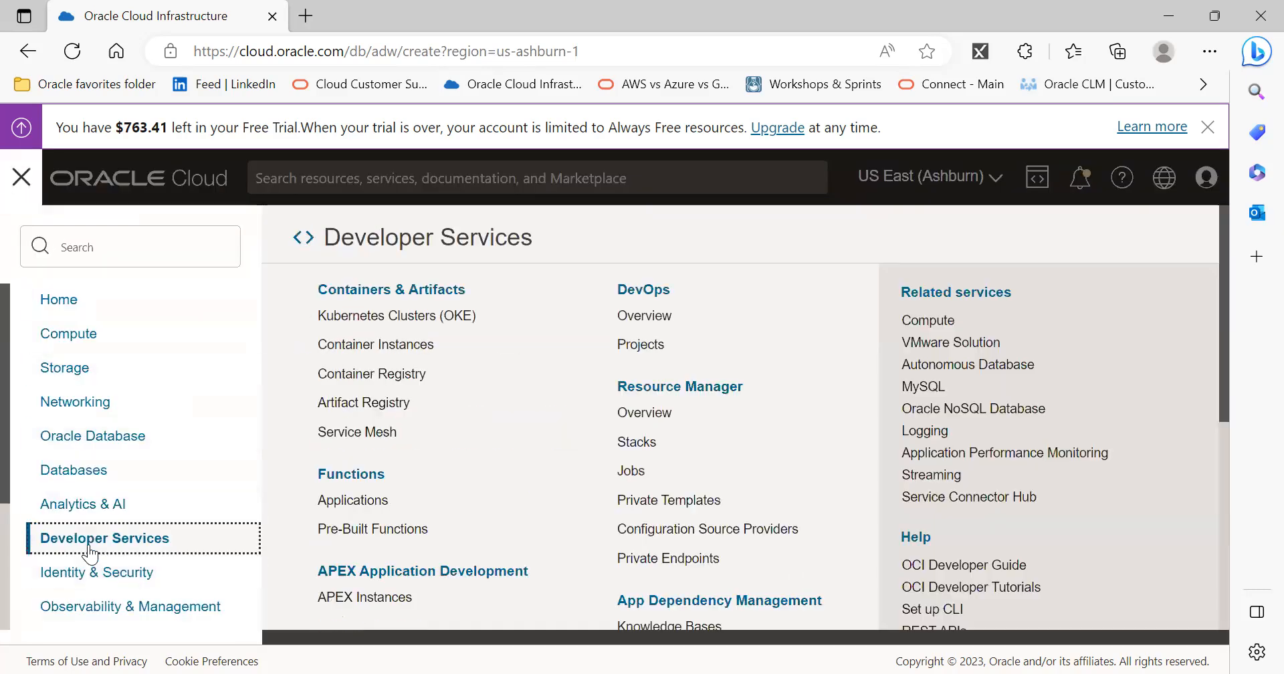
click(363, 596)
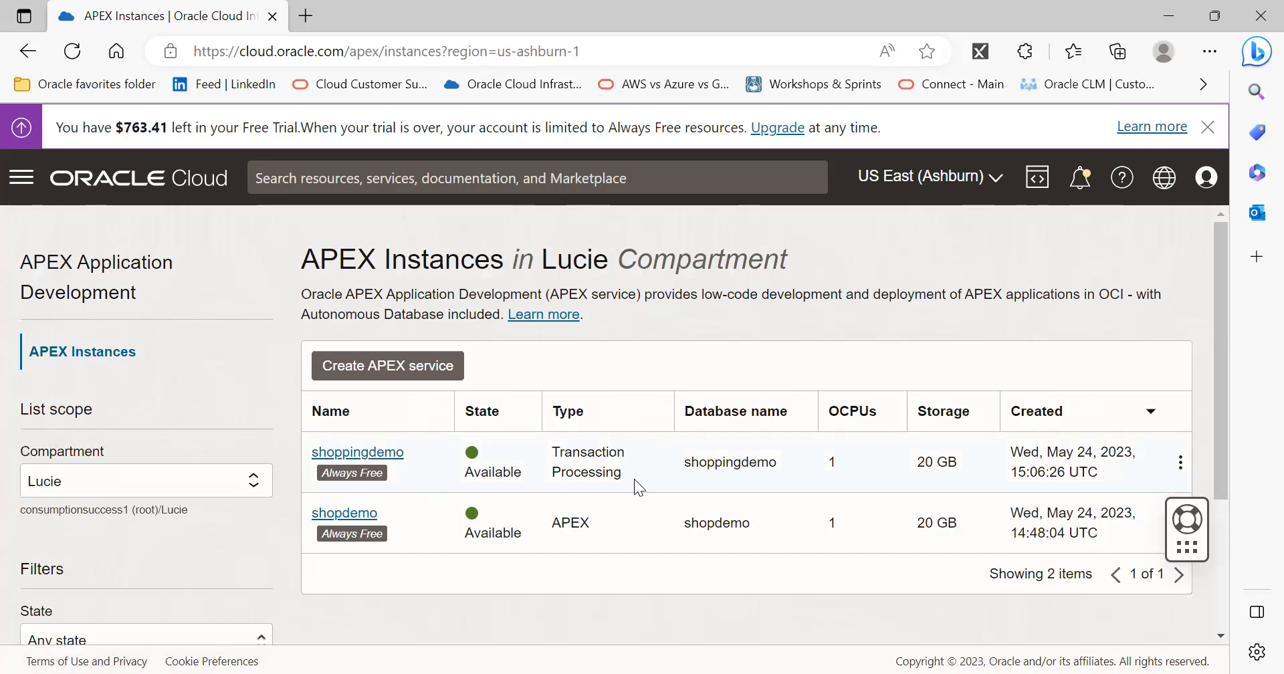
mouse_move(344, 512)
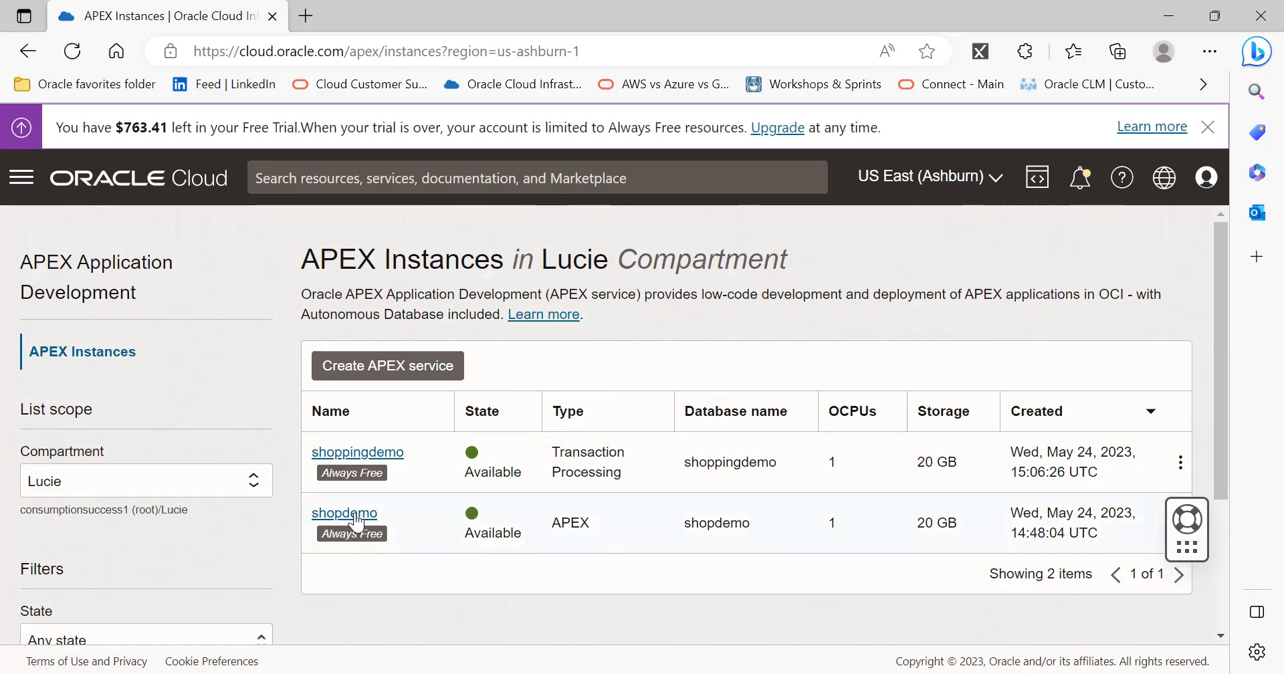
click(343, 512)
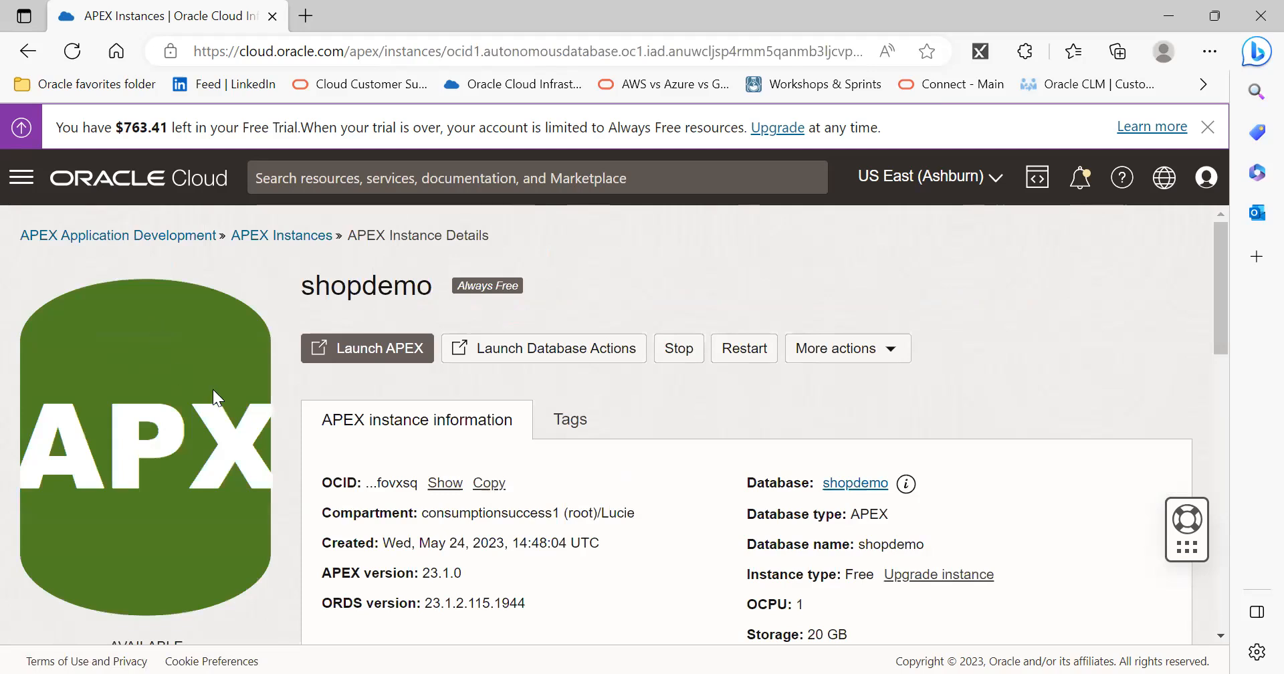
mouse_move(209, 300)
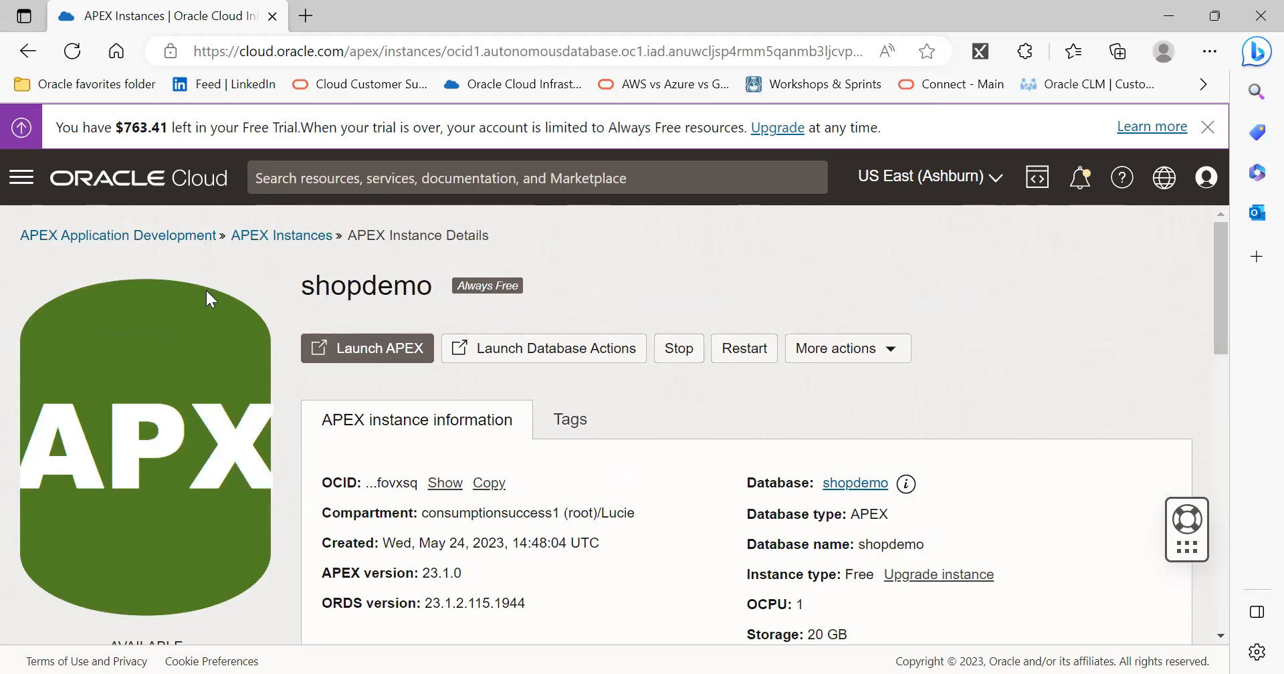
scroll(down, 3)
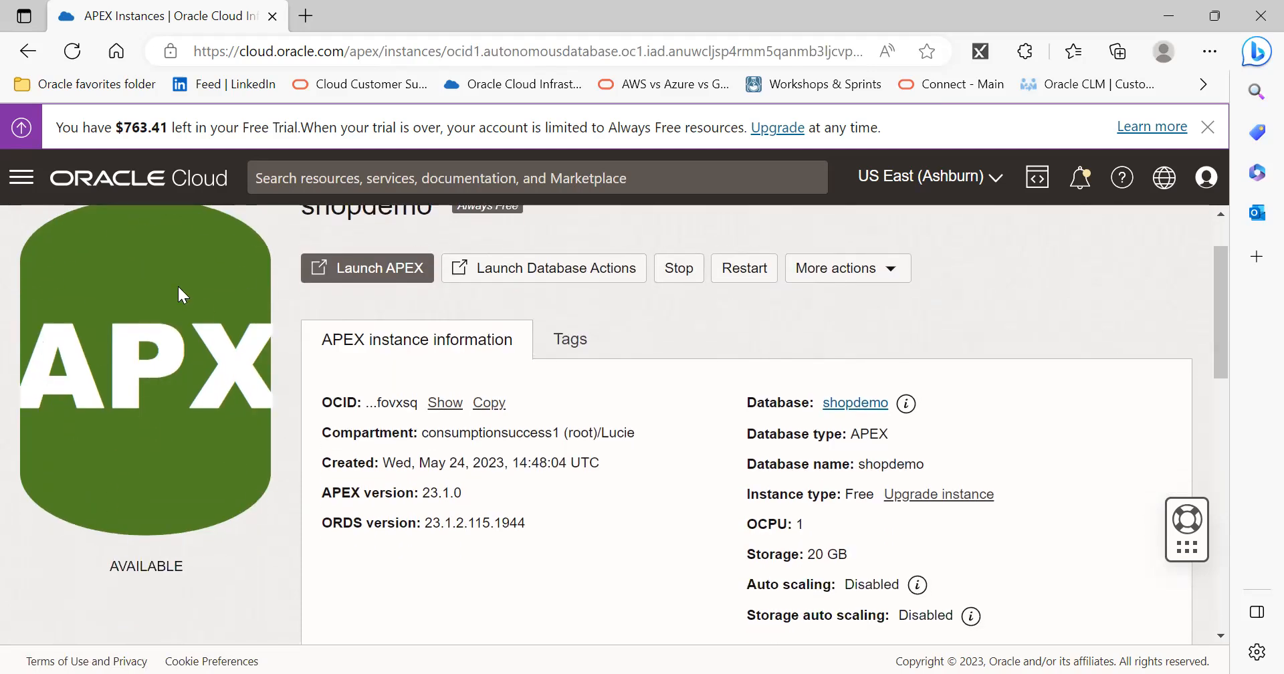
double_click(146, 566)
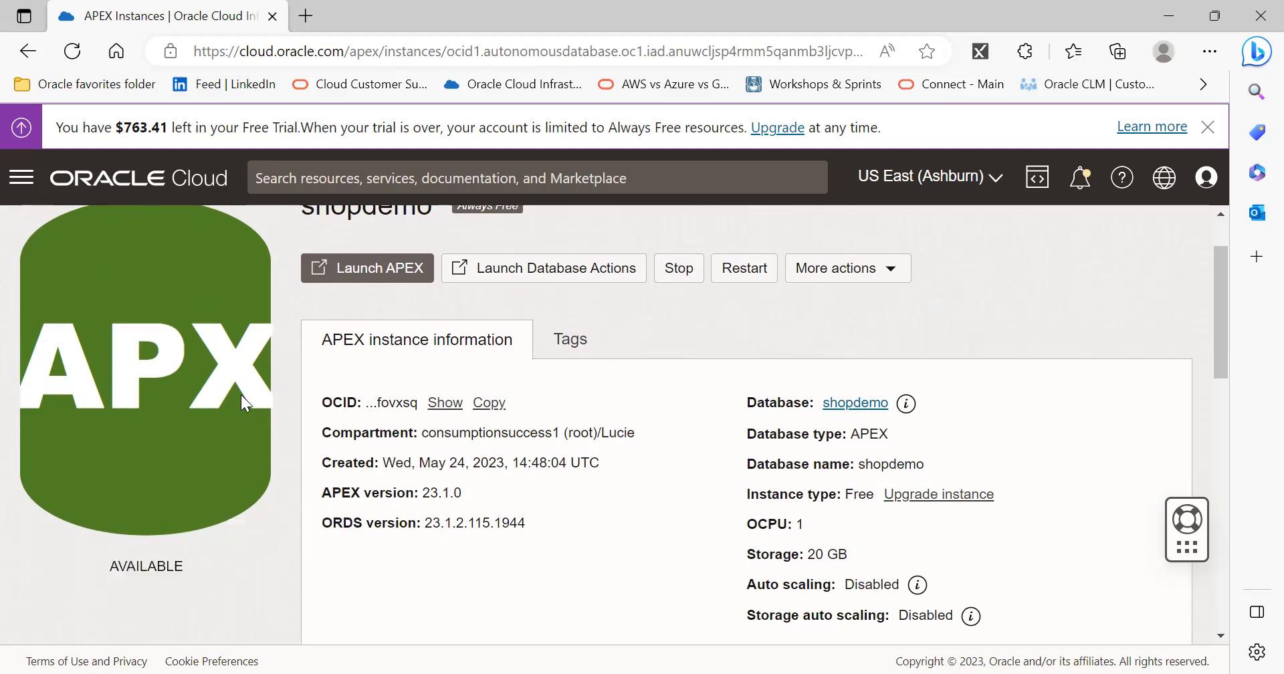
mouse_move(336, 396)
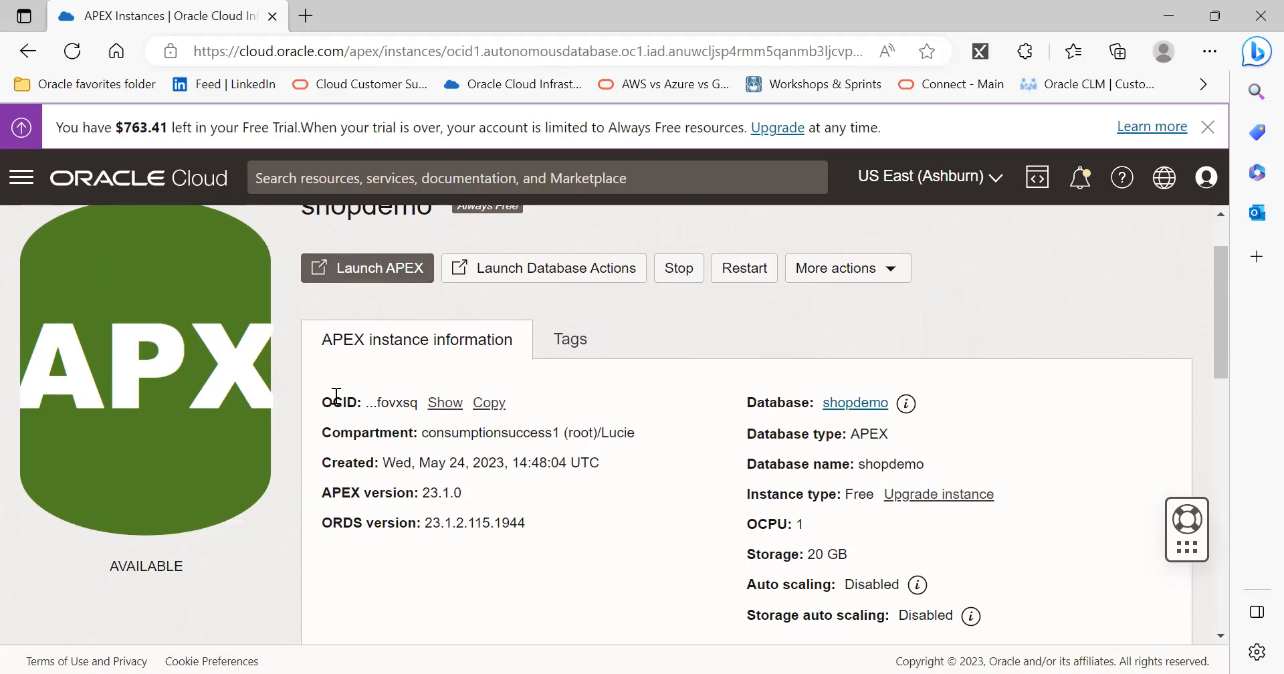
scroll(down, 3)
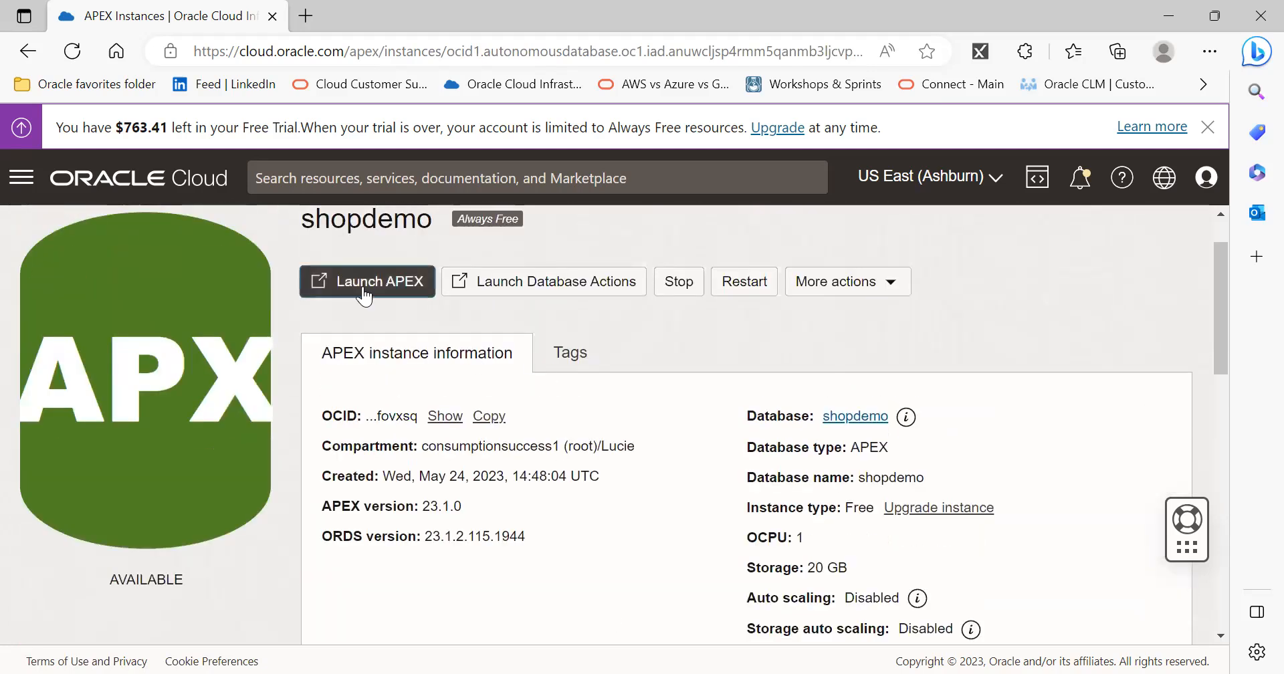
Launch APEX and sign in to the demo workspace as user demo.
click(366, 281)
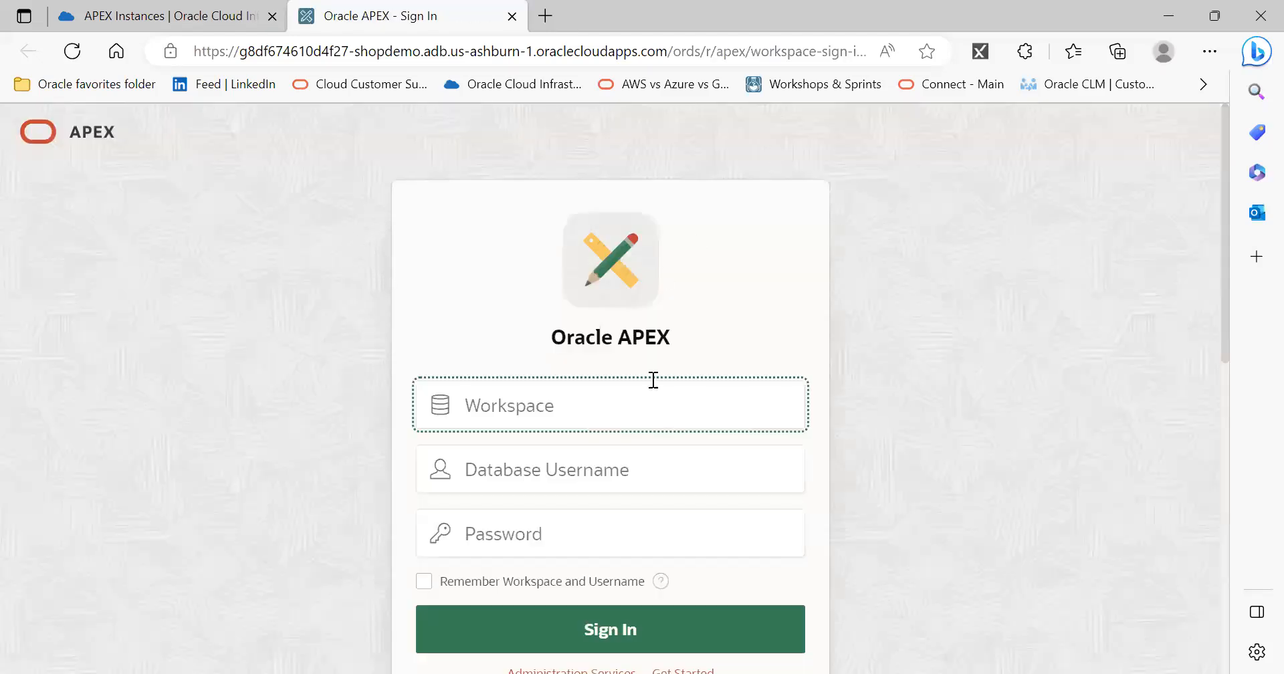
text(dem)
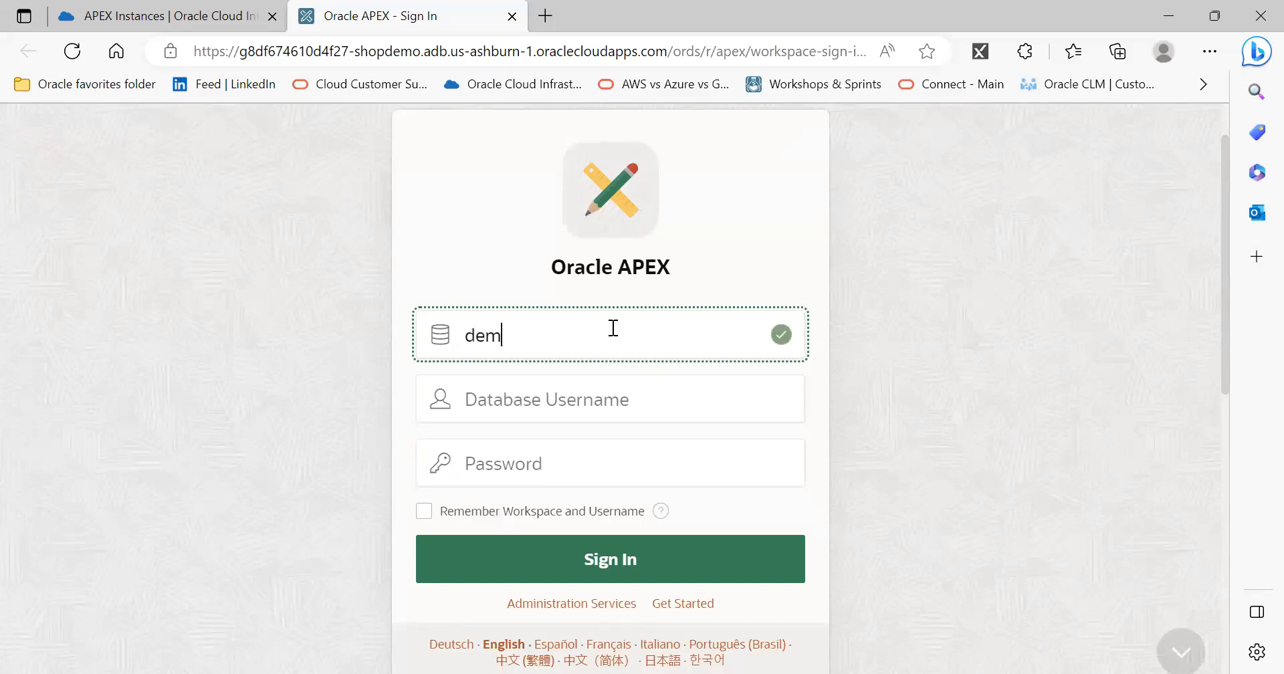
text(demo)
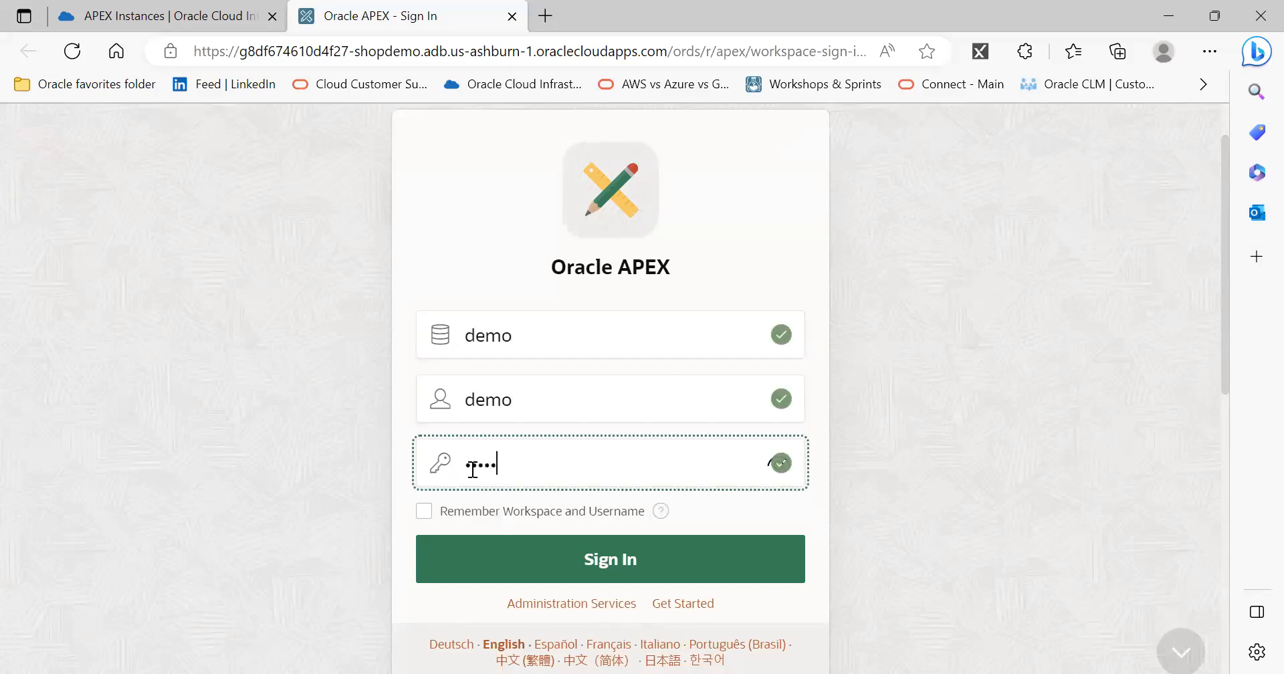
text(password)
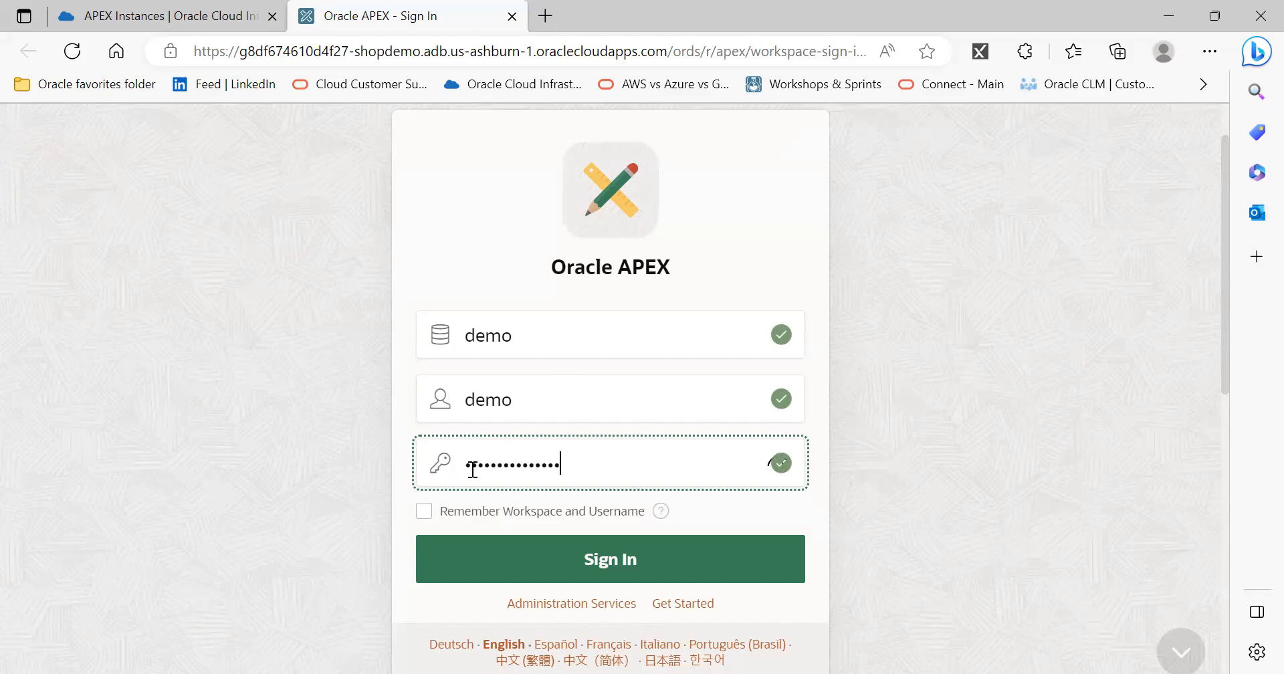
click(609, 559)
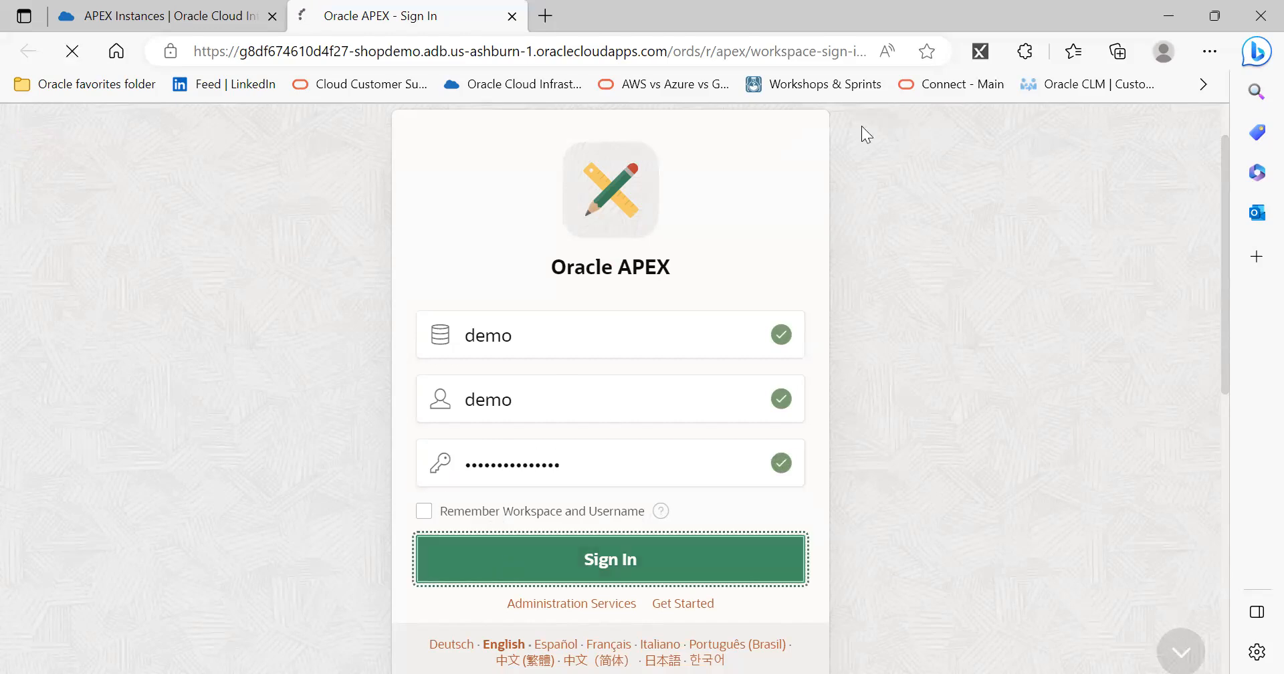
click(610, 558)
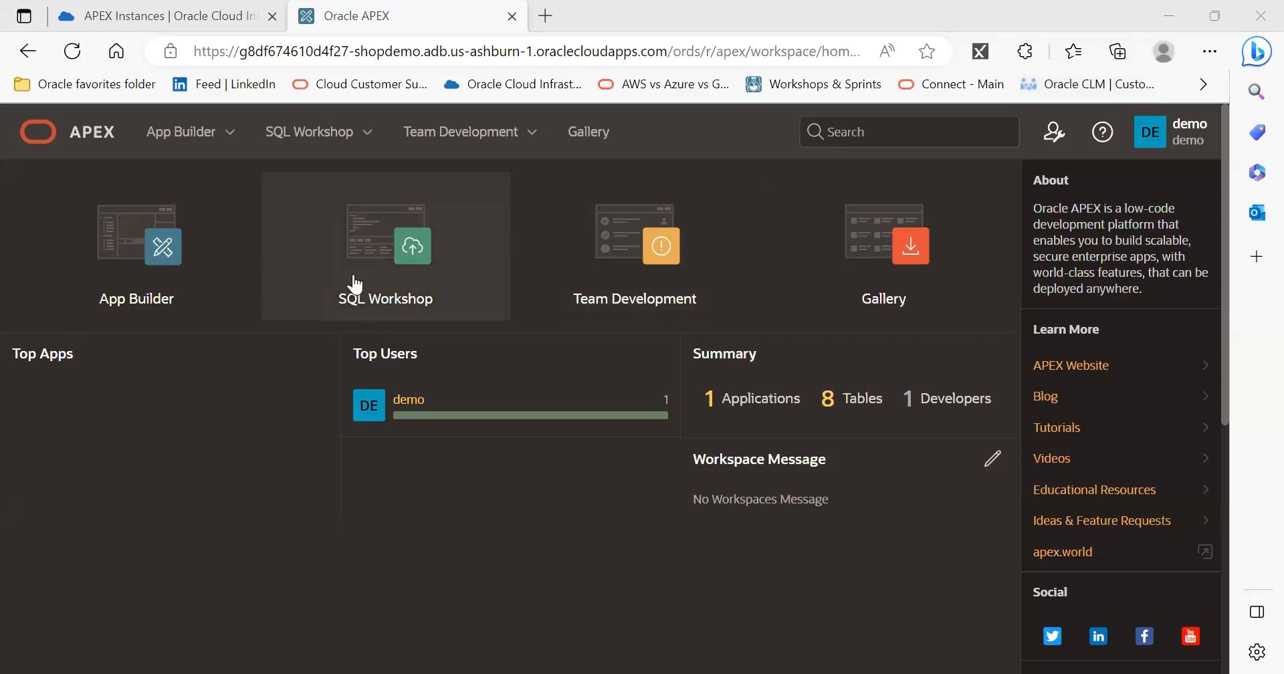
mouse_move(75, 162)
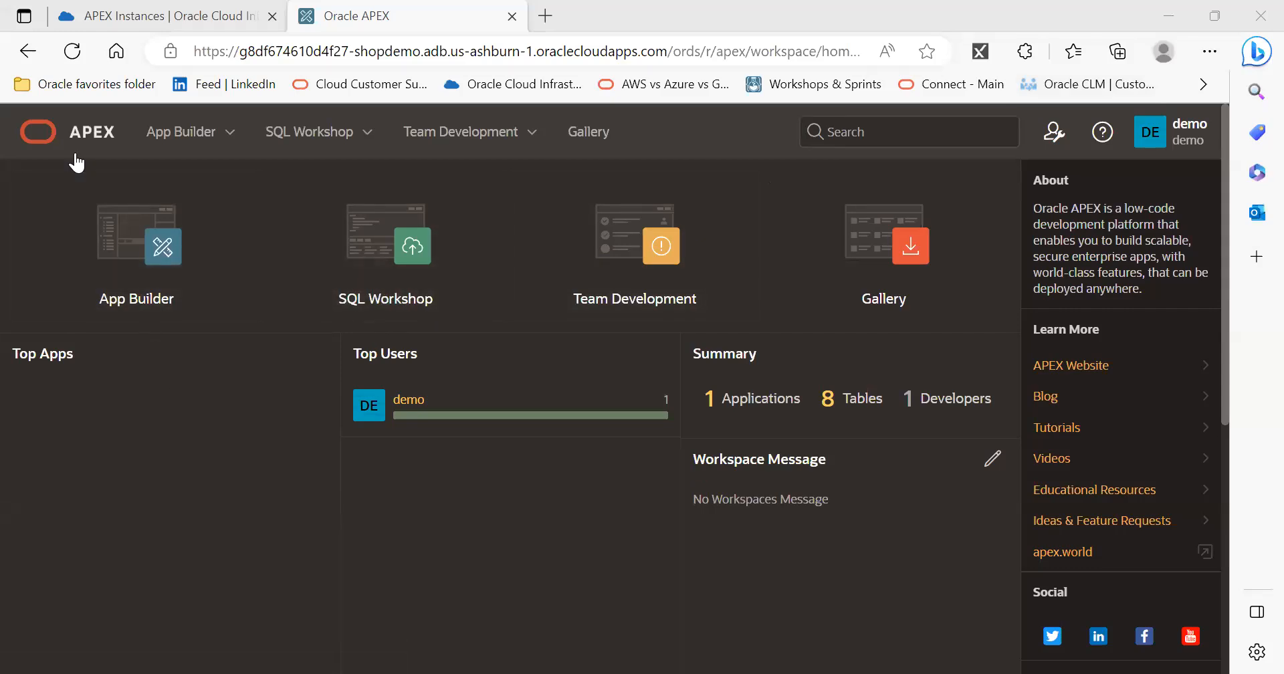
mouse_move(67, 133)
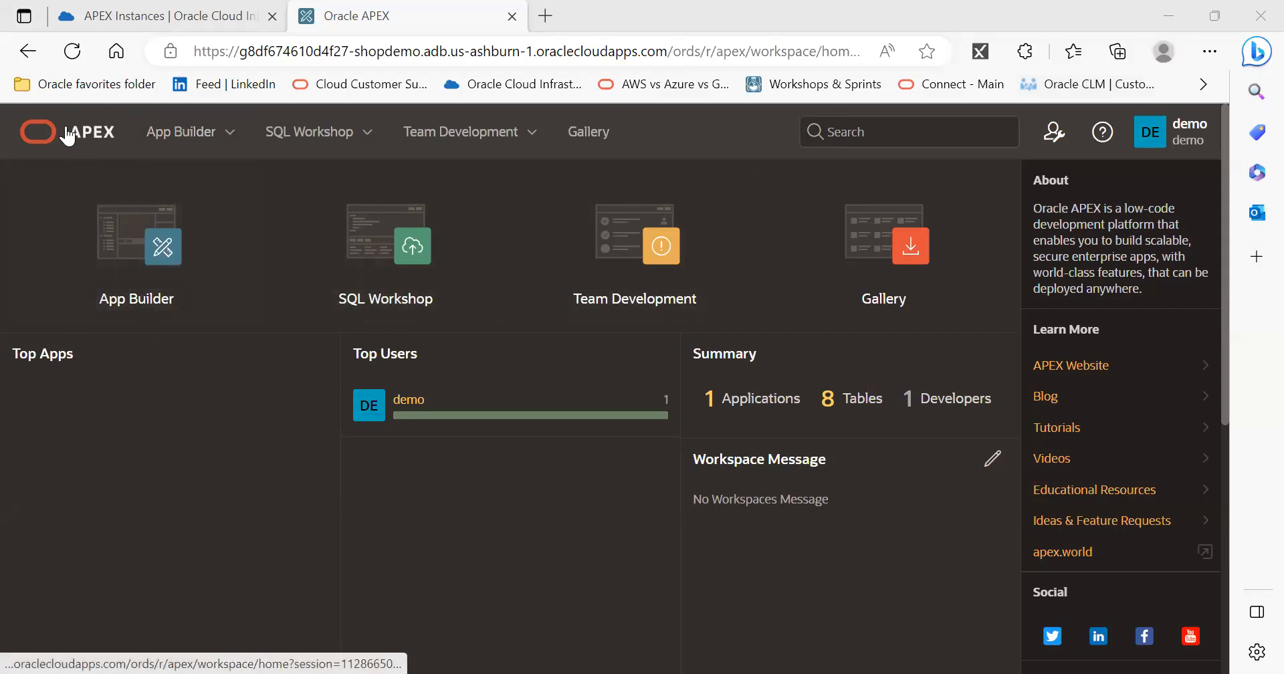
mouse_move(70, 135)
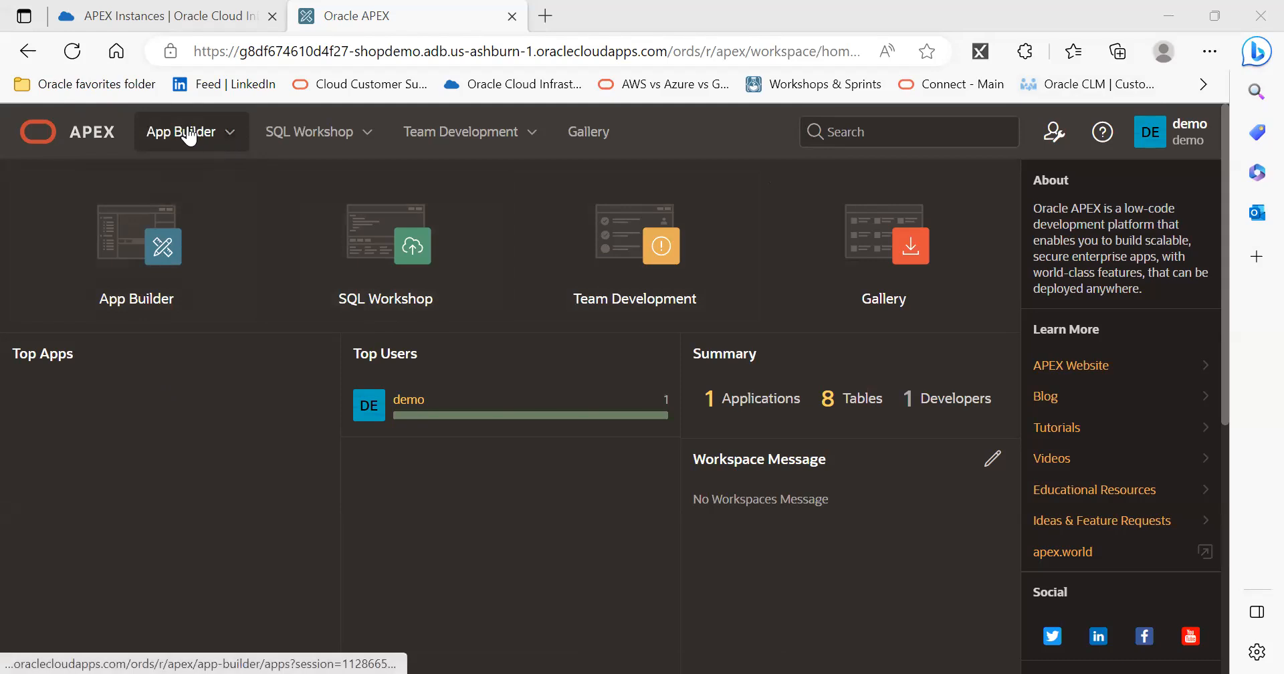
mouse_move(236, 212)
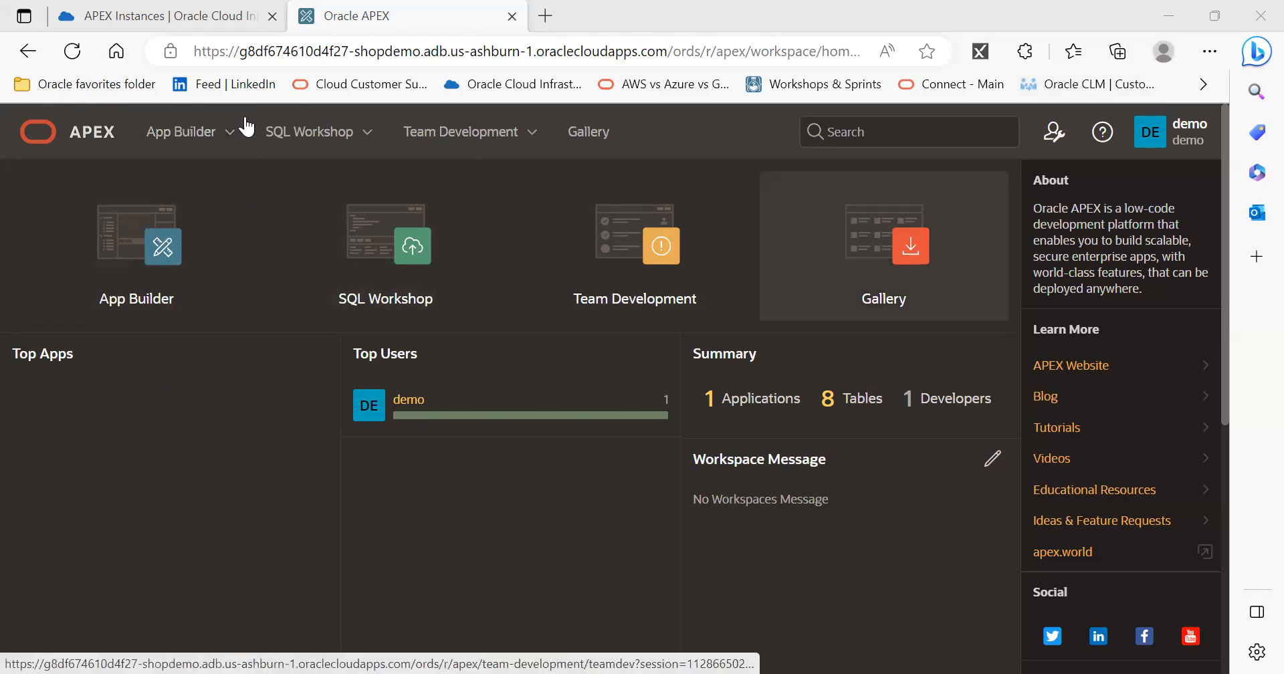
mouse_move(181, 133)
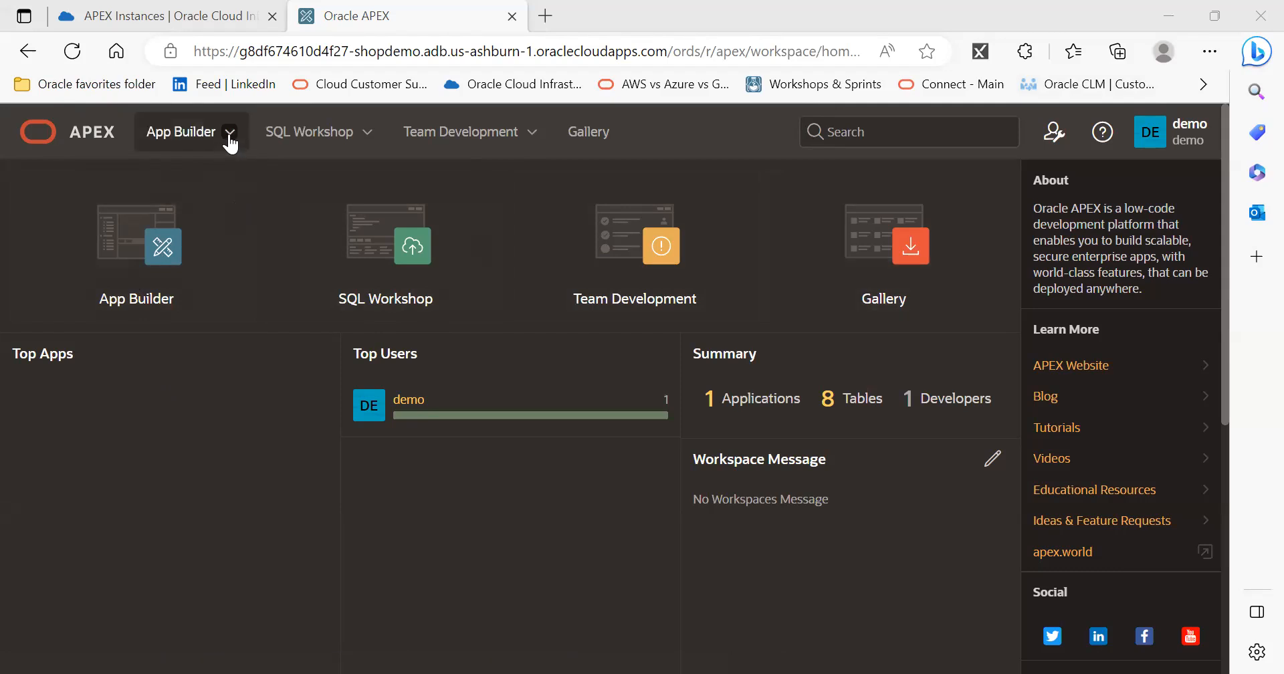
click(181, 132)
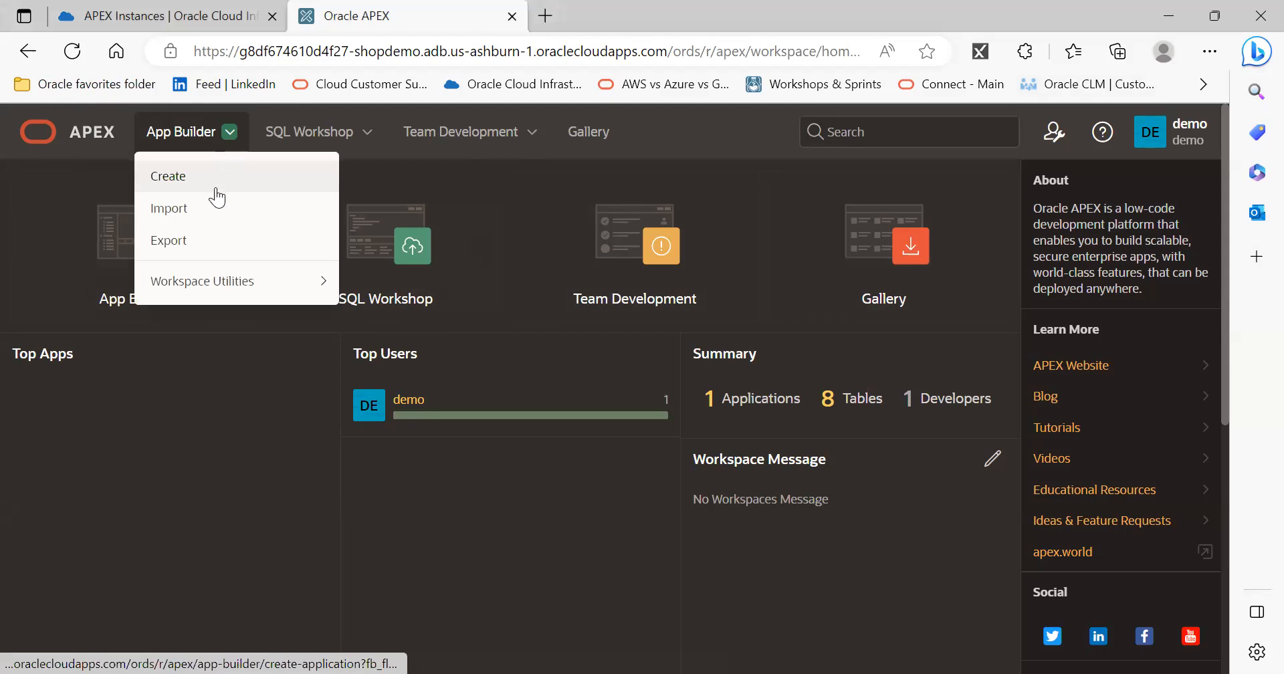
mouse_move(202, 260)
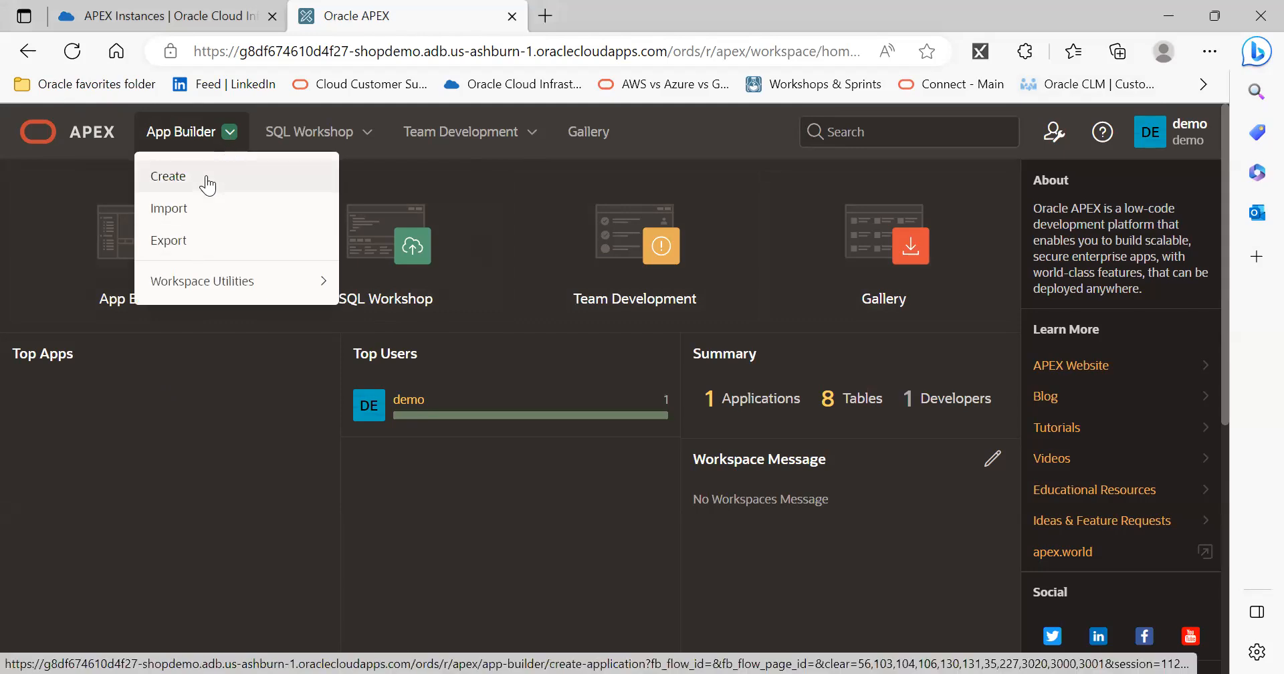
mouse_move(213, 208)
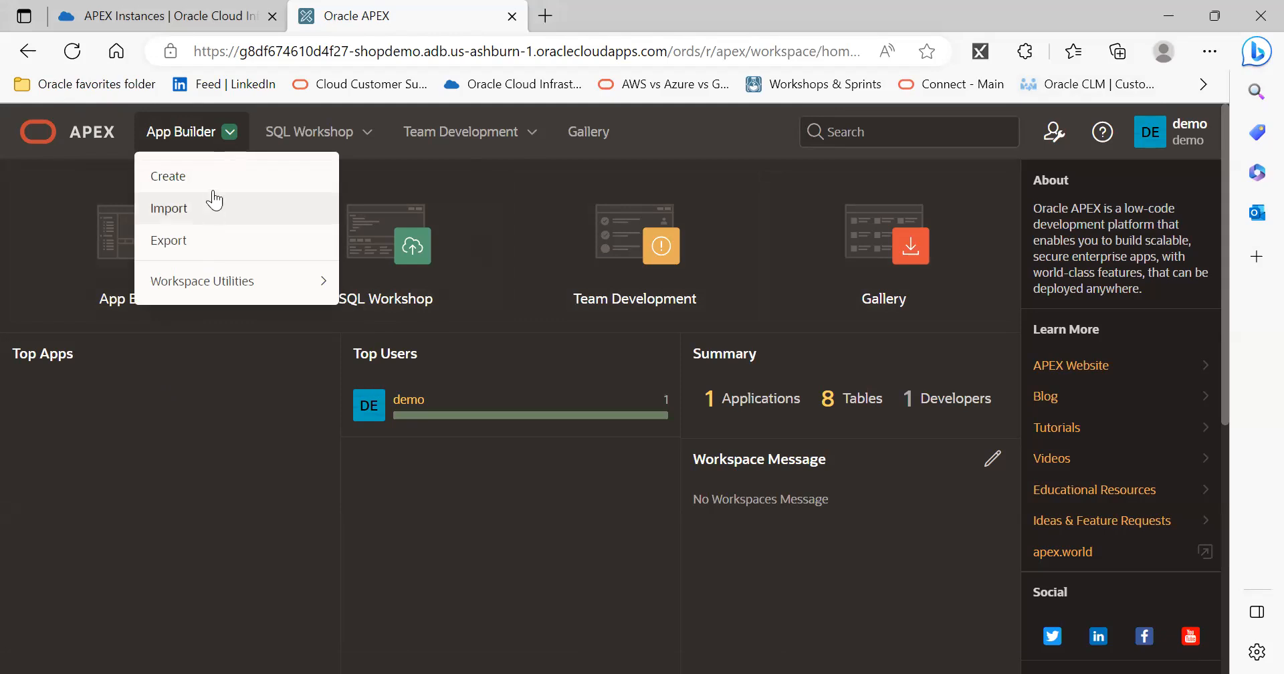
click(309, 132)
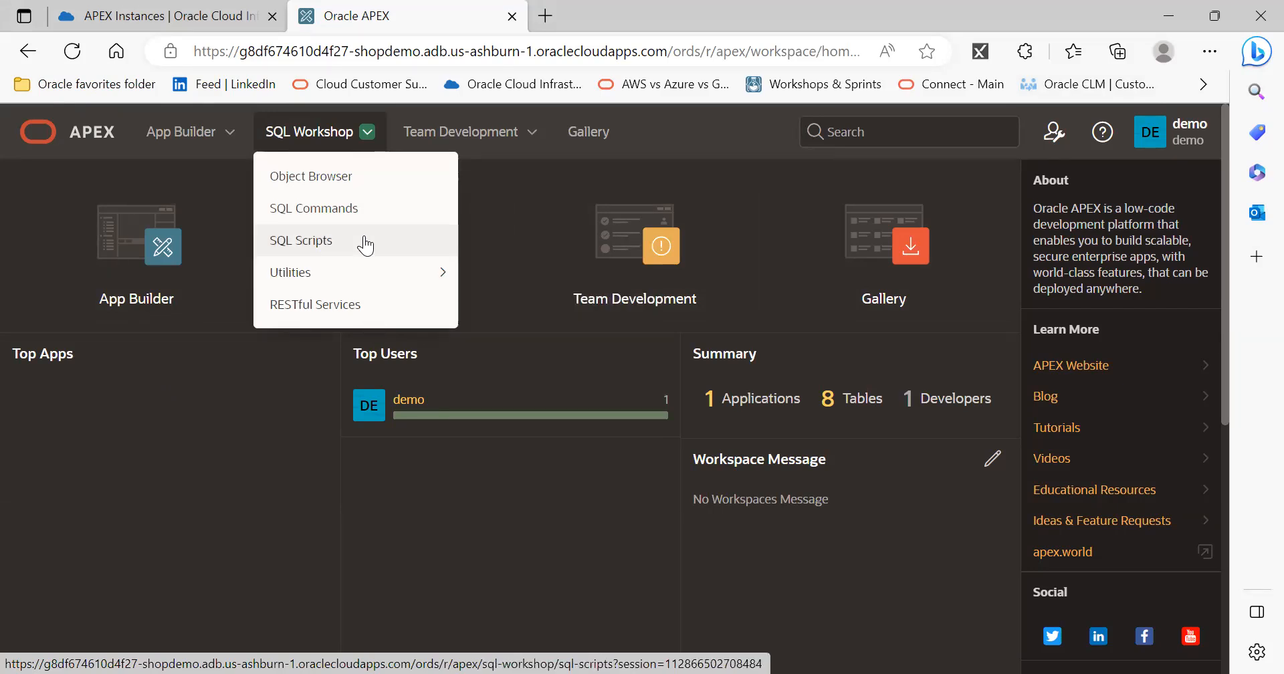
mouse_move(359, 248)
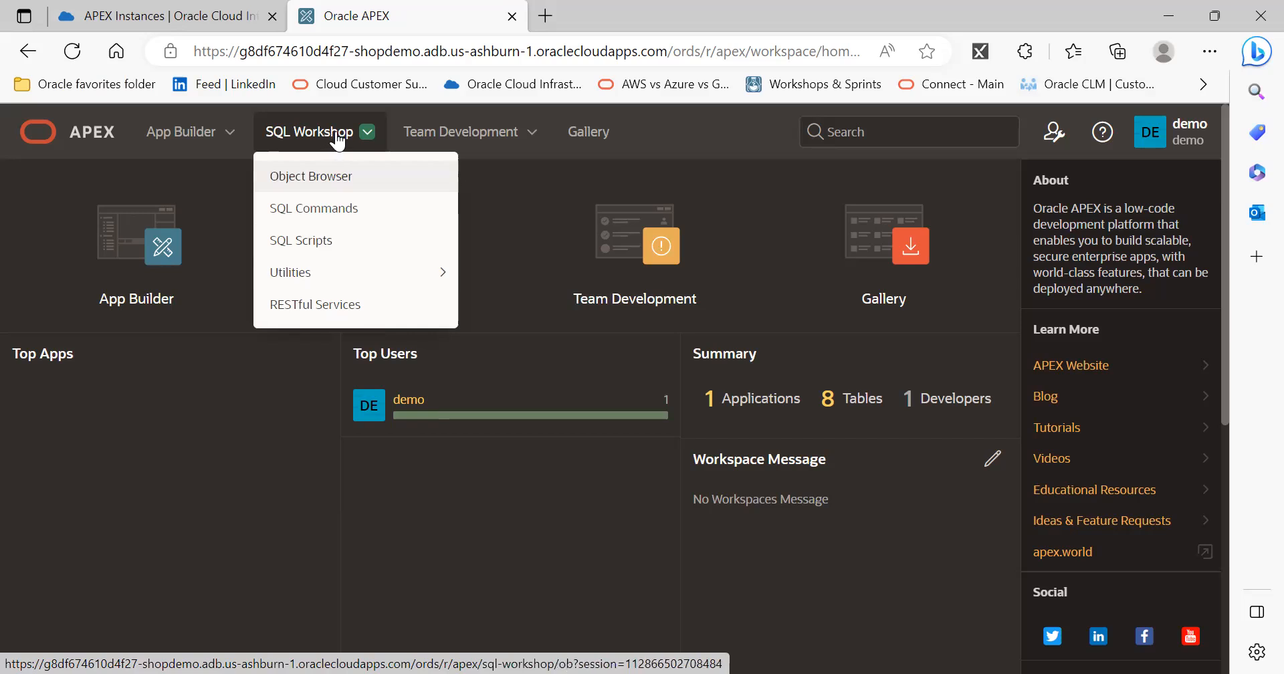
mouse_move(331, 127)
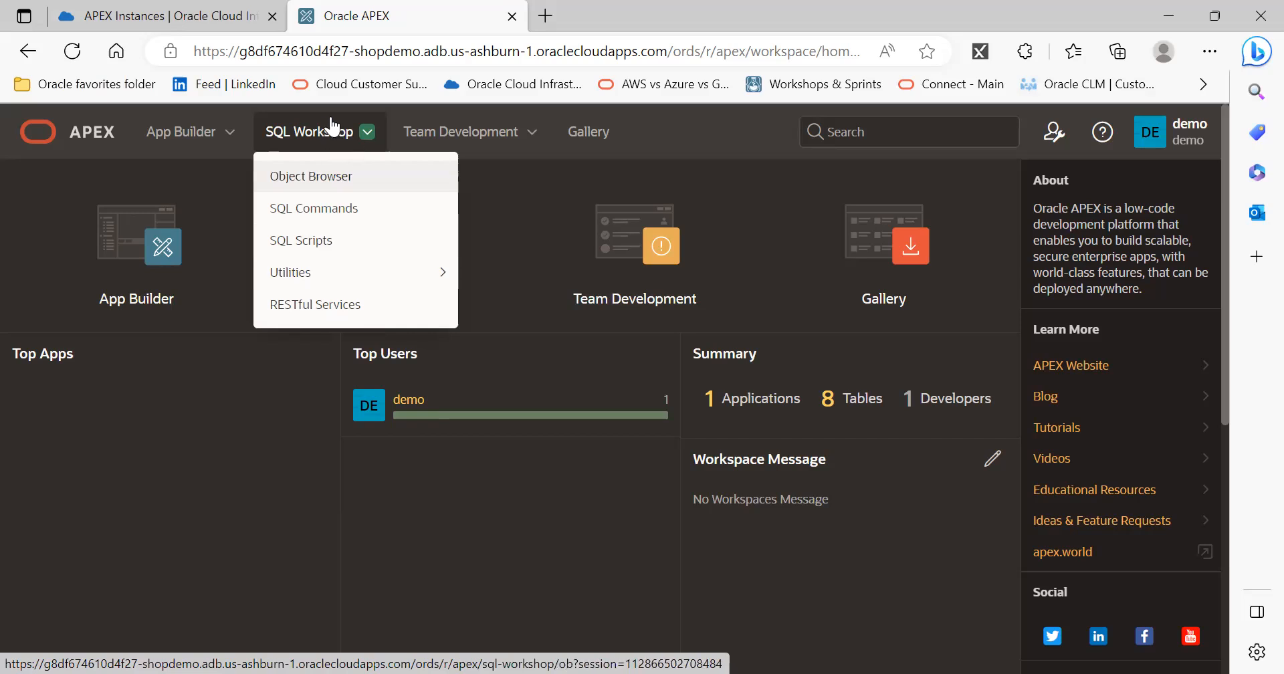
click(460, 133)
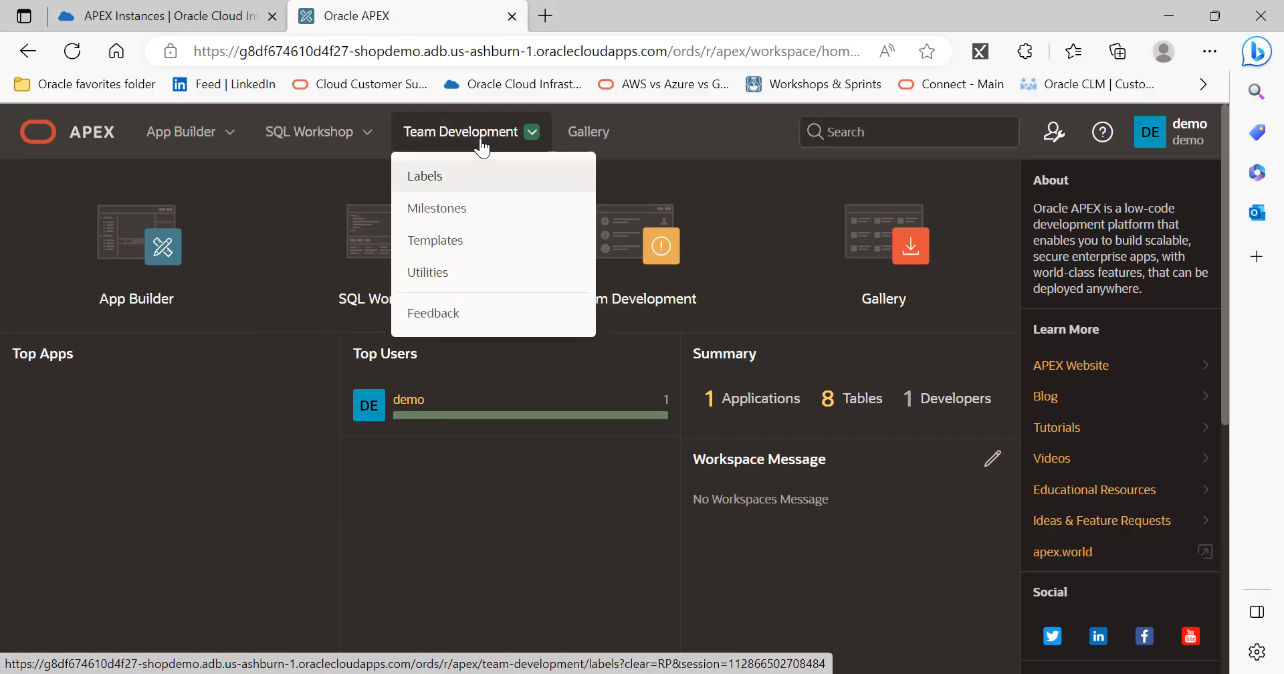
mouse_move(484, 209)
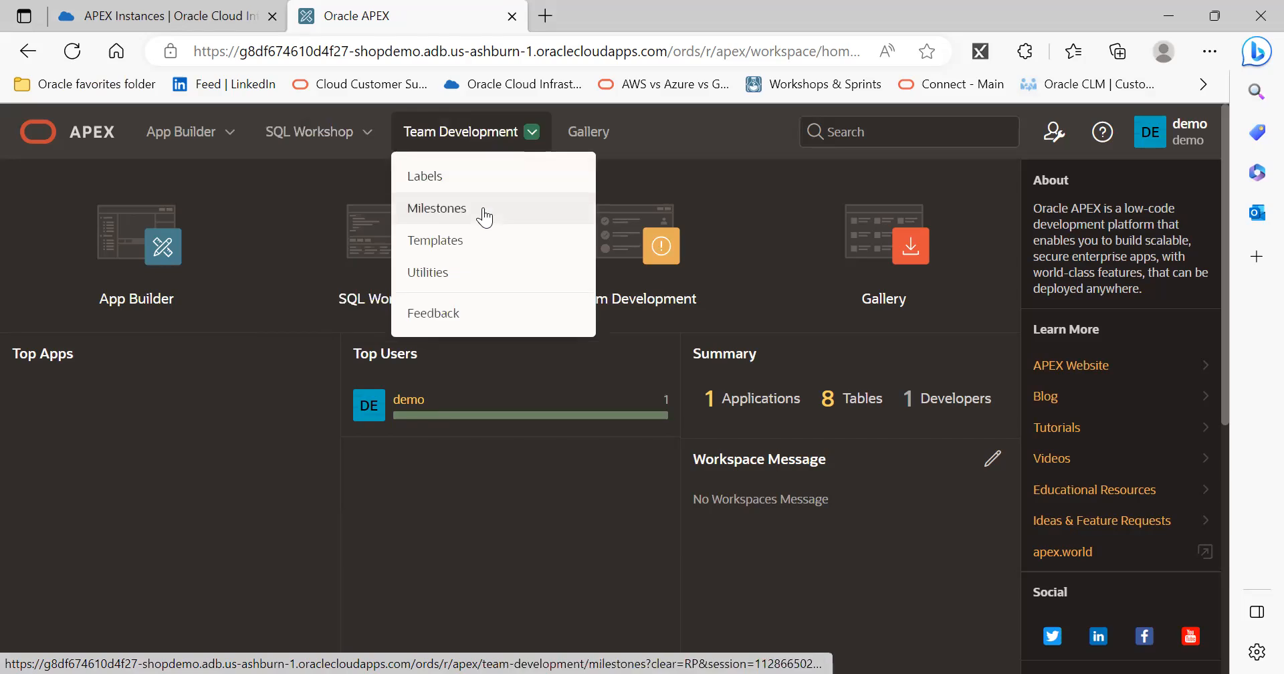
mouse_move(508, 272)
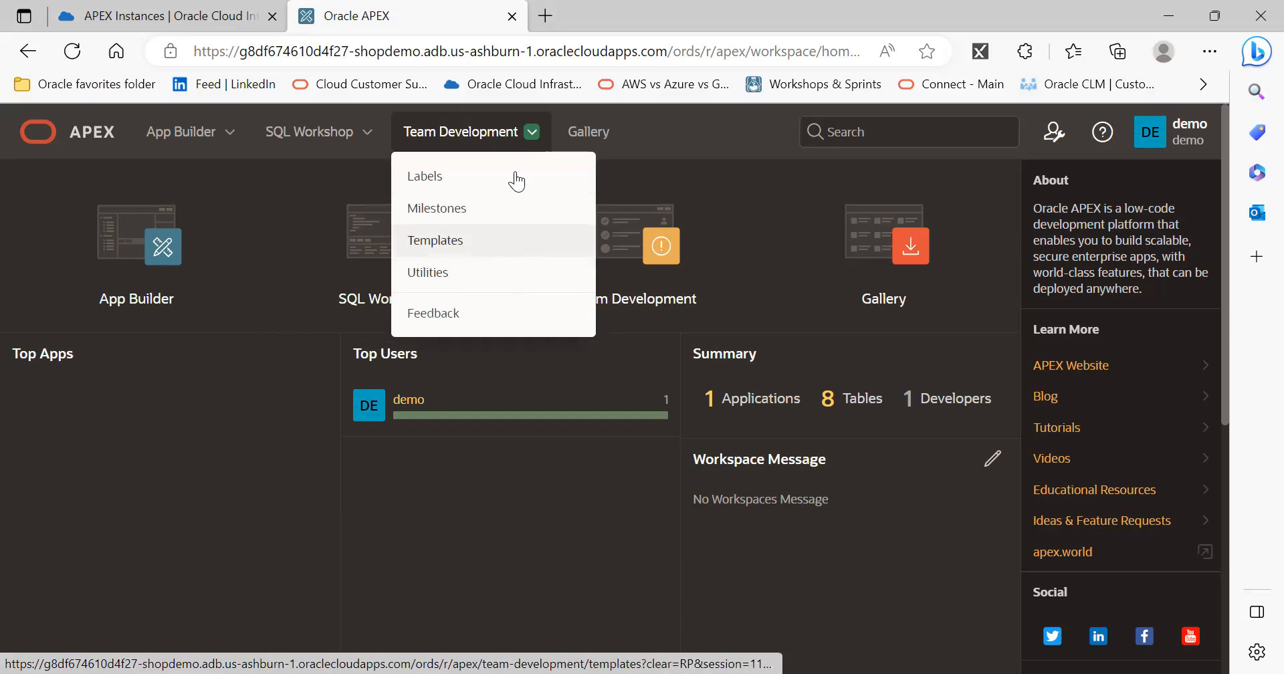
mouse_move(520, 223)
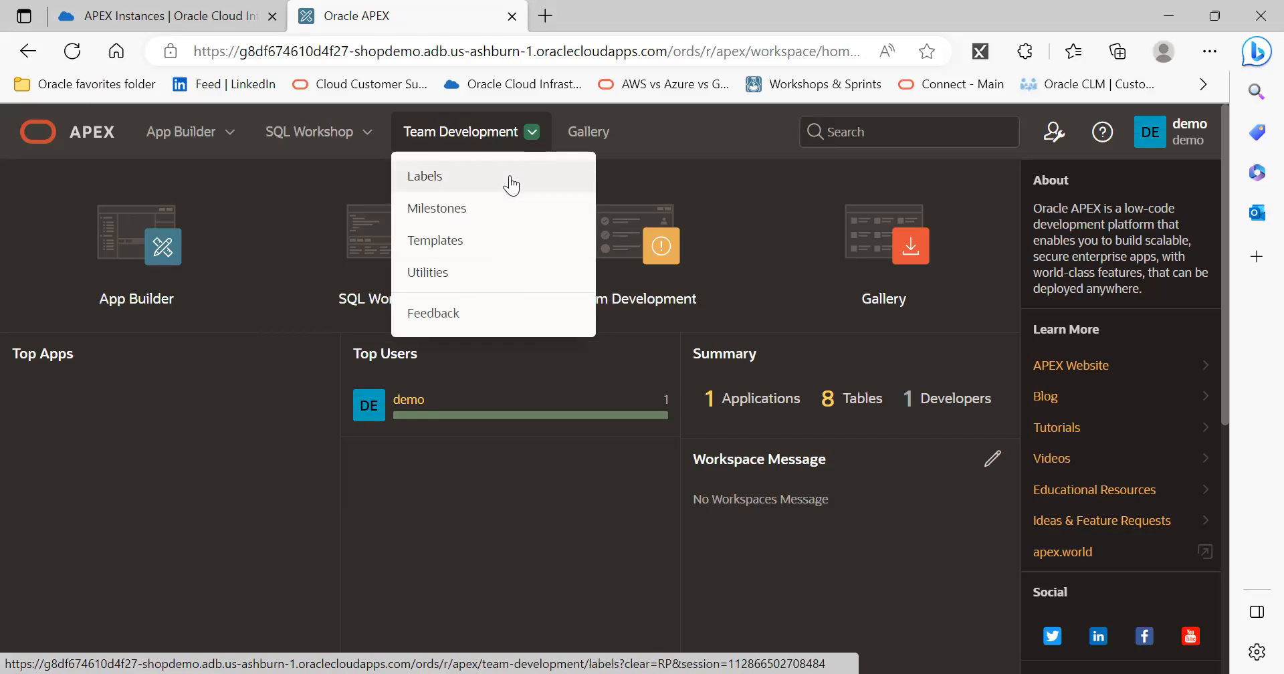
mouse_move(513, 289)
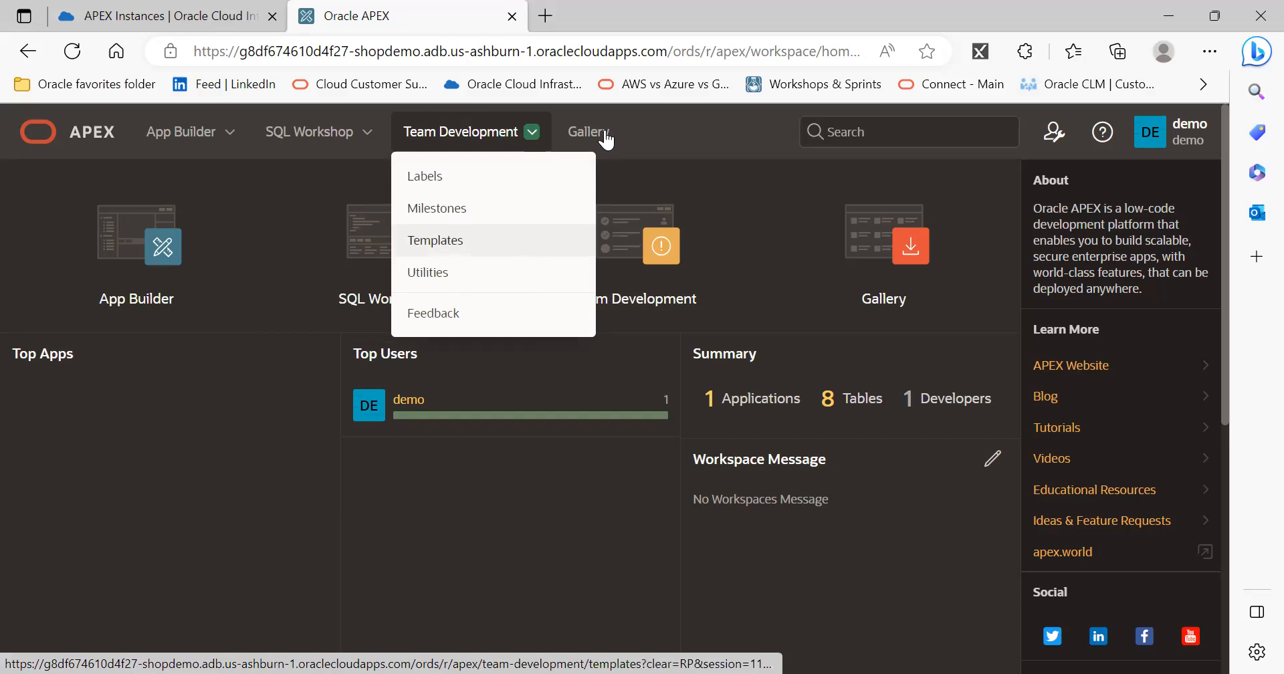
click(587, 132)
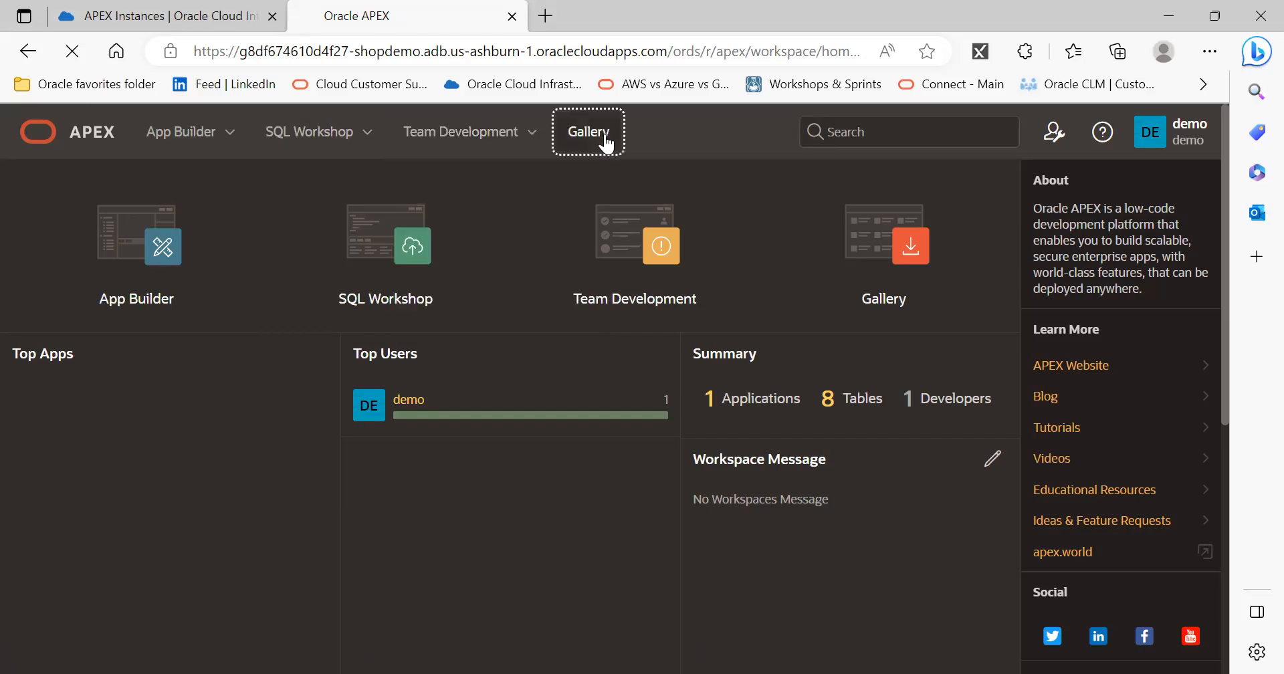
click(588, 131)
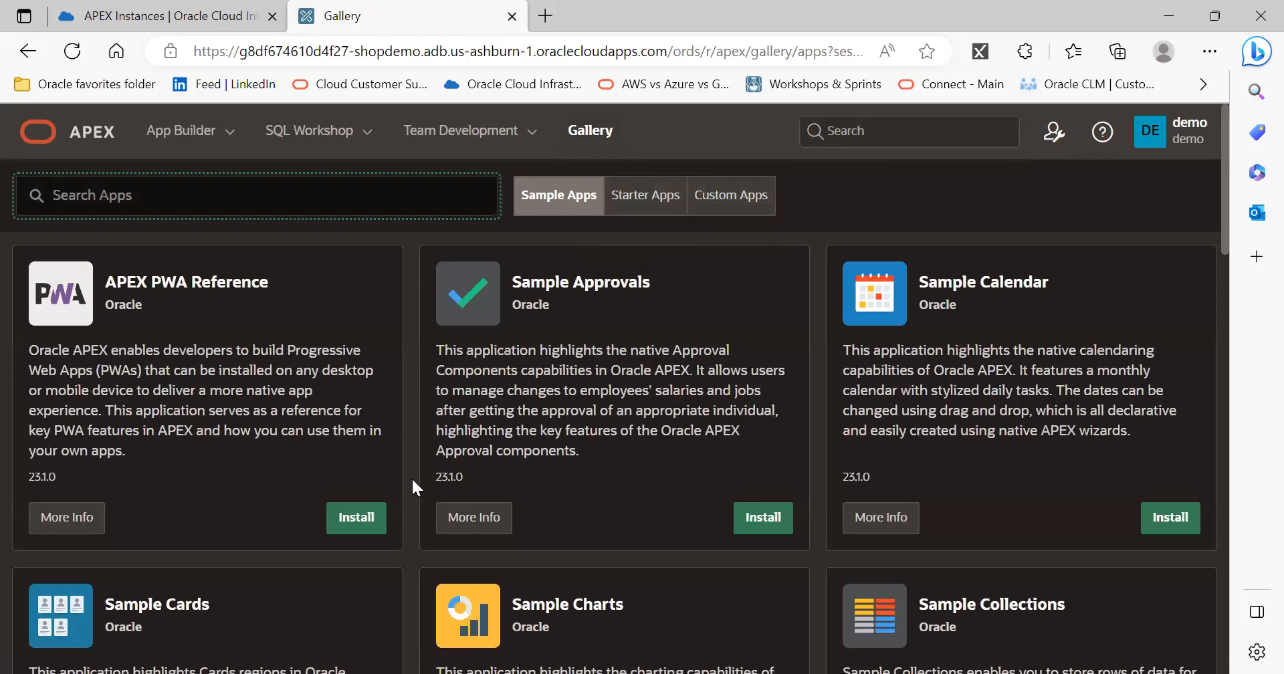
scroll(down, 3)
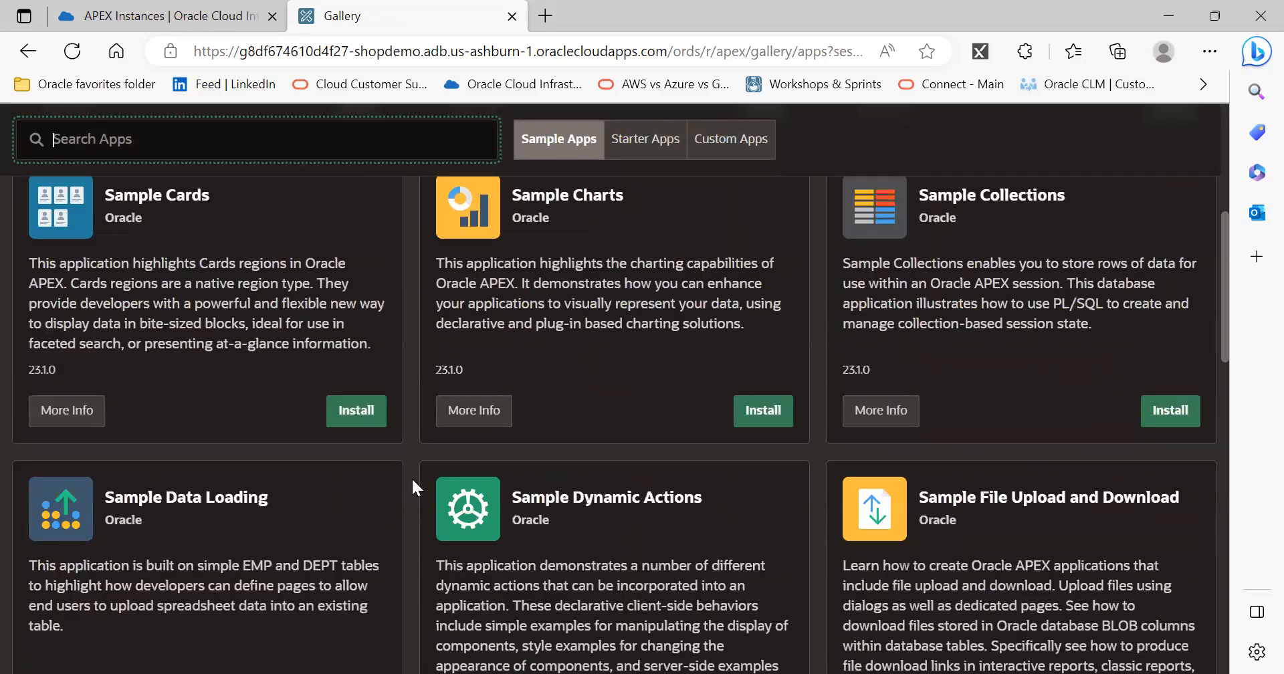
scroll(down, 3)
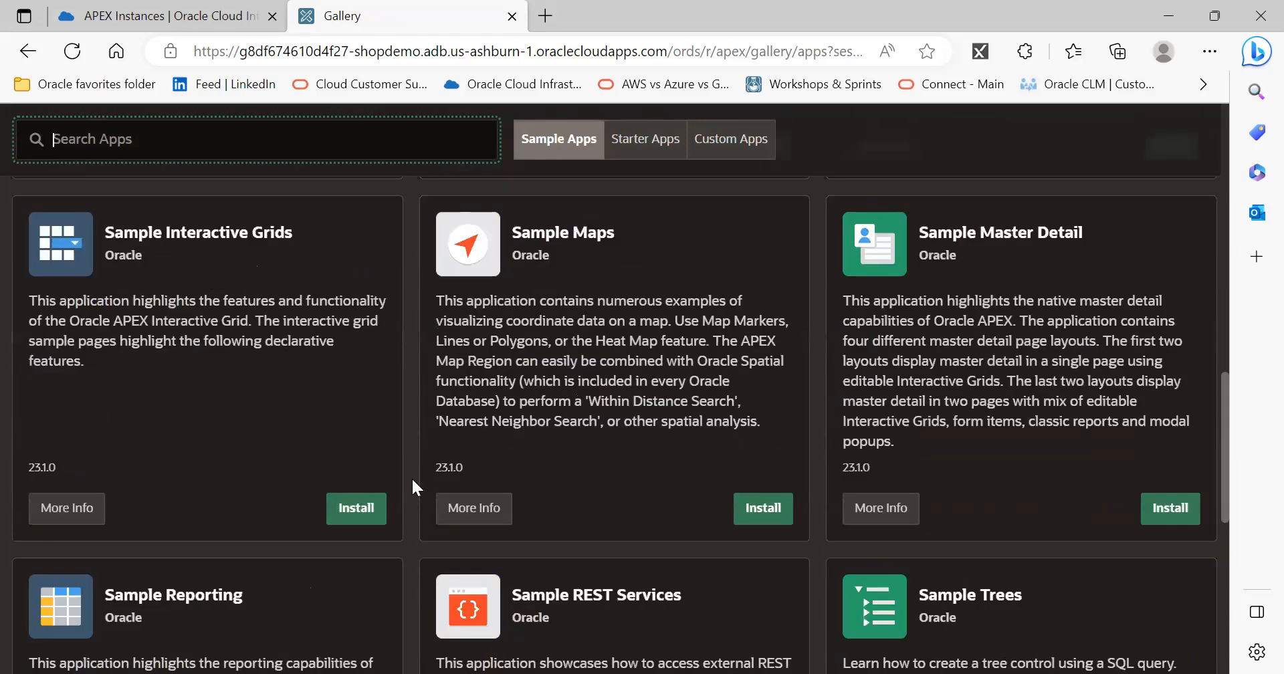
scroll(down, 3)
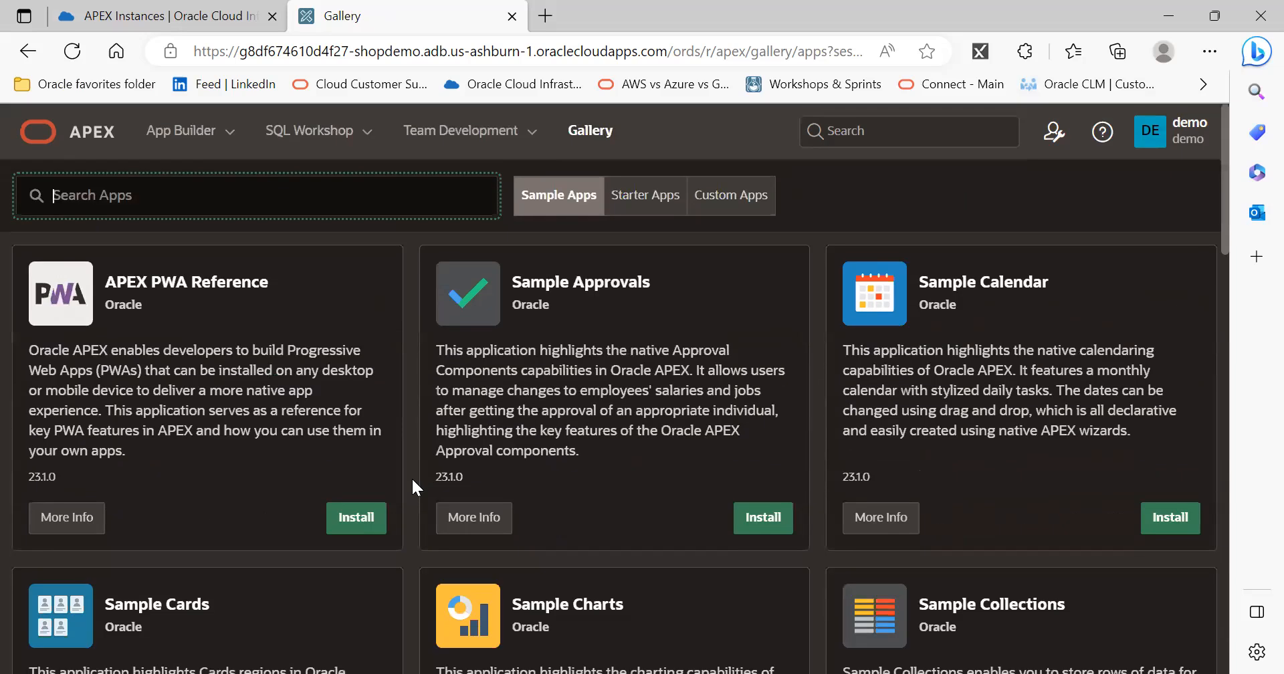
click(69, 133)
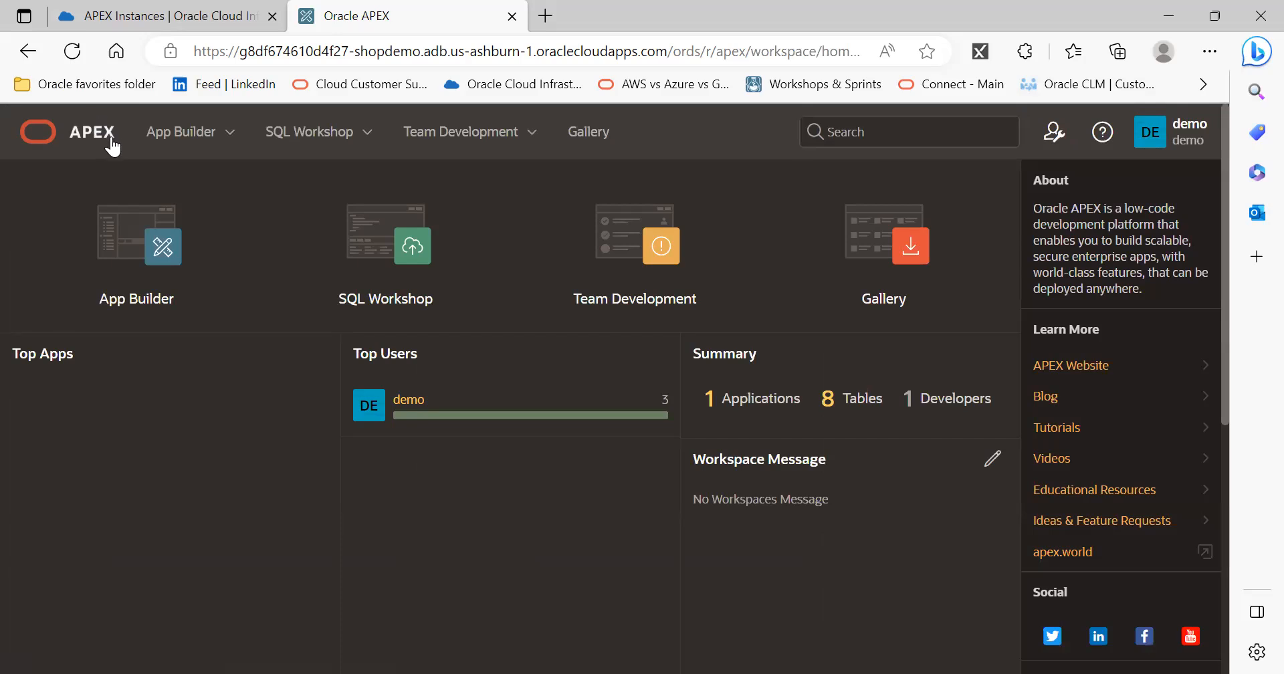
mouse_move(149, 257)
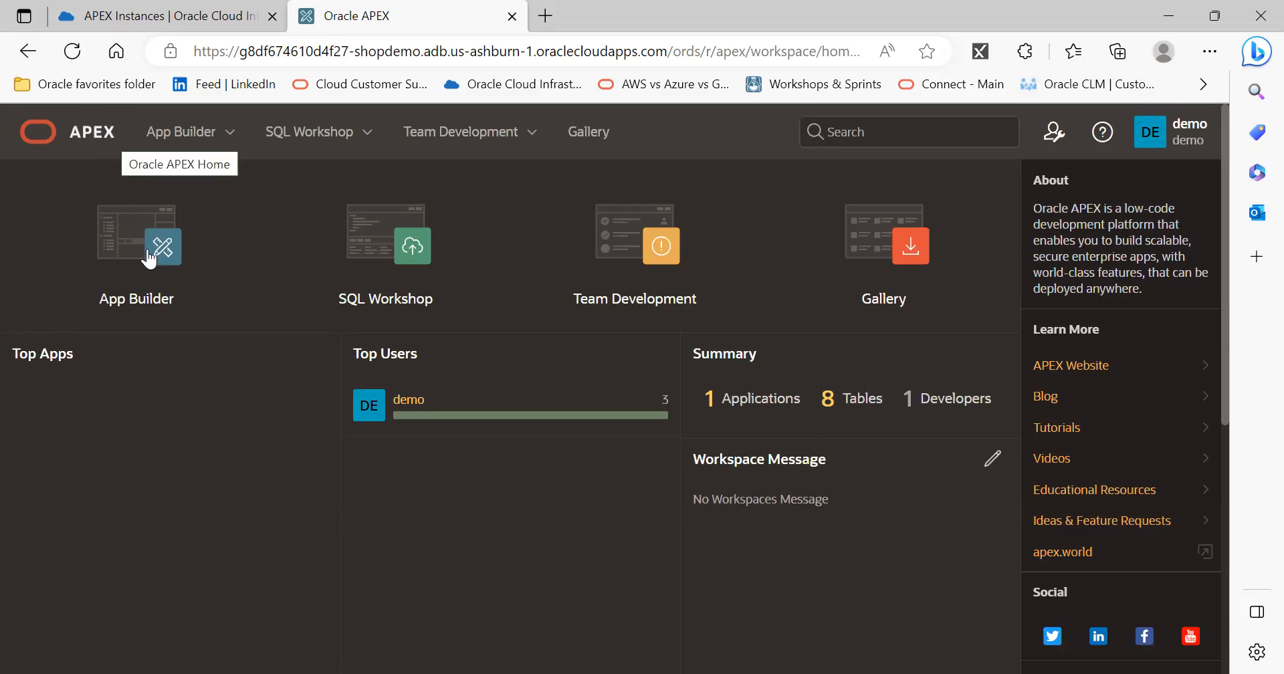
Go to SQL Workshop's Object Browser, cancelling the Create Table dialog, then reopen the SQL Workshop menu.
click(309, 132)
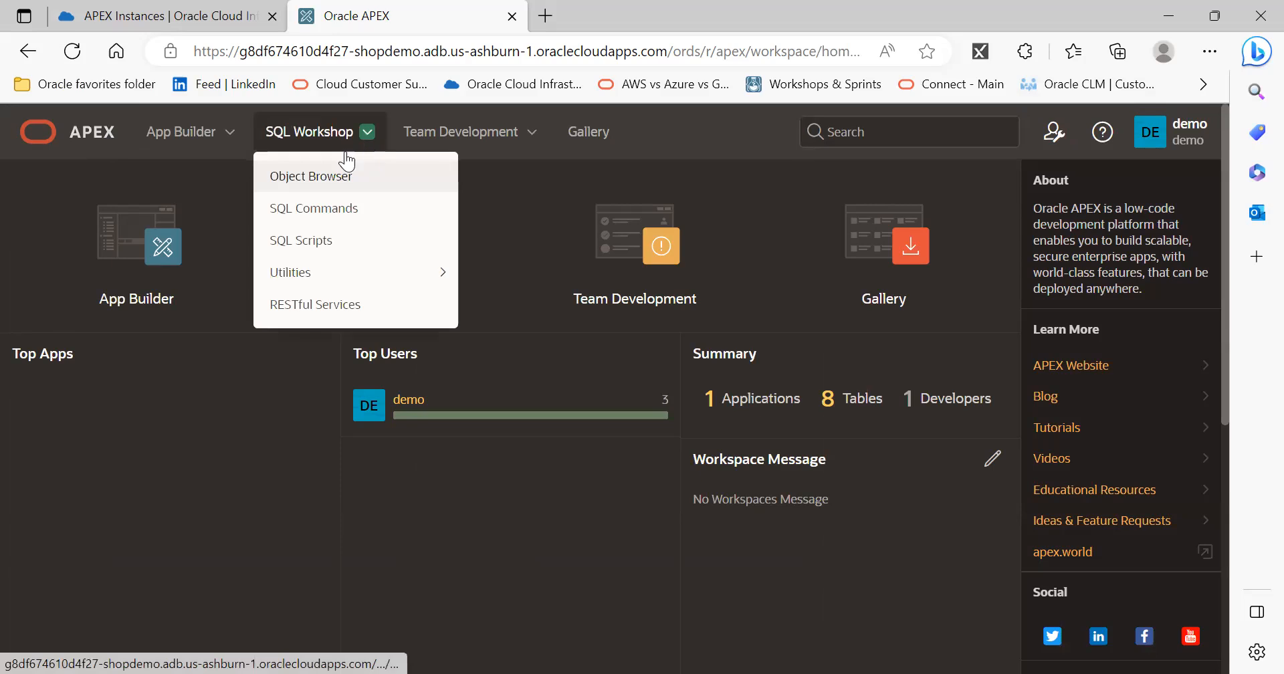
click(311, 175)
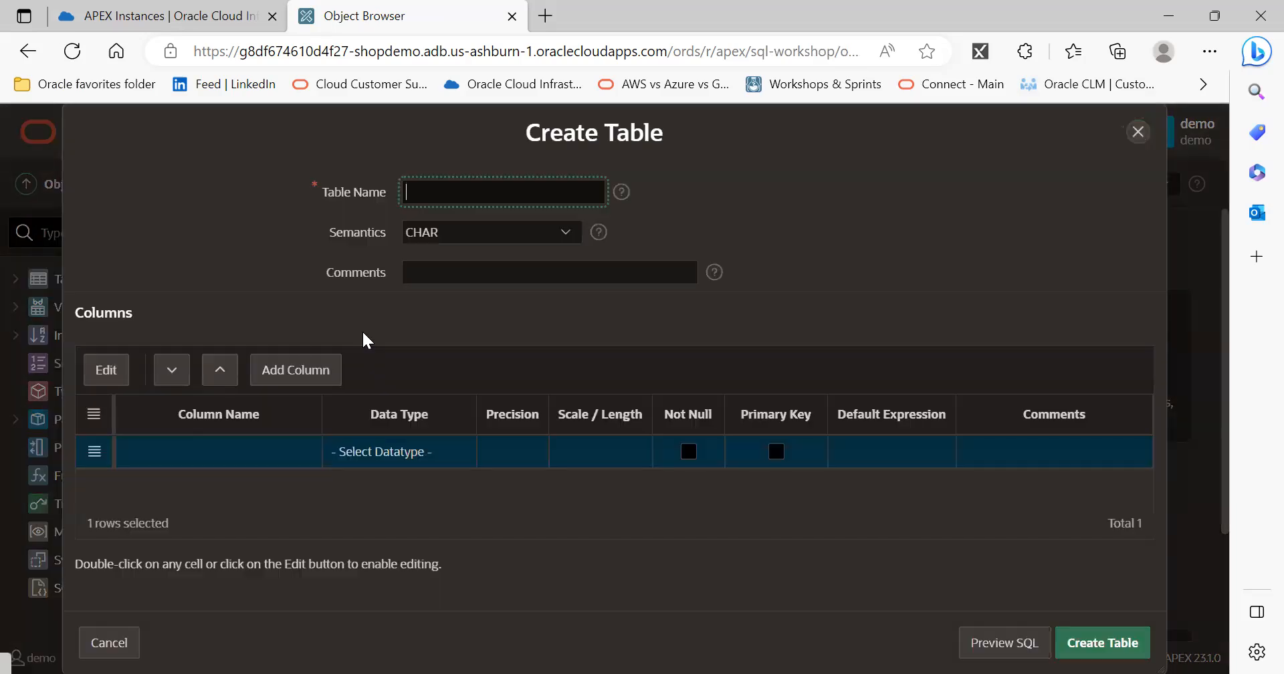
click(1137, 131)
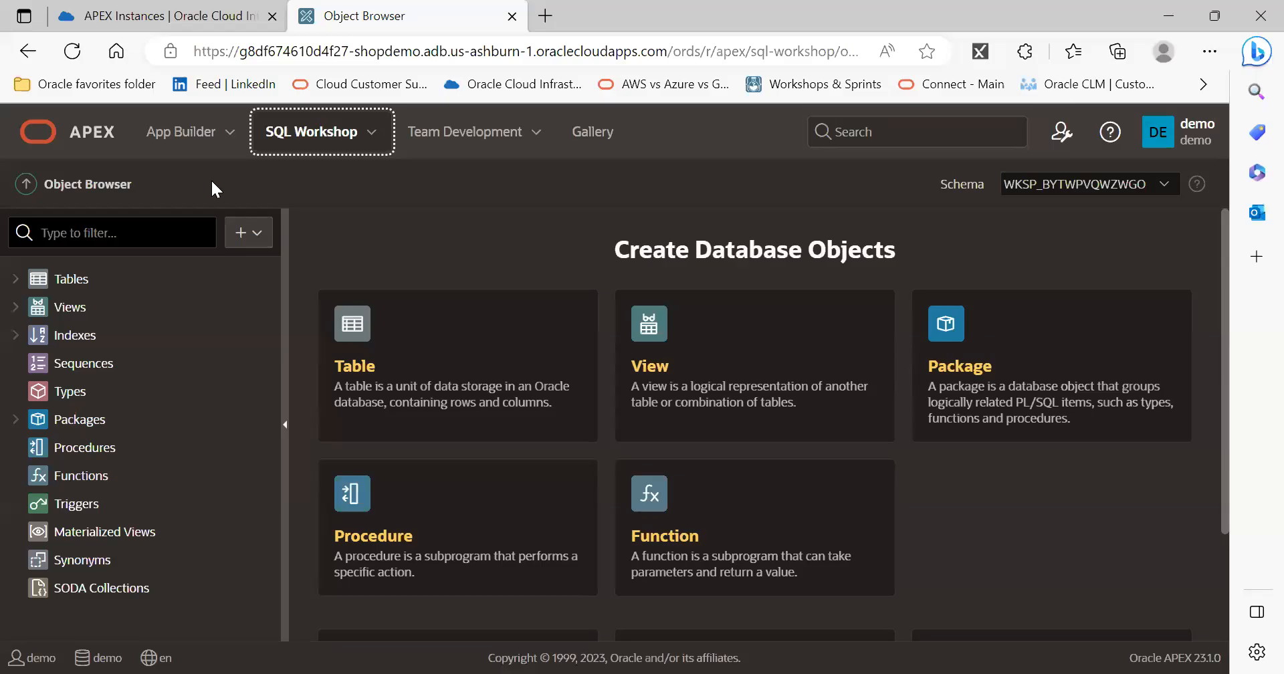
click(312, 133)
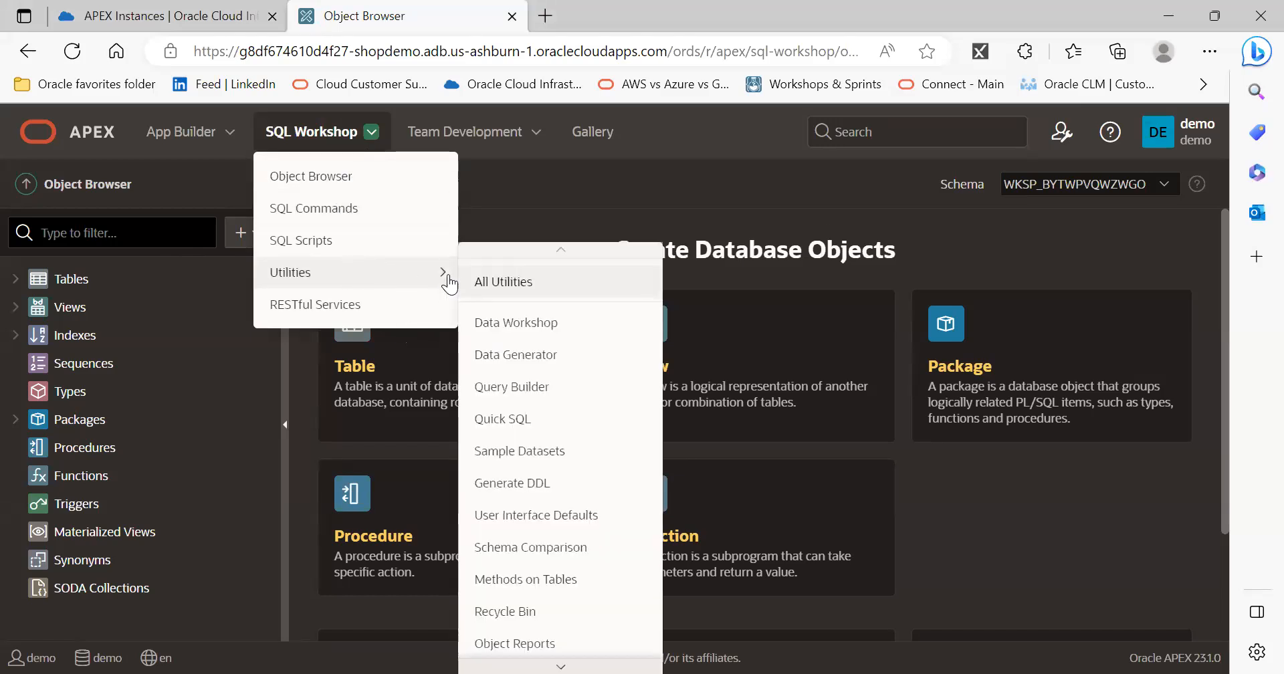
mouse_move(363, 276)
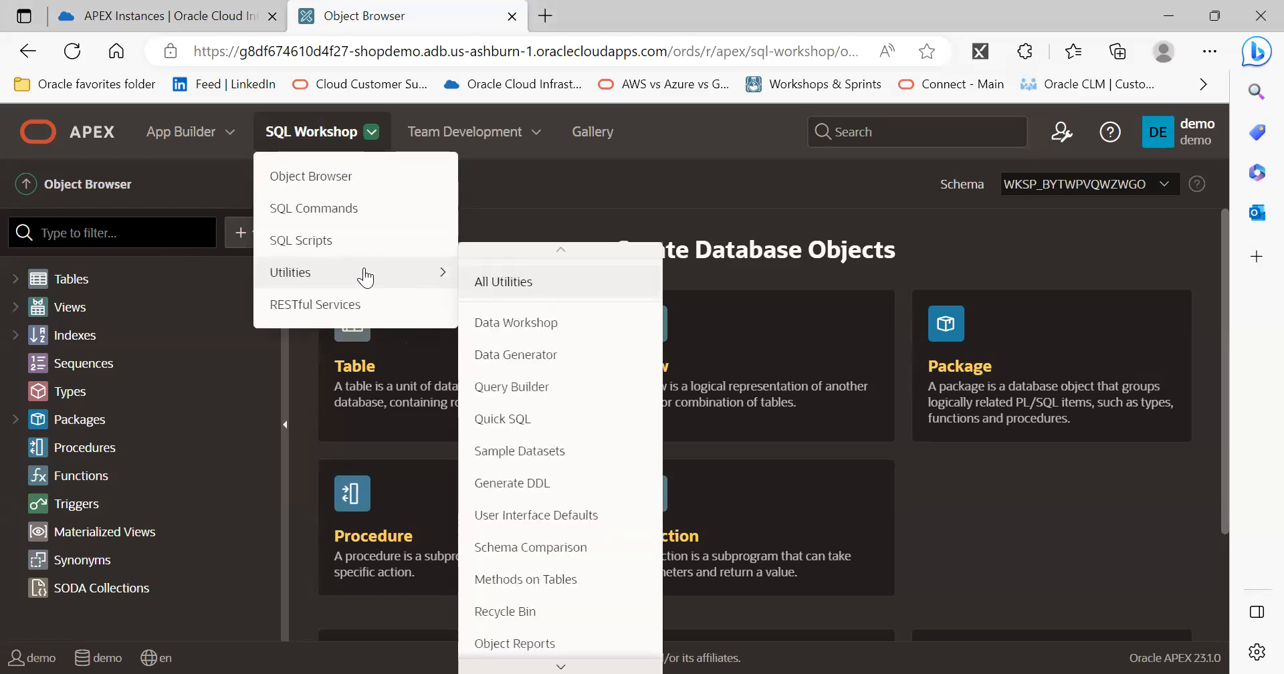
mouse_move(545, 450)
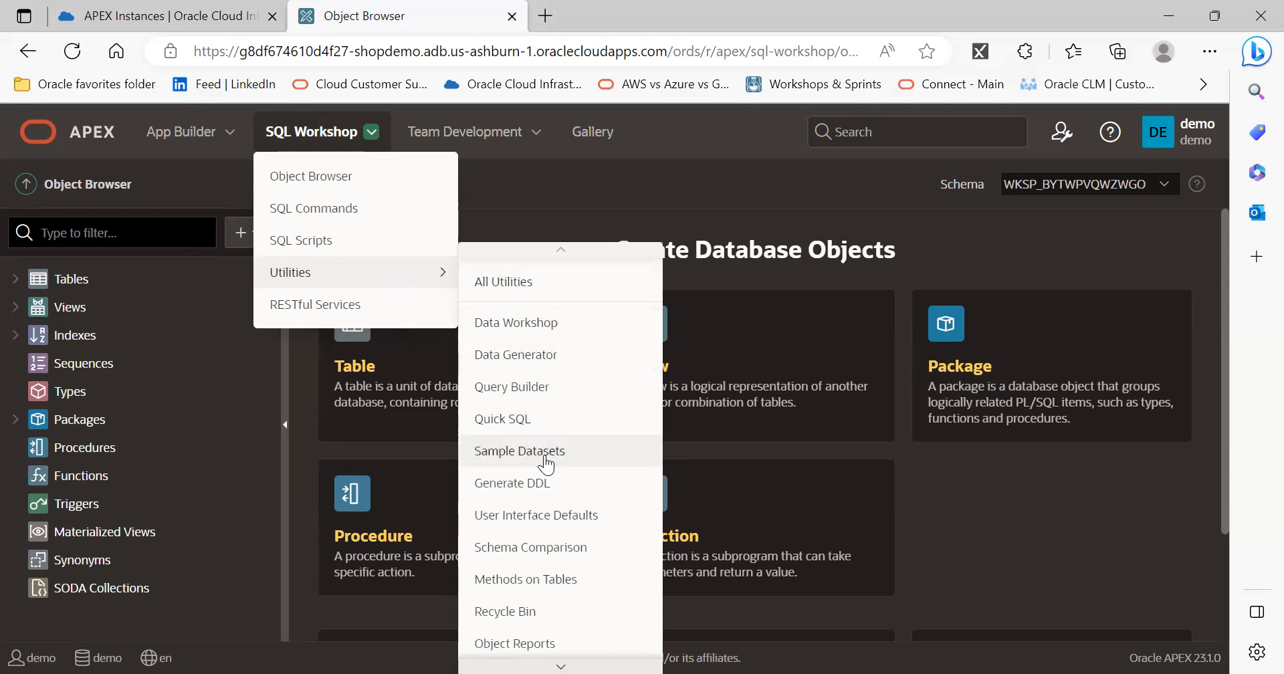
click(518, 450)
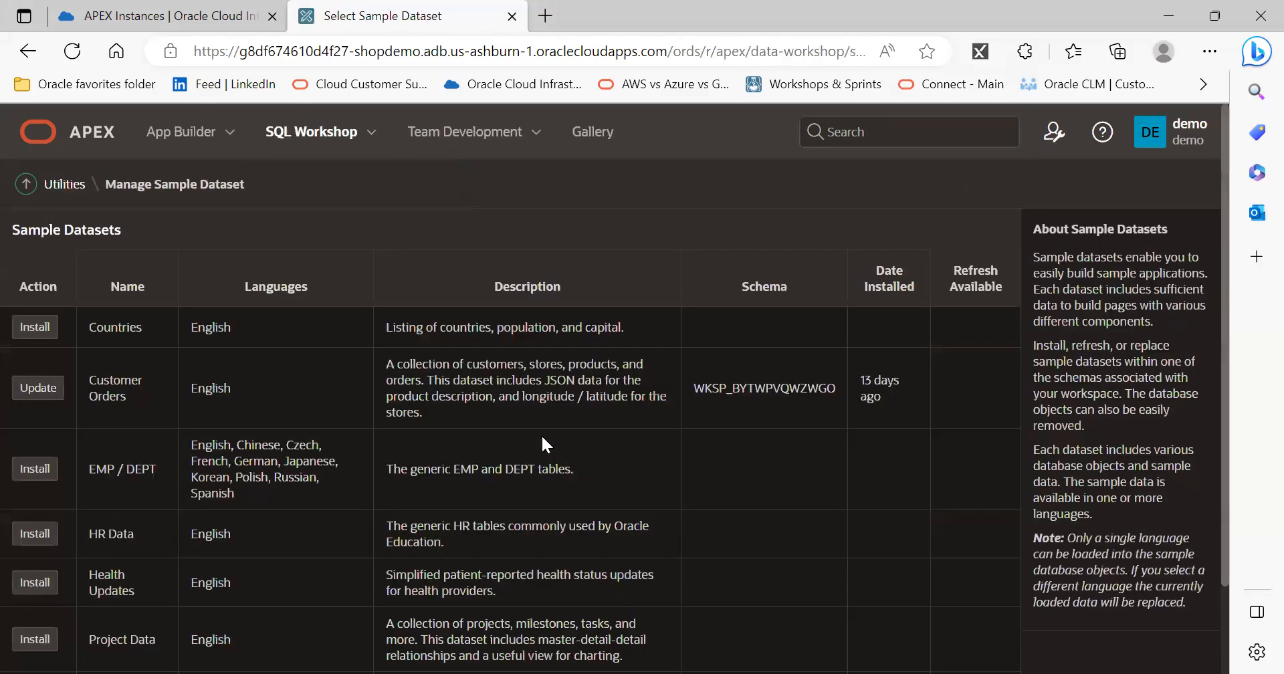
mouse_move(180, 606)
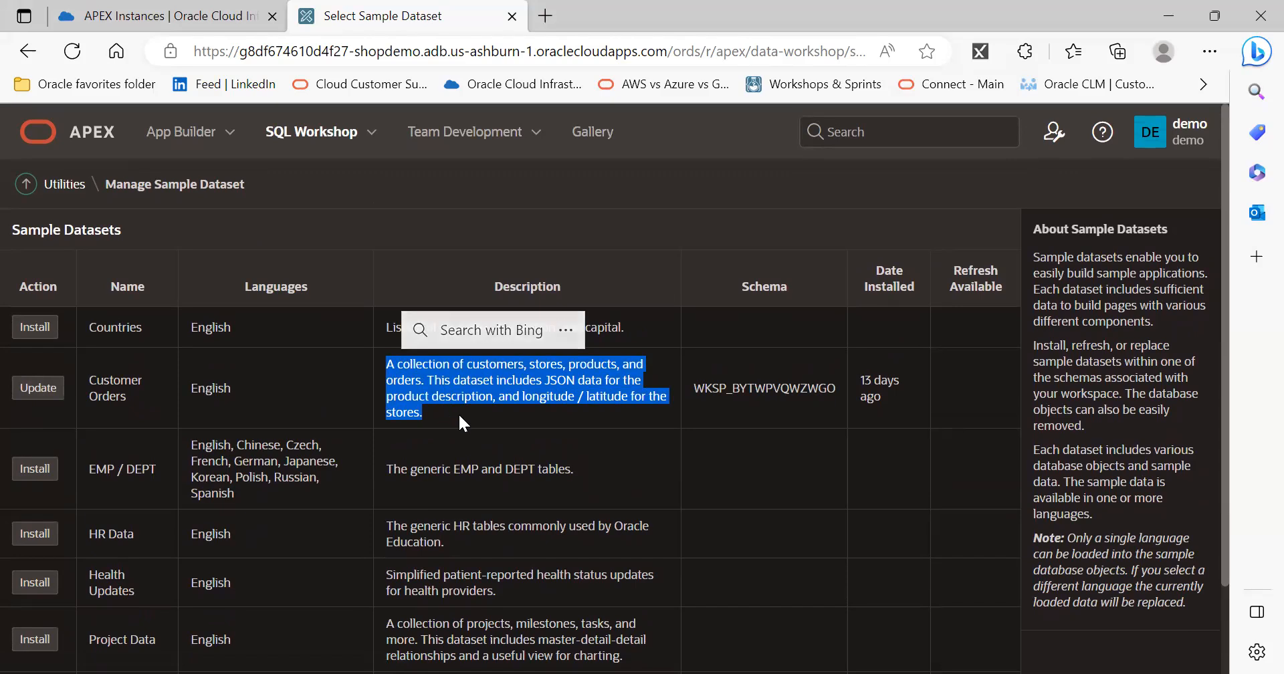
mouse_move(446, 432)
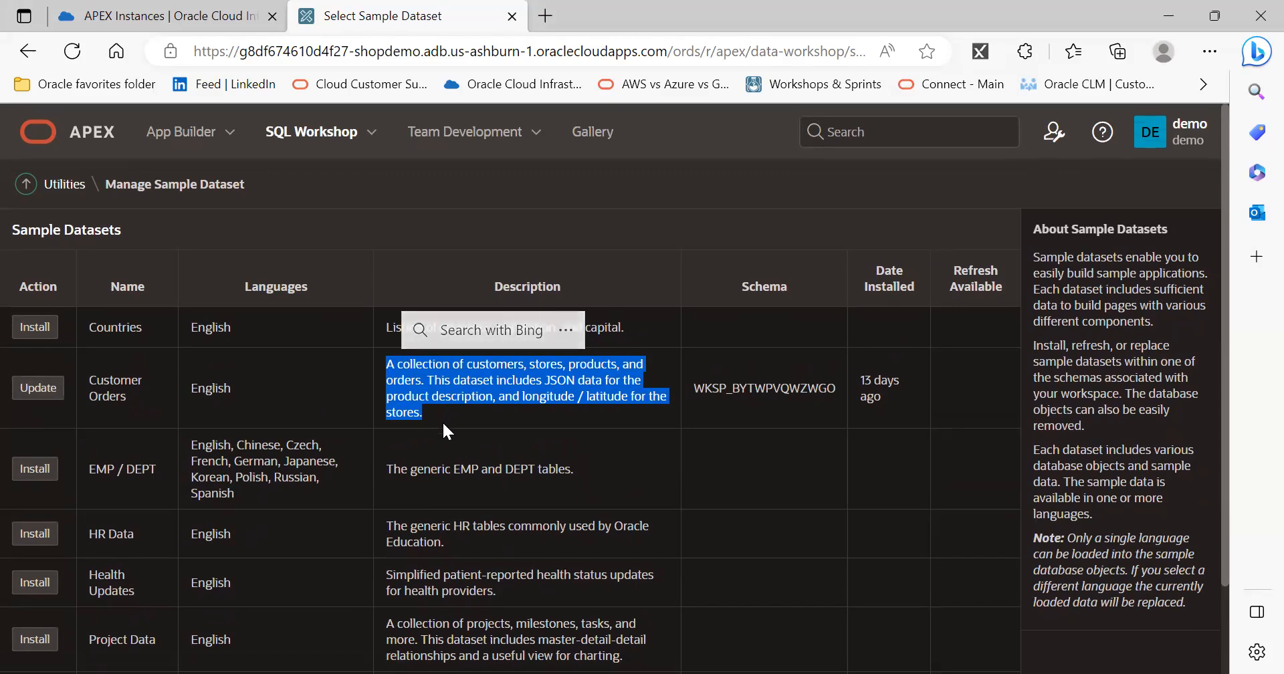
mouse_move(453, 428)
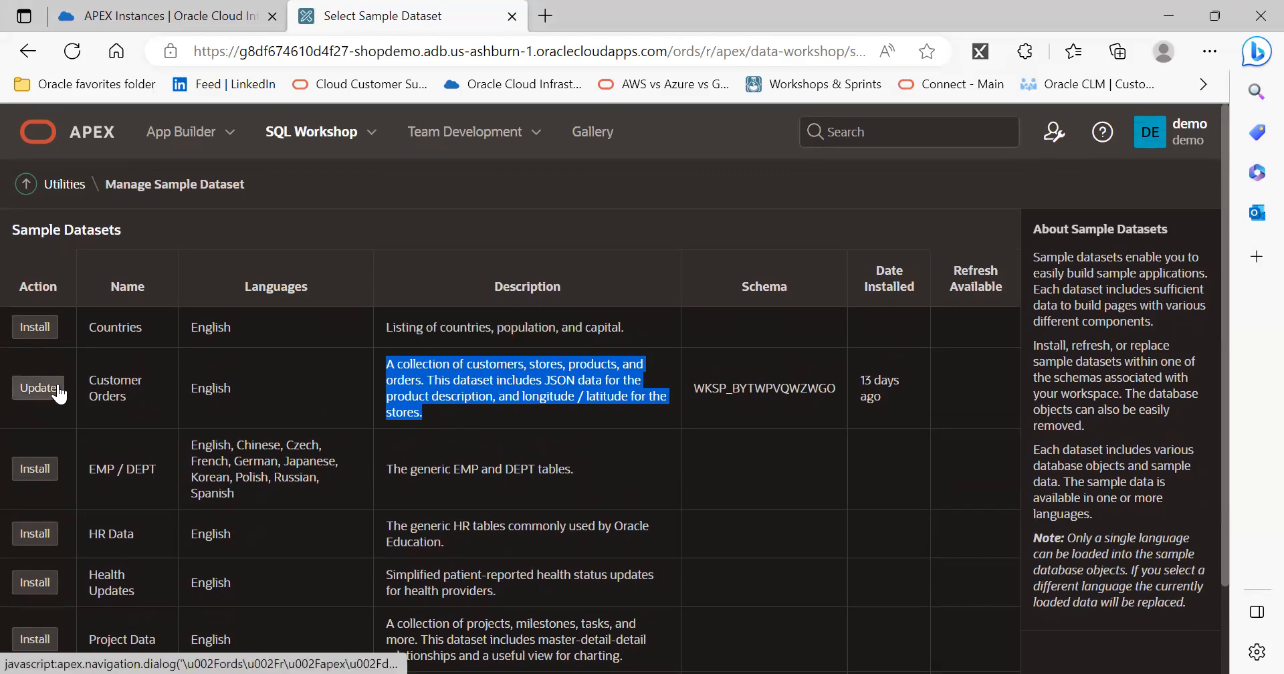
click(37, 388)
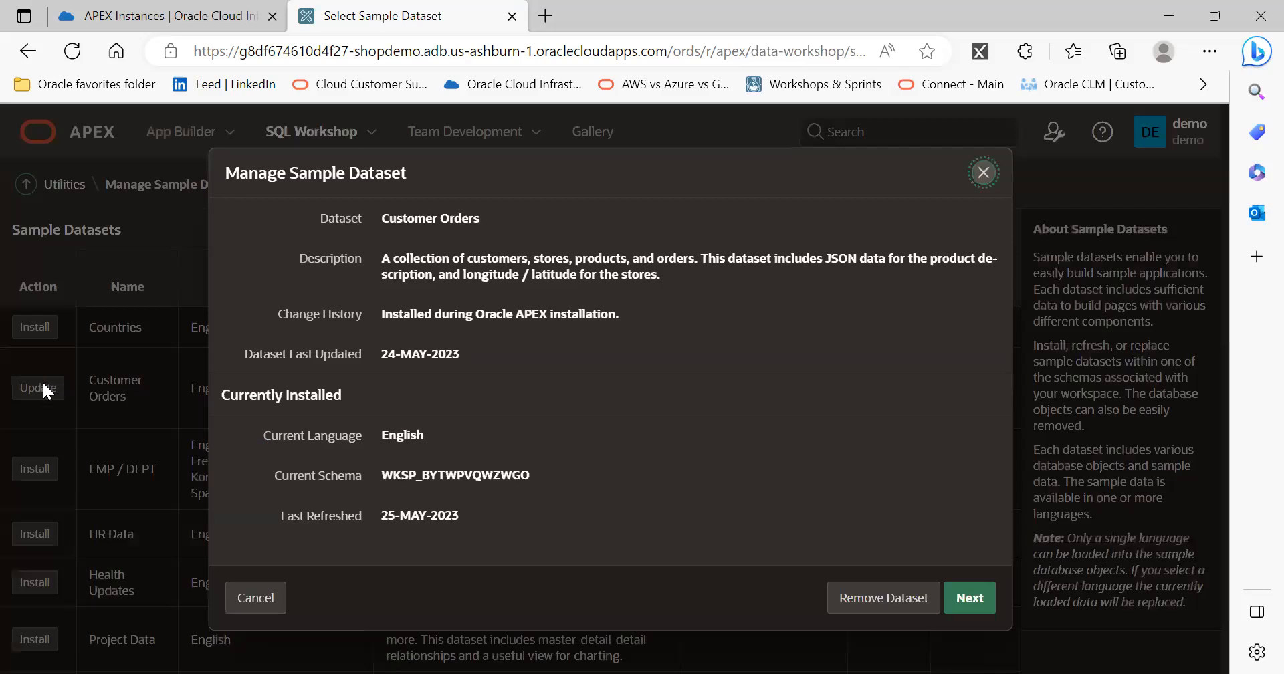
mouse_move(876, 536)
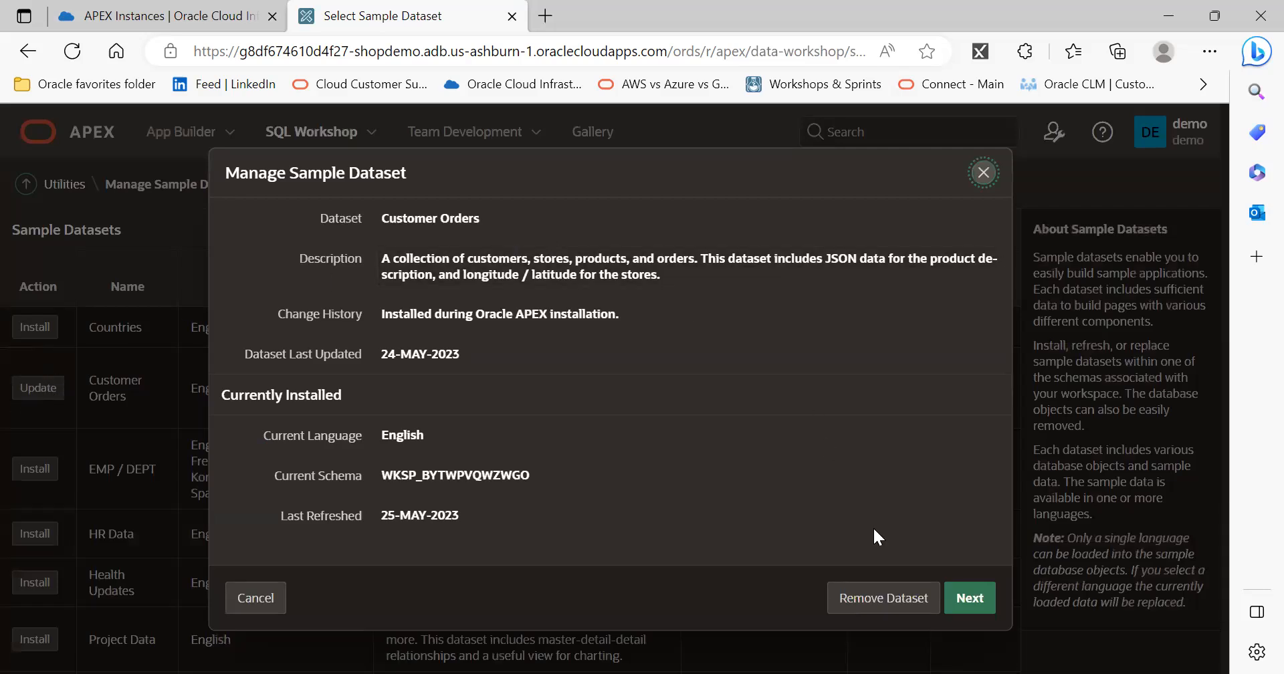
click(969, 596)
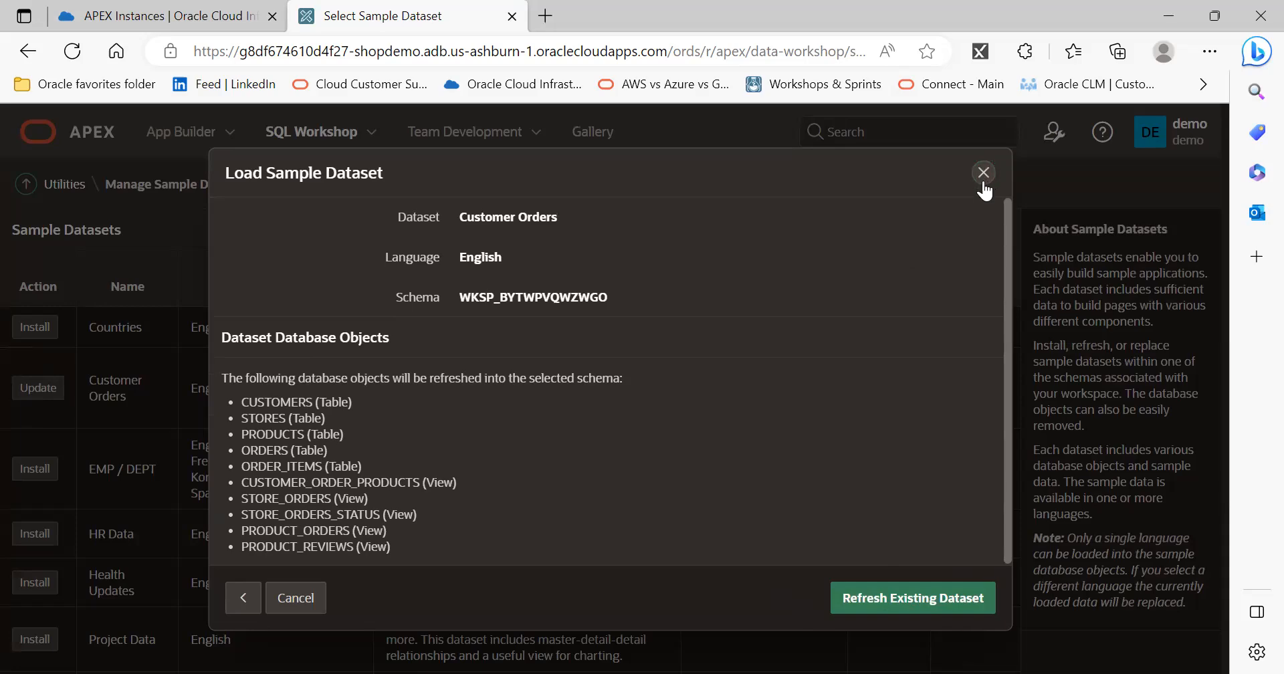
click(983, 172)
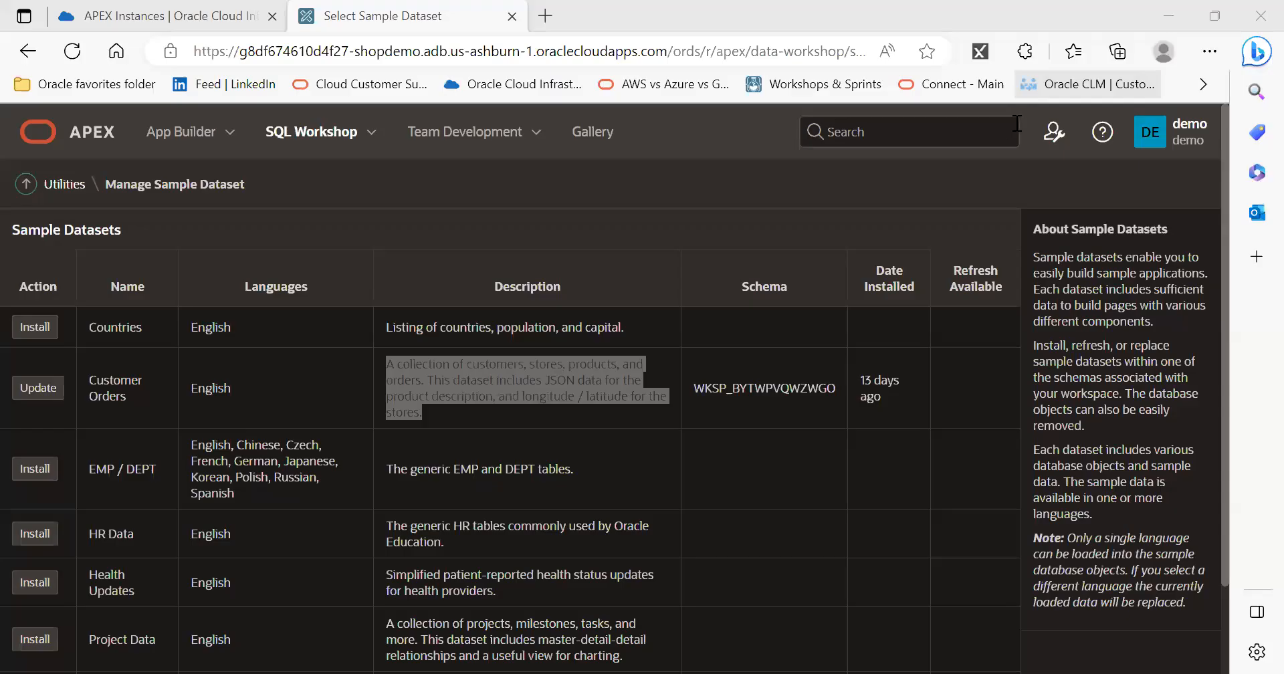
In Object Browser, expand Tables and view the CLOTHING_LOOKUP and COLOR_LOOKUP columns.
click(312, 131)
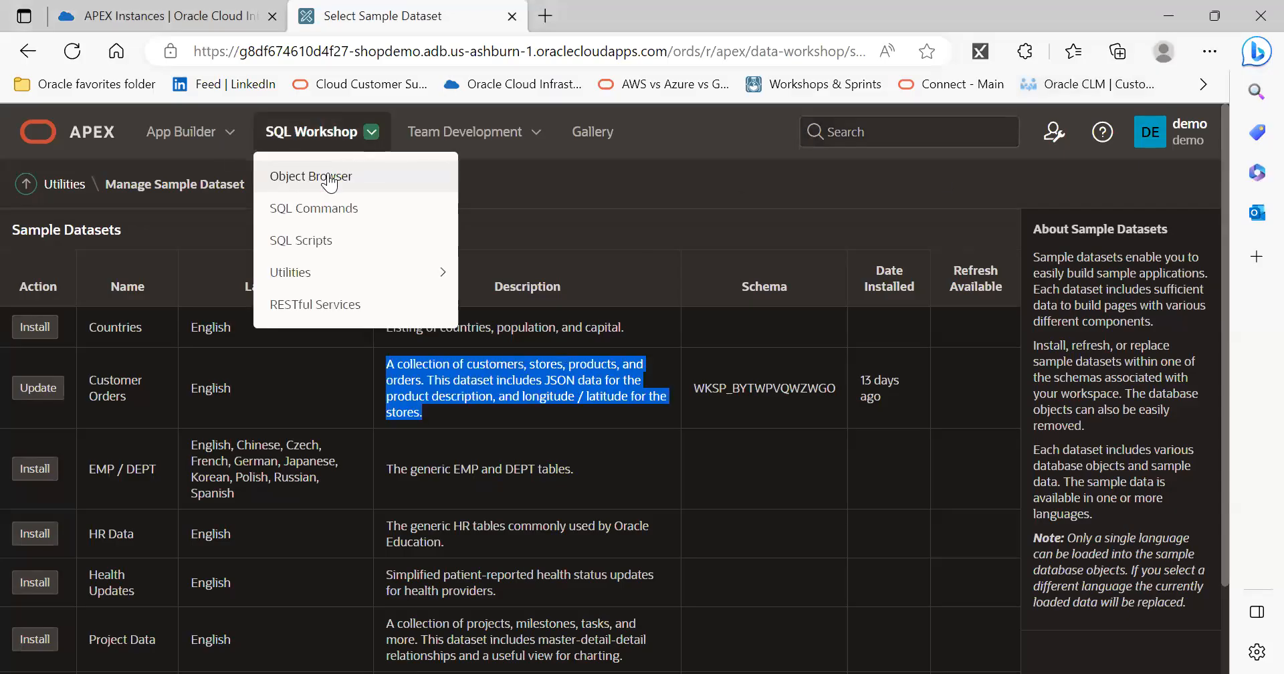
click(311, 176)
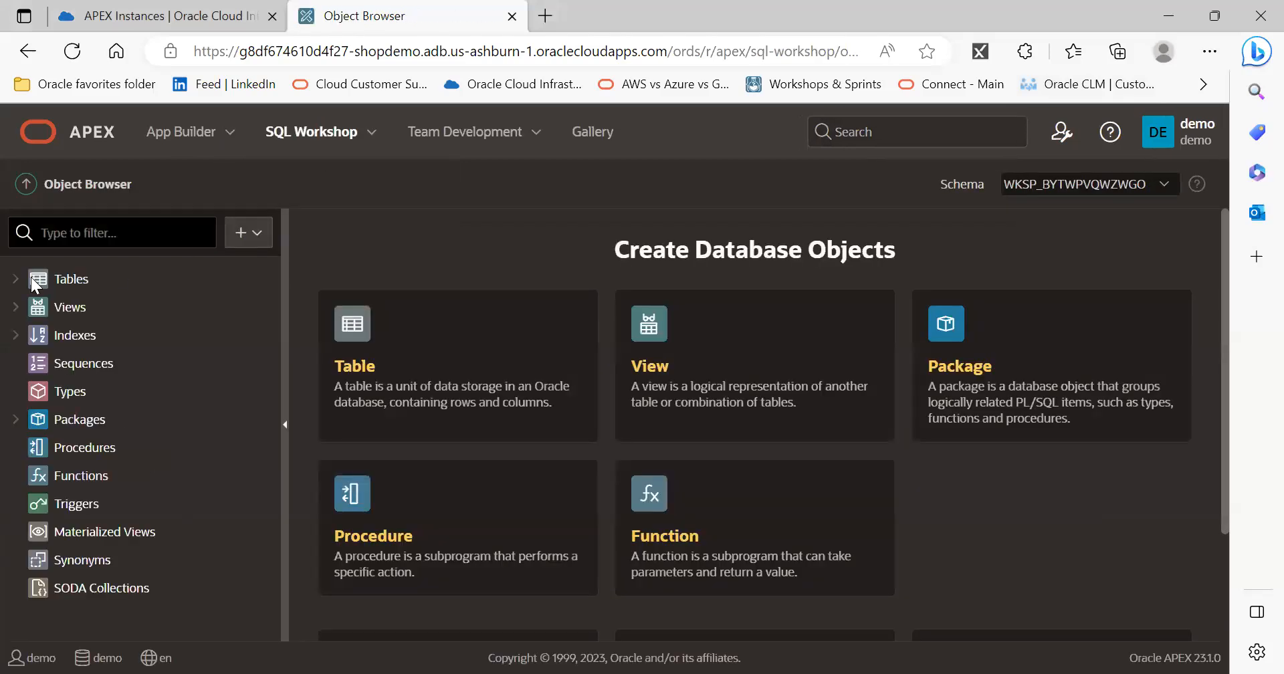
click(71, 278)
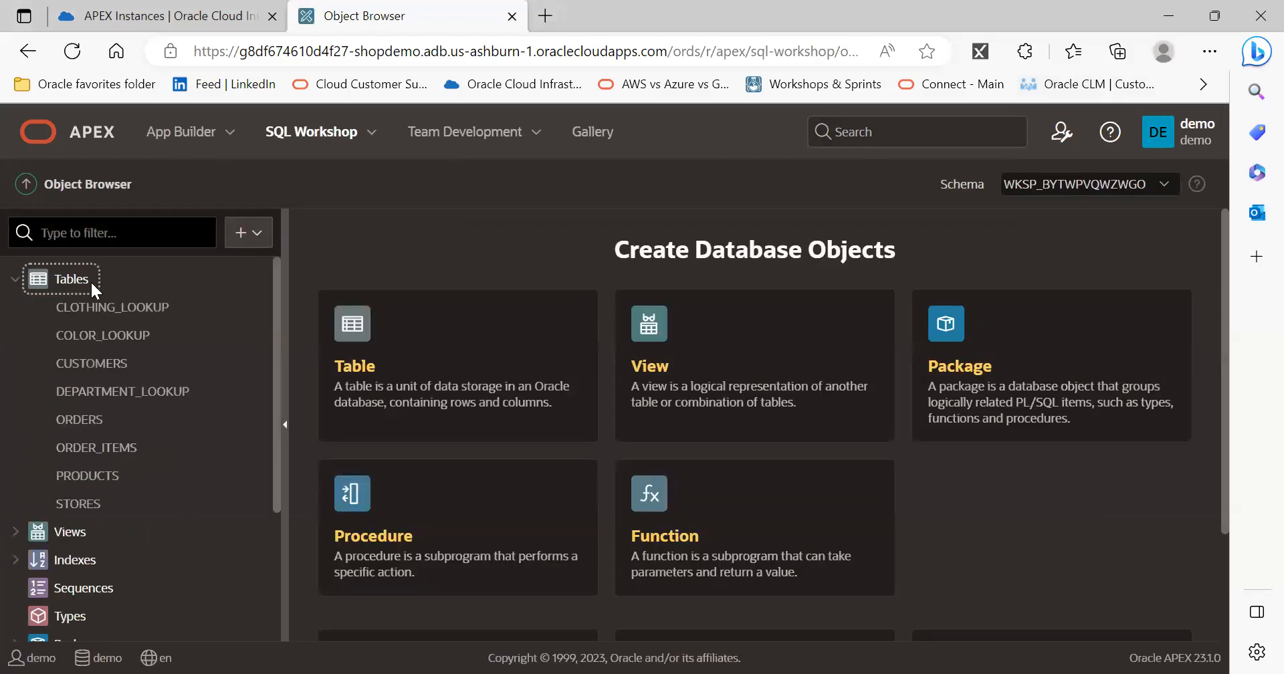
click(112, 307)
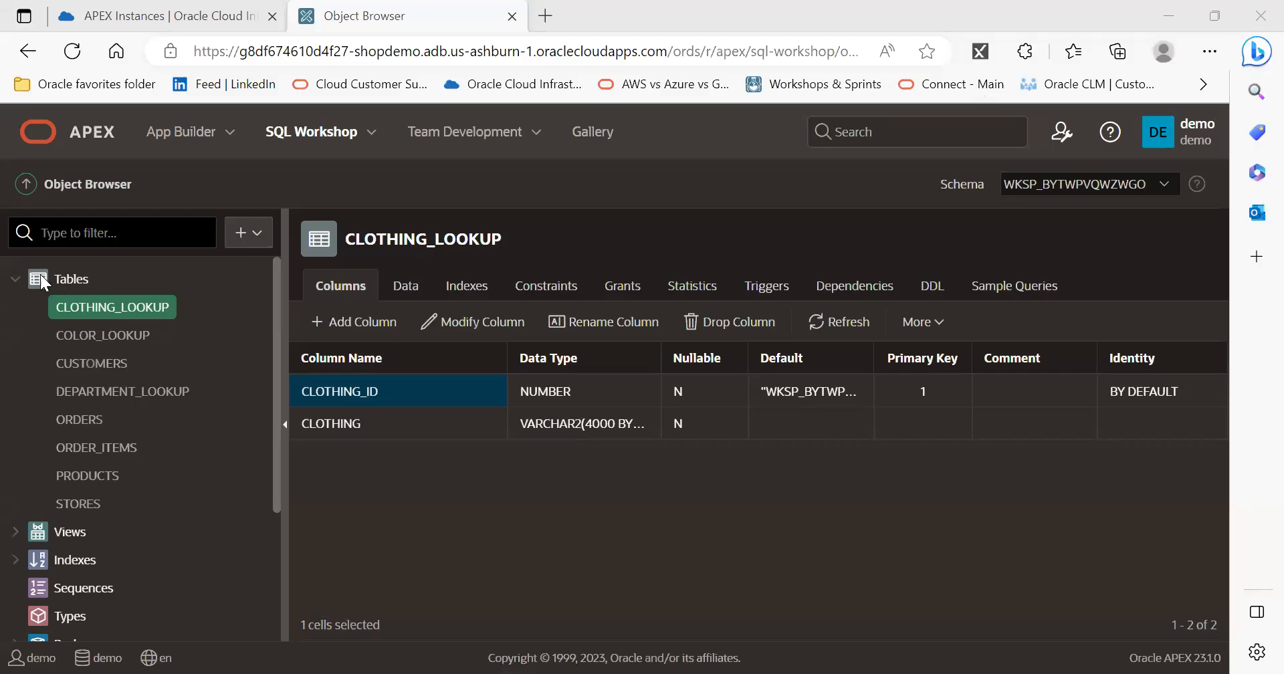
mouse_move(51, 377)
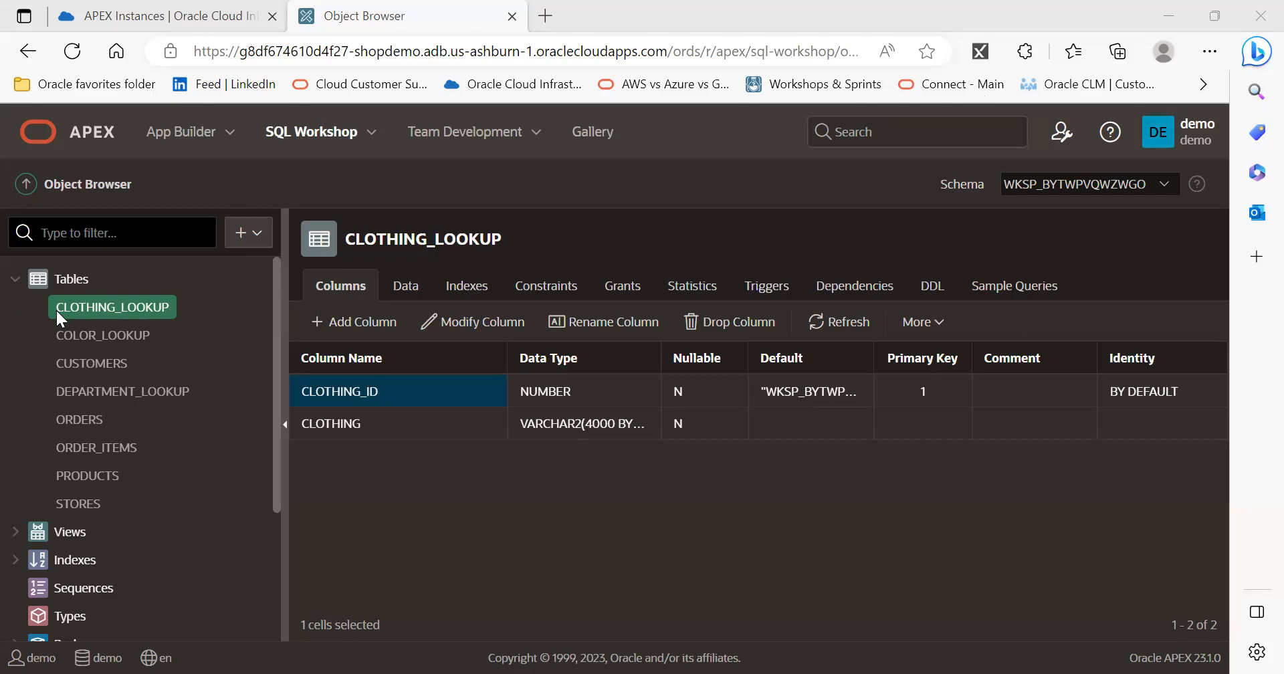
mouse_move(122, 282)
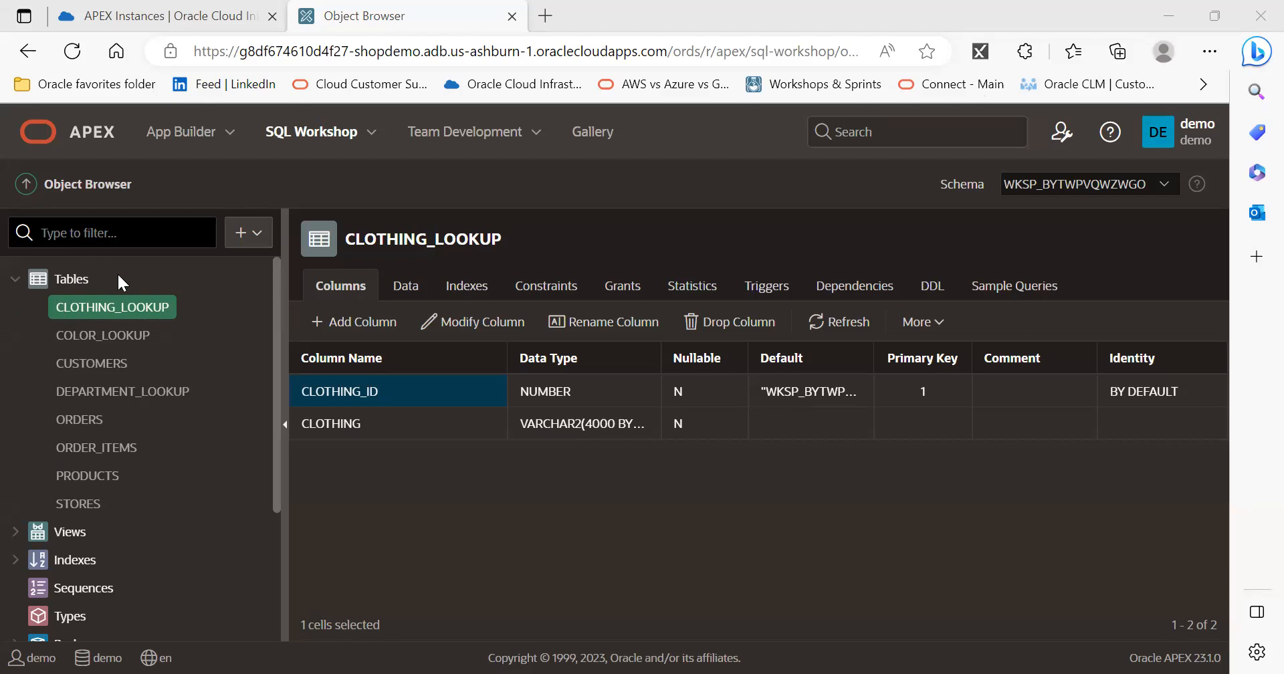
click(103, 334)
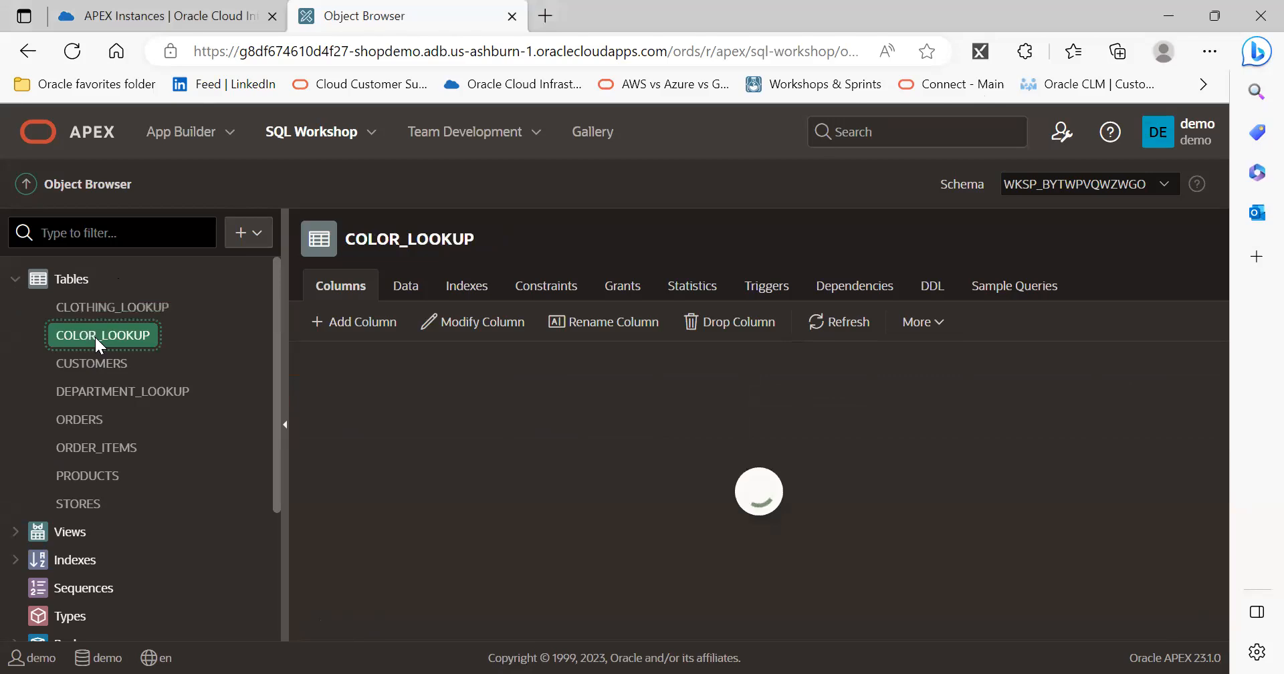
click(113, 307)
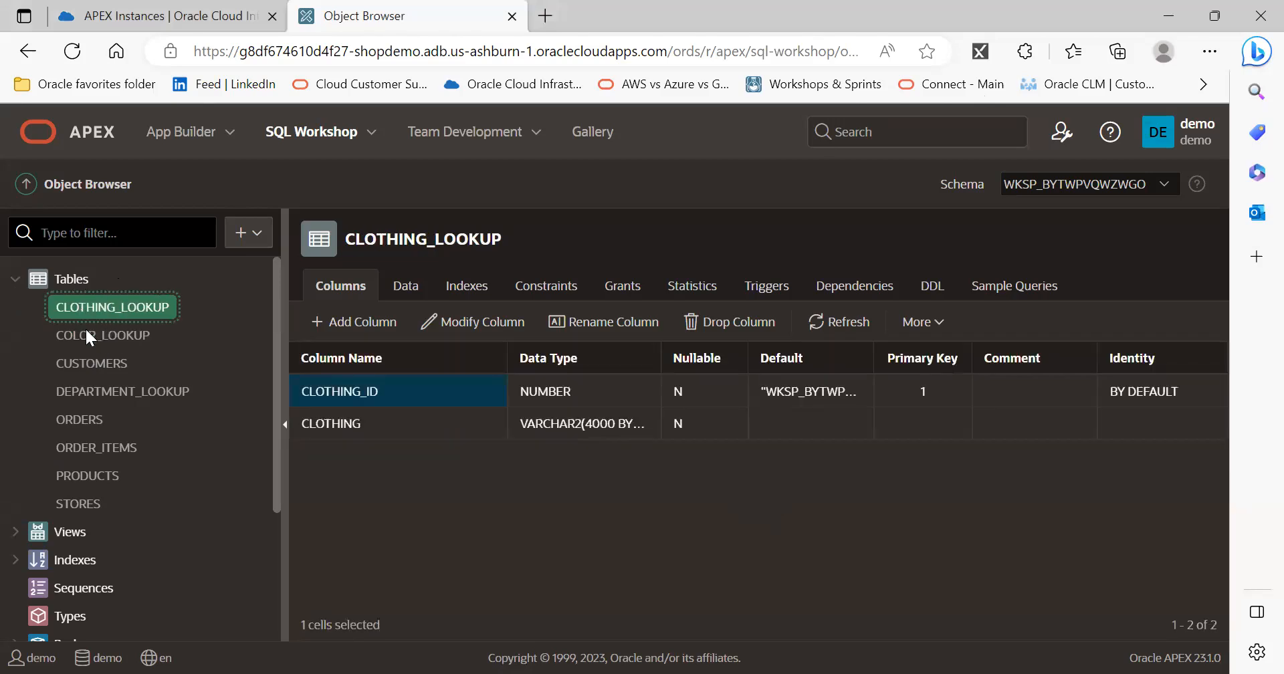
click(103, 335)
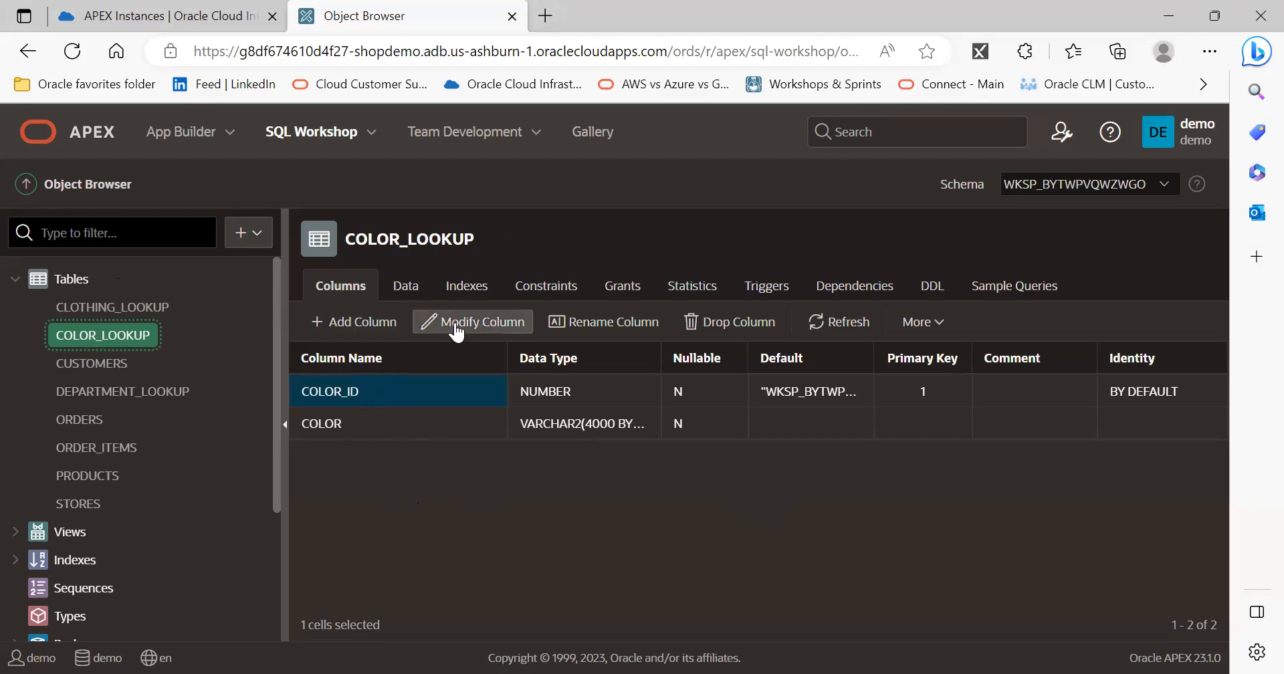
mouse_move(360, 321)
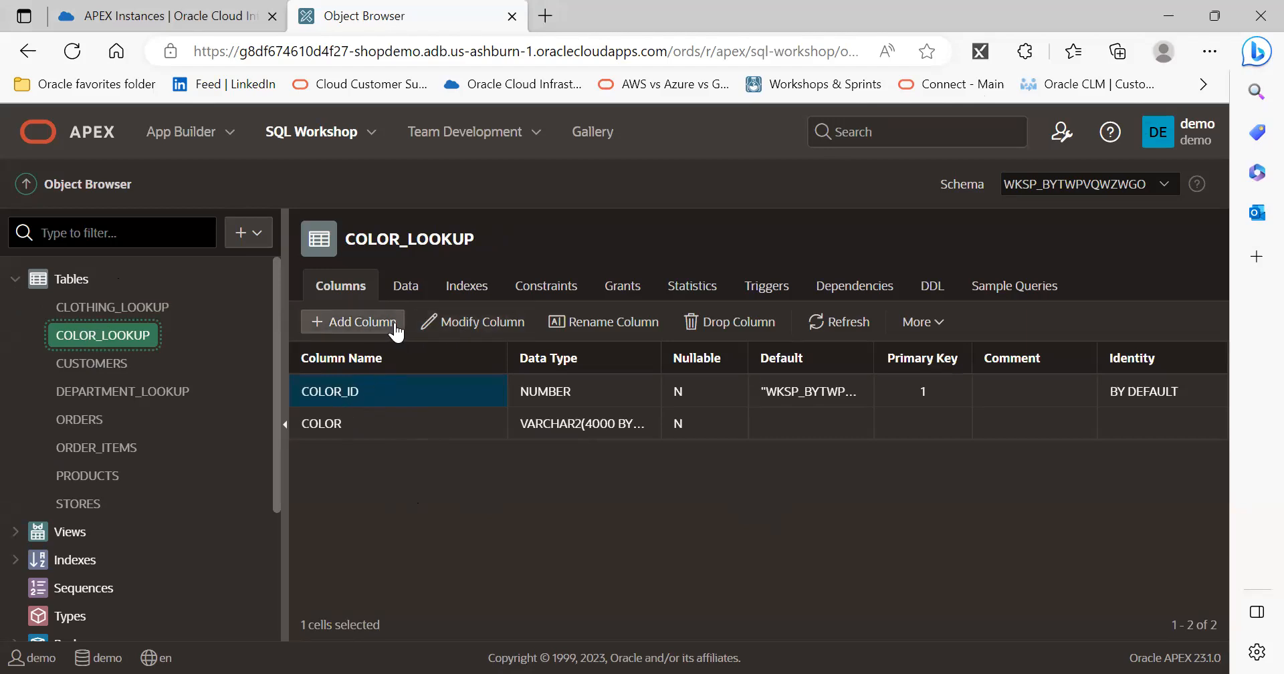
click(359, 321)
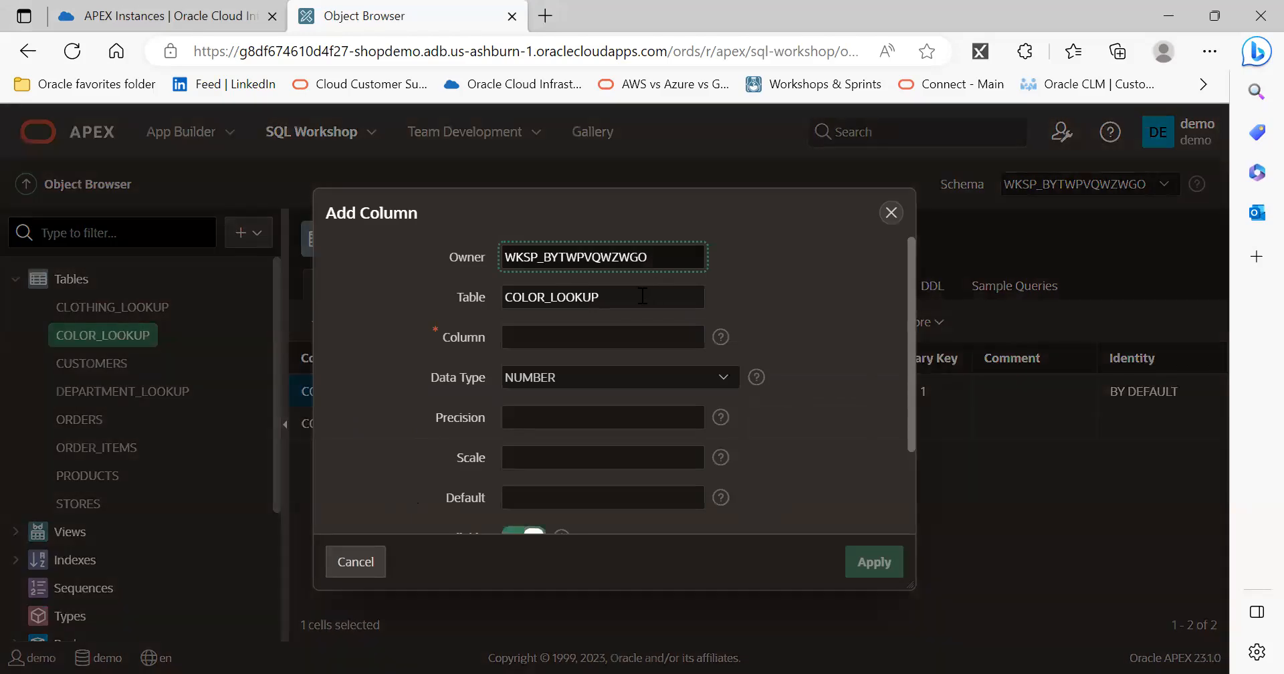
click(602, 297)
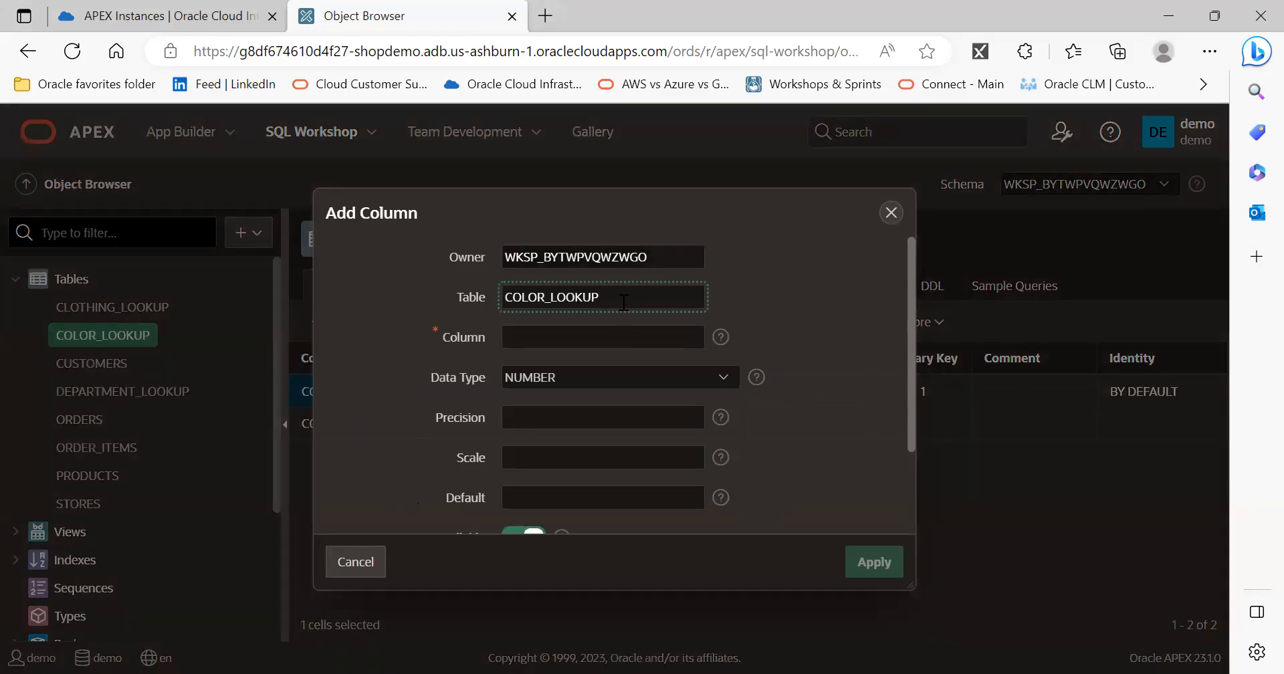
scroll(down, 3)
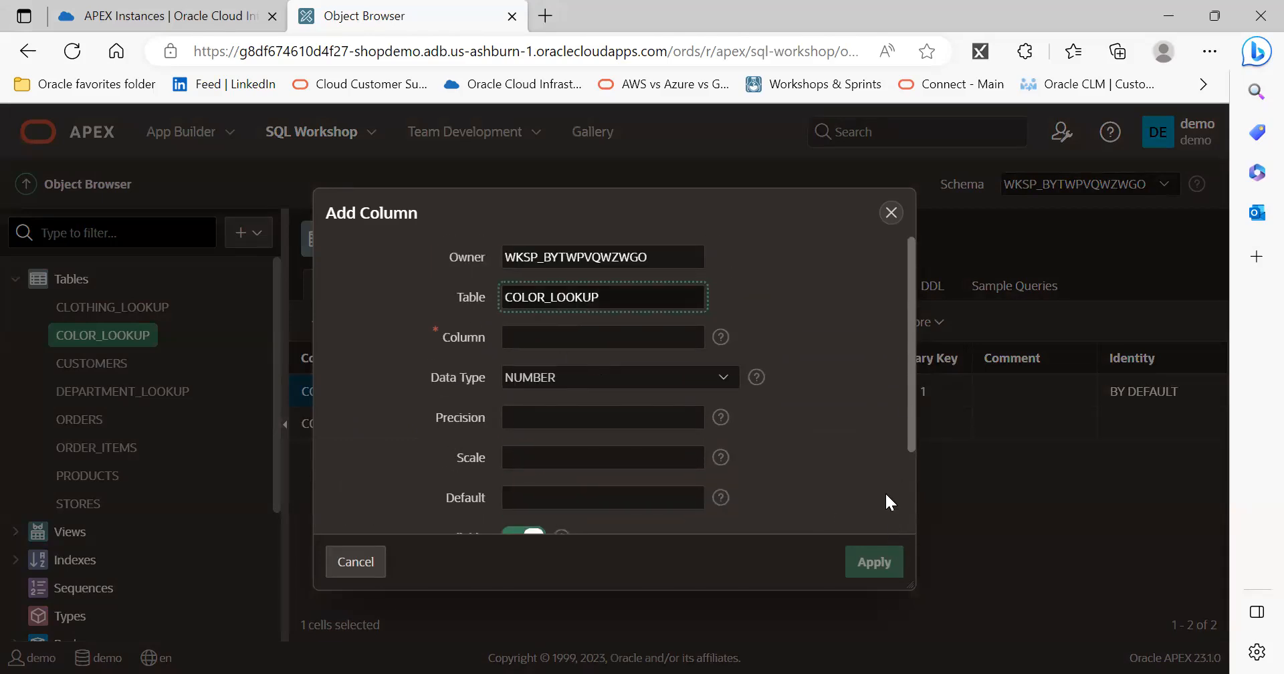
click(354, 562)
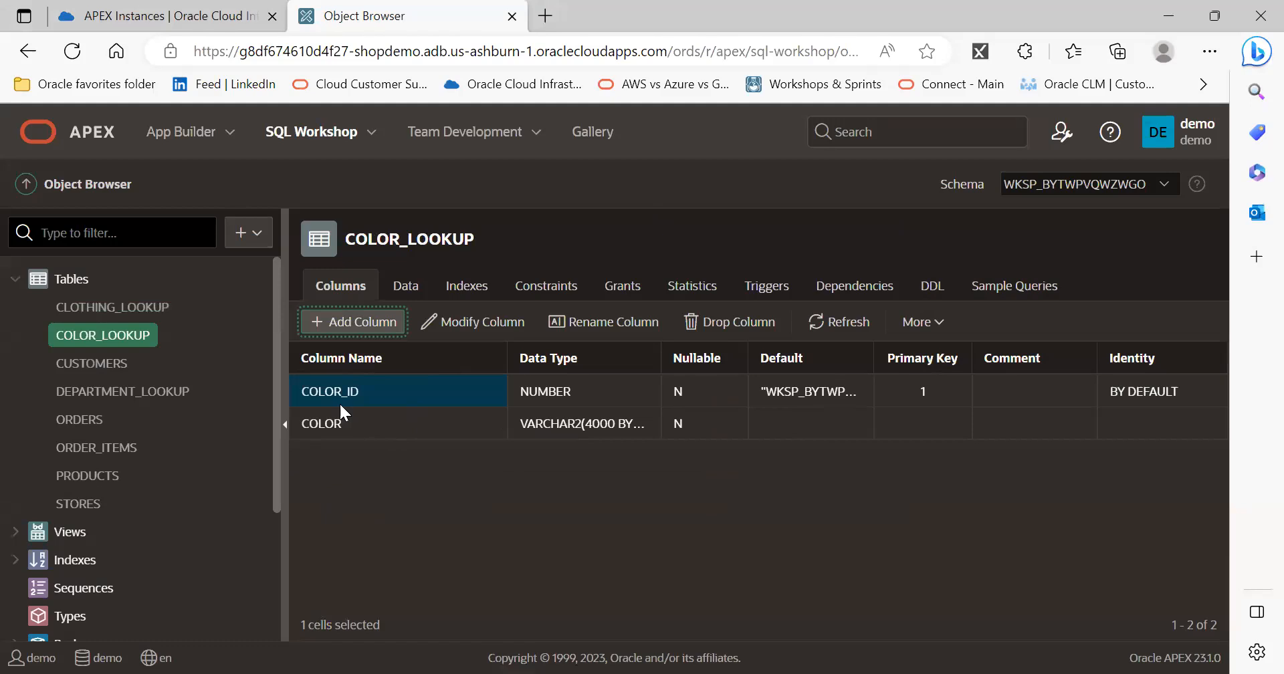
mouse_move(524, 412)
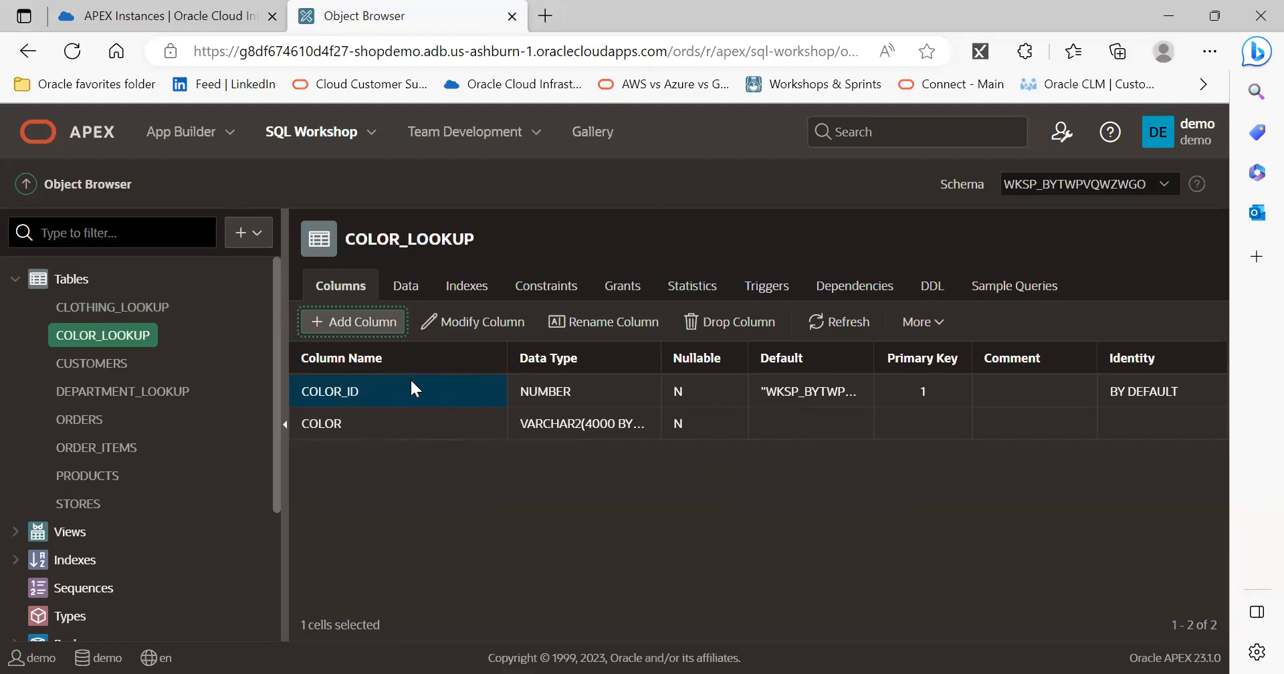
mouse_move(417, 413)
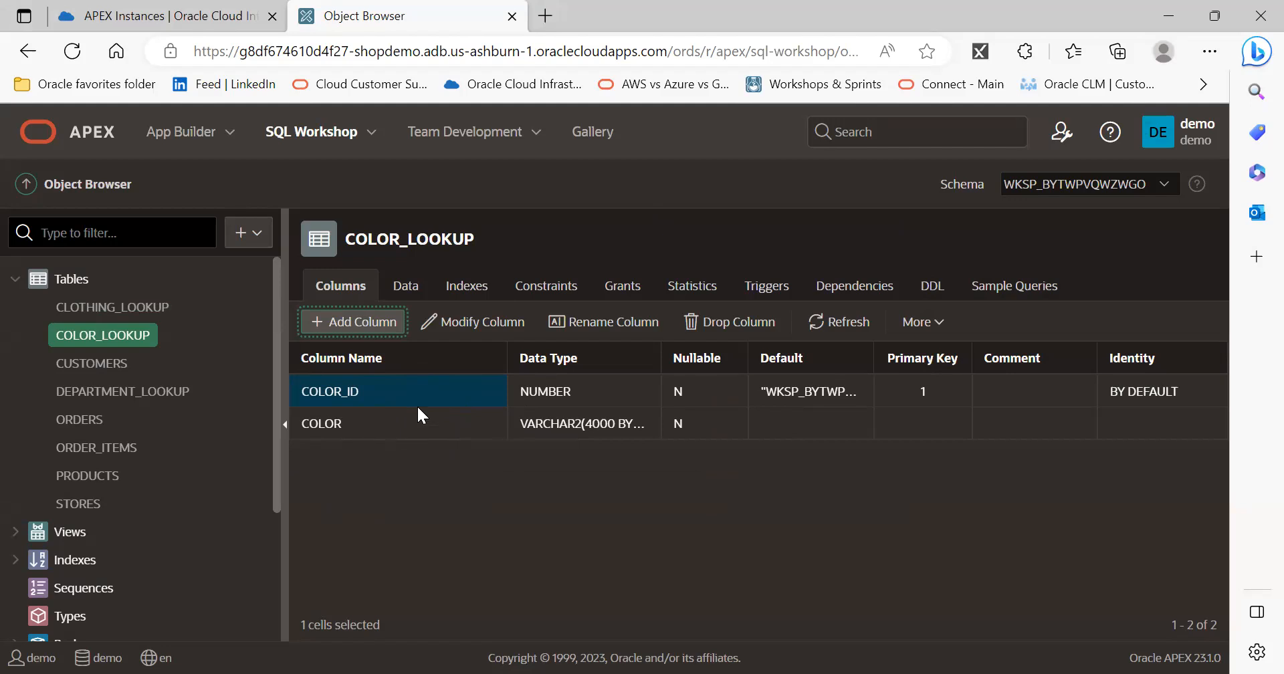
mouse_move(755, 206)
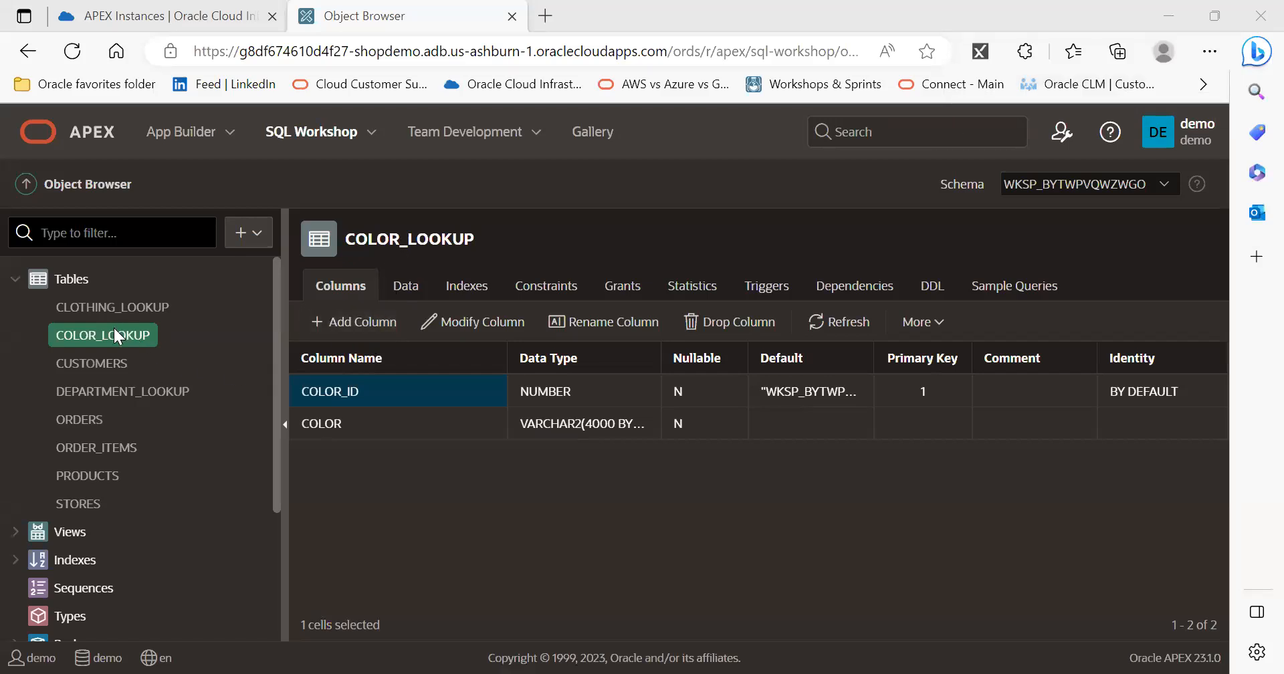
click(87, 475)
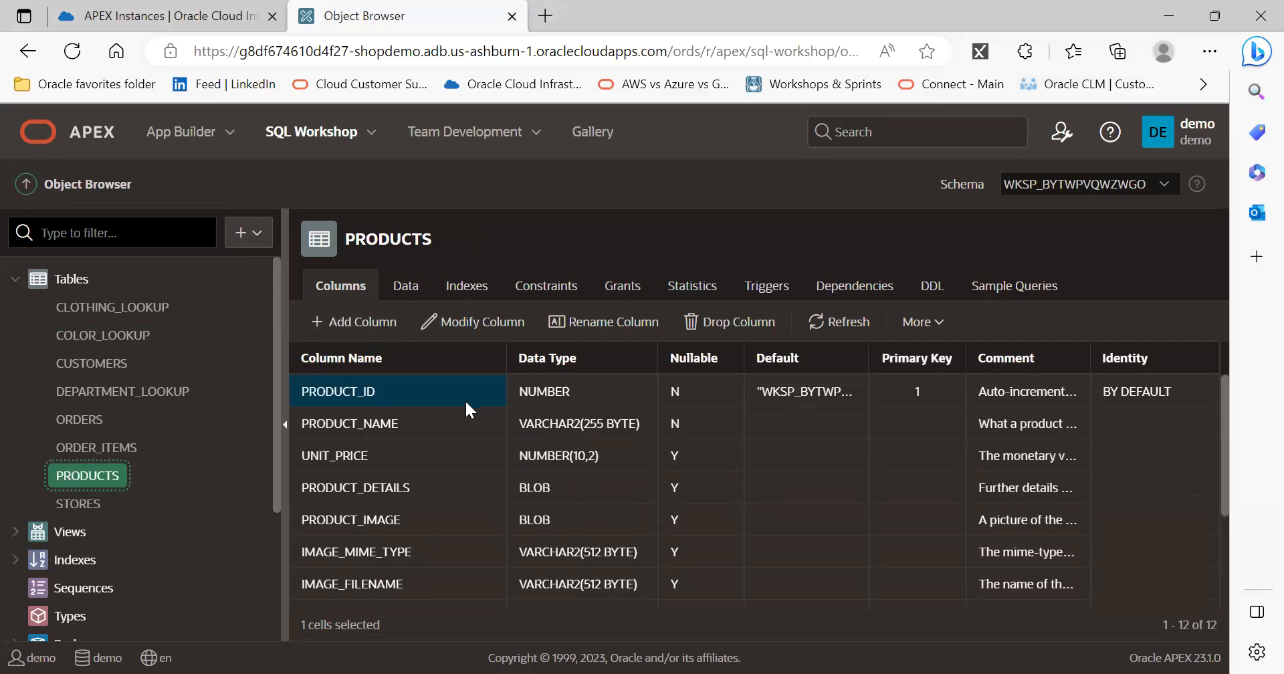
mouse_move(401, 518)
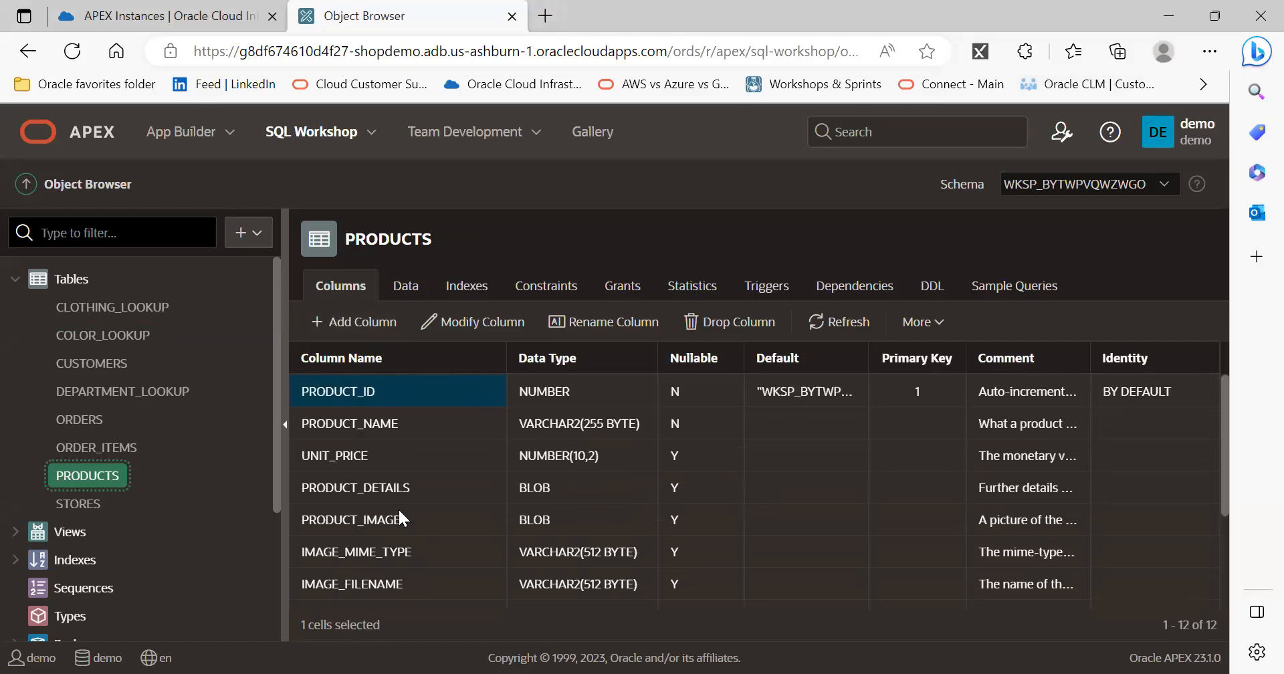
mouse_move(386, 508)
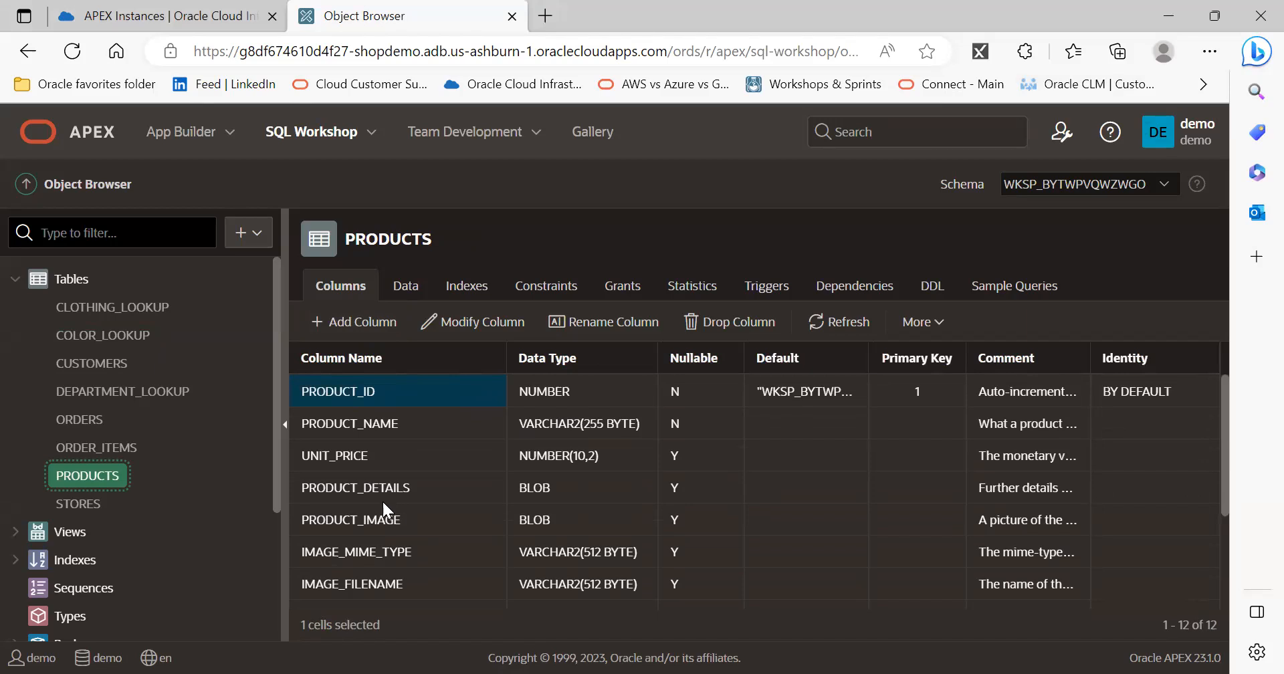
mouse_move(392, 460)
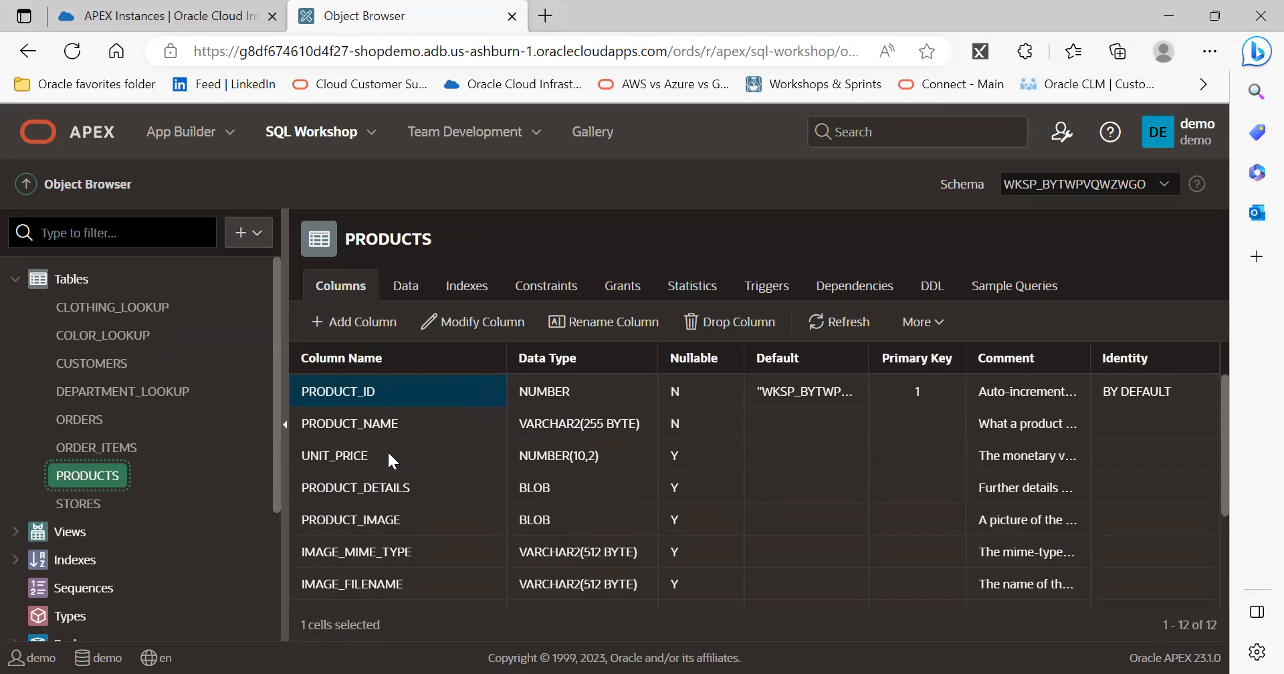
mouse_move(409, 457)
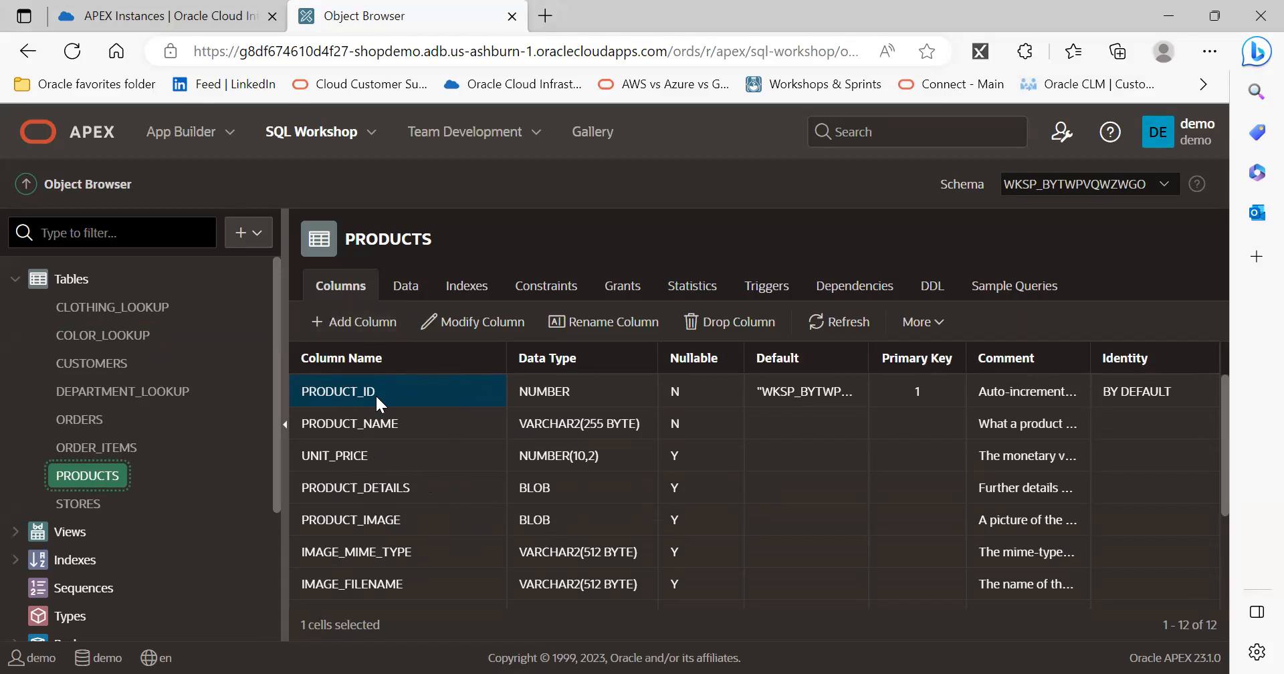
mouse_move(457, 458)
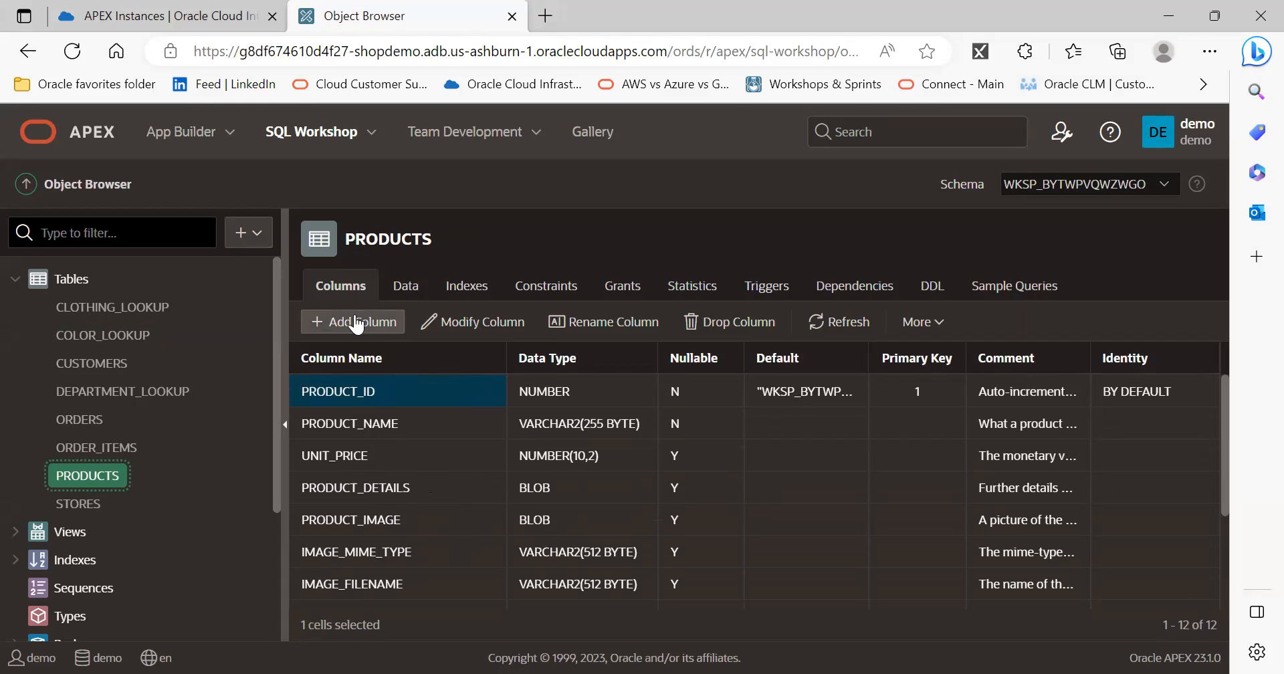
mouse_move(364, 309)
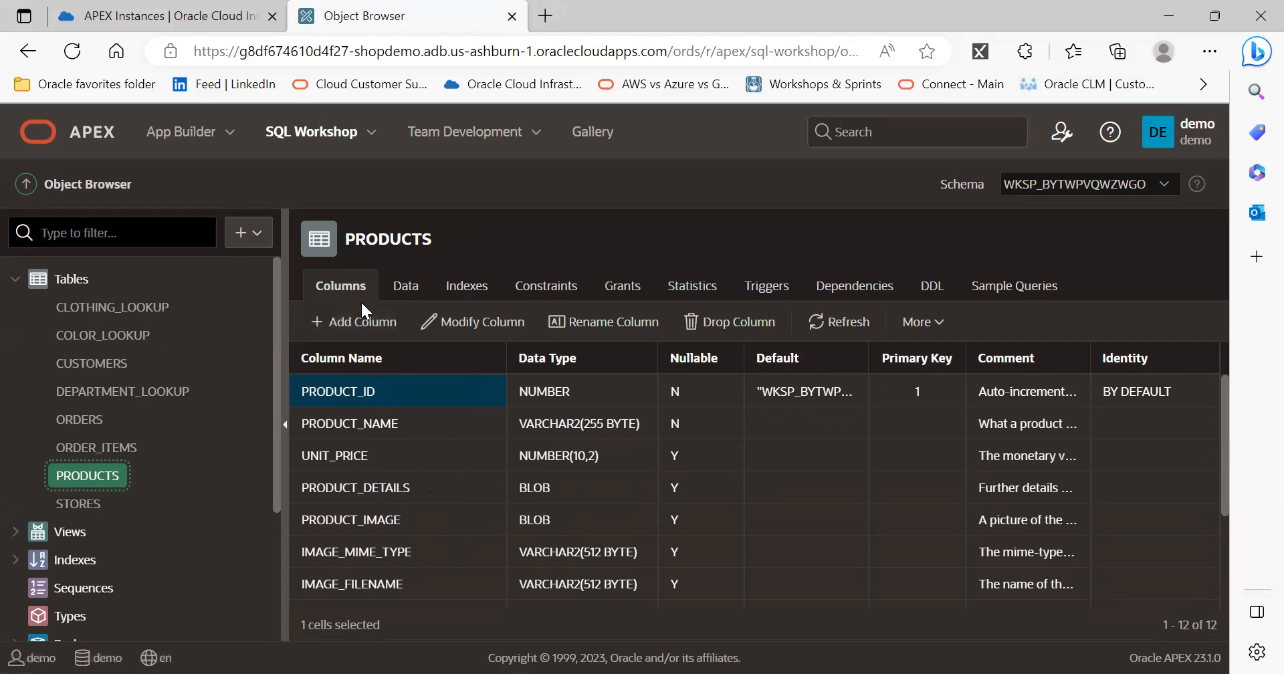
mouse_move(384, 478)
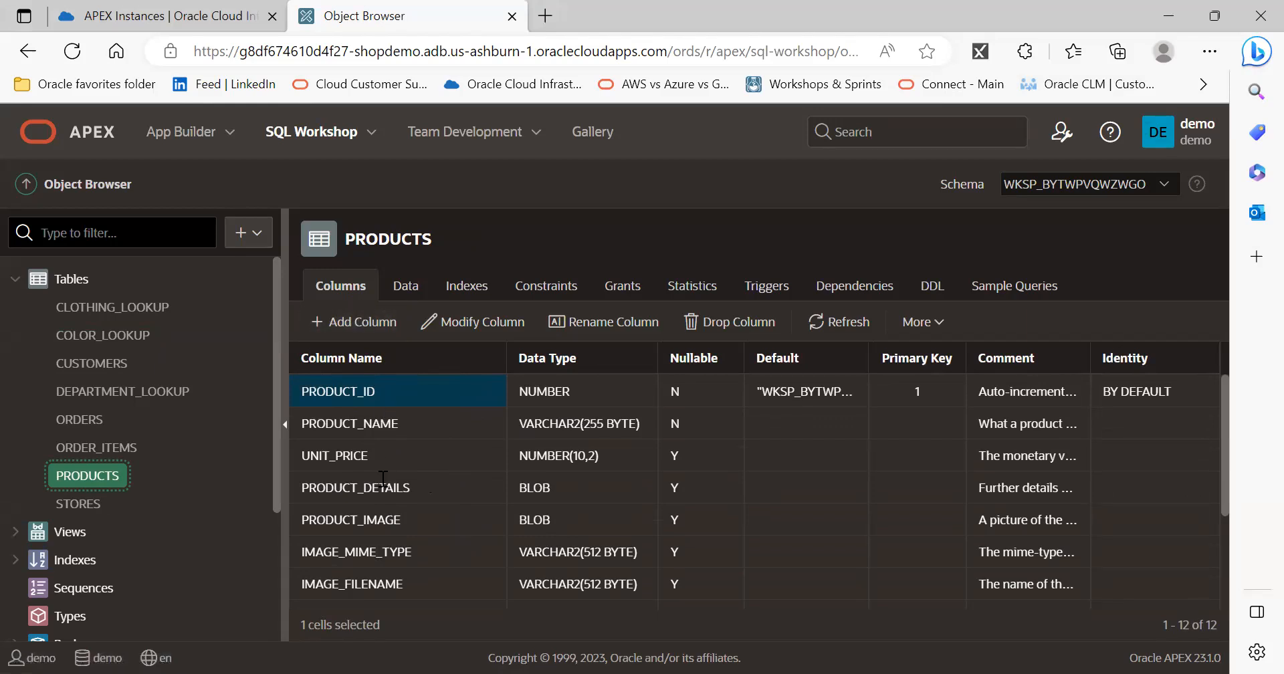
mouse_move(409, 464)
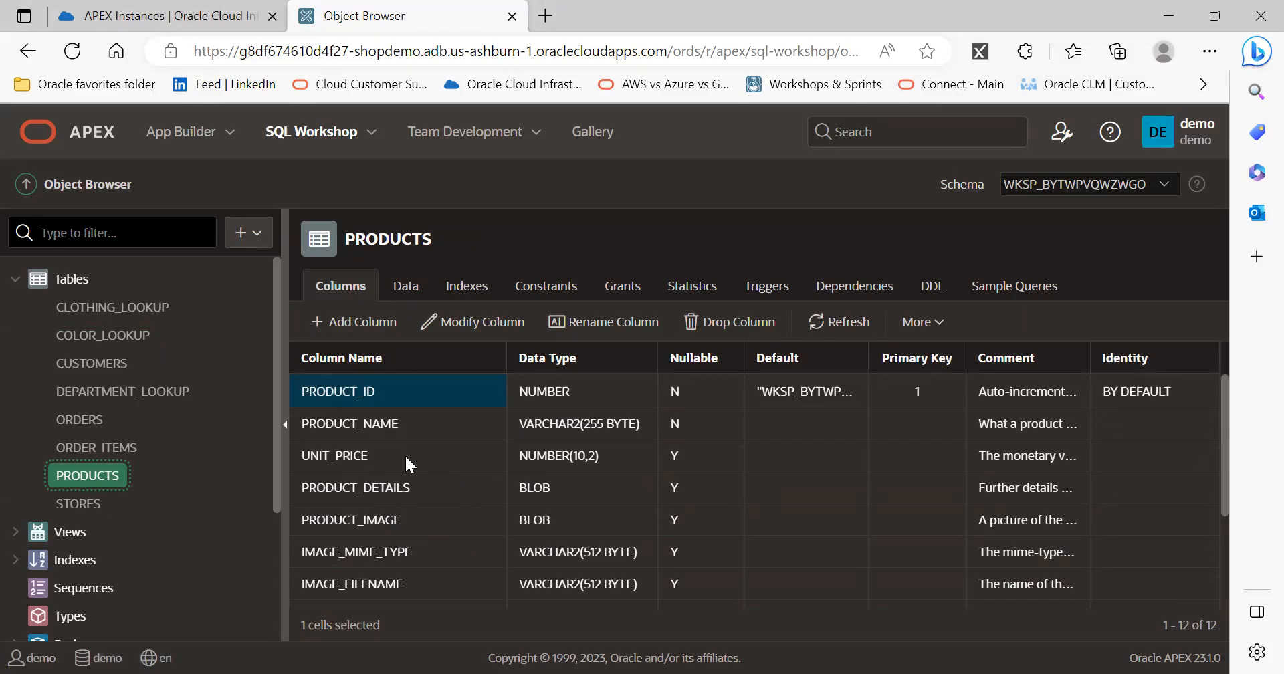
mouse_move(408, 469)
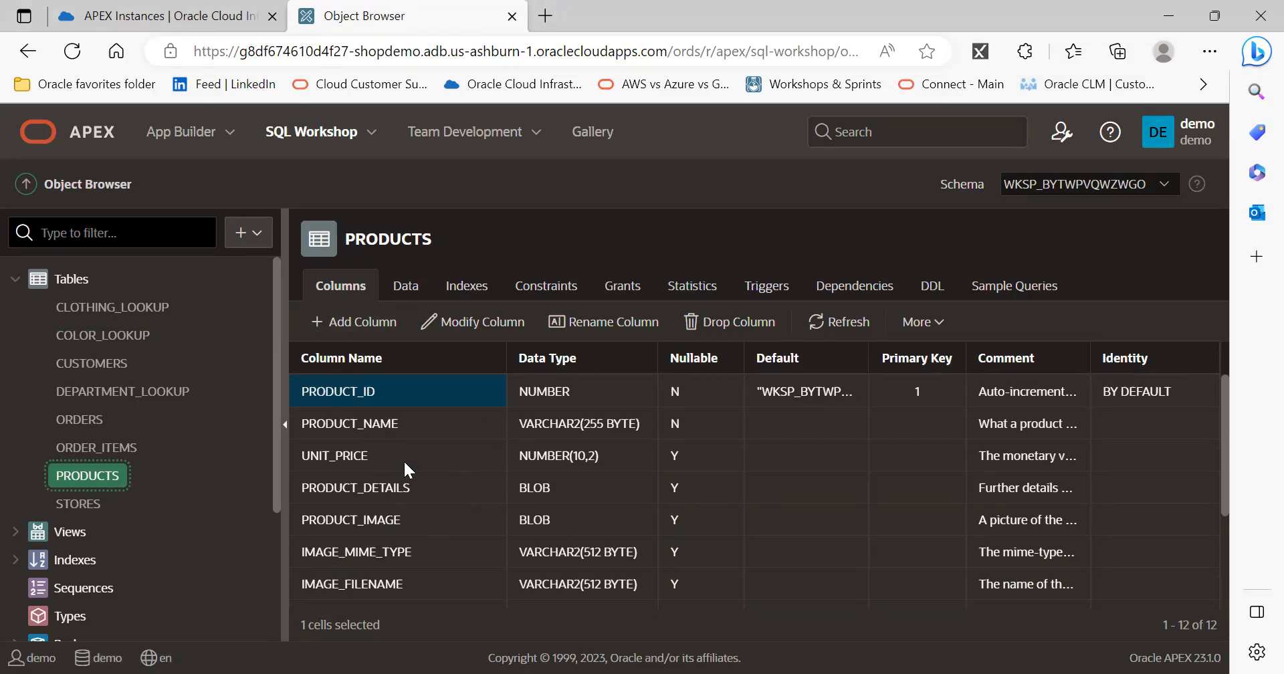
mouse_move(432, 485)
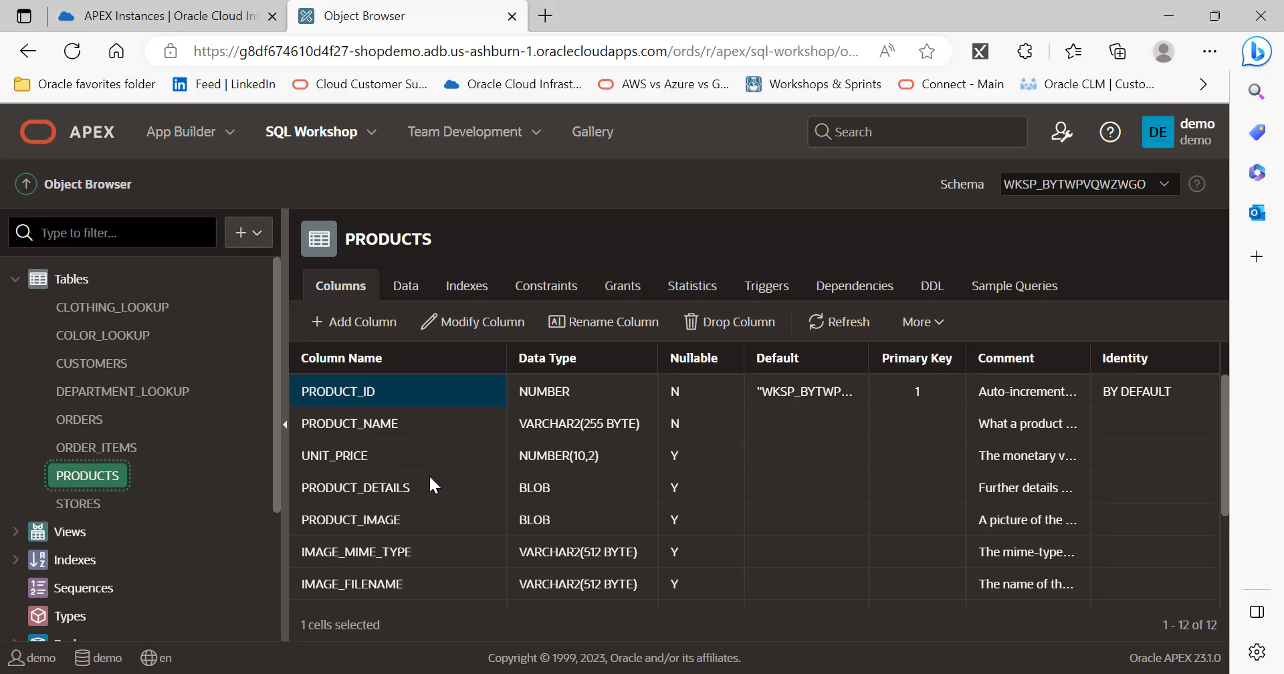
mouse_move(456, 515)
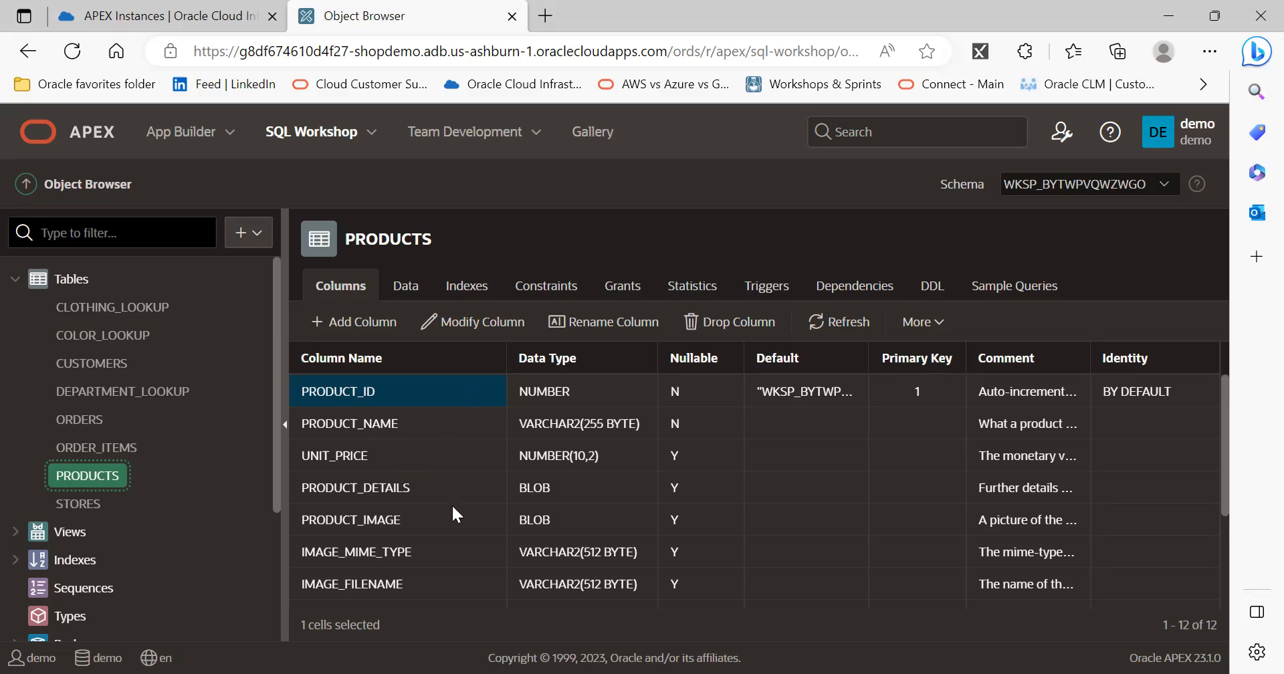
mouse_move(880, 381)
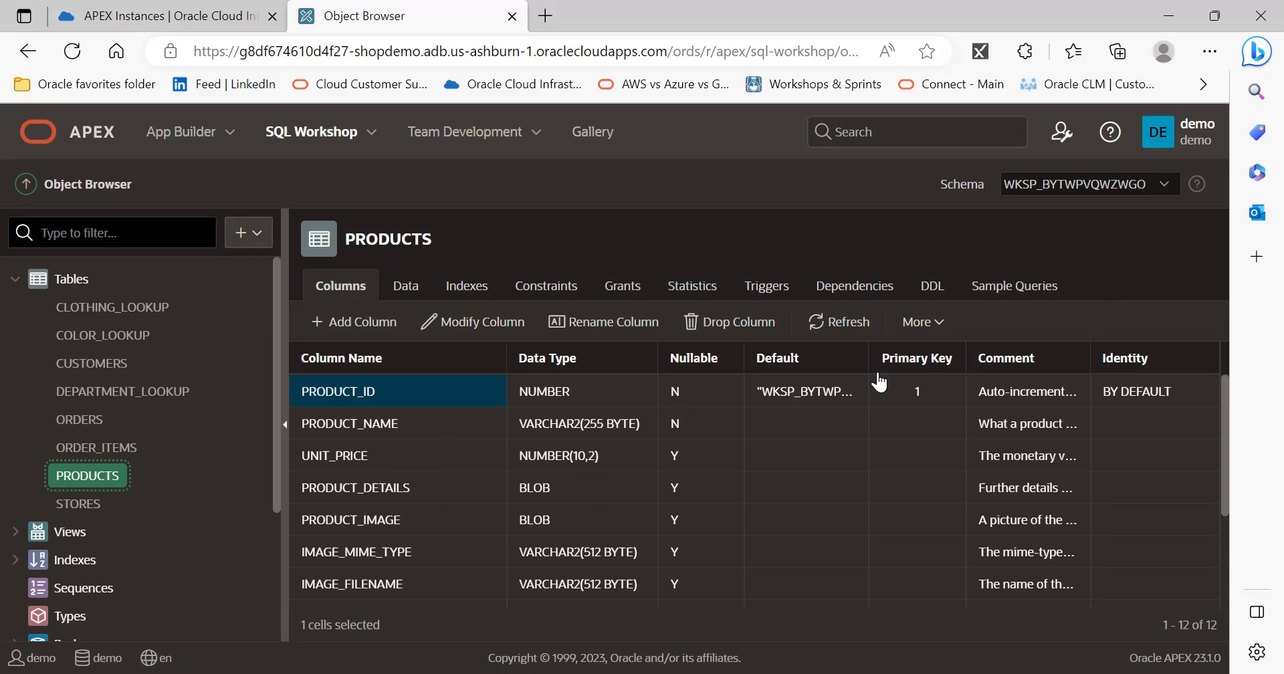
mouse_move(1110, 35)
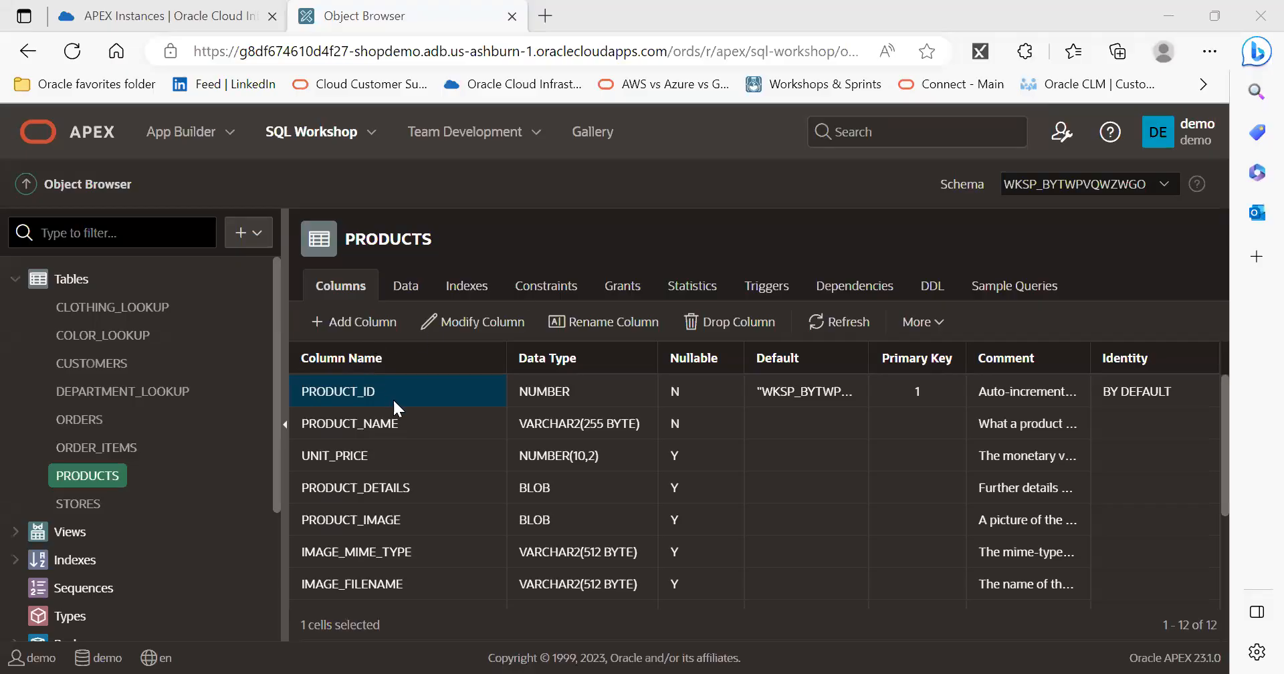
mouse_move(535, 519)
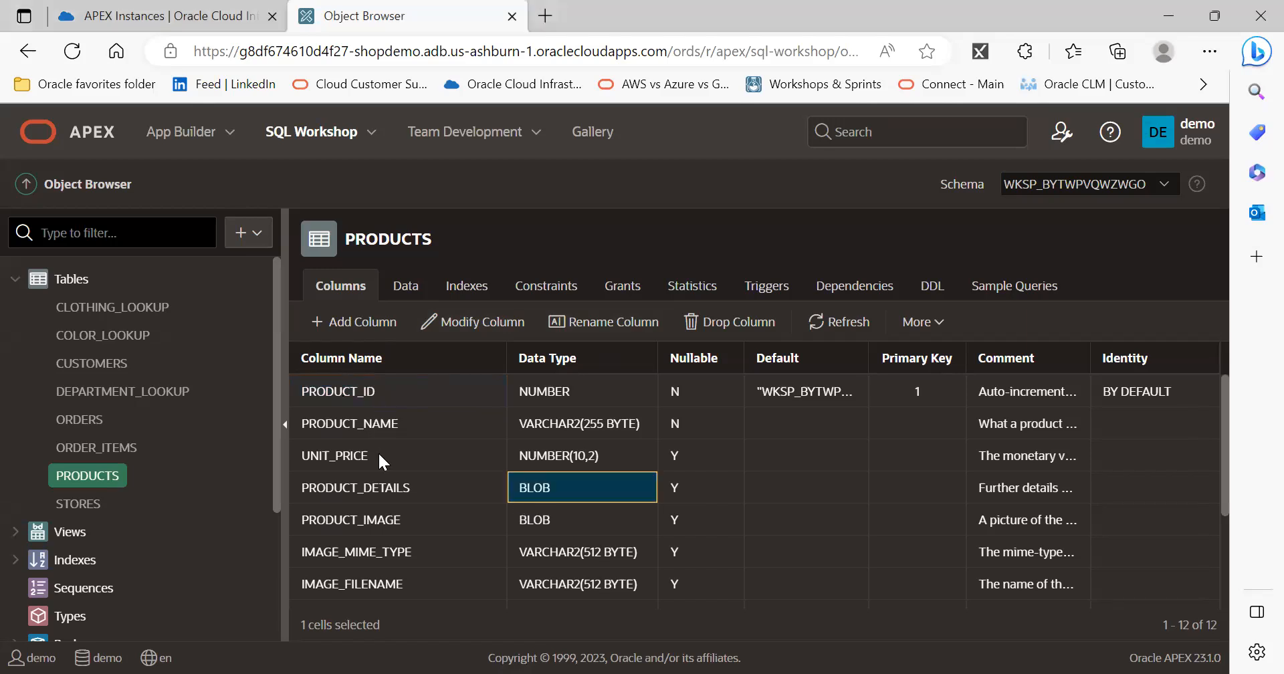
Edit and save the 'Populating new columns' SQL script so it shows as updated by DEMO.
click(312, 132)
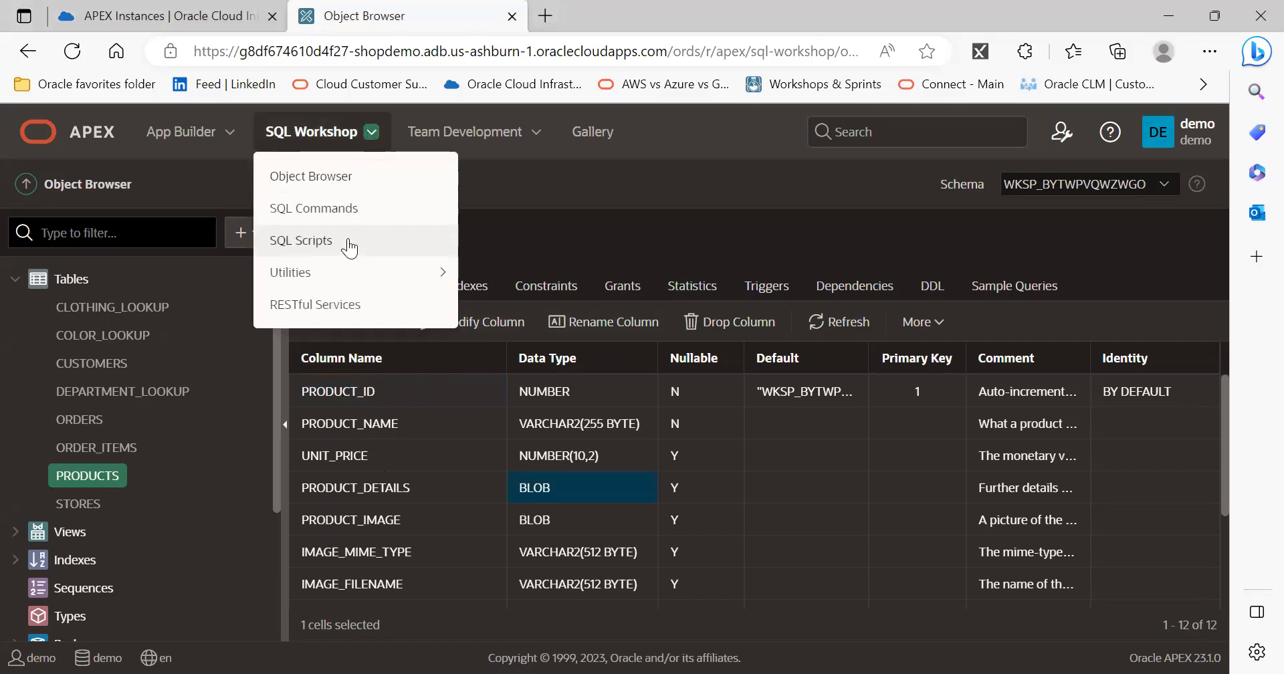
click(301, 240)
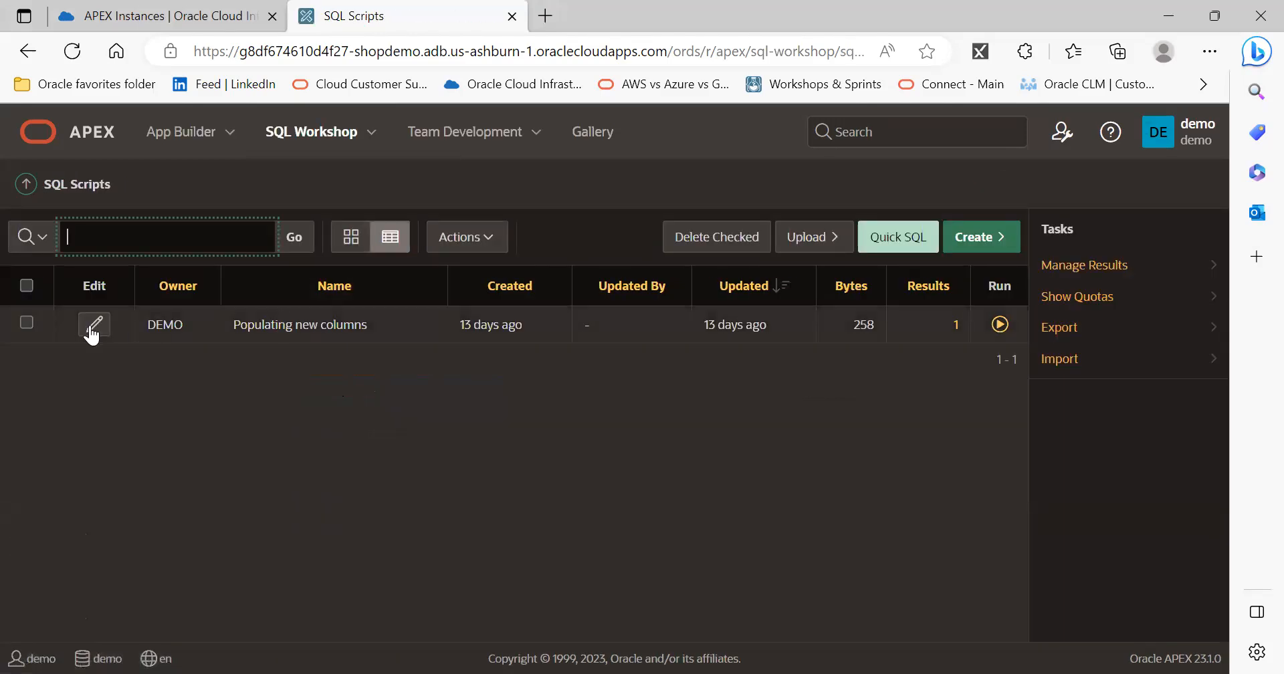
mouse_move(93, 325)
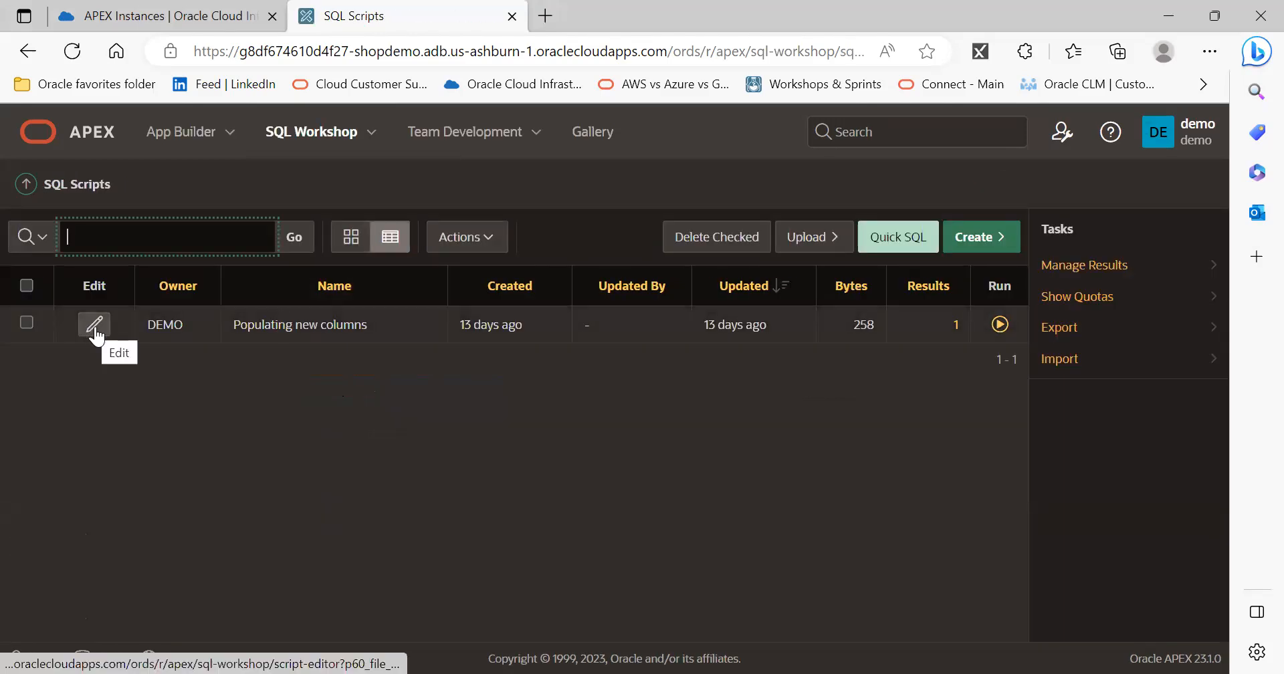
click(93, 325)
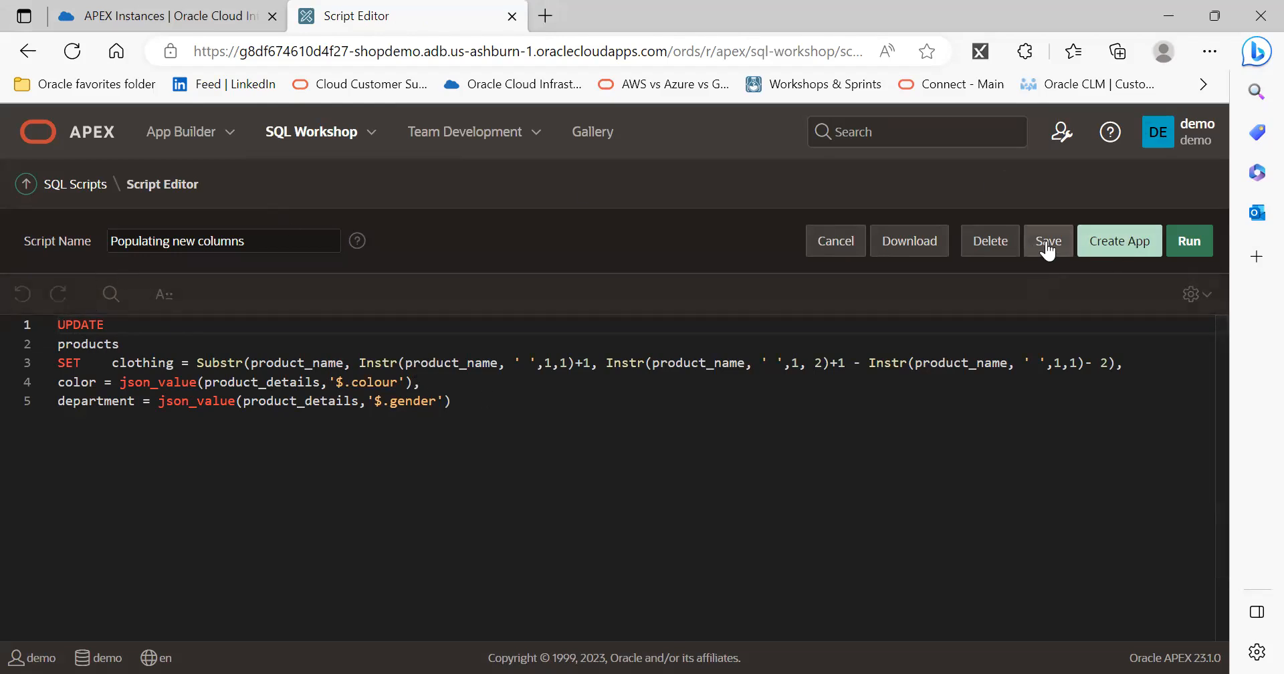
click(1048, 241)
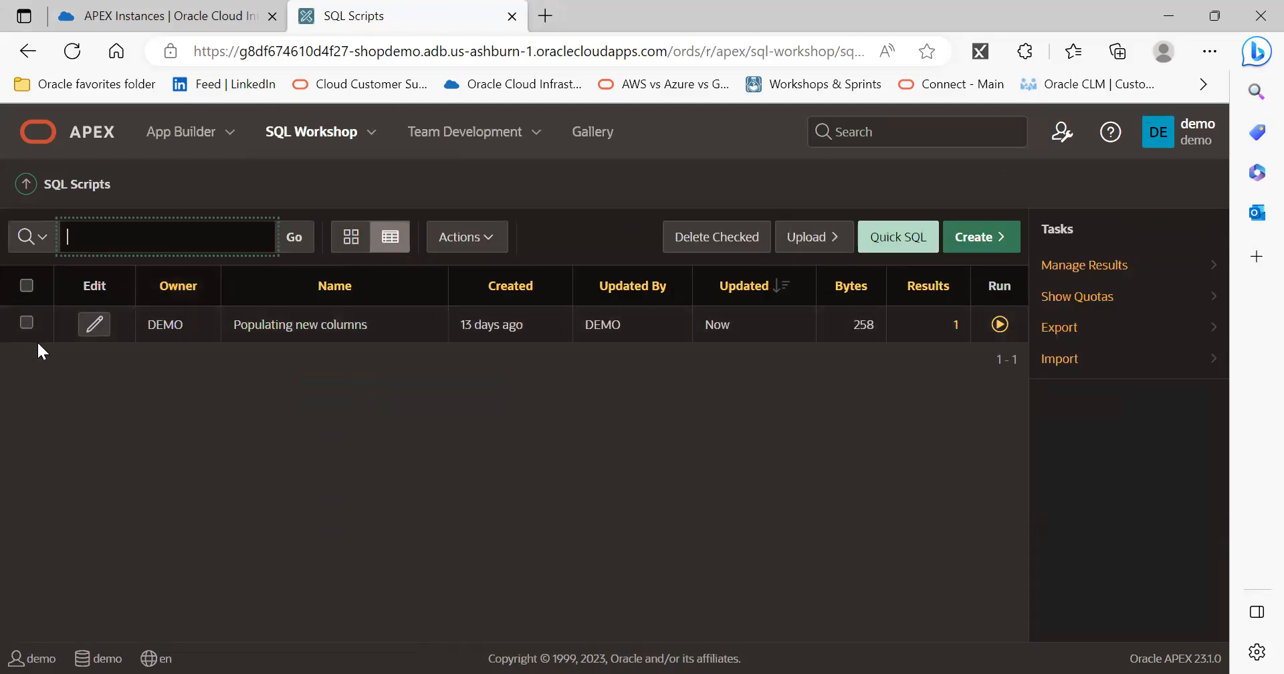
mouse_move(848, 381)
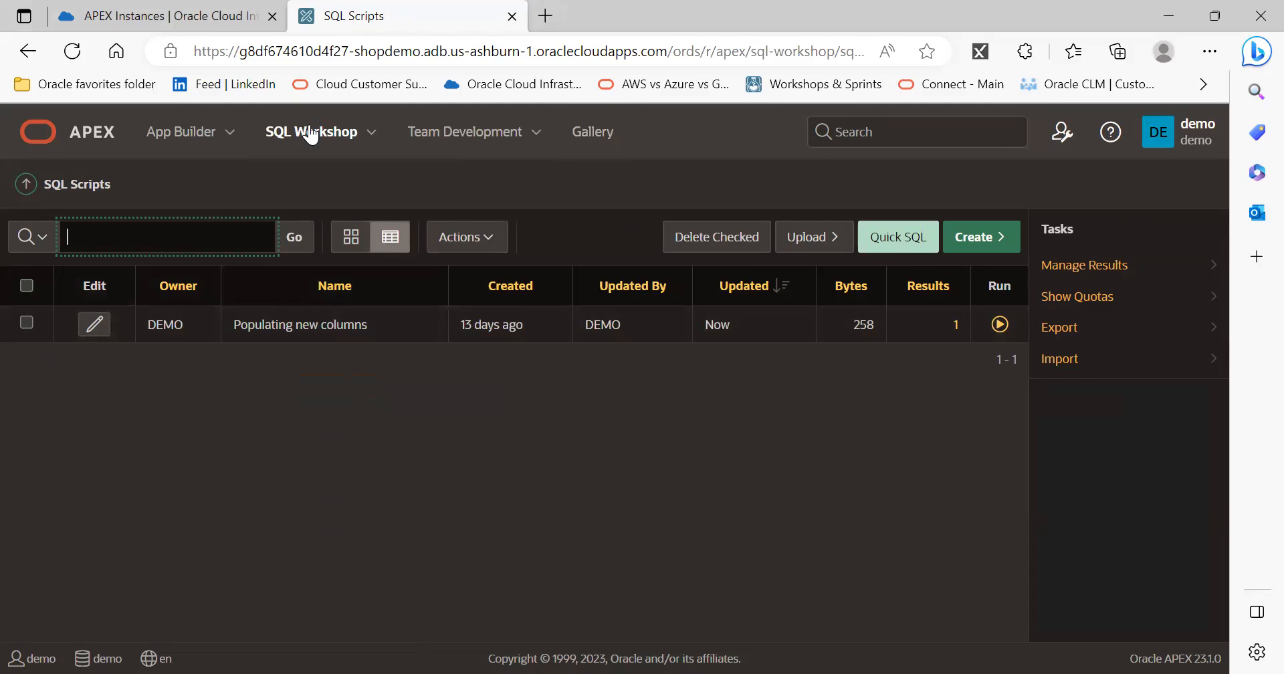
click(311, 133)
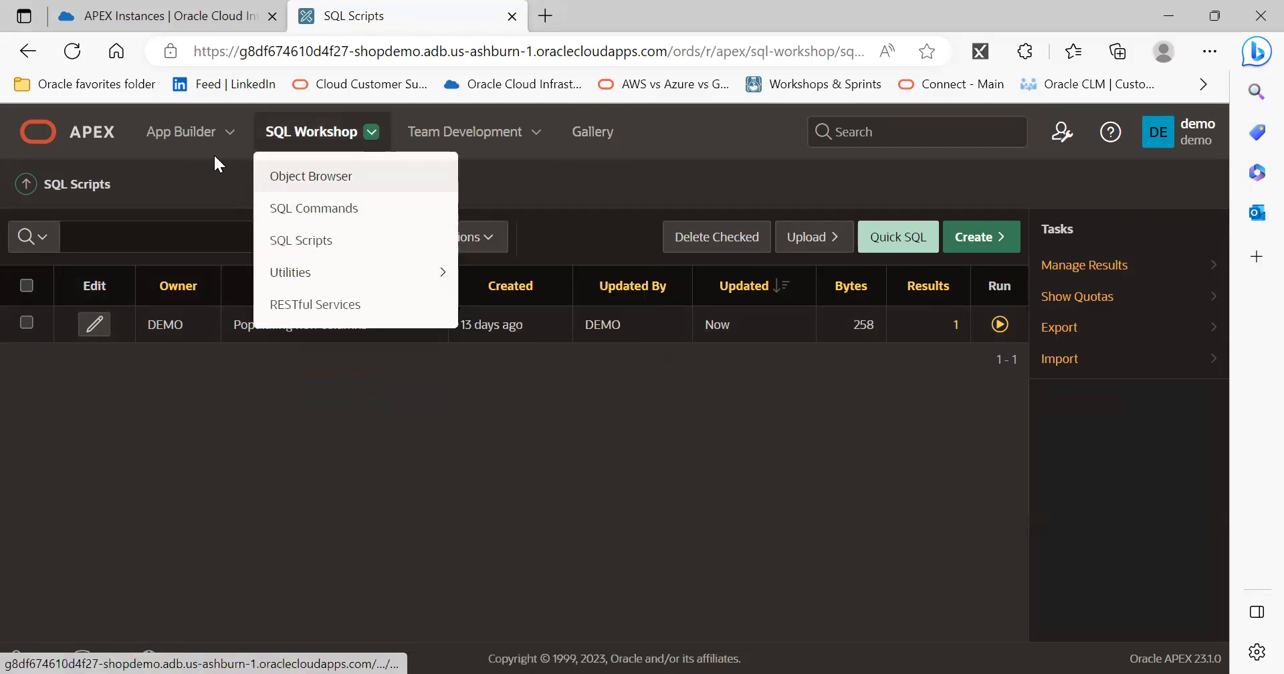
In Object Browser, inspect the PRODUCTS table's COLOR_ID and CLOTHING_ID number columns.
click(312, 131)
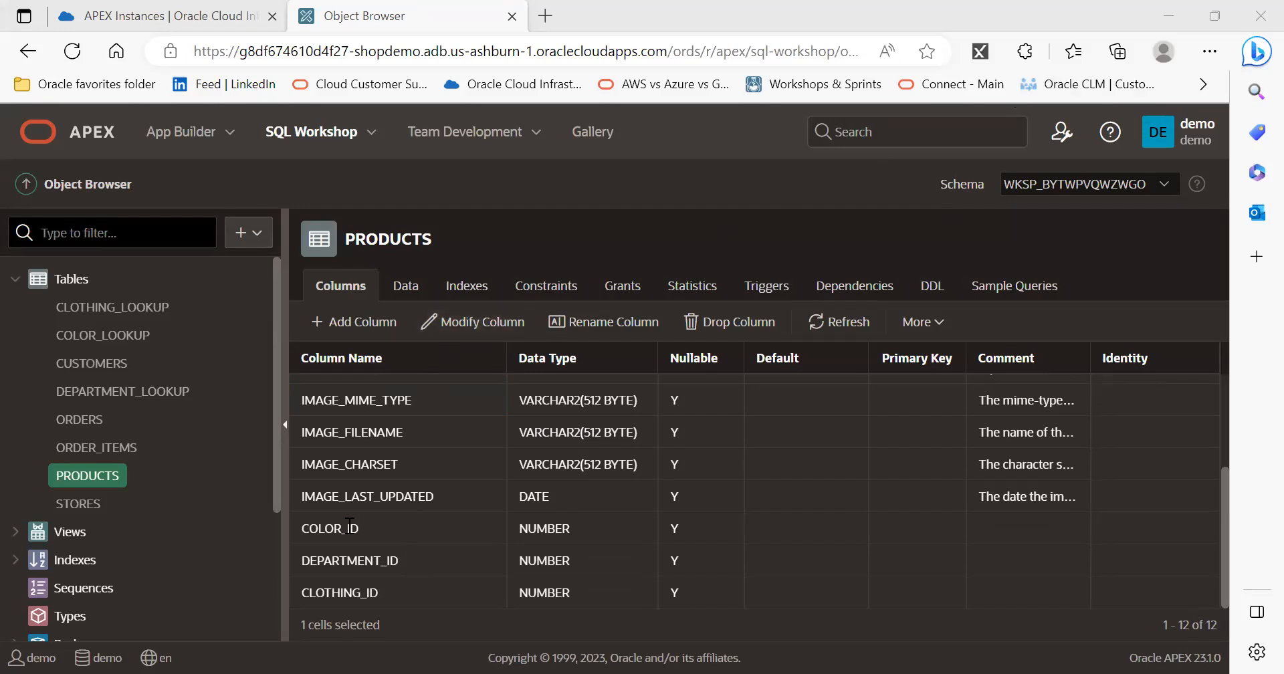
click(330, 528)
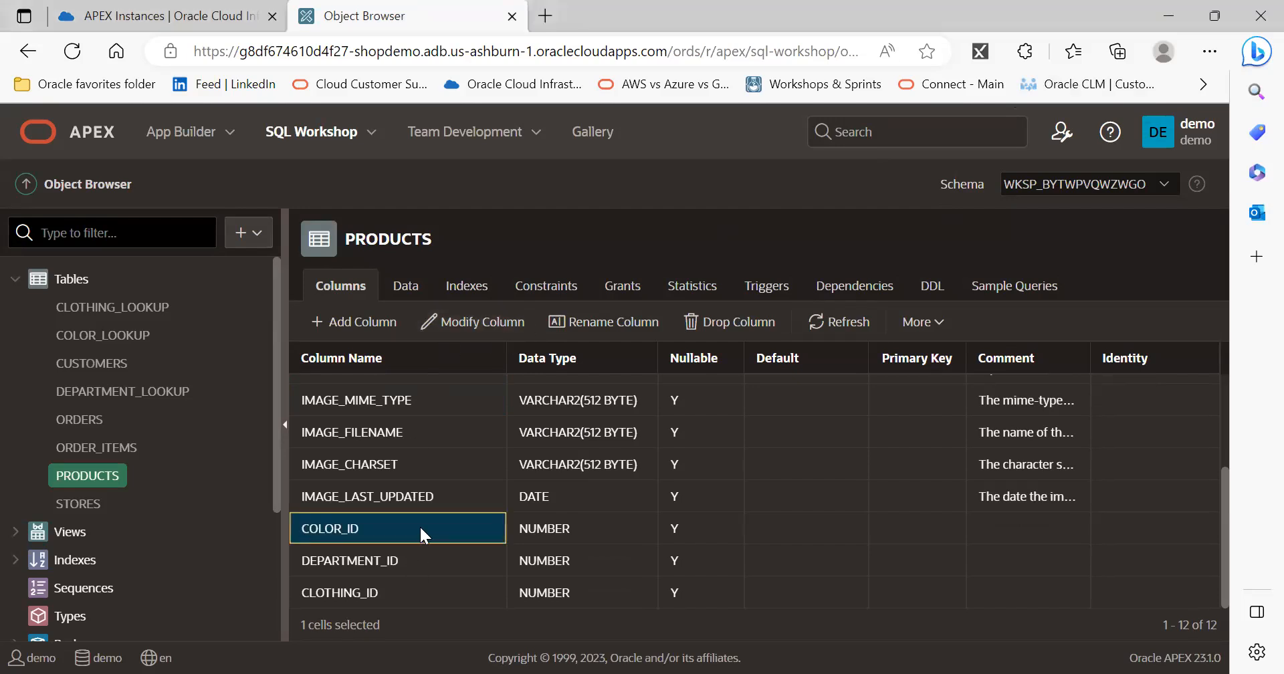
click(338, 593)
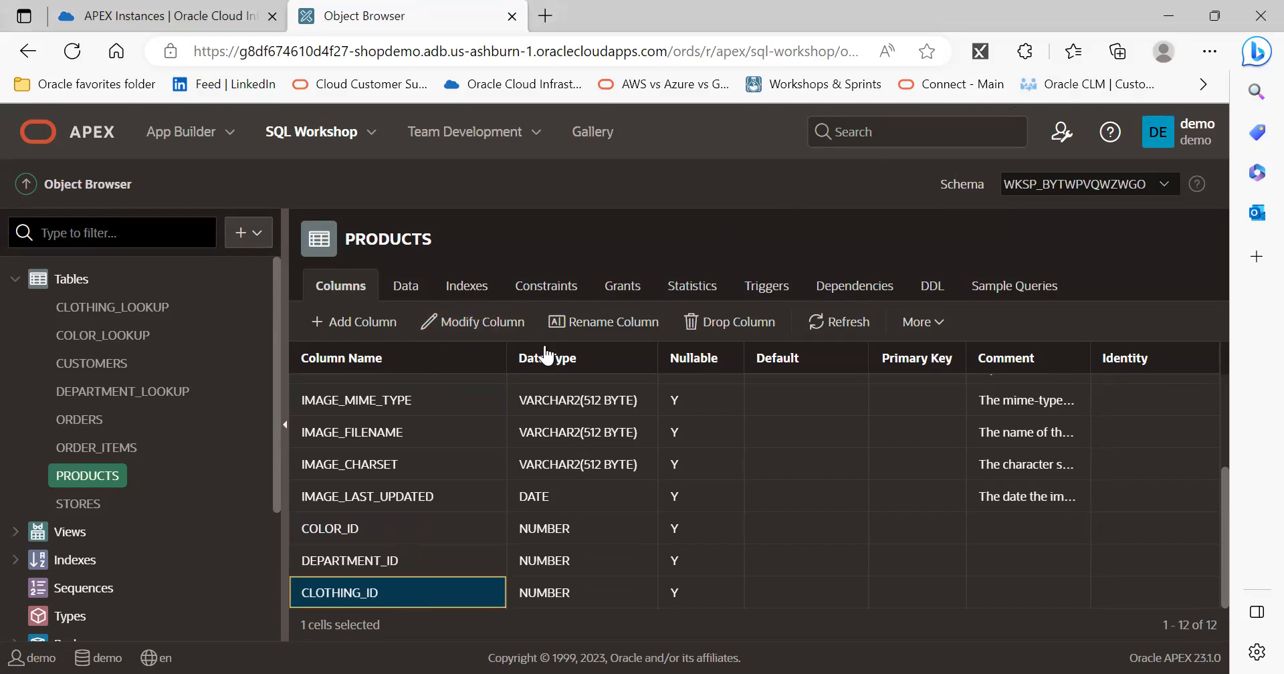
mouse_move(596, 495)
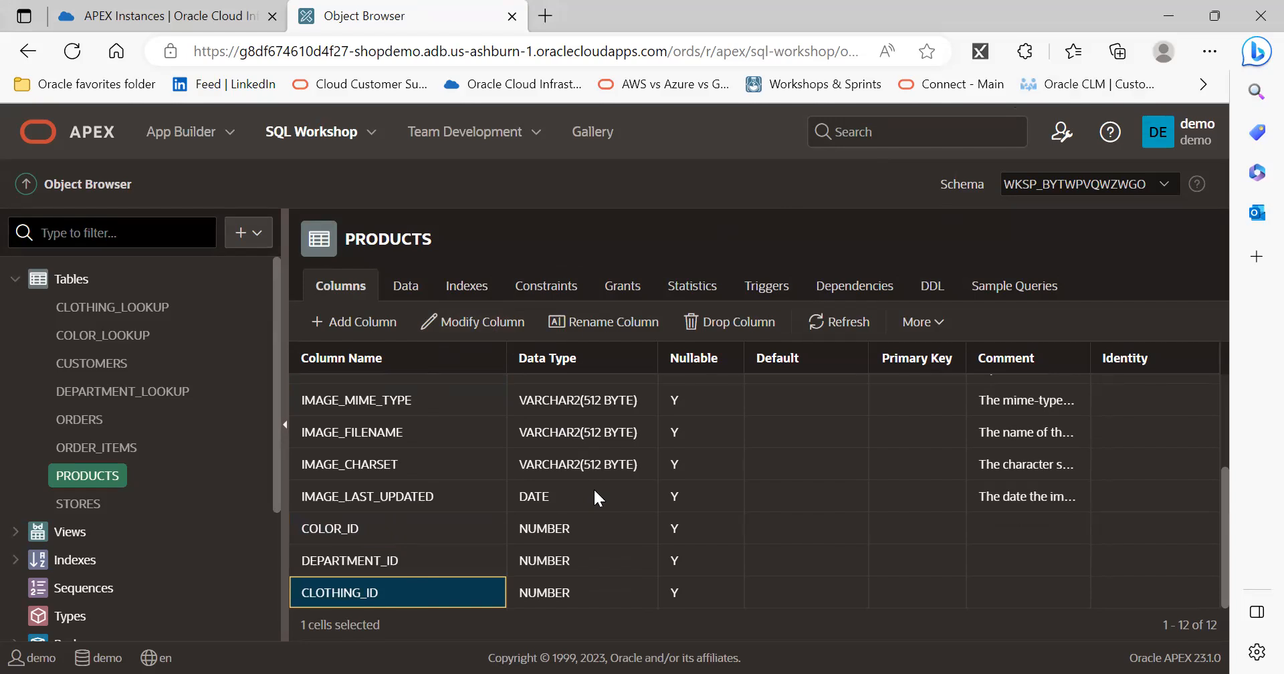
mouse_move(592, 496)
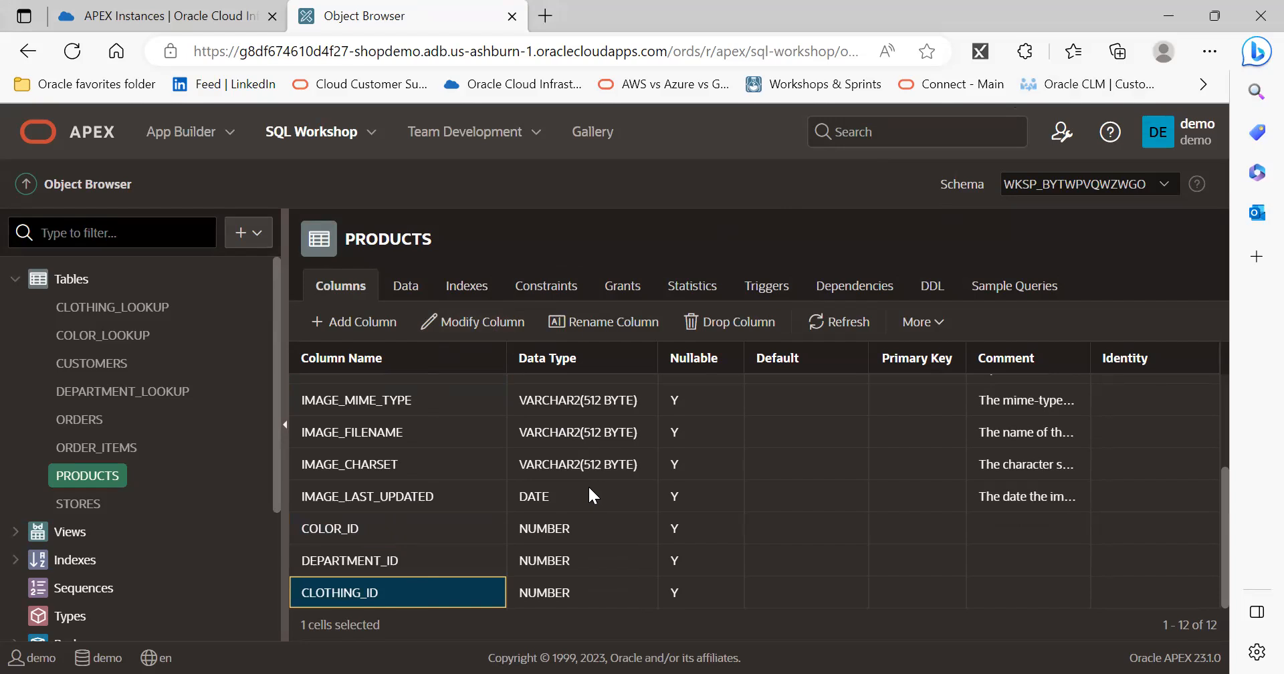
mouse_move(592, 495)
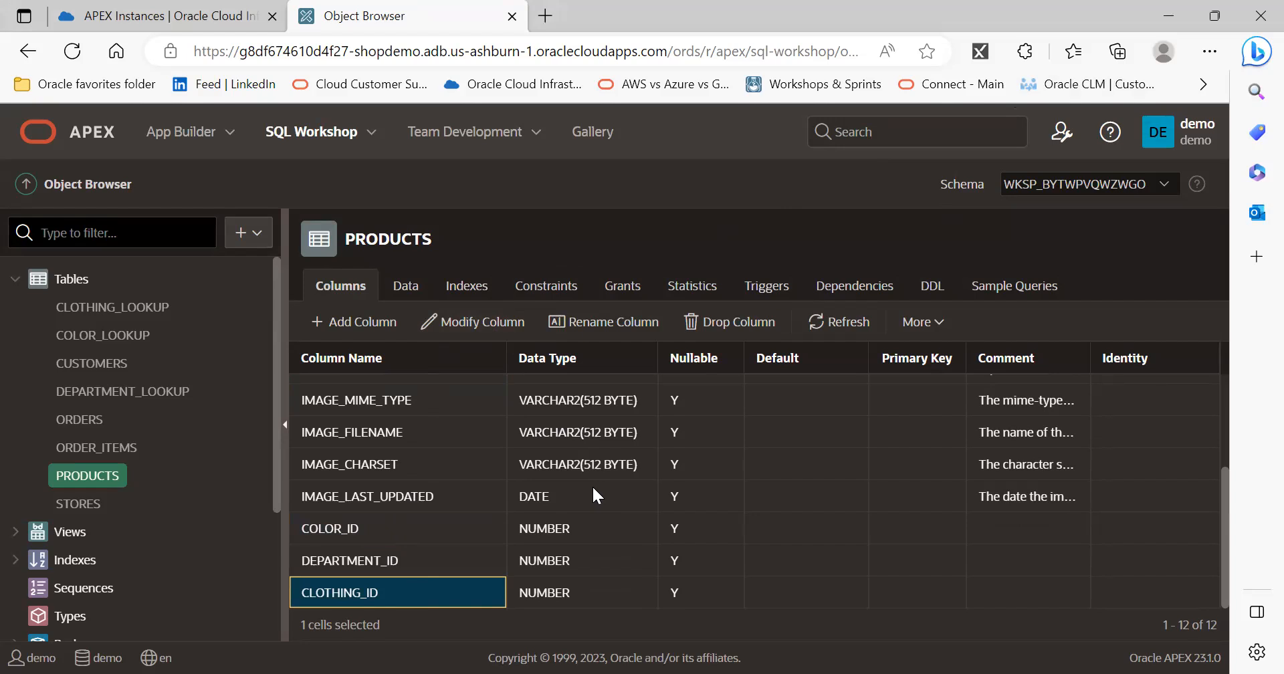
mouse_move(469, 494)
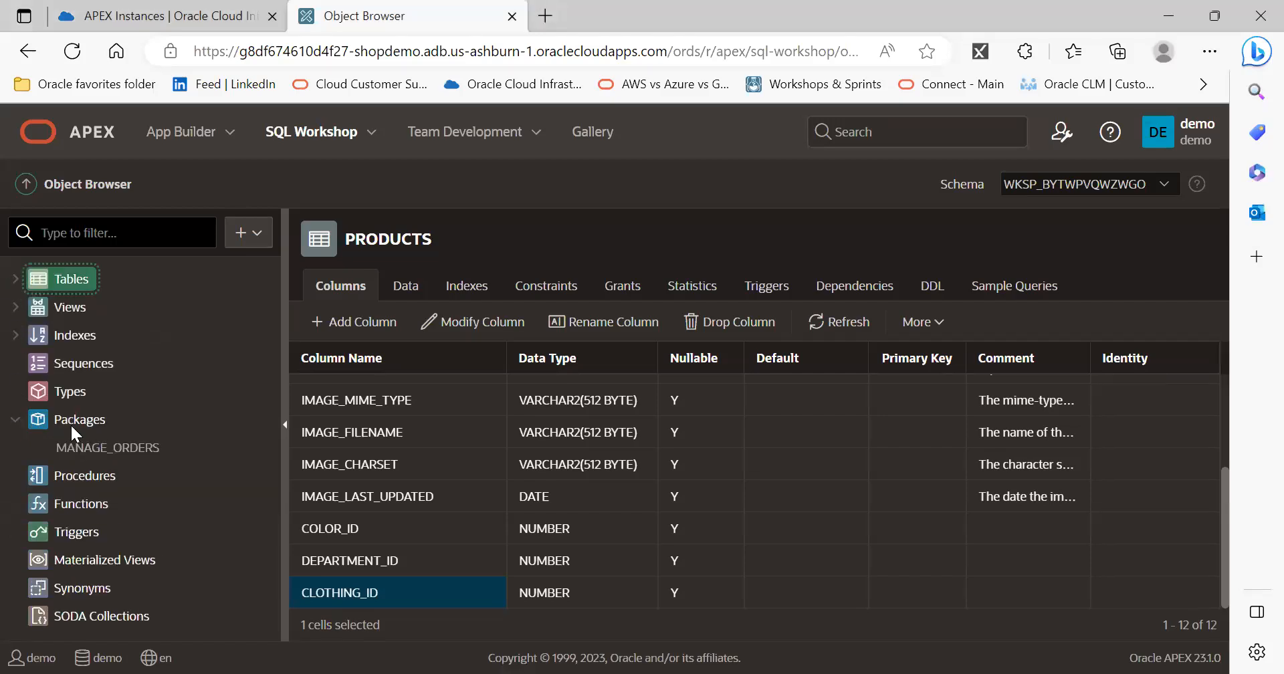
From the Packages node, start a Create Package dialog, toggle sample code on and off, and submit it unnamed.
right_click(107, 446)
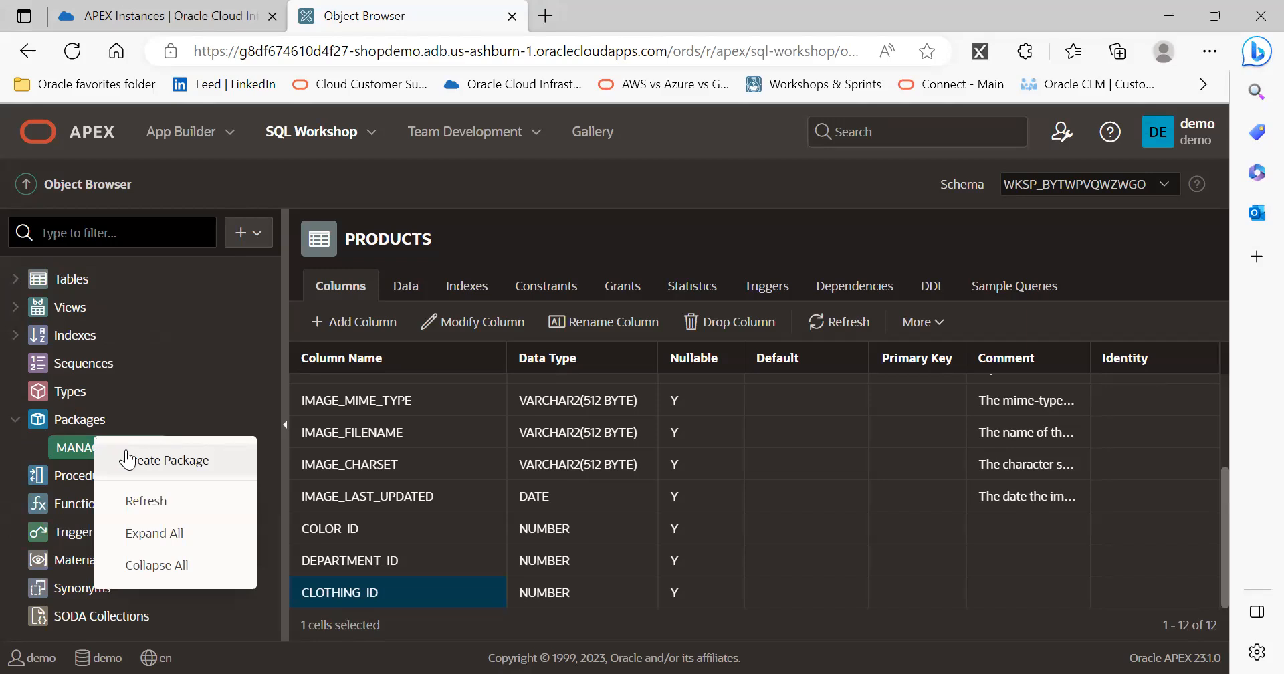
click(163, 460)
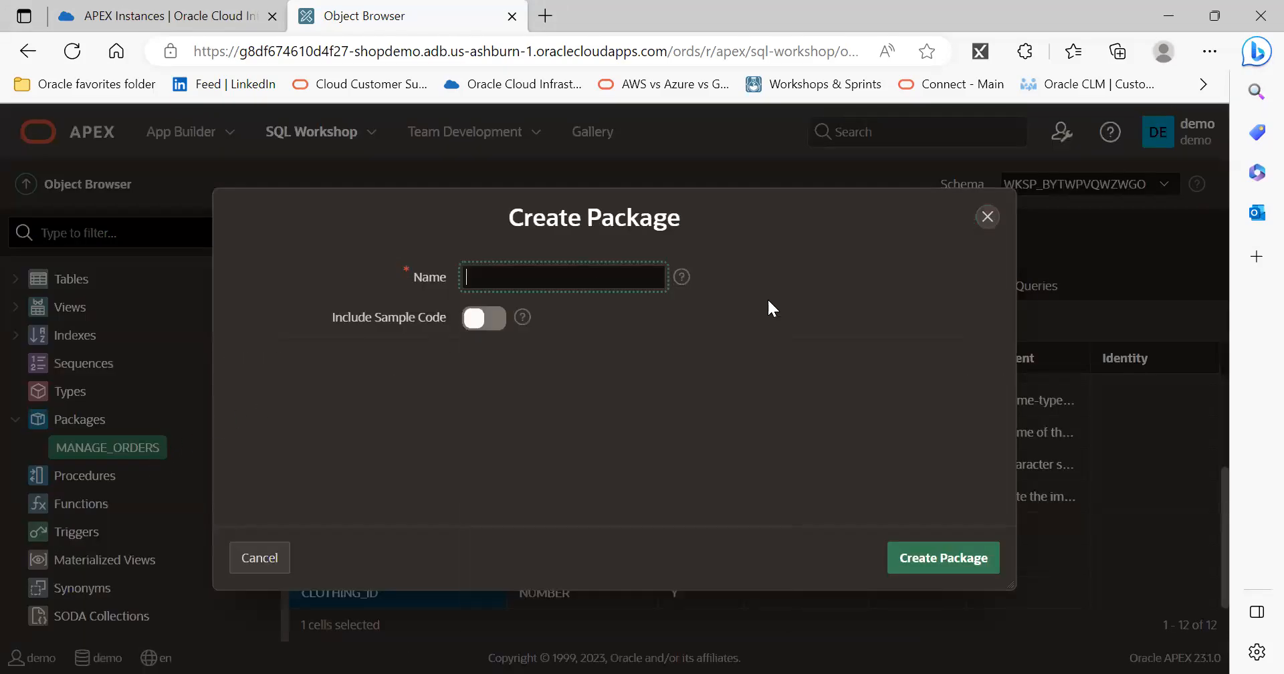
click(483, 318)
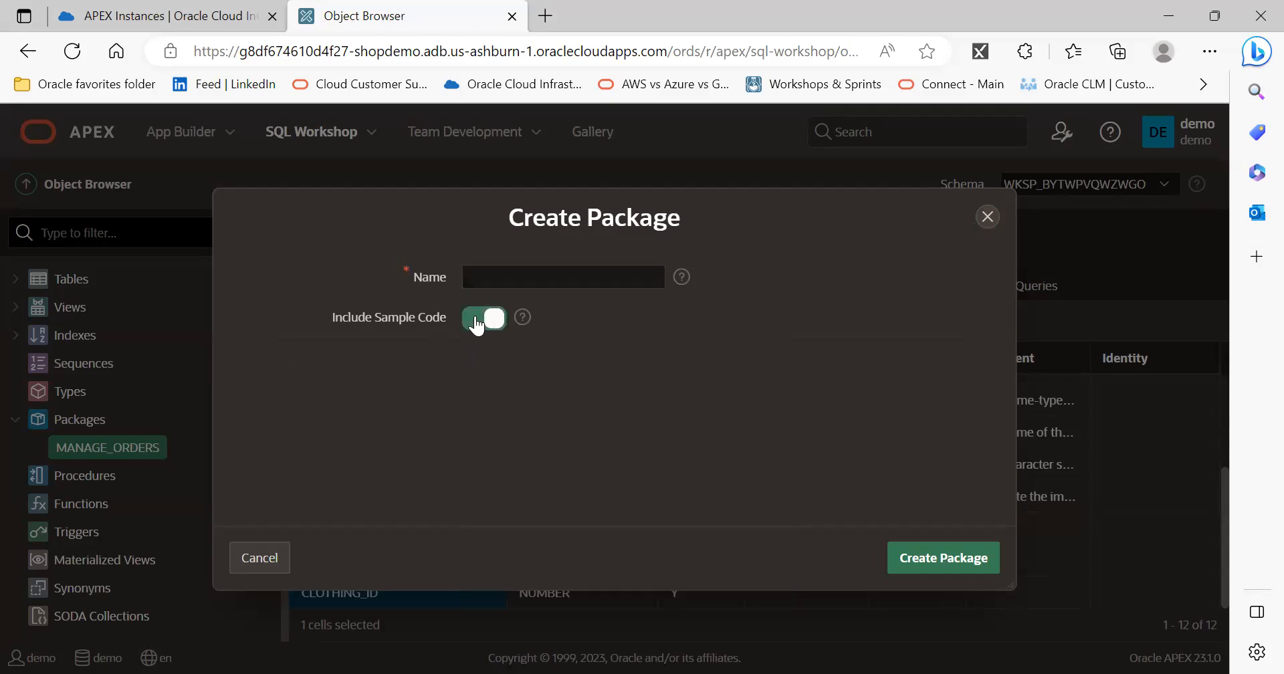
click(484, 318)
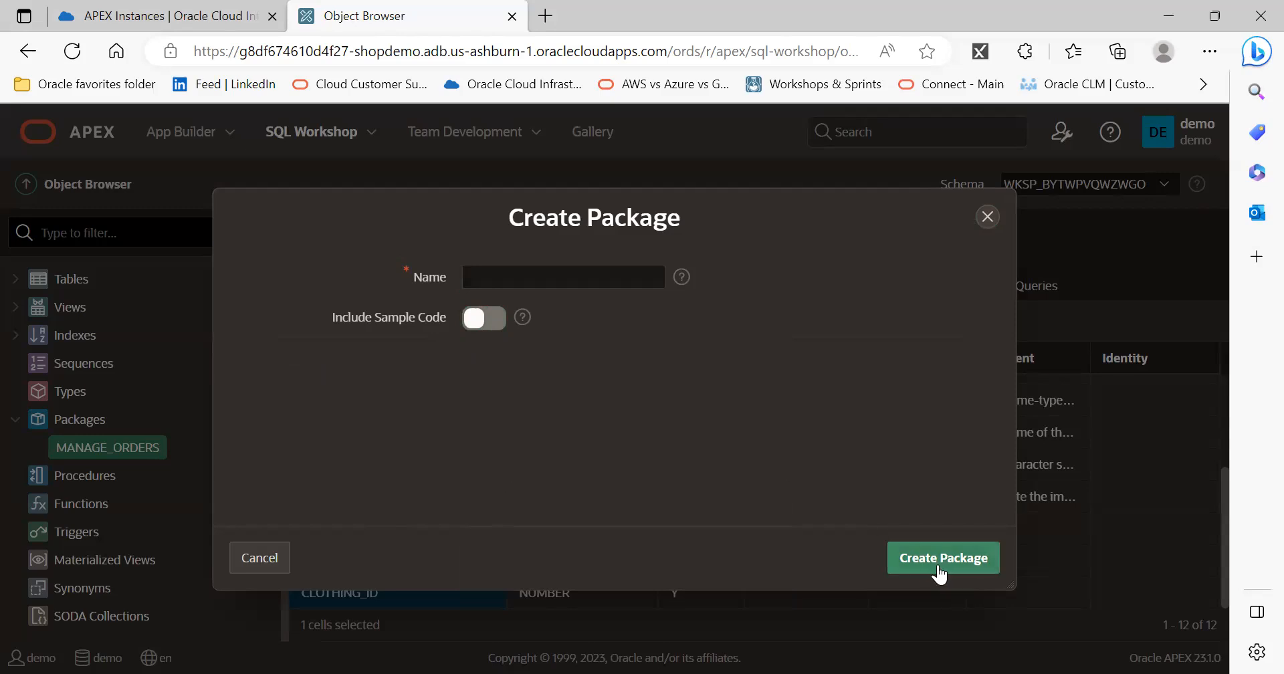
click(943, 558)
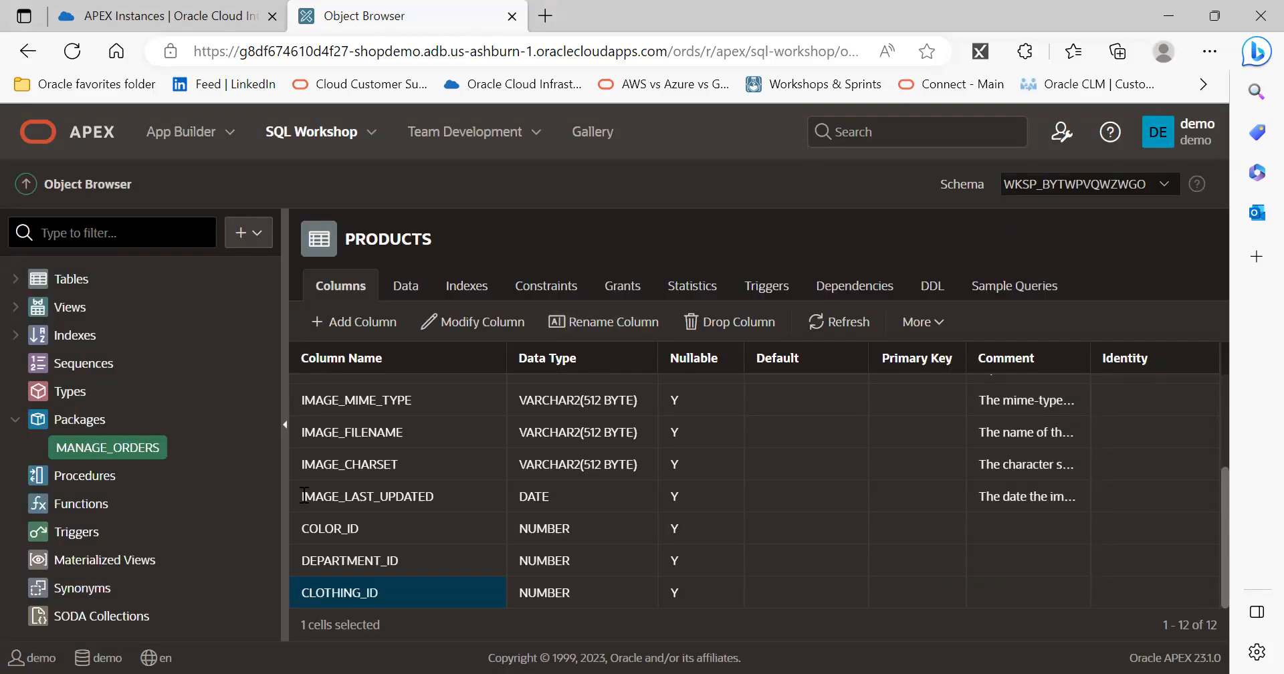
mouse_move(471, 439)
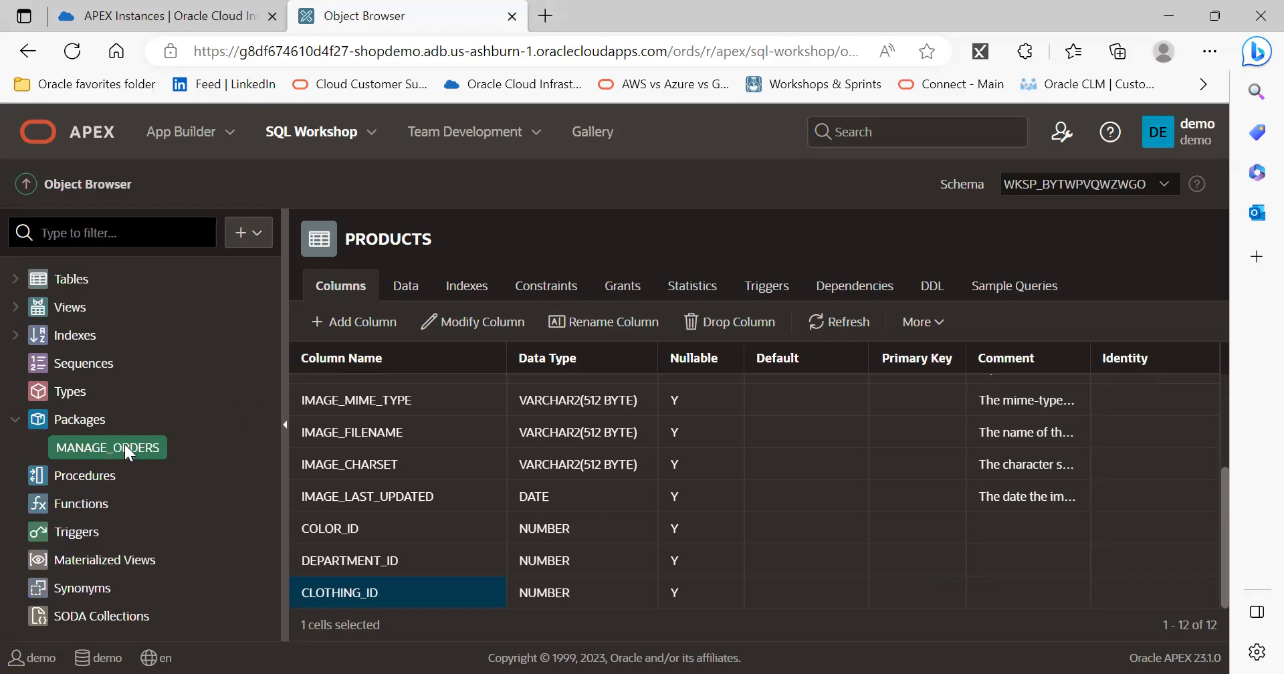
mouse_move(121, 468)
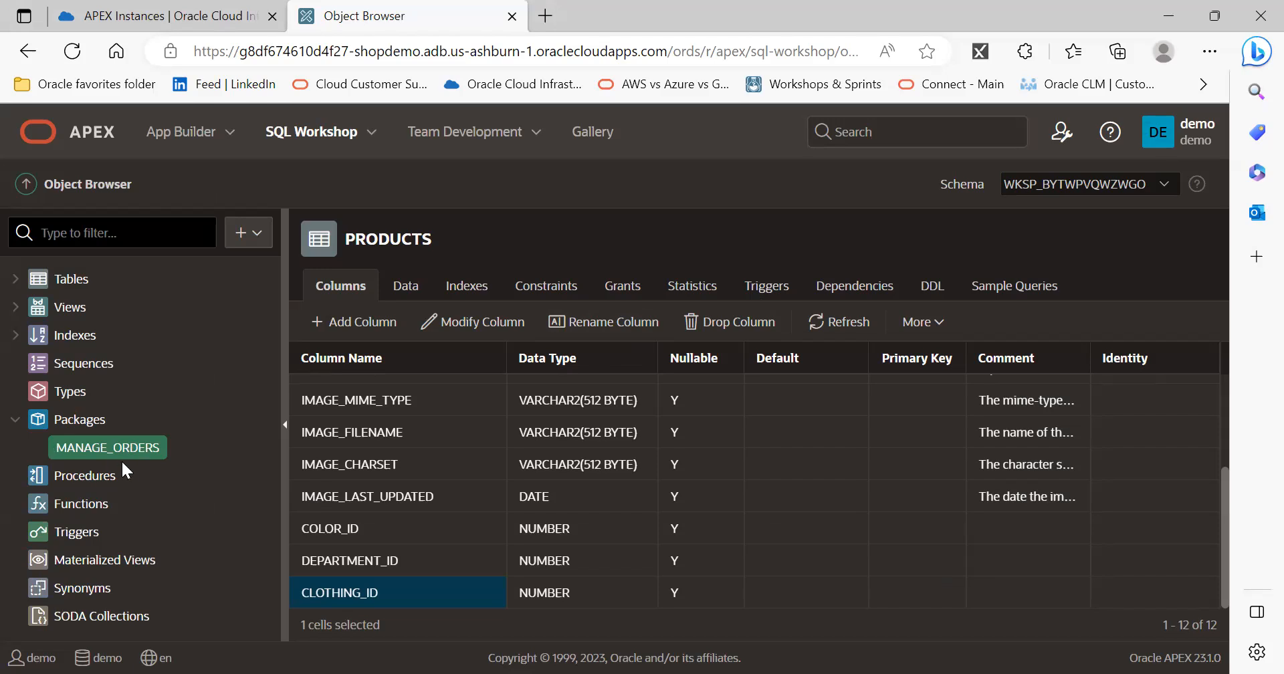
Select the MANAGE_ORDERS package and read through its specification code.
click(107, 447)
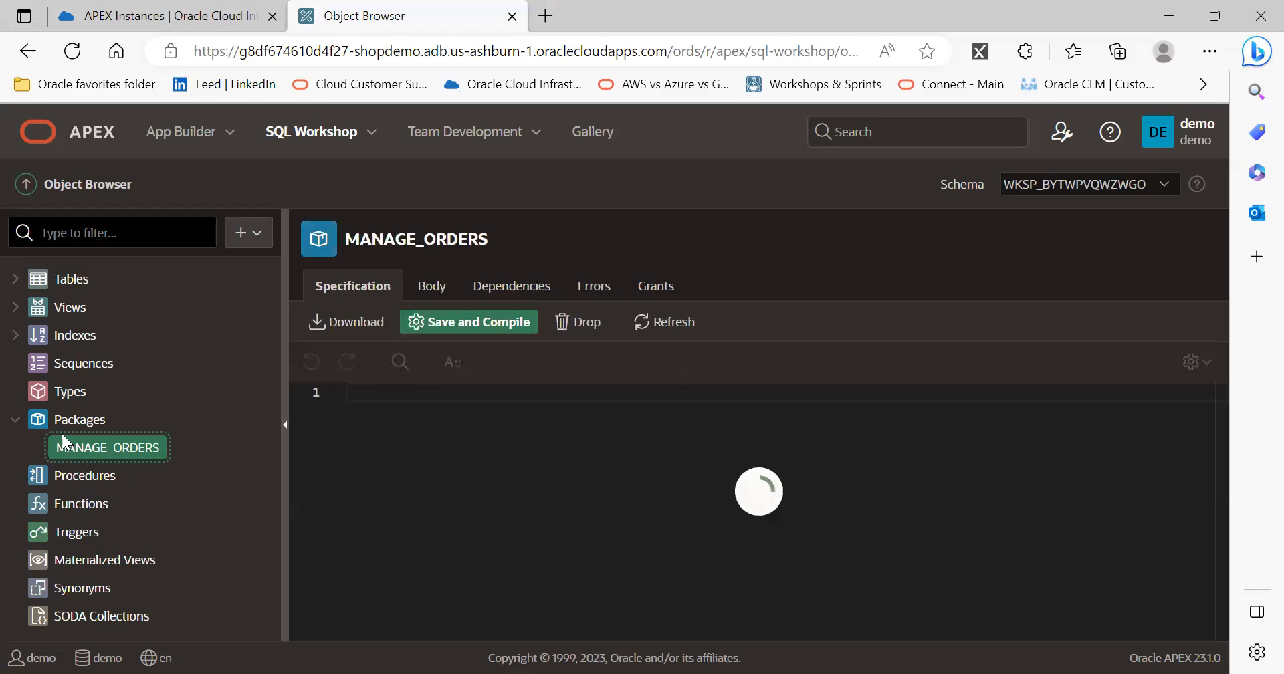
click(107, 446)
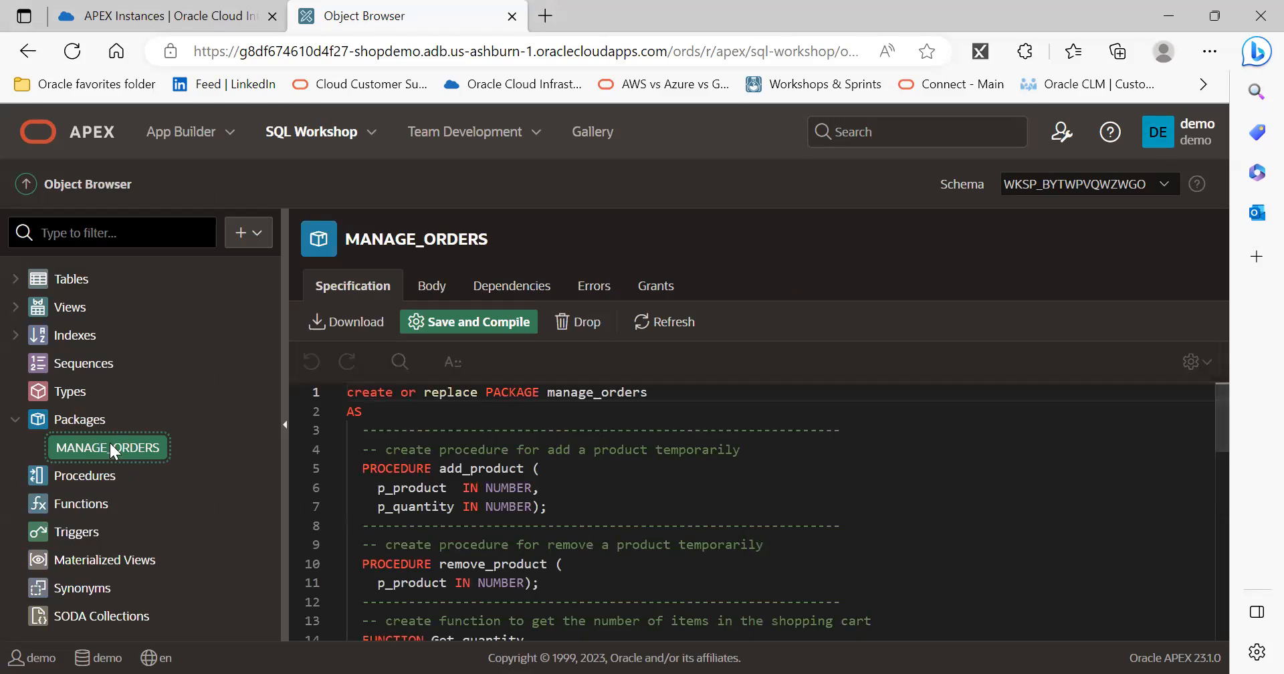
right_click(79, 419)
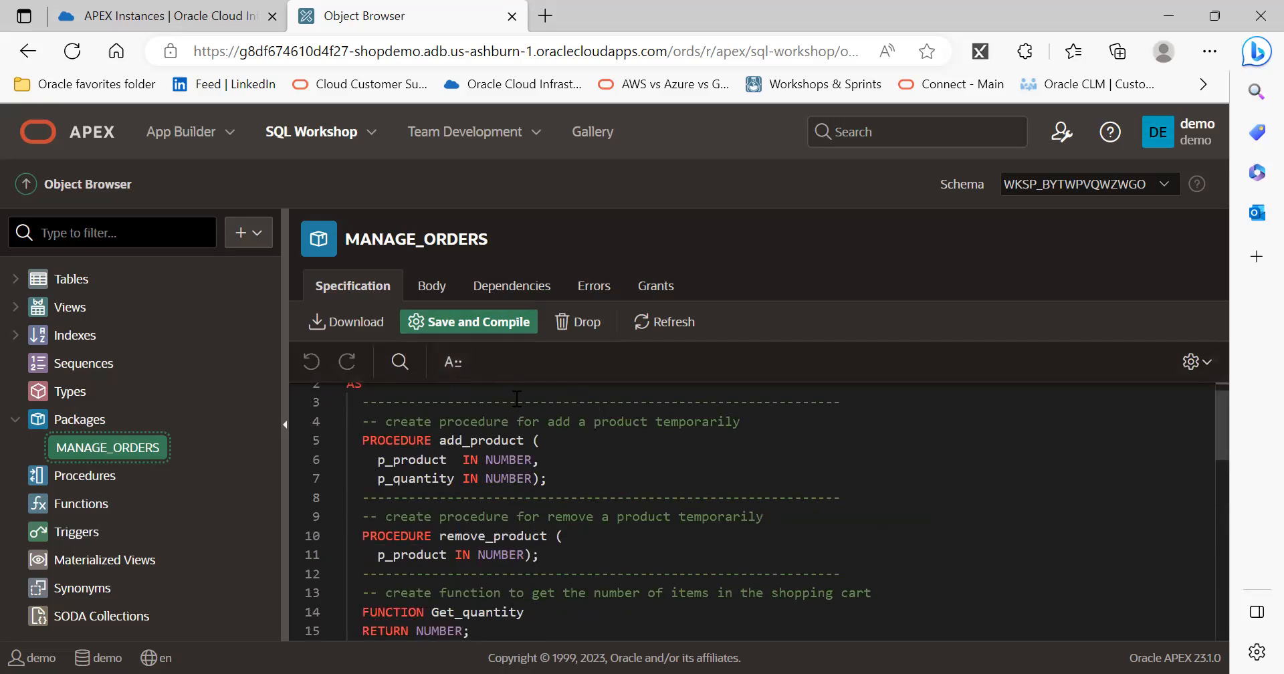
mouse_move(647, 452)
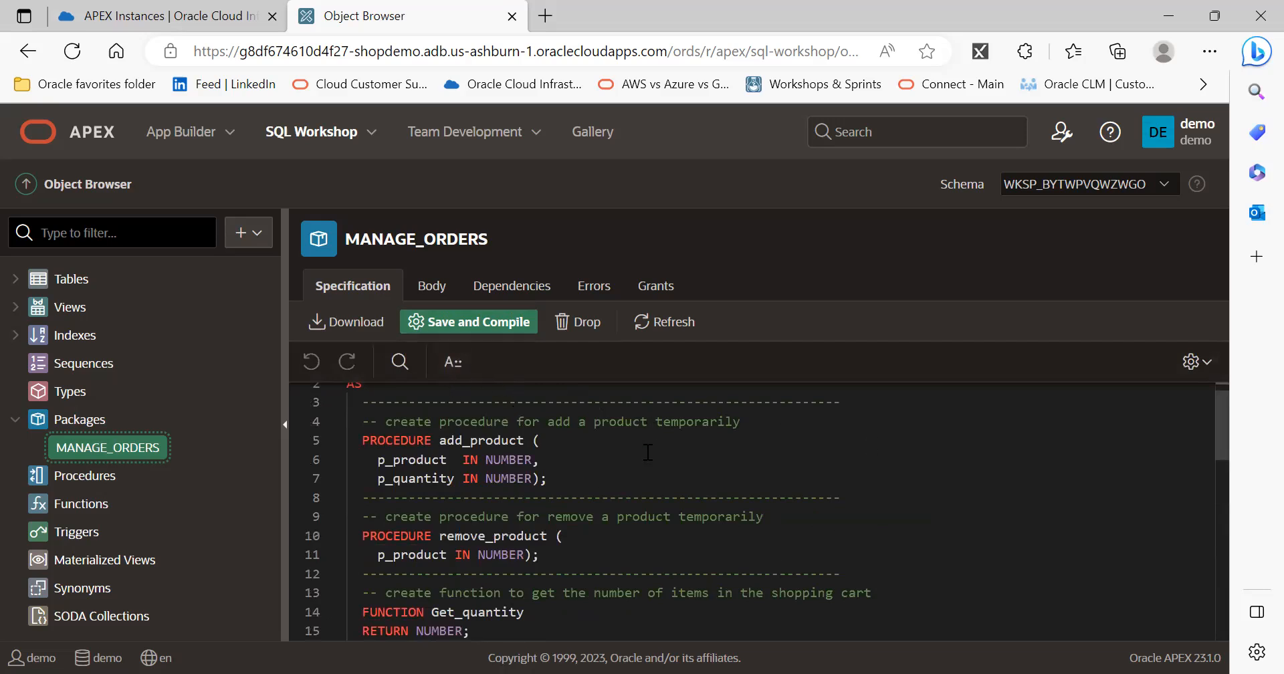
mouse_move(658, 483)
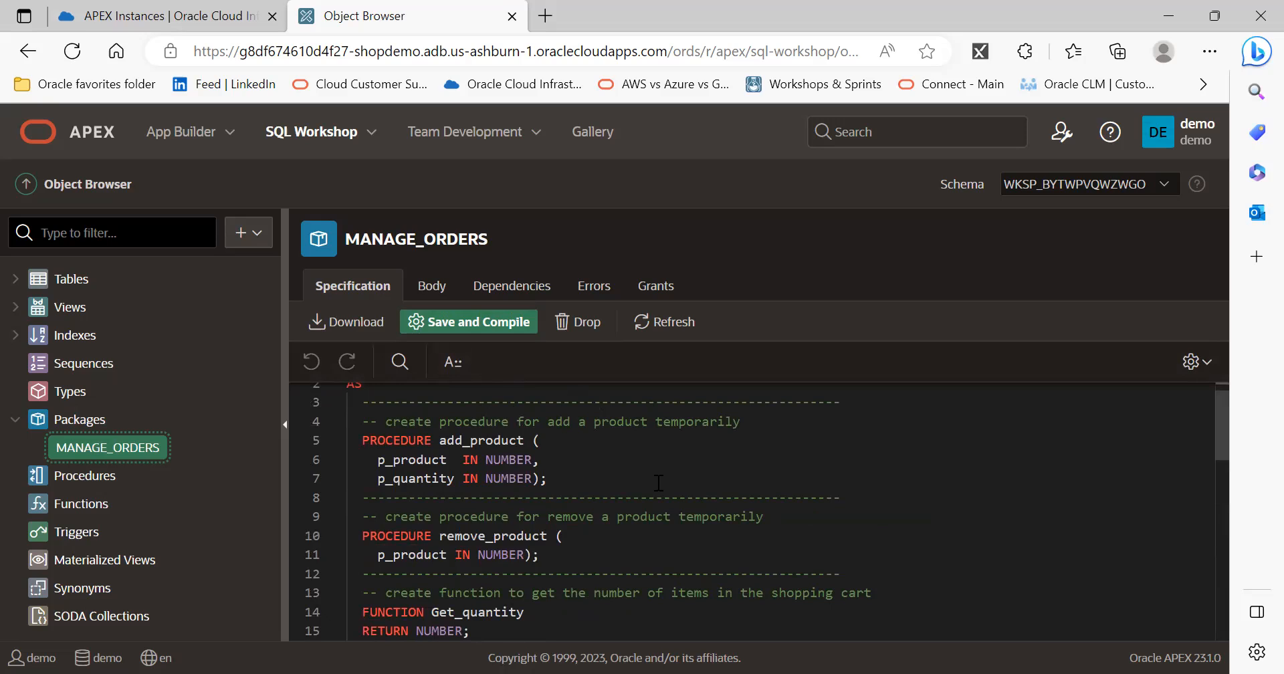
mouse_move(782, 452)
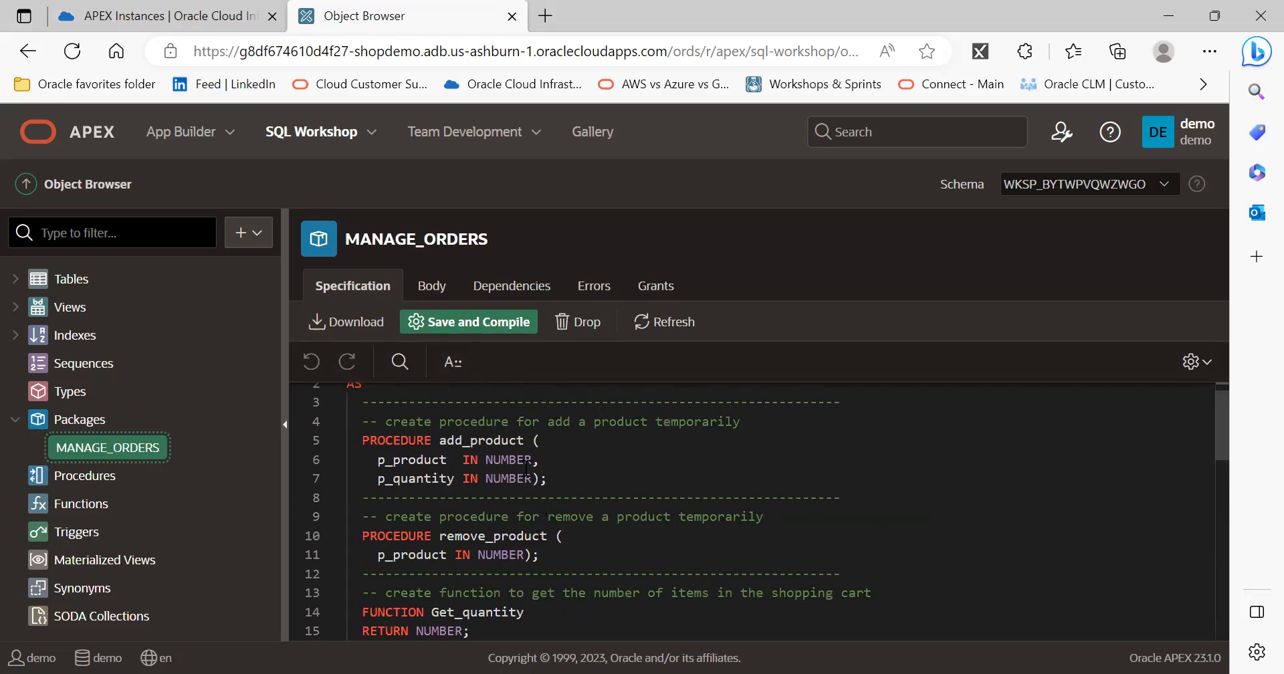
mouse_move(262, 474)
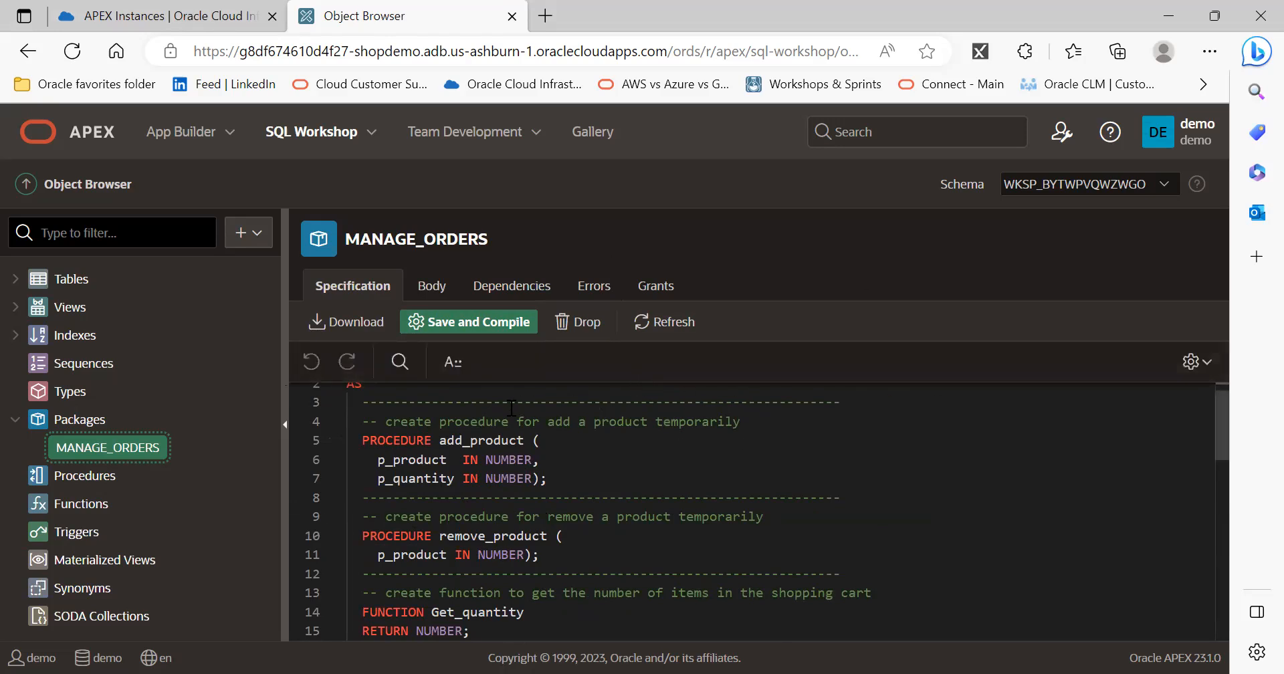
scroll(down, 3)
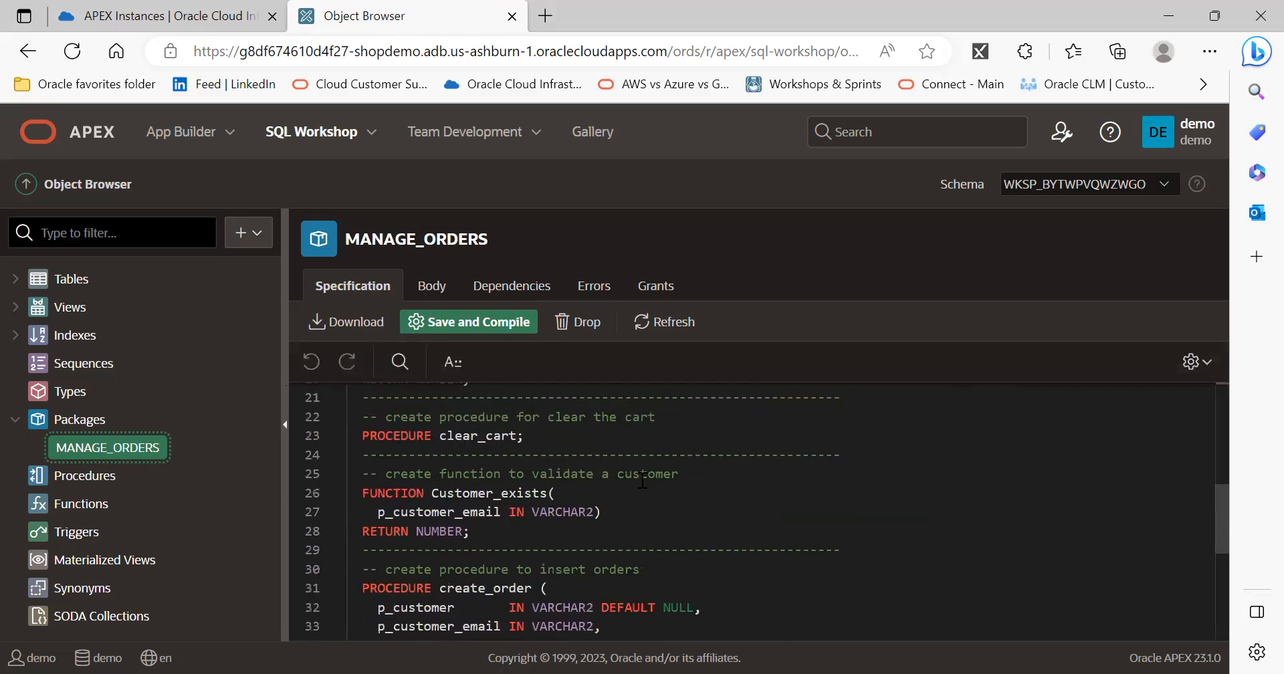
scroll(down, 3)
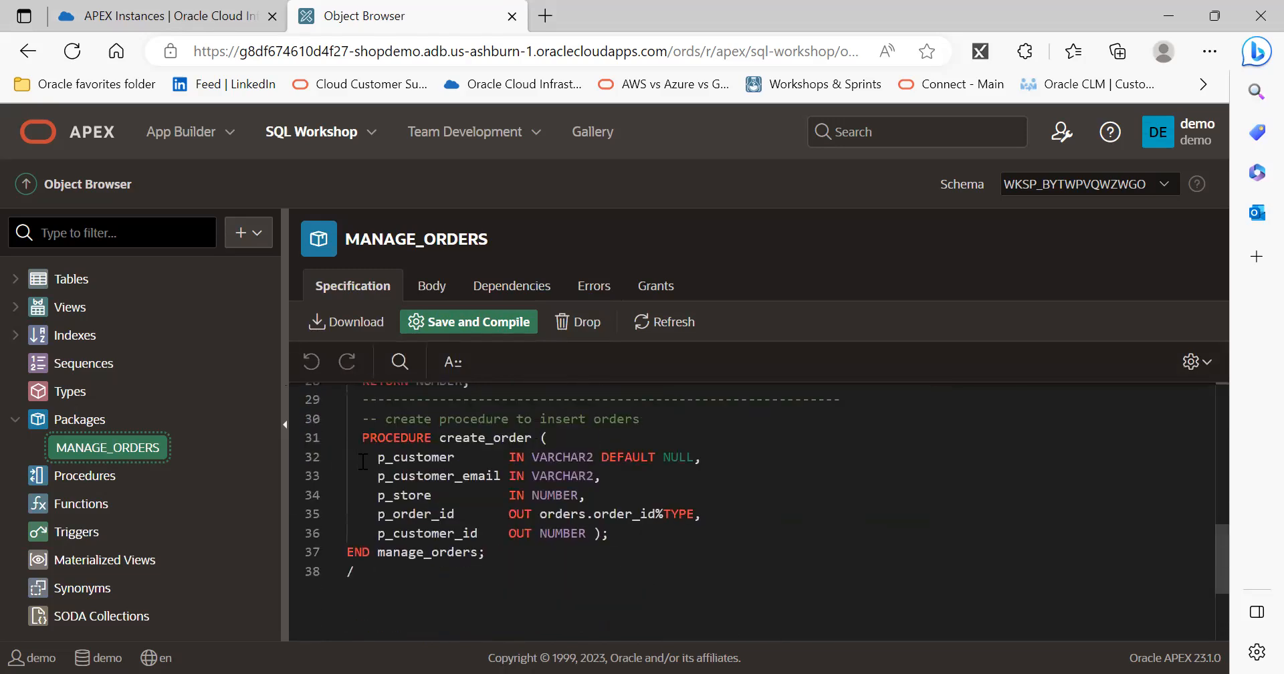
drag(377, 457, 486, 534)
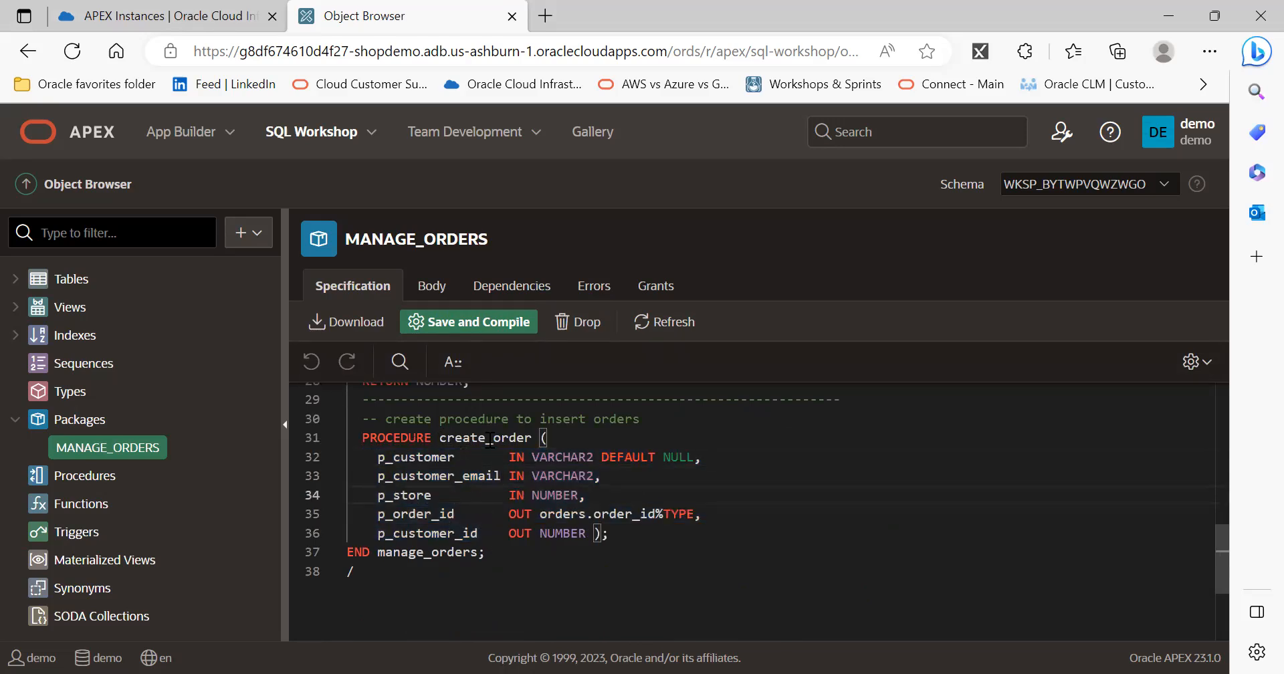
mouse_move(959, 84)
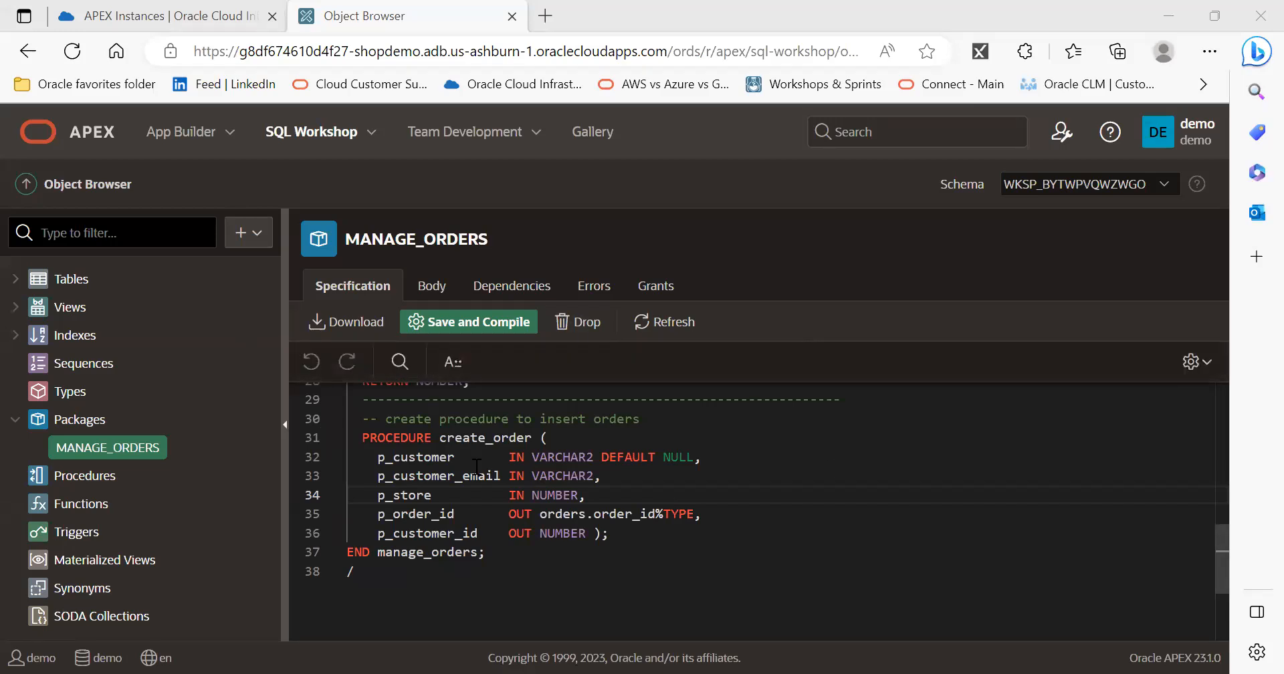
Return to App Builder's list of applications showing ACME Shop.
click(180, 132)
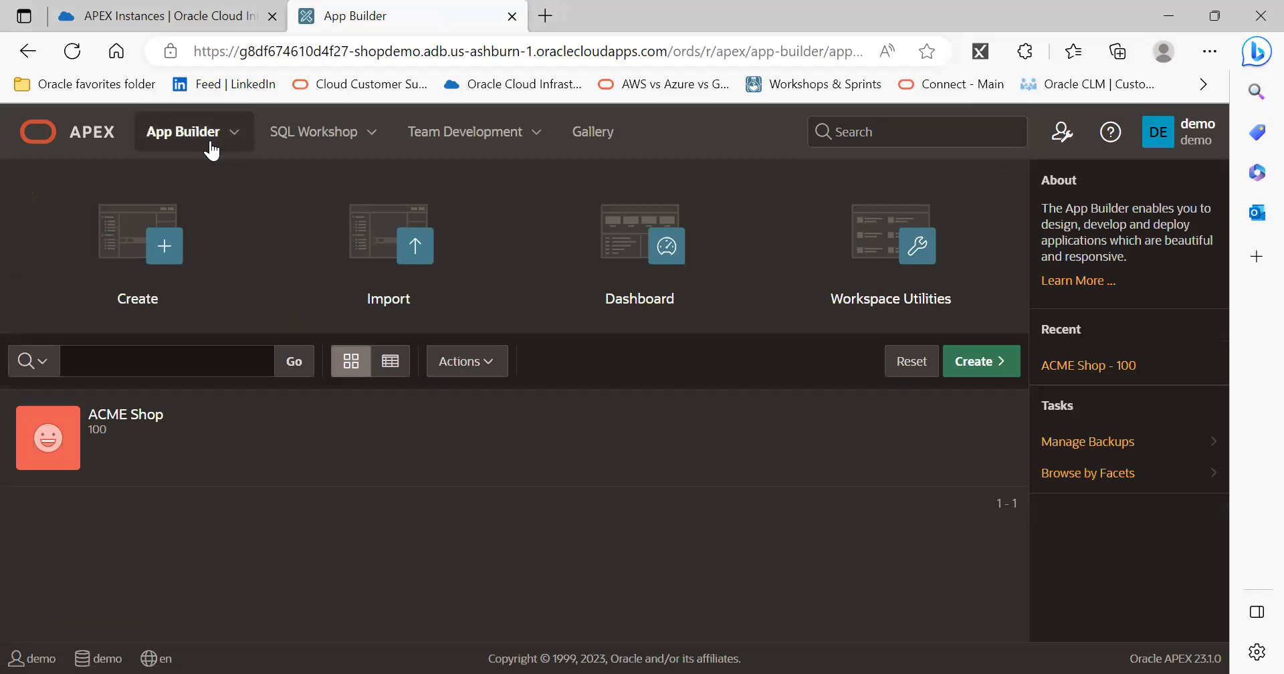
Start Create Application twice from App Builder, choosing a new app from existing data.
click(980, 361)
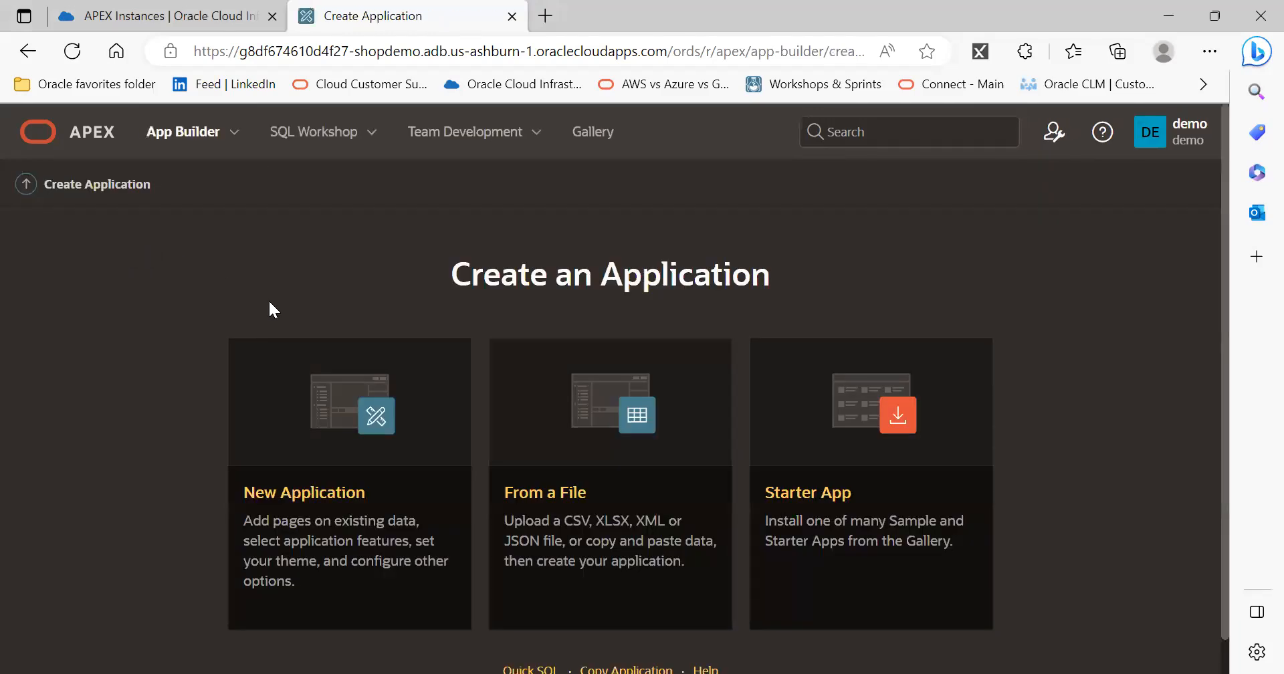
click(184, 133)
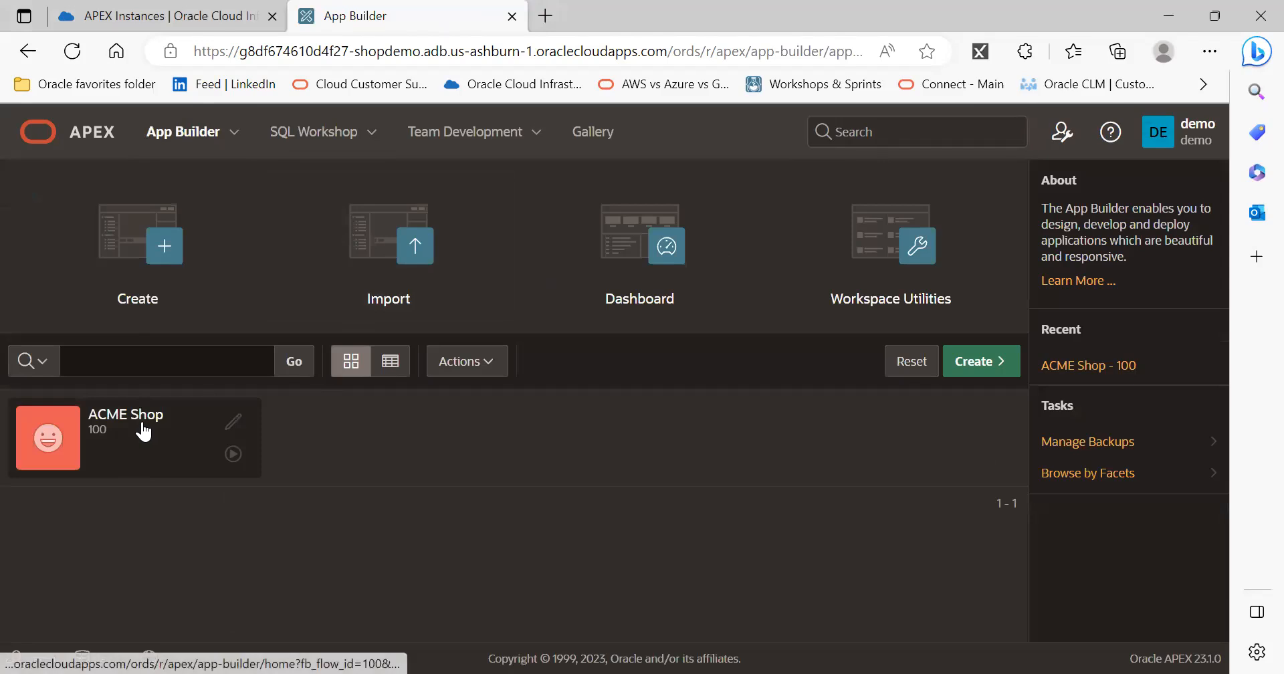
click(979, 361)
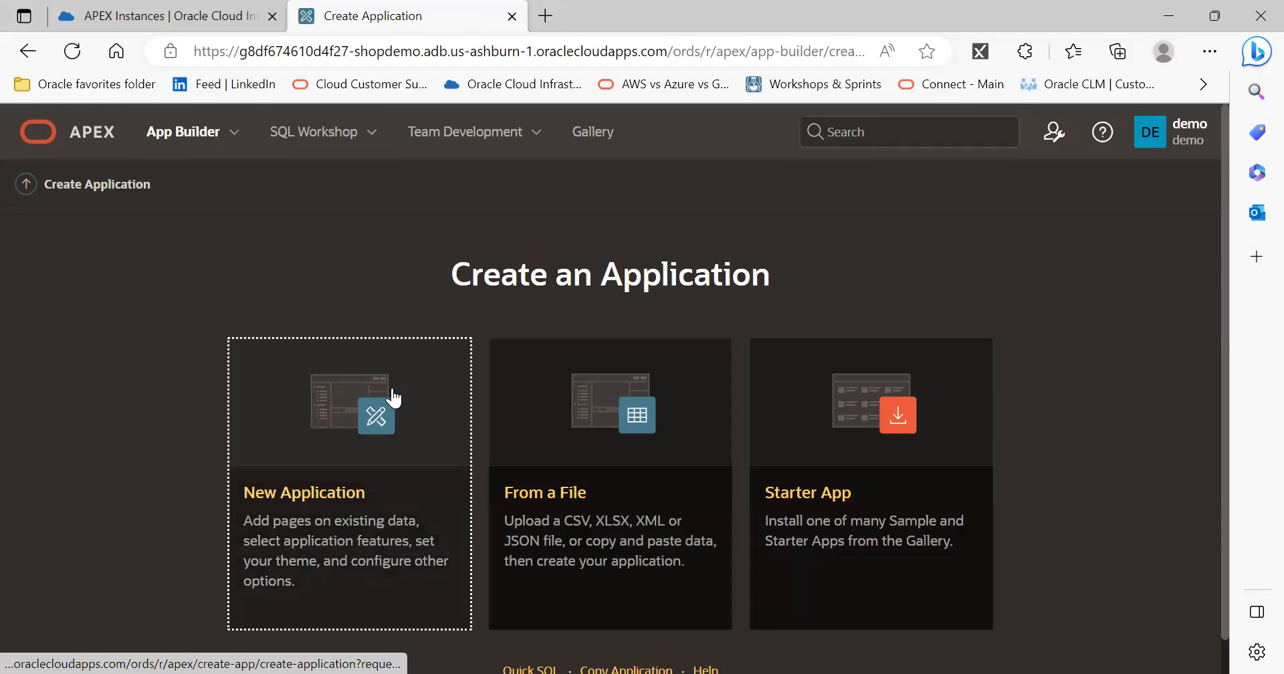
click(349, 401)
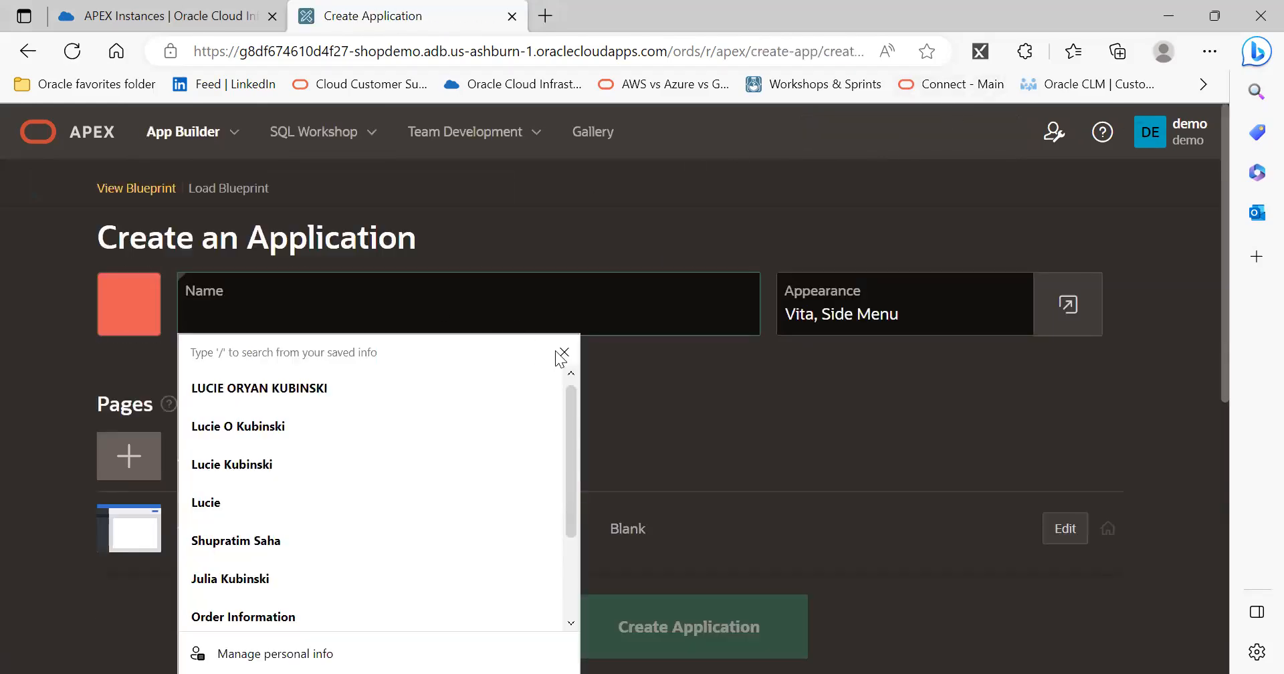
click(563, 353)
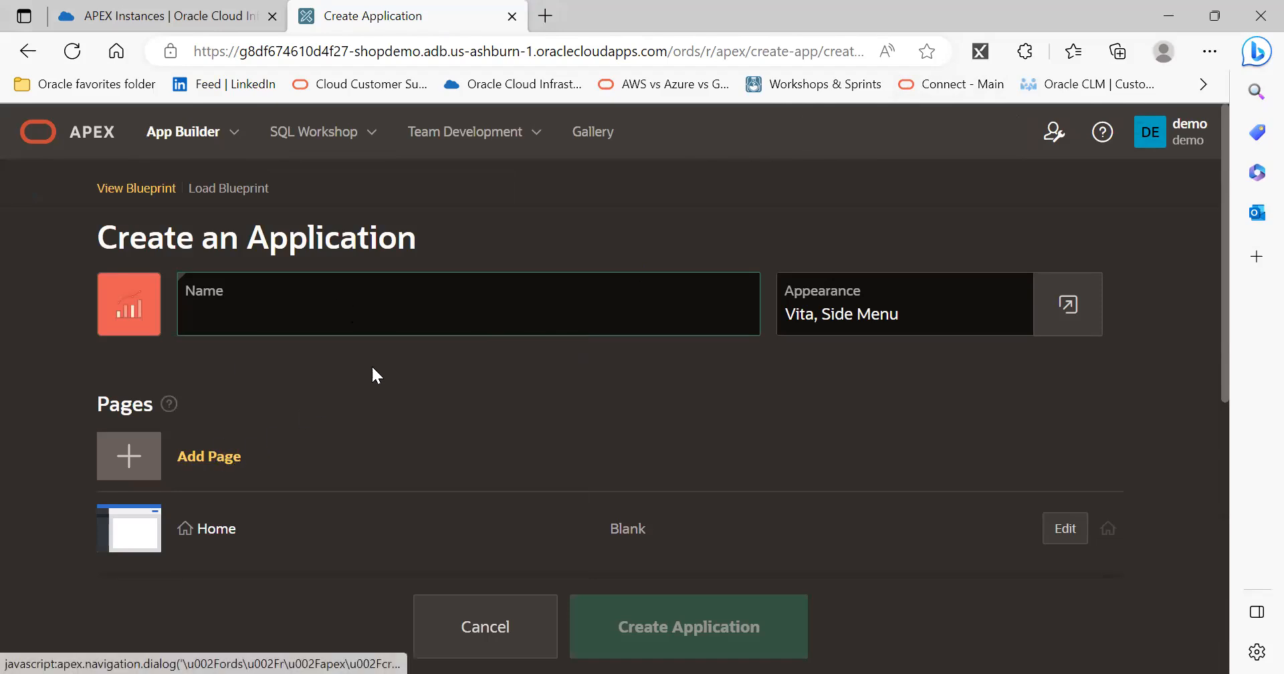
Look through the Create an Application form with its blank Home page.
scroll(down, 3)
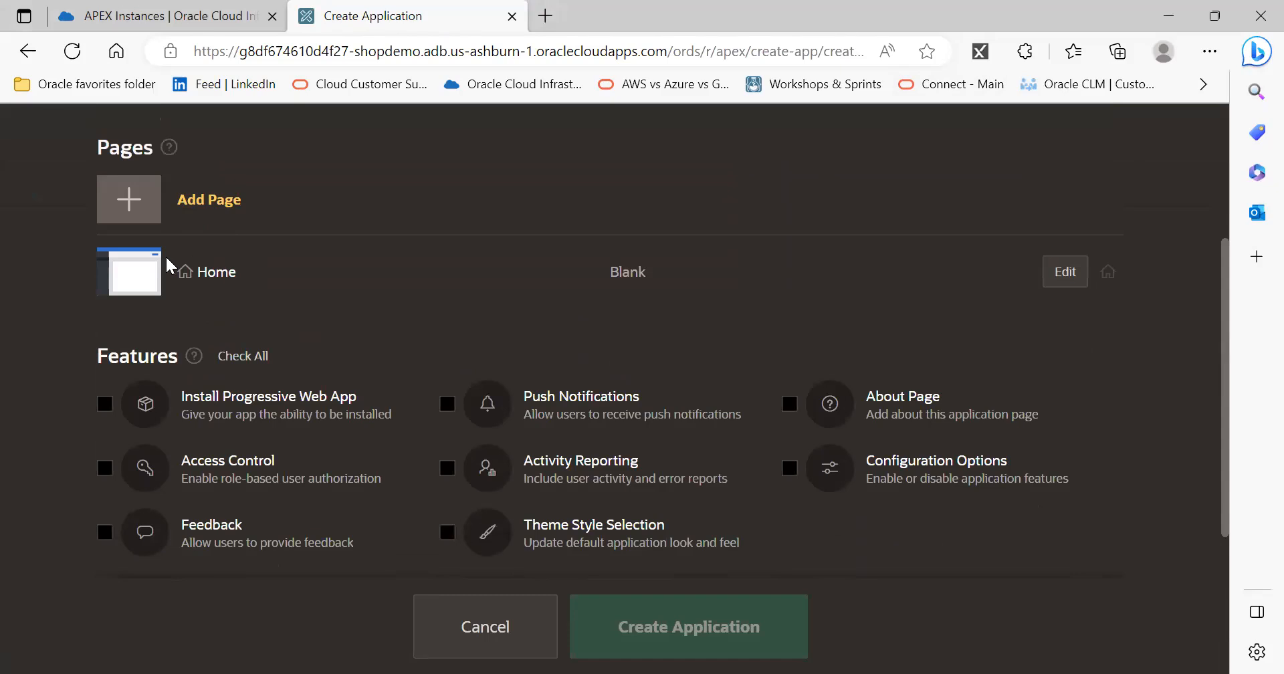
mouse_move(327, 285)
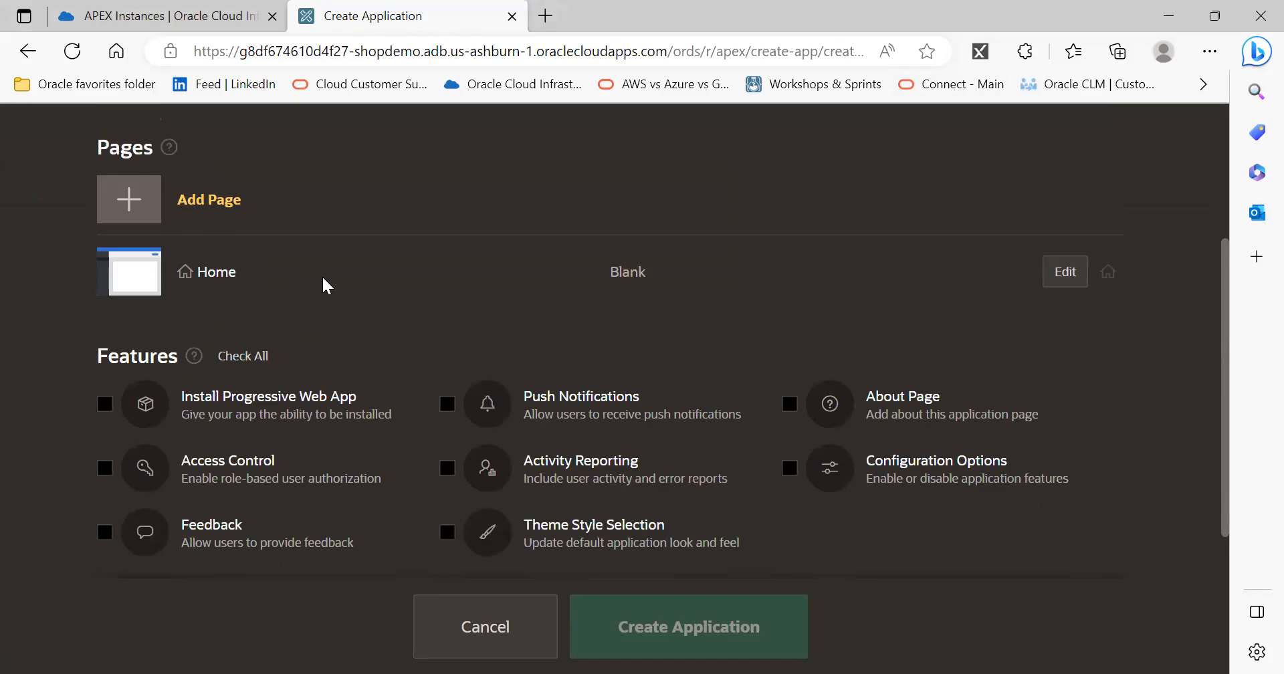
mouse_move(389, 319)
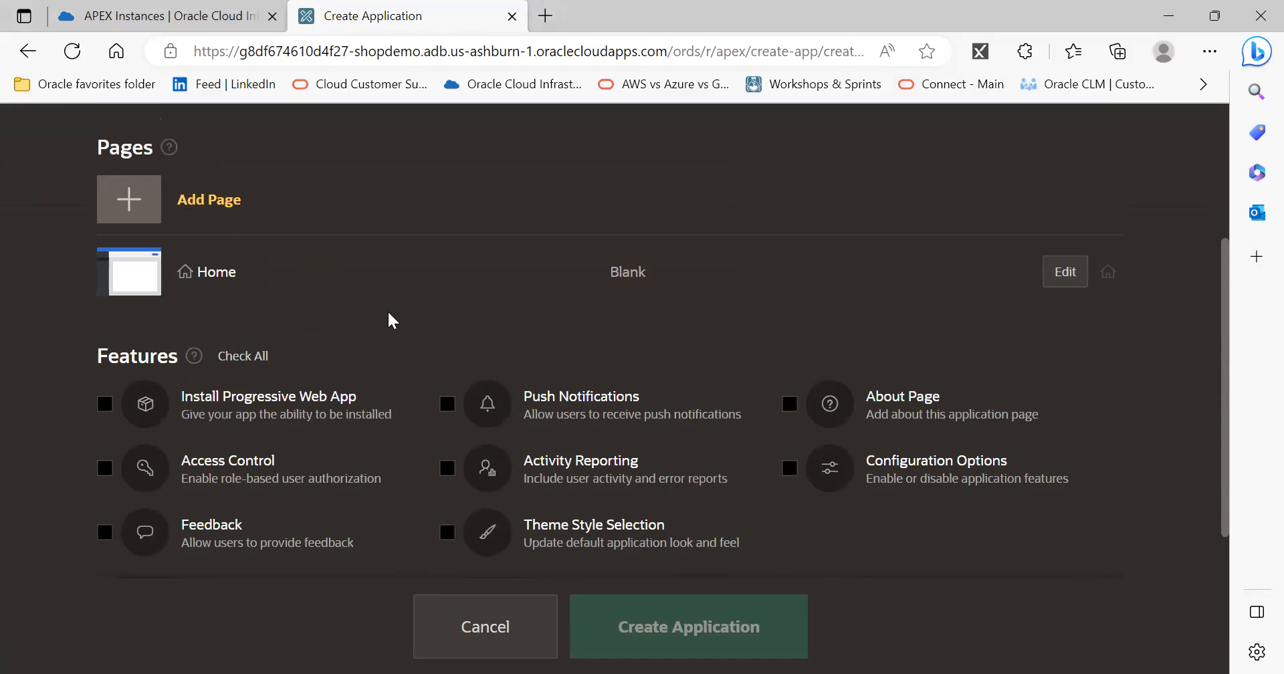
mouse_move(246, 320)
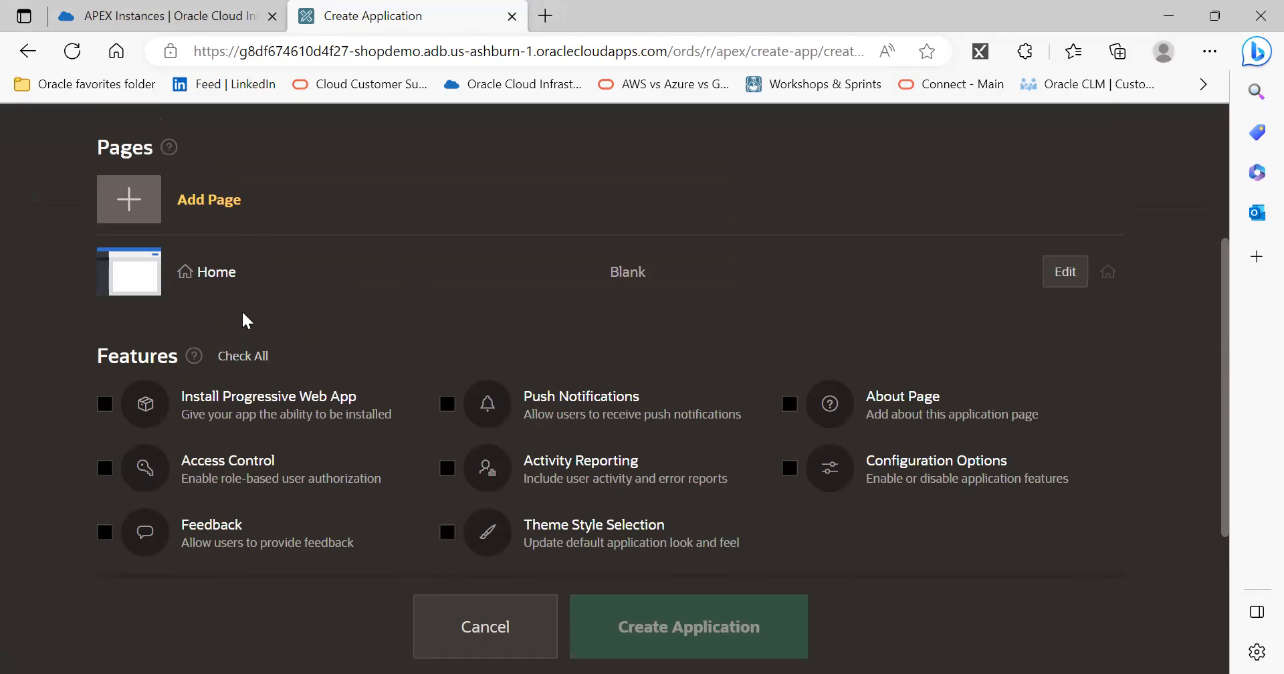
scroll(down, 3)
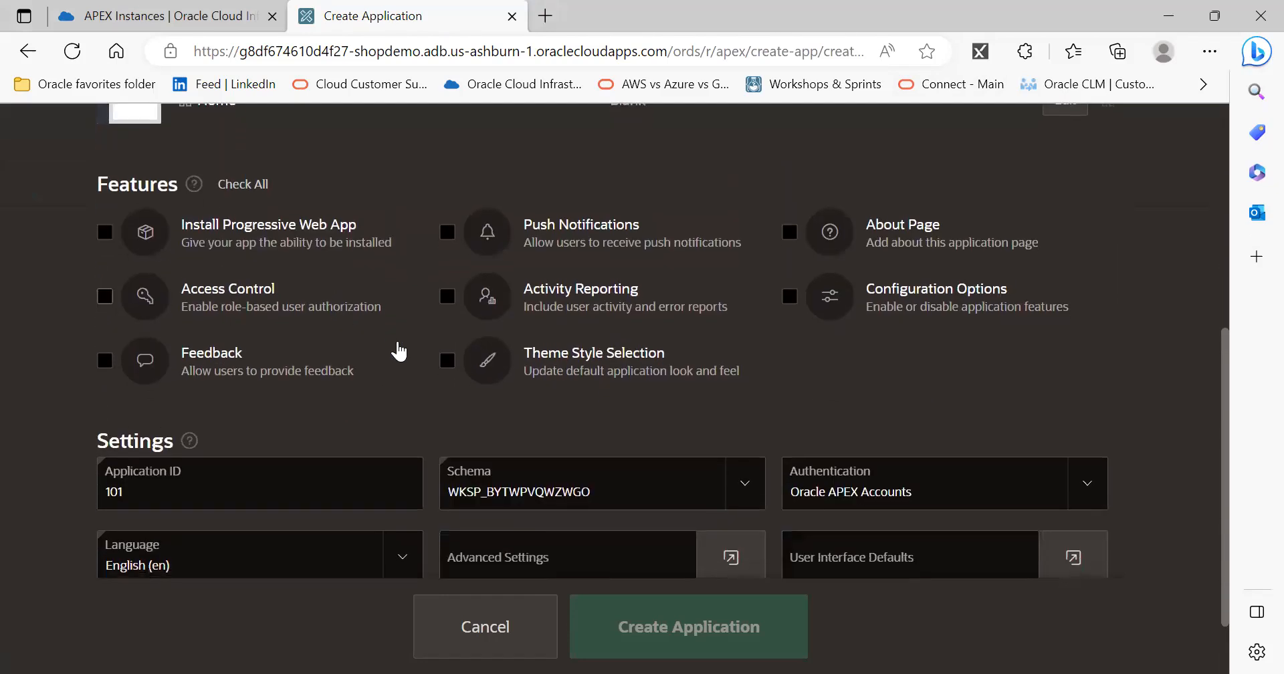
scroll(down, 3)
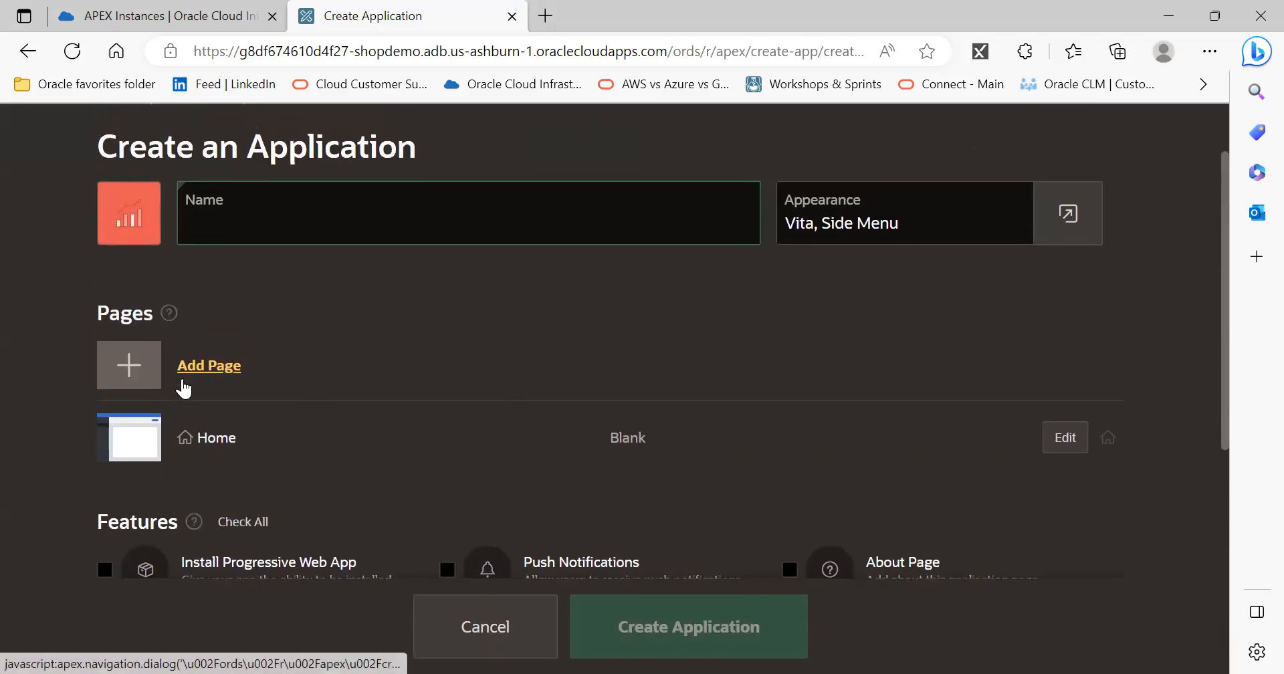
mouse_move(424, 92)
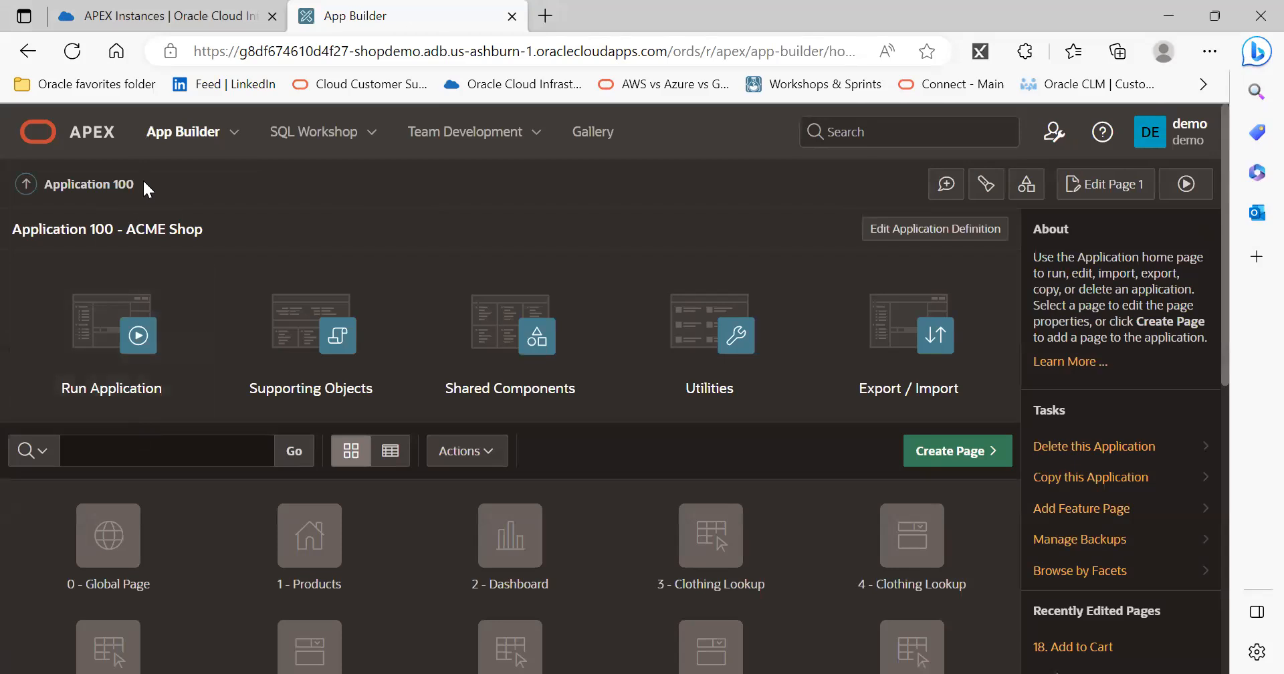
Start adding a page to ACME Shop, then cancel the Create a Page wizard without adding one.
click(950, 451)
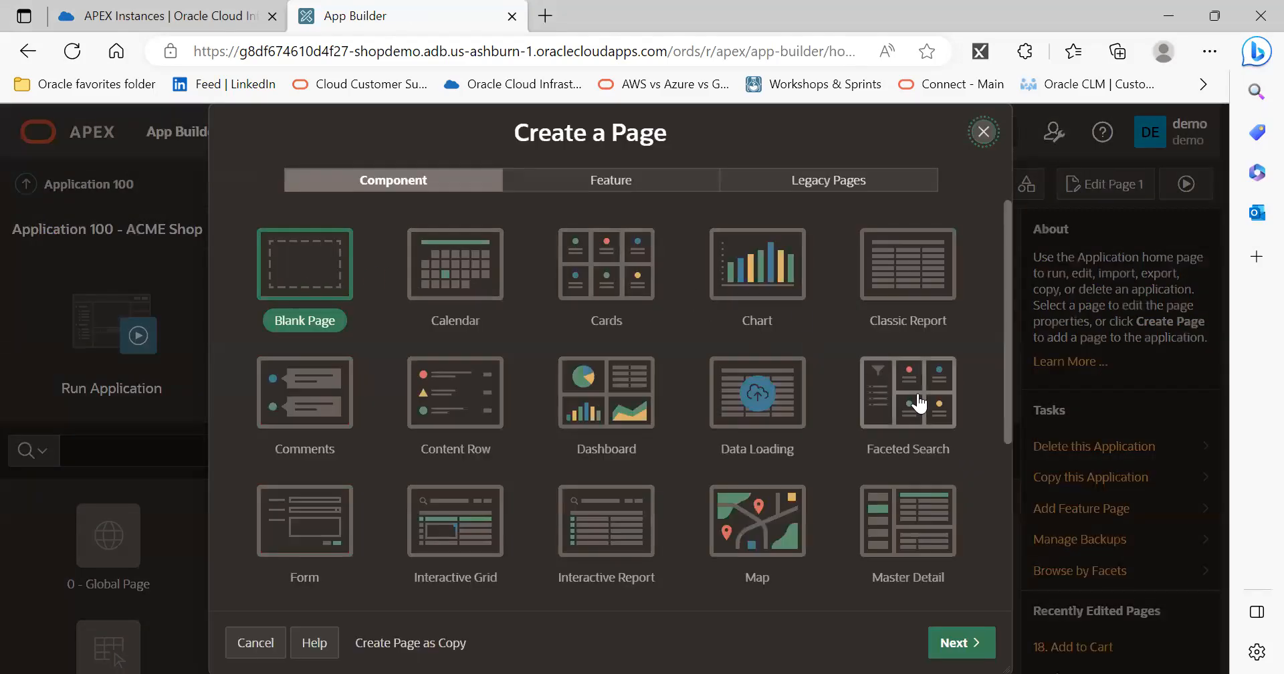
mouse_move(606, 393)
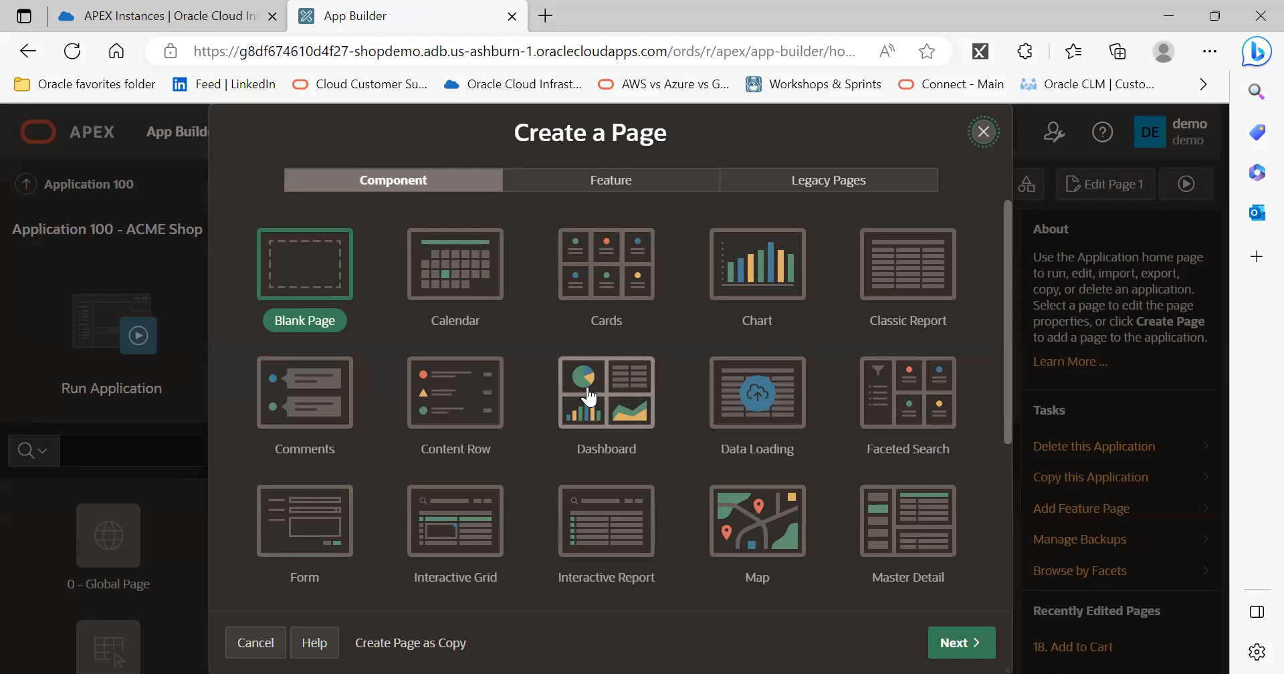
mouse_move(592, 394)
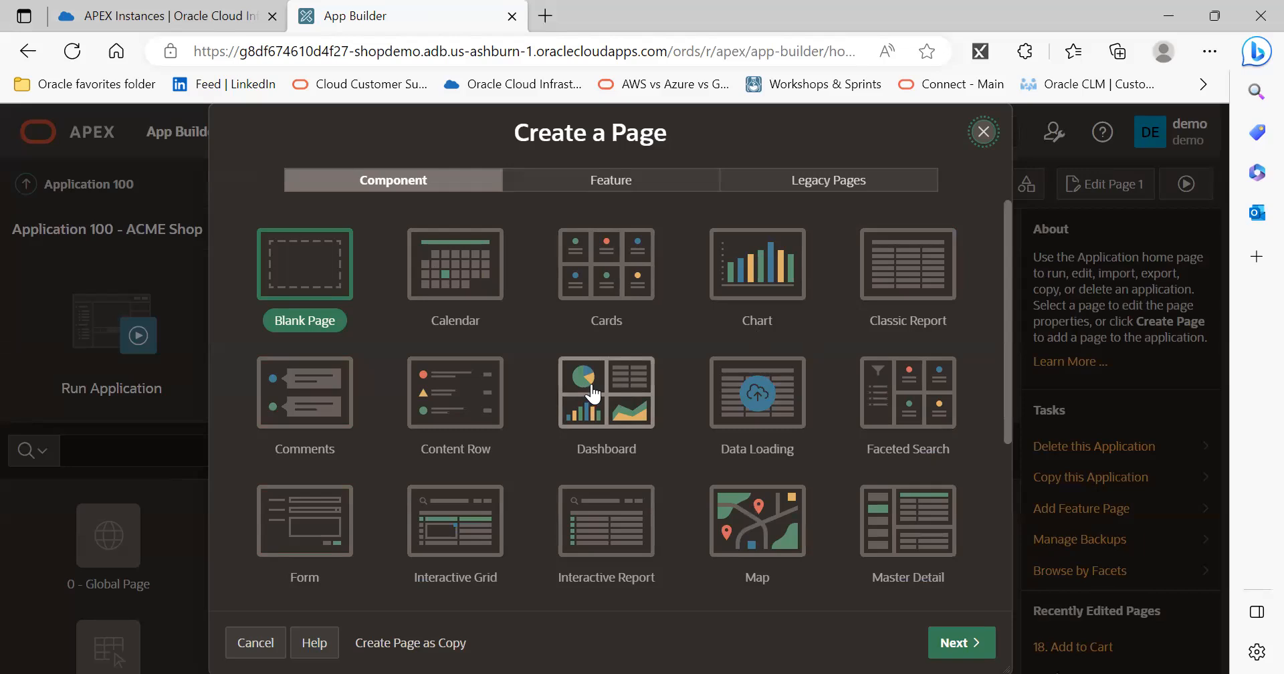
mouse_move(622, 382)
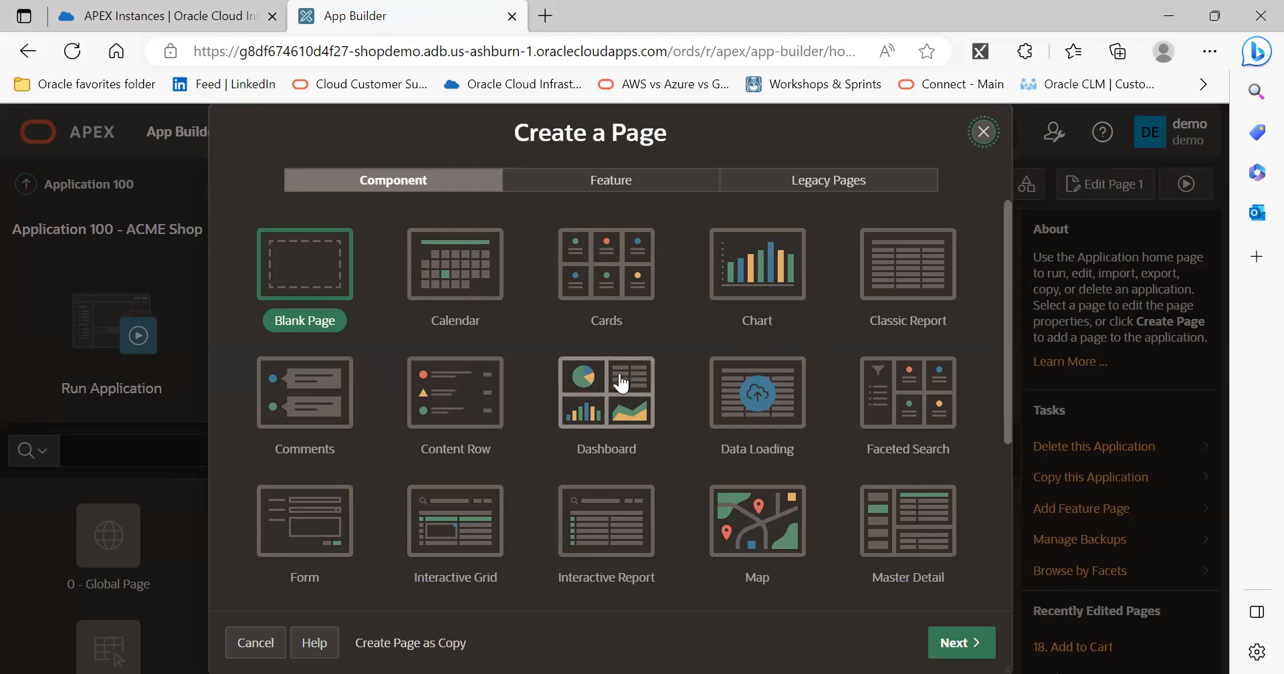
mouse_move(630, 370)
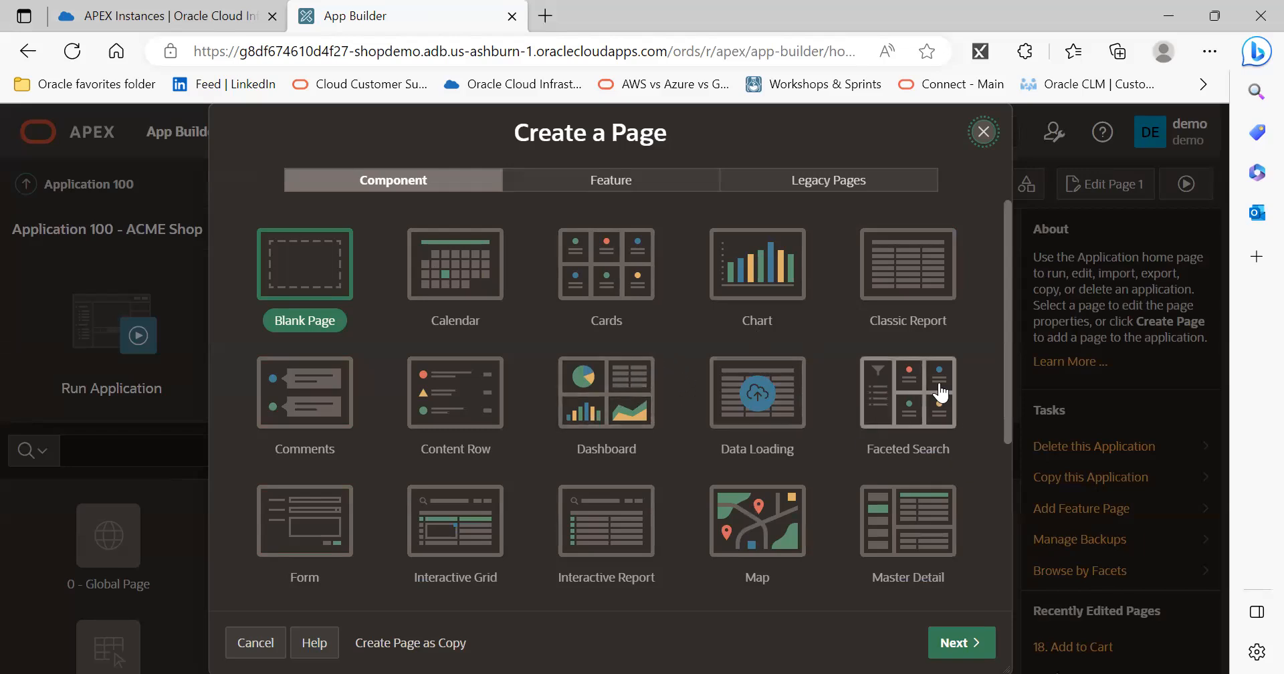
click(982, 133)
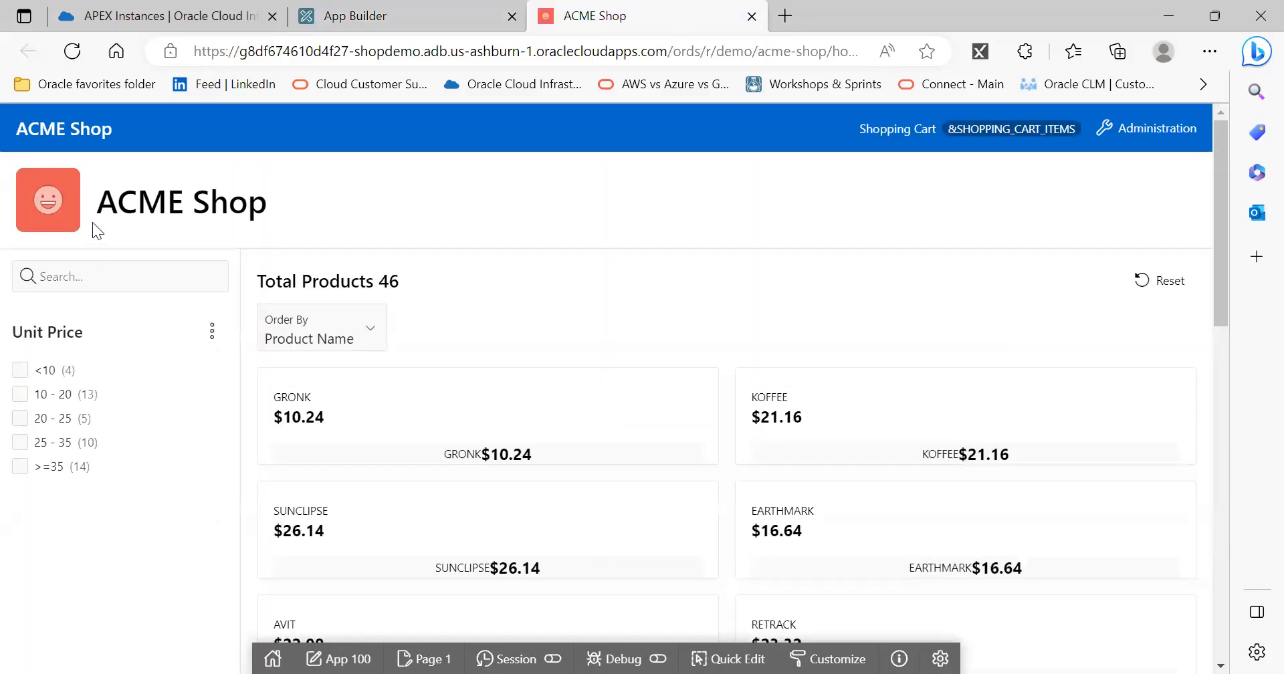
mouse_move(645, 266)
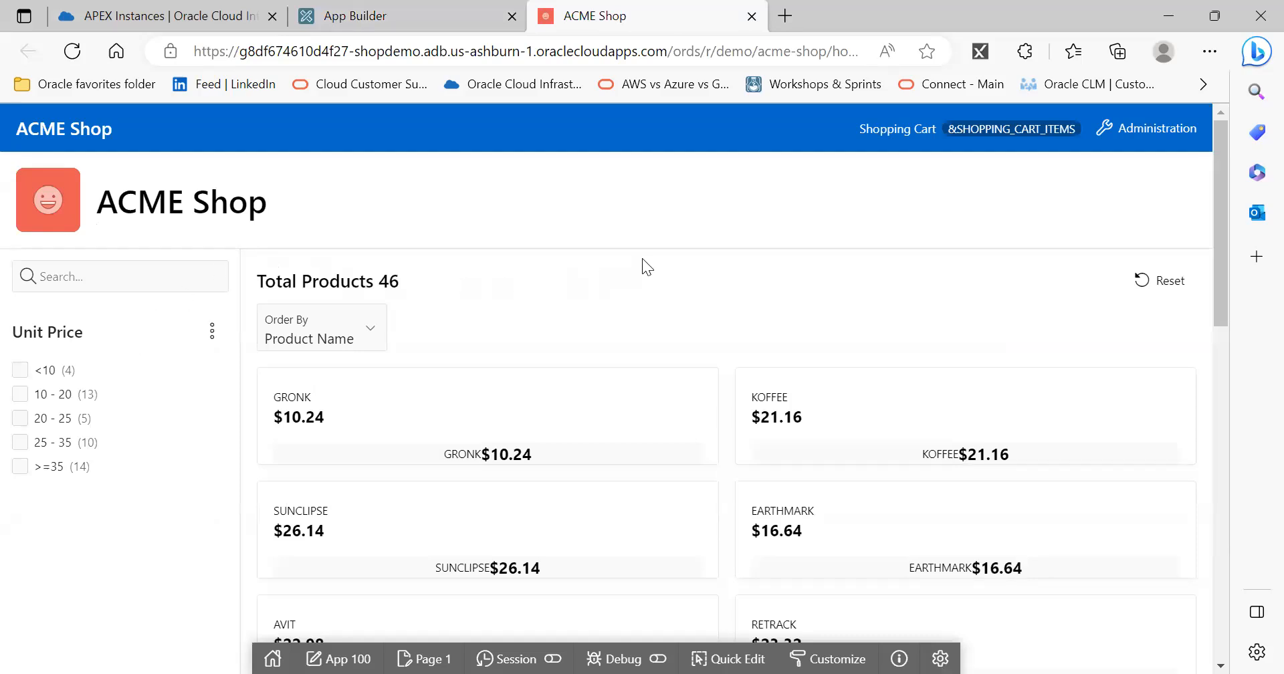
mouse_move(719, 293)
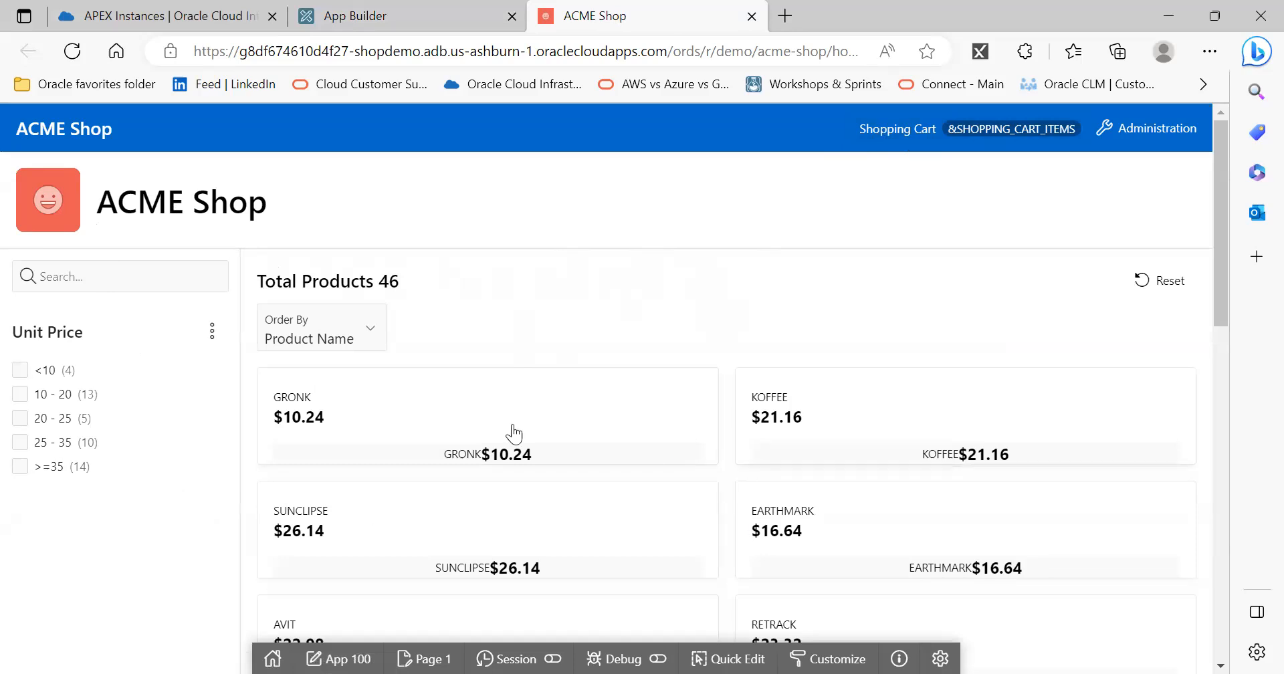
click(321, 326)
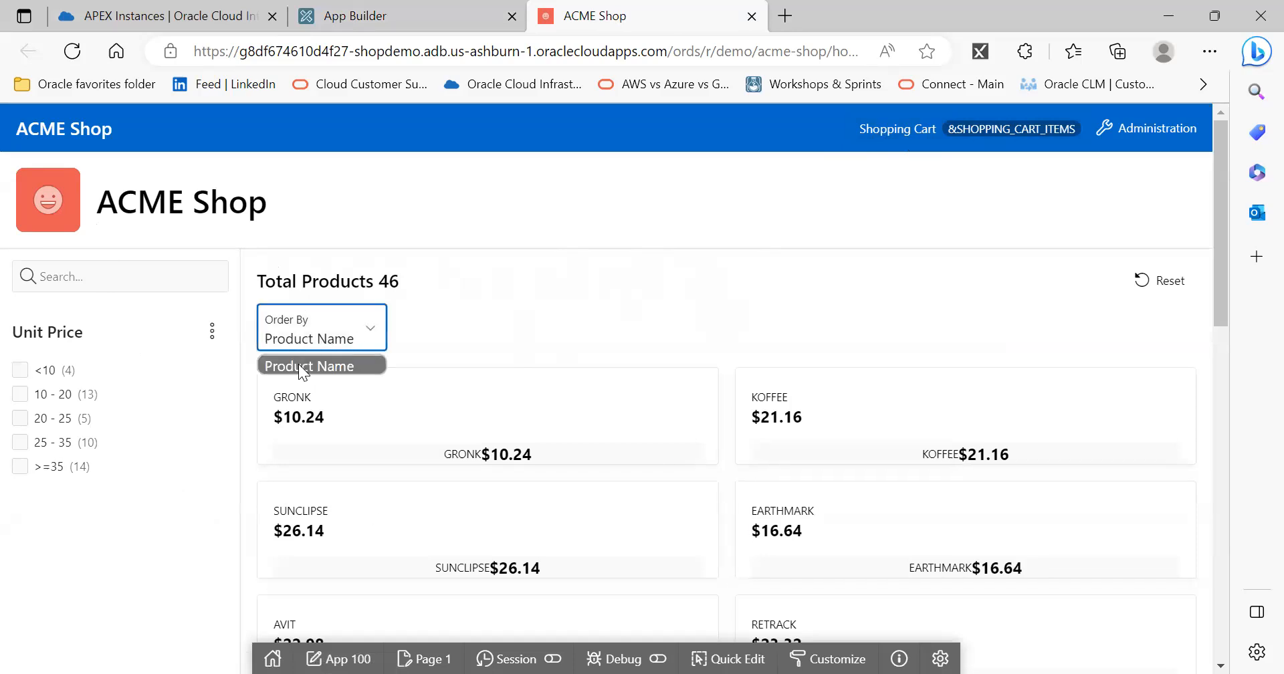
click(321, 365)
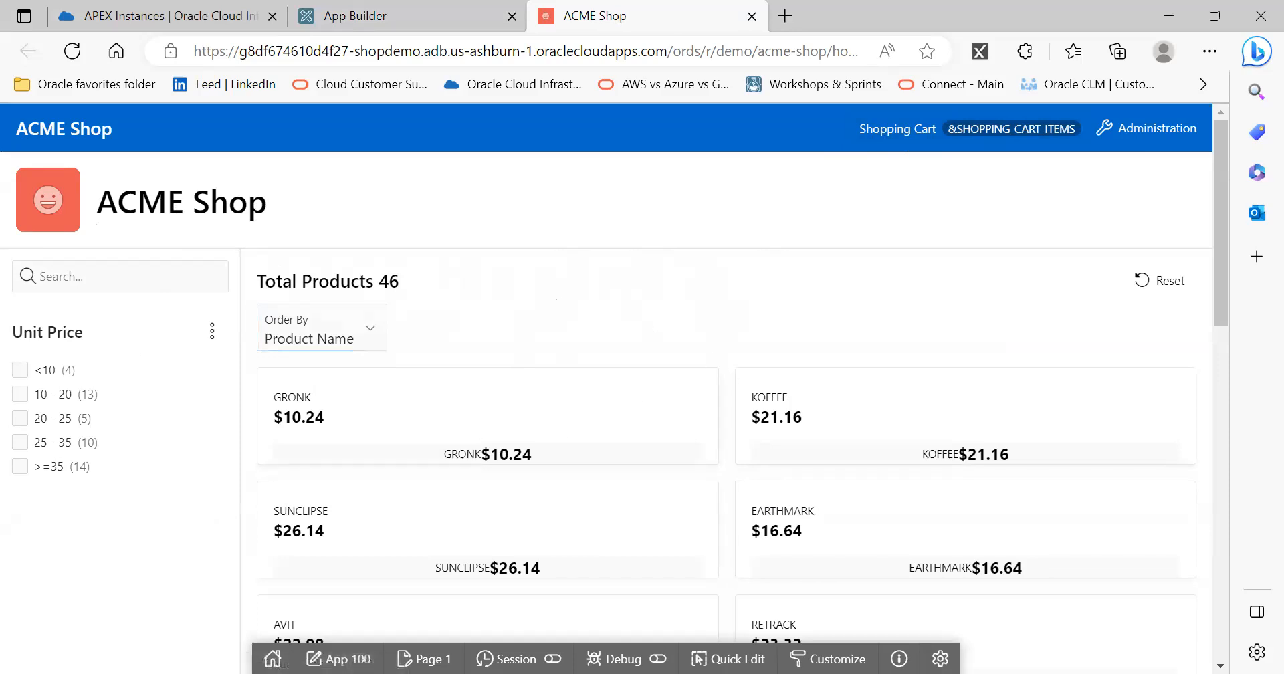
scroll(down, 3)
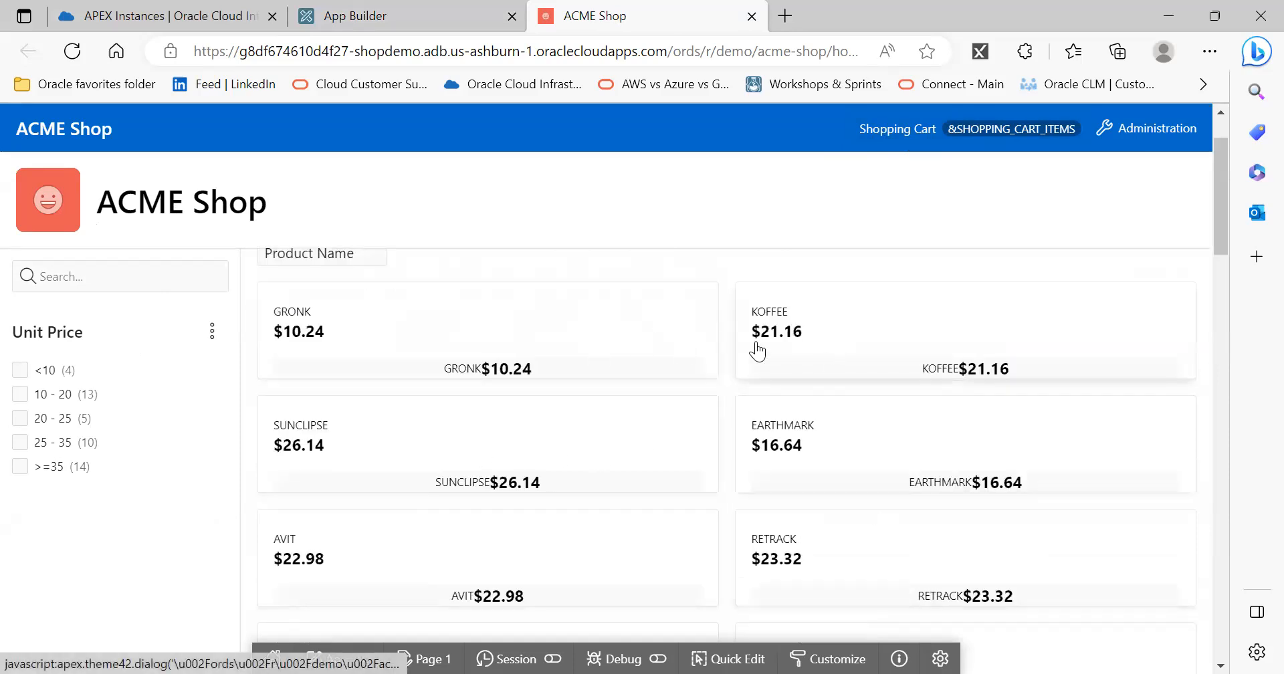
scroll(down, 3)
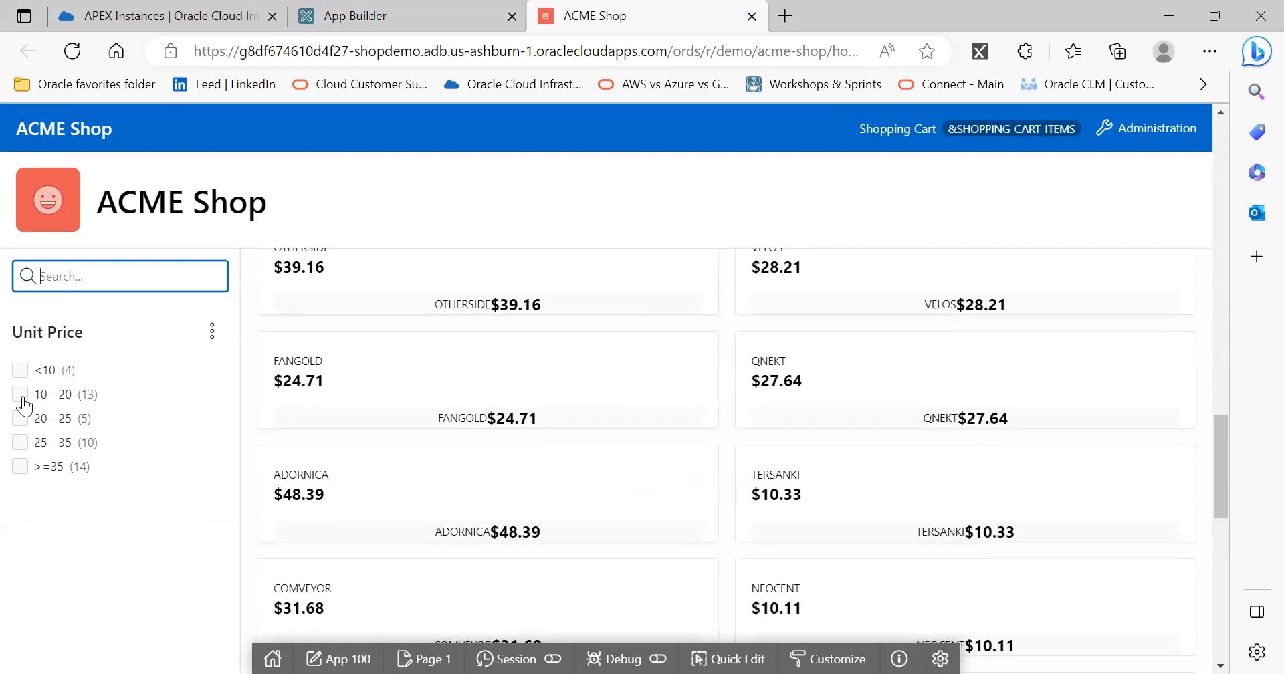
mouse_move(348, 144)
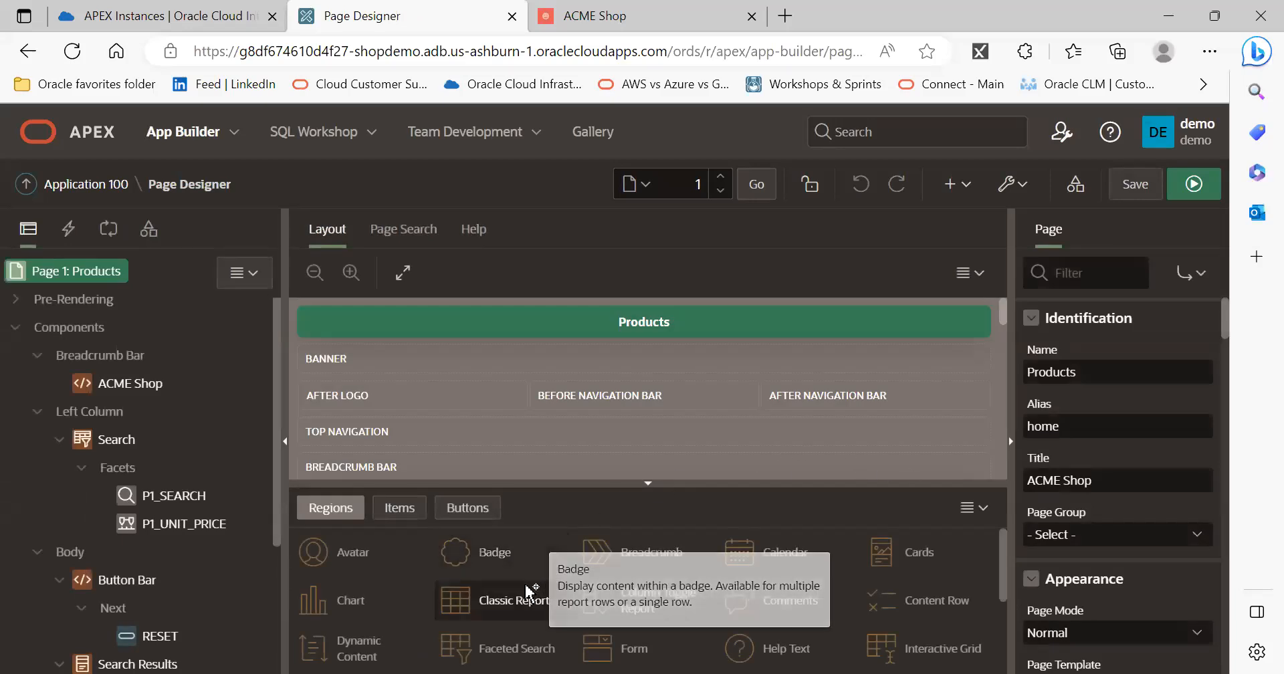
mouse_move(525, 351)
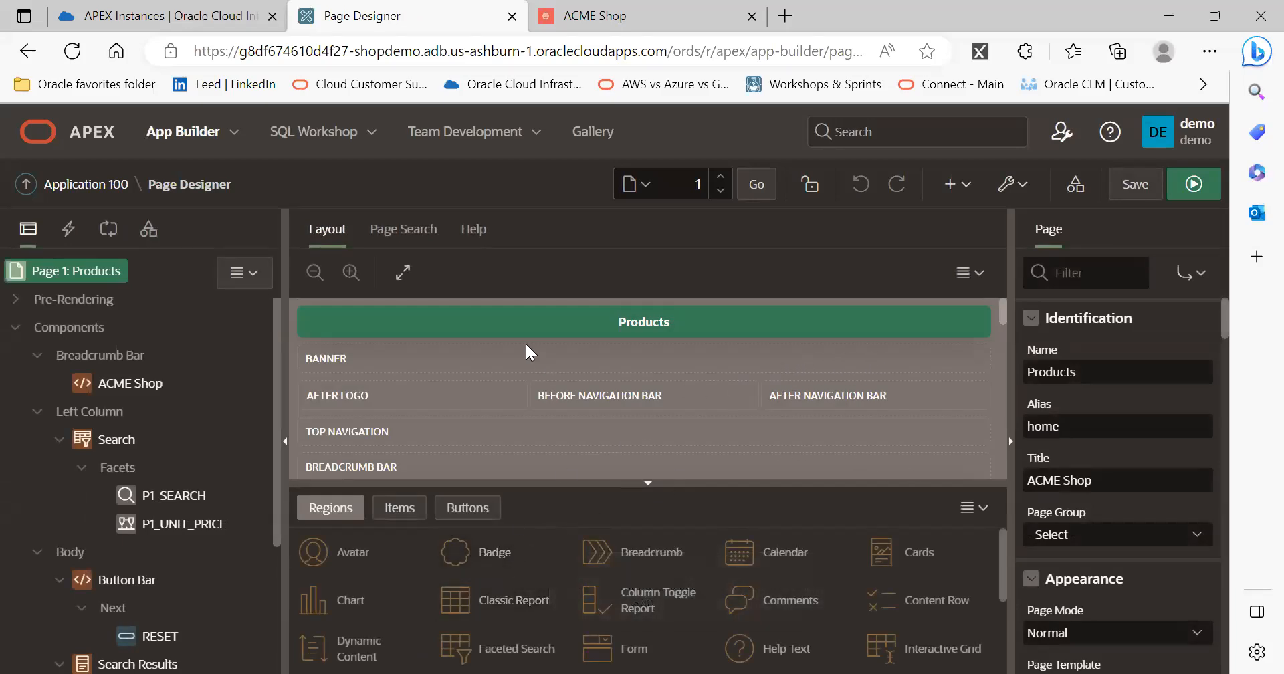
mouse_move(250, 410)
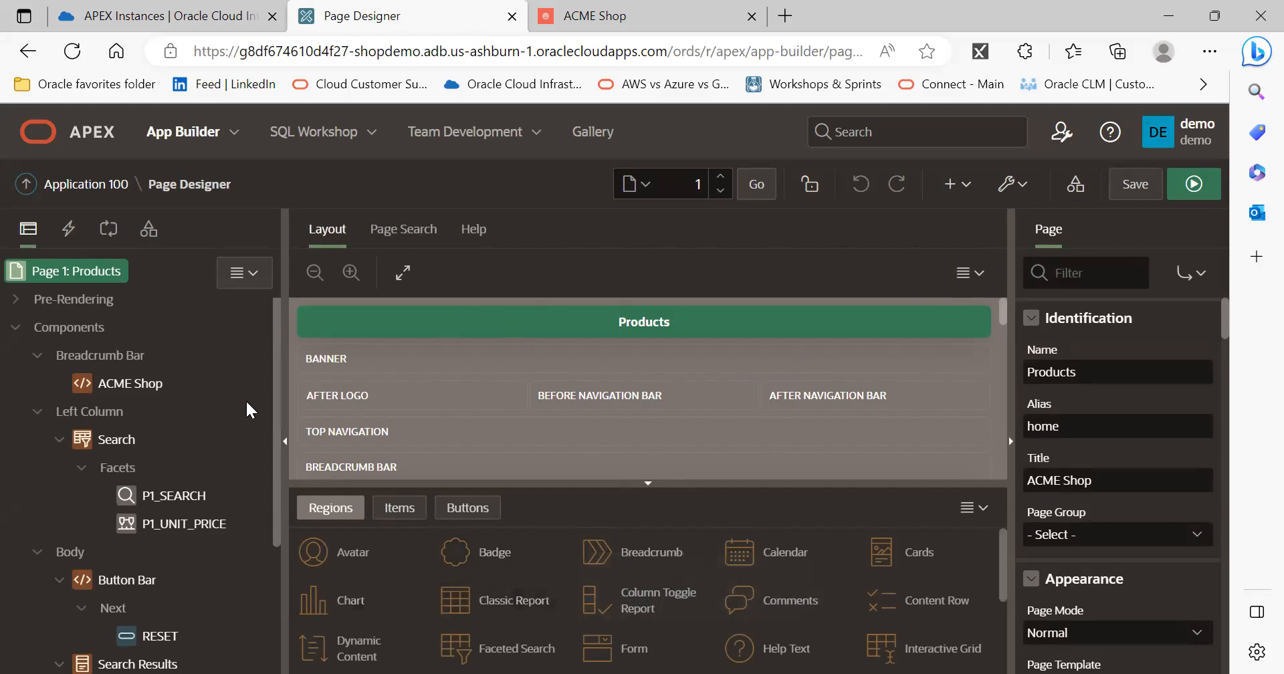
mouse_move(139, 254)
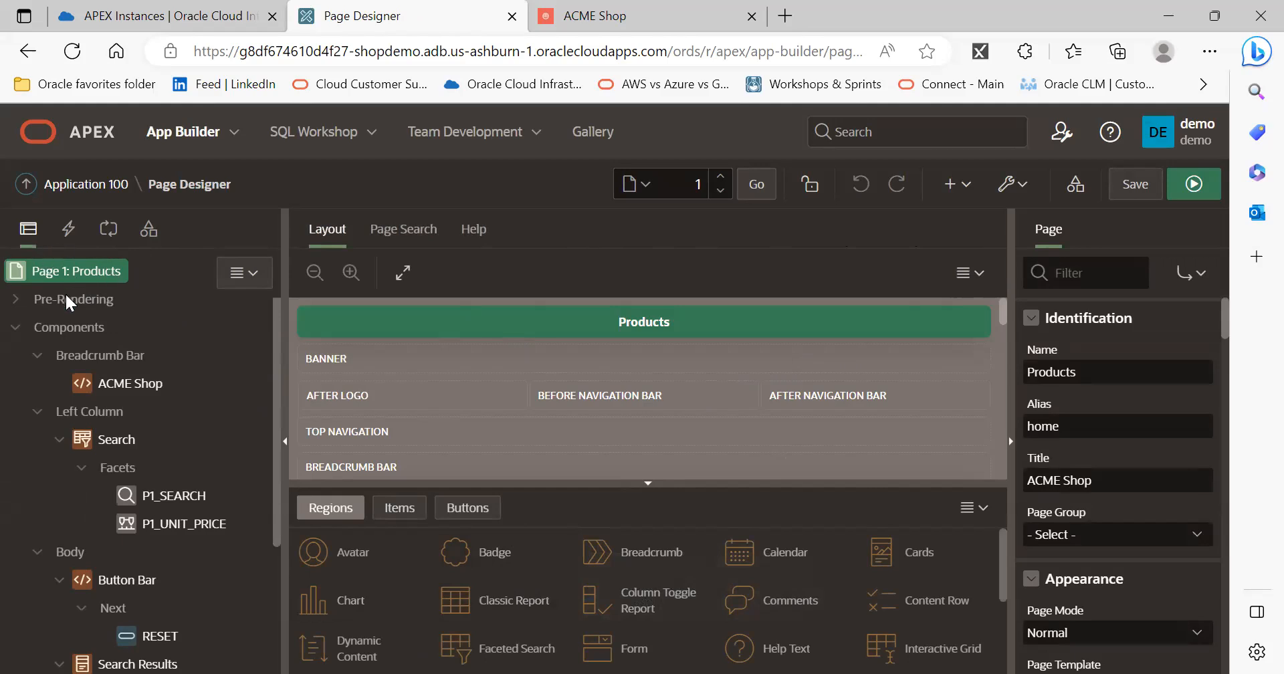
mouse_move(107, 311)
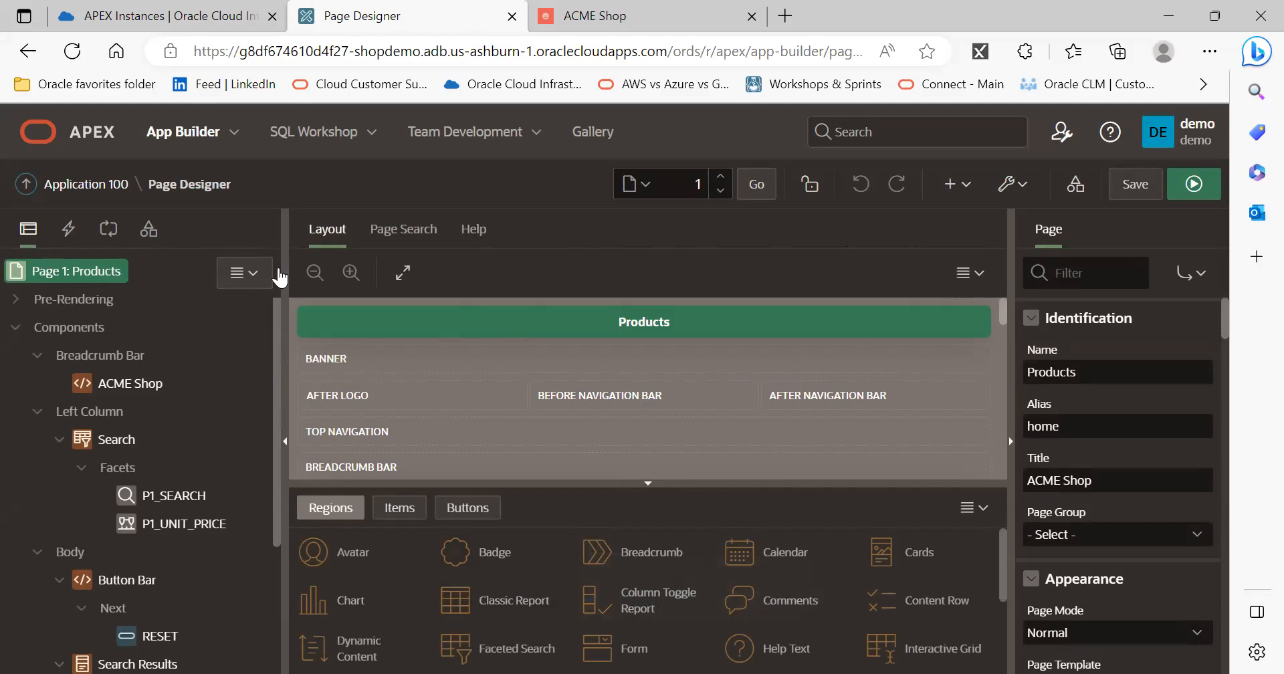
mouse_move(137, 294)
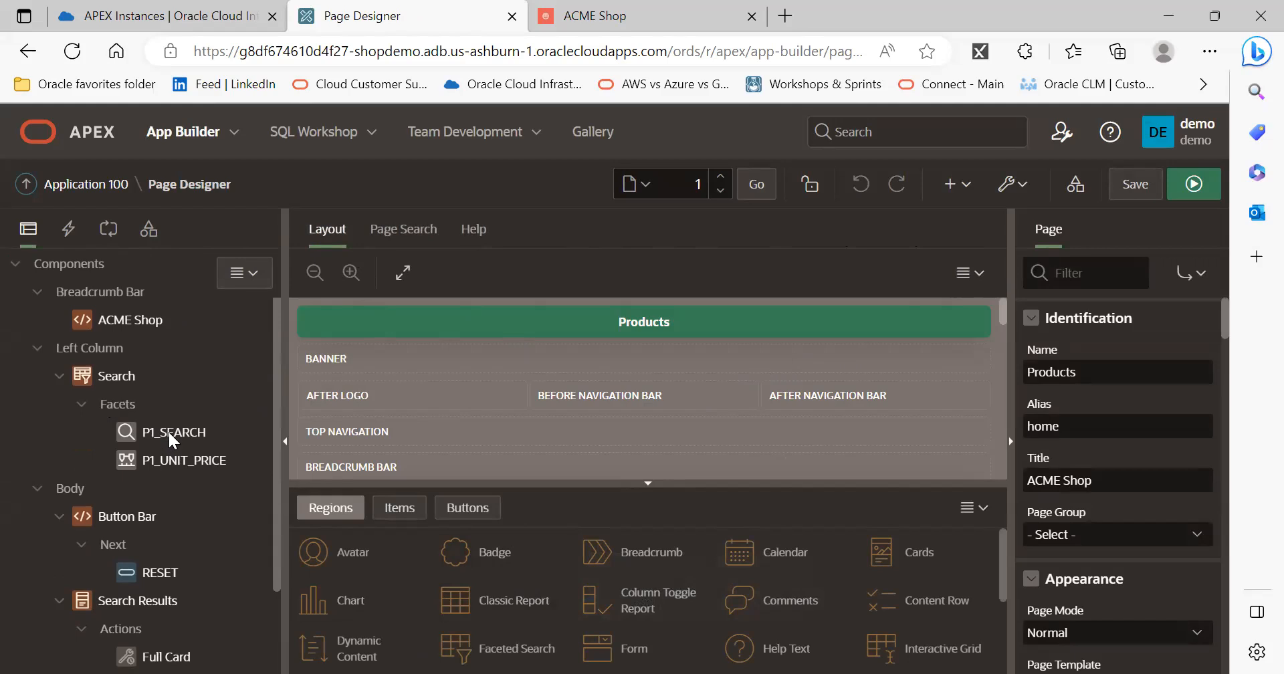
mouse_move(172, 442)
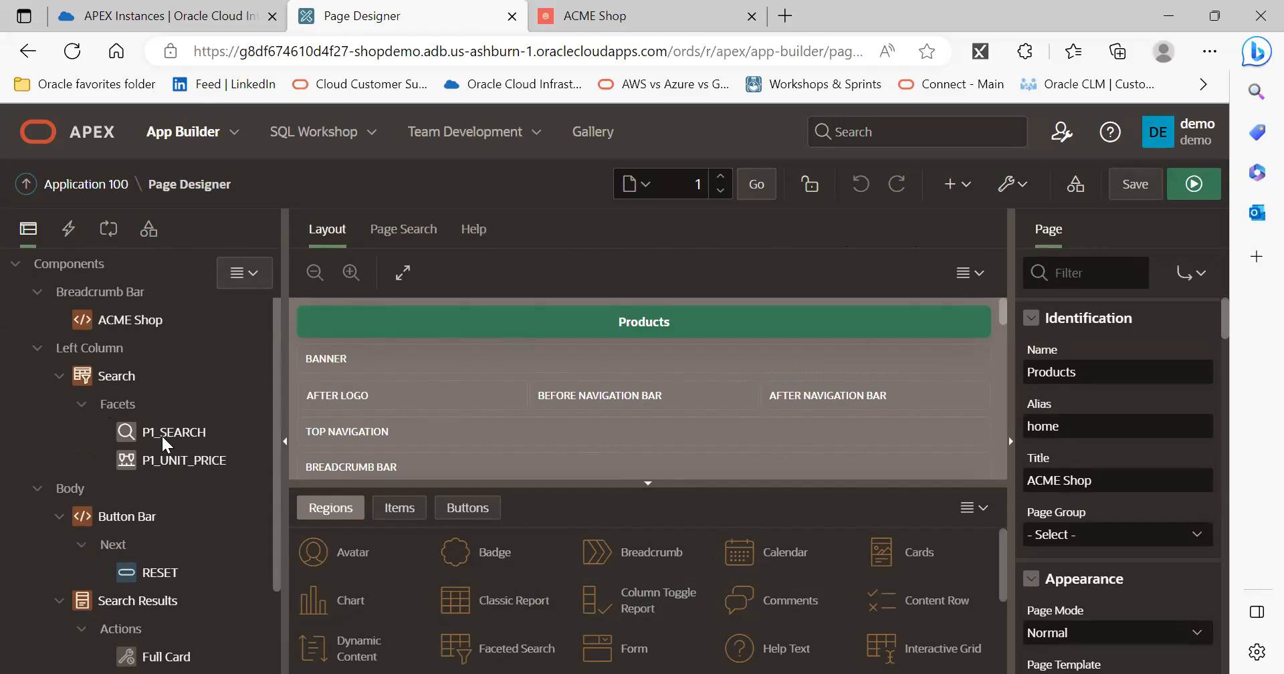
Check the Search region's actions, then select the P1_SEARCH facet showing its Row Search settings.
right_click(115, 374)
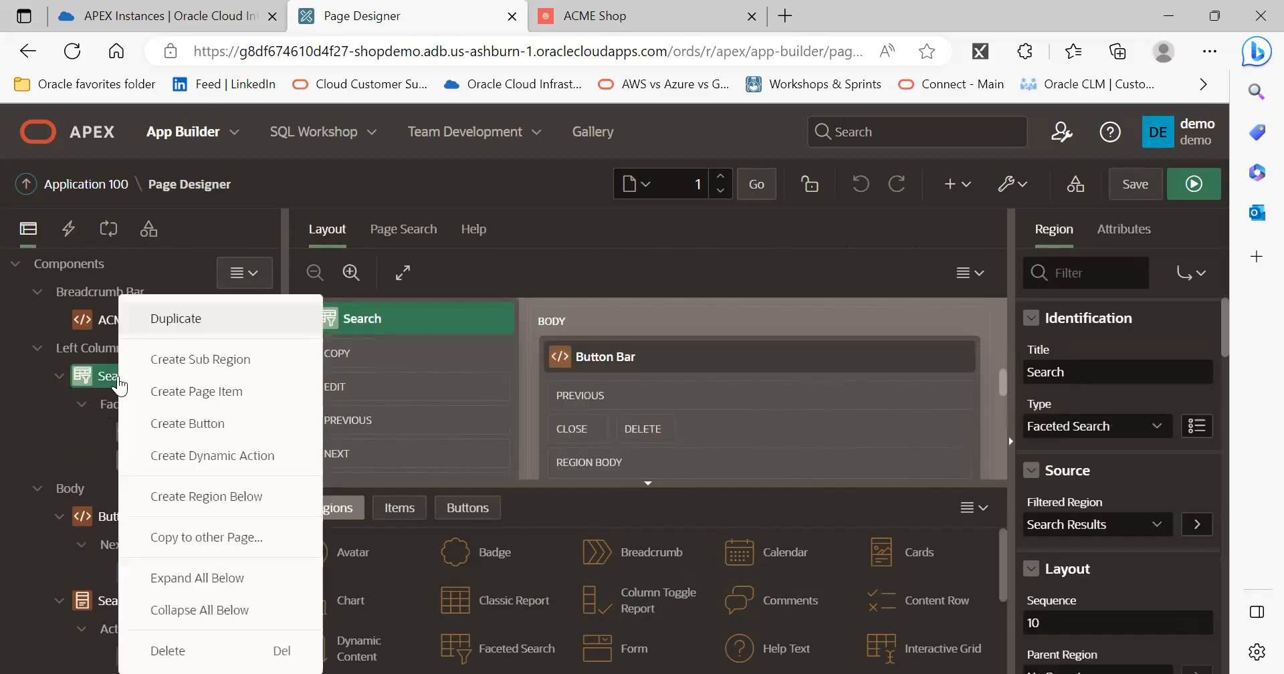
mouse_move(107, 387)
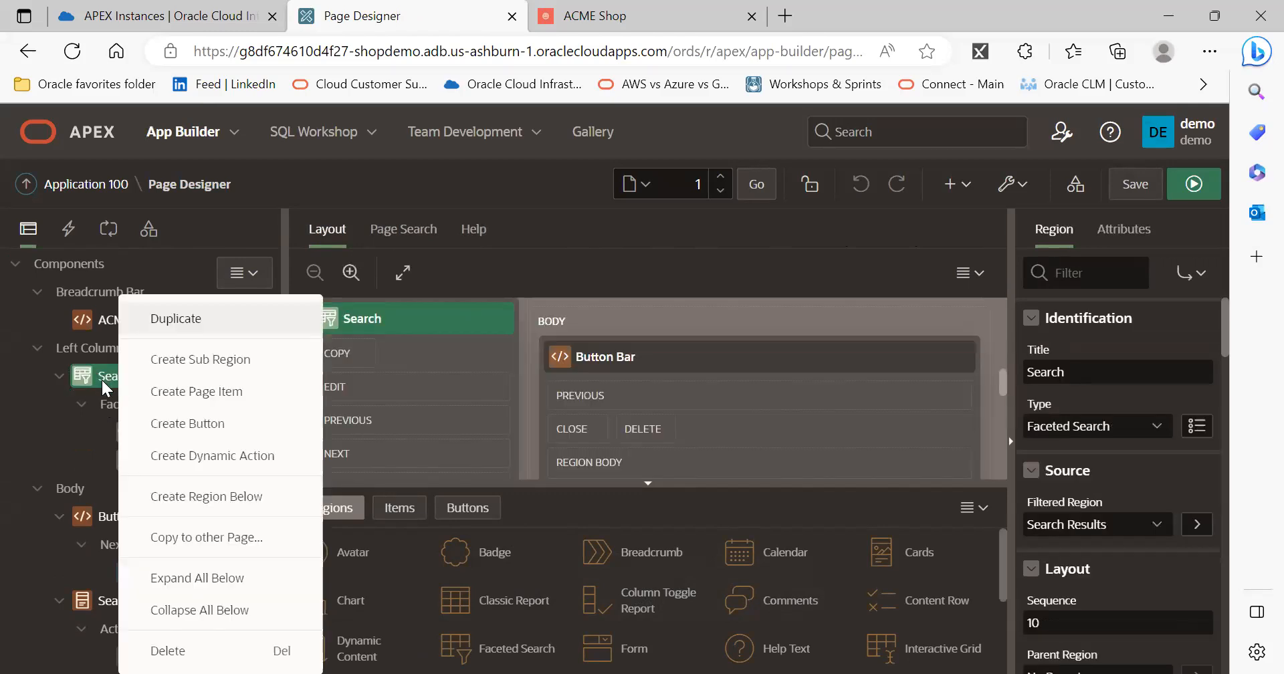
mouse_move(212, 365)
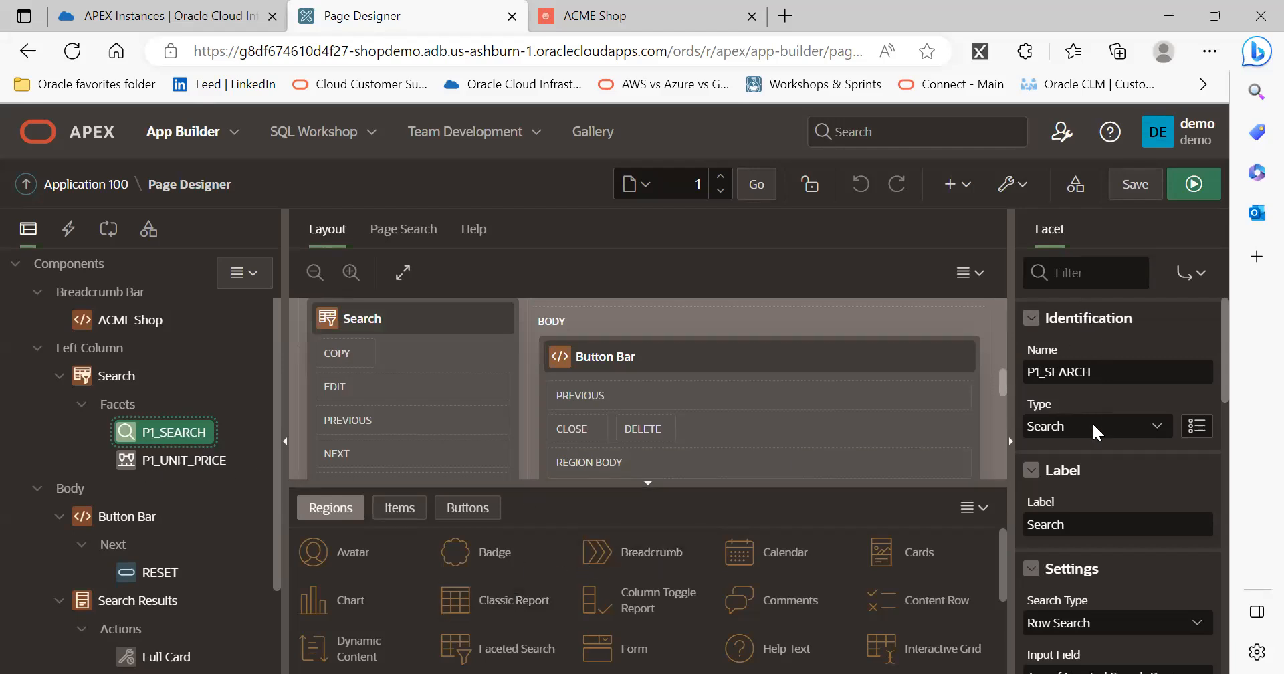
click(1096, 425)
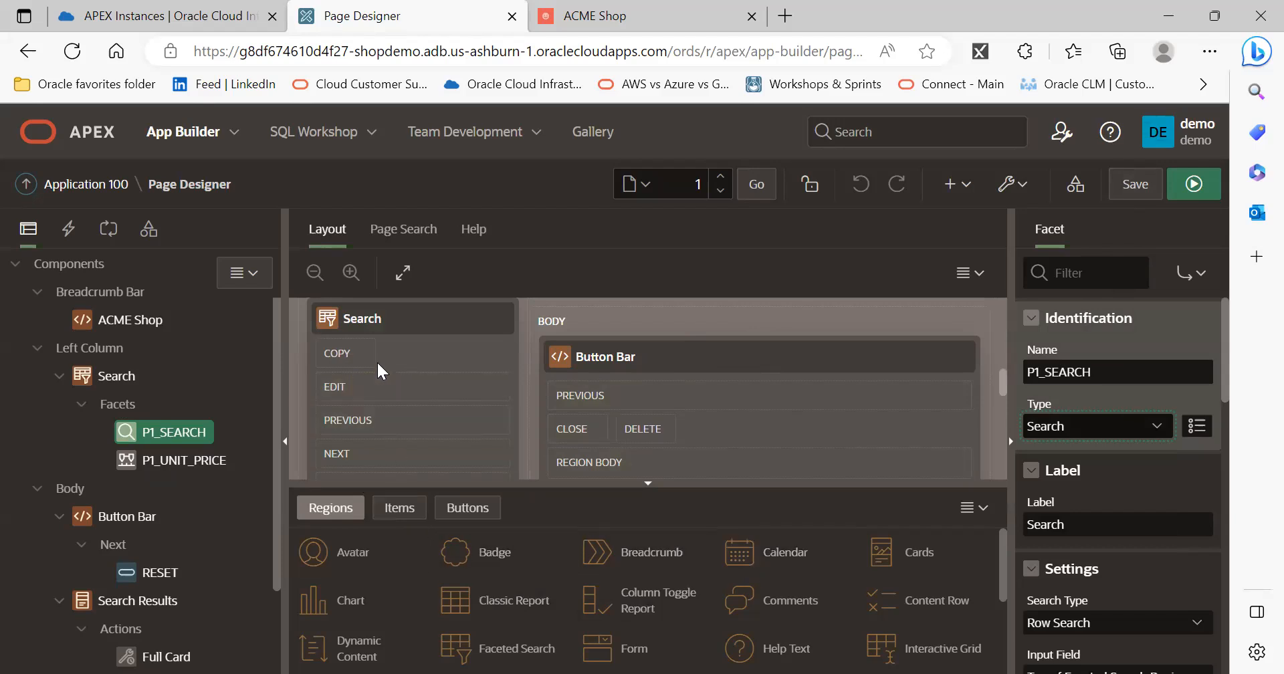
mouse_move(378, 546)
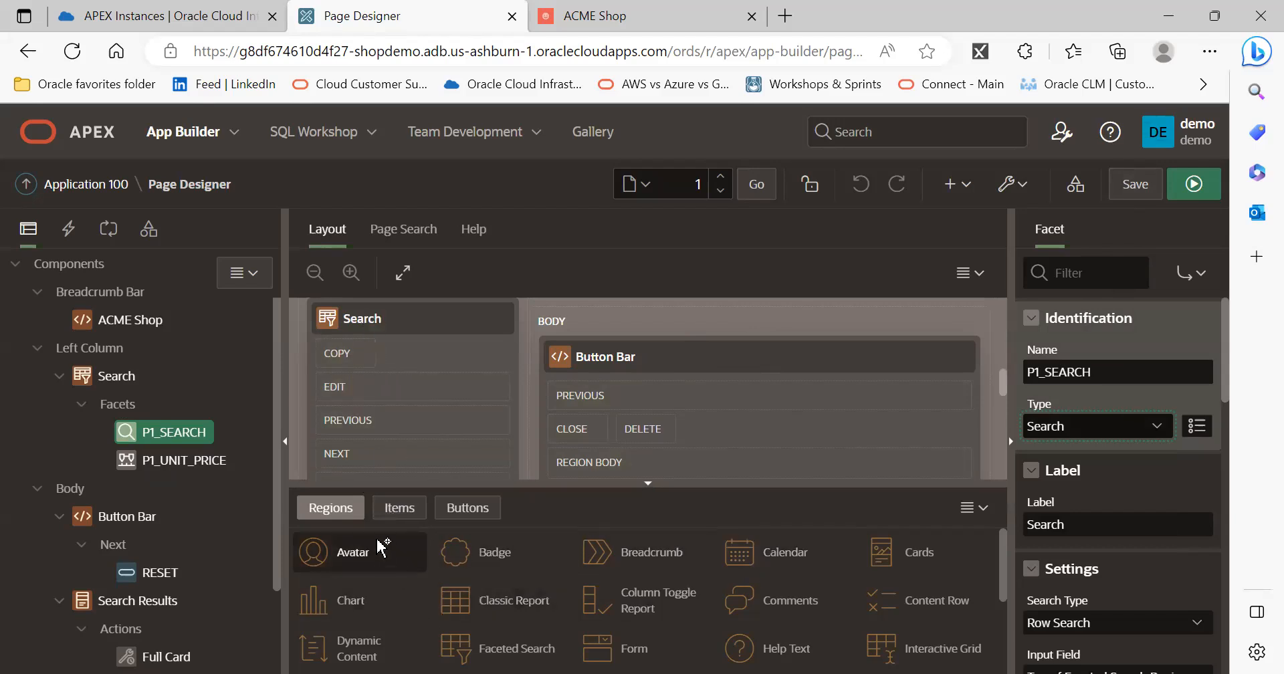
mouse_move(501, 647)
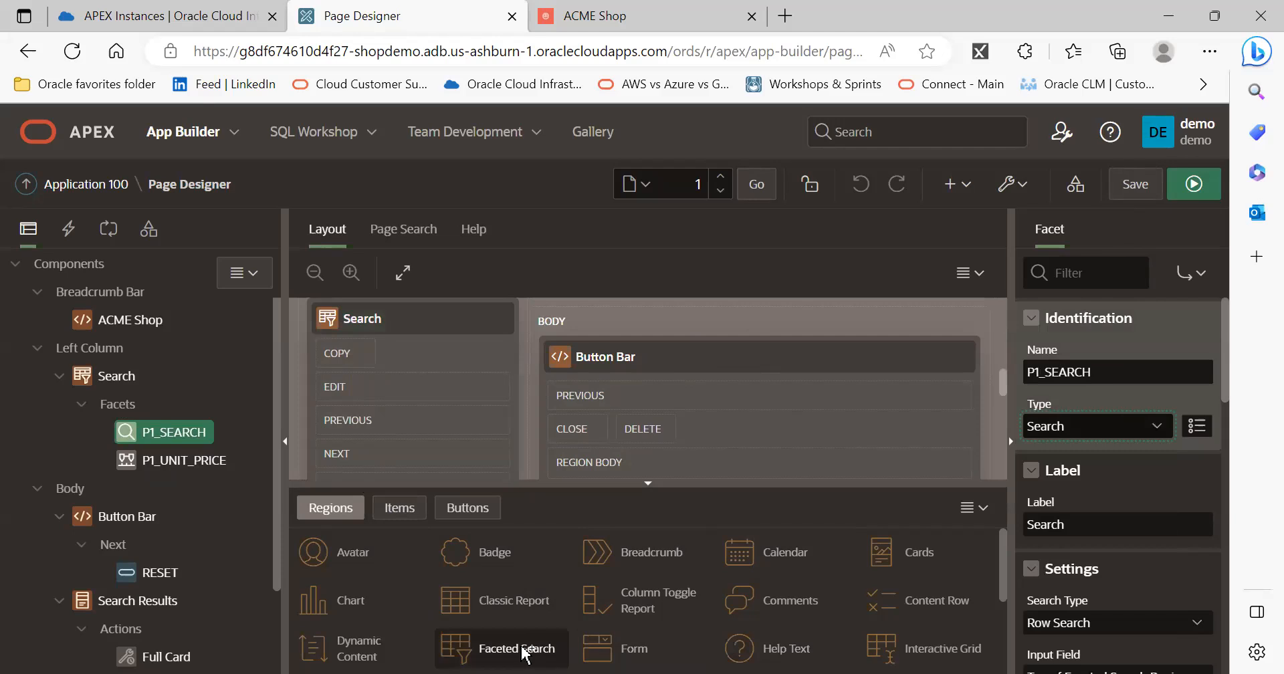
mouse_move(522, 647)
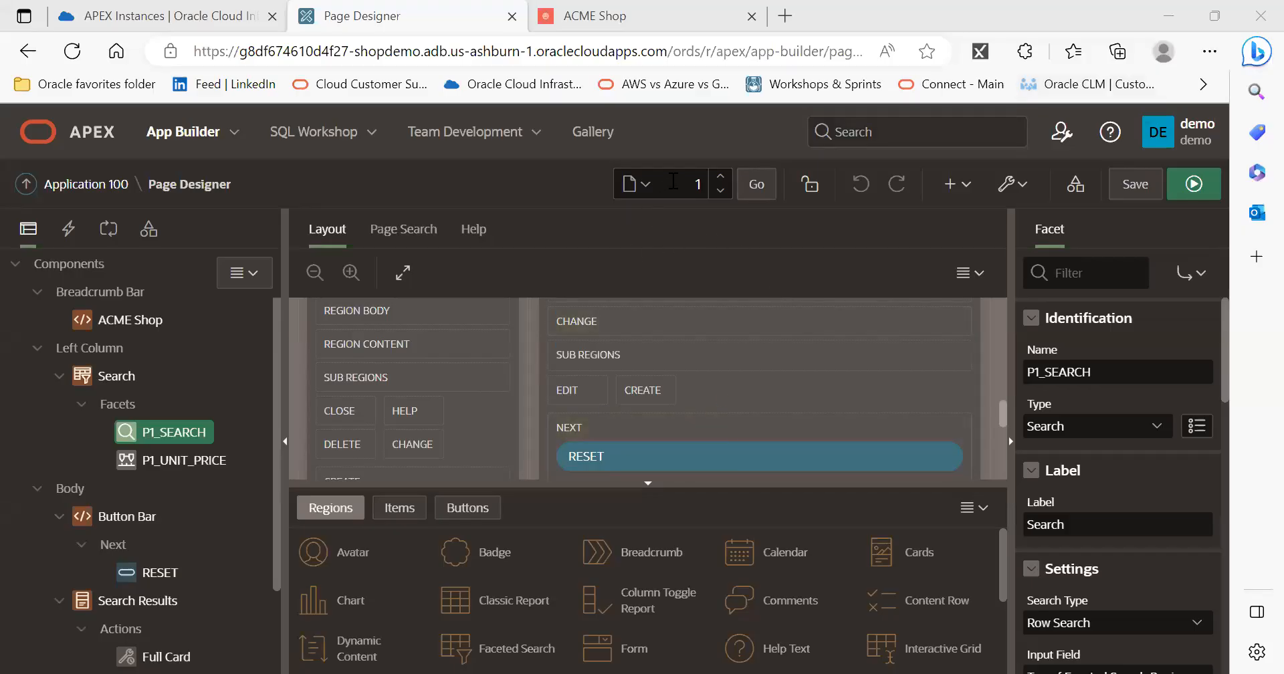
text(18)
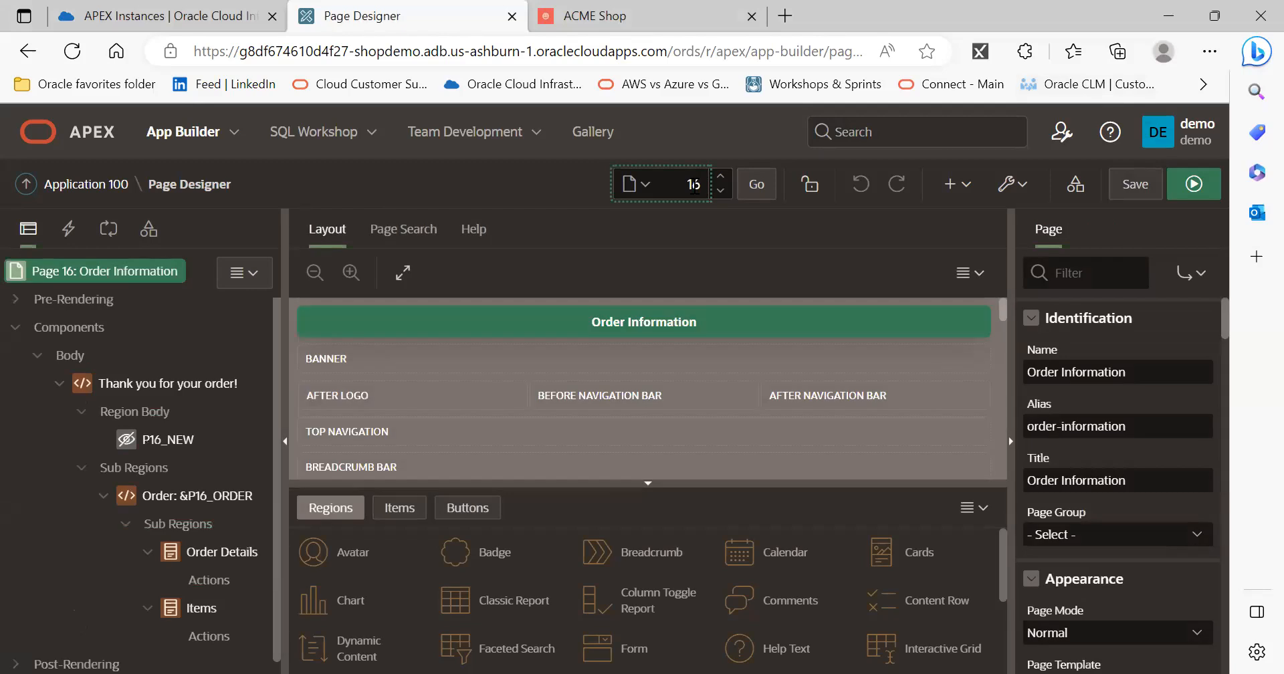
click(719, 177)
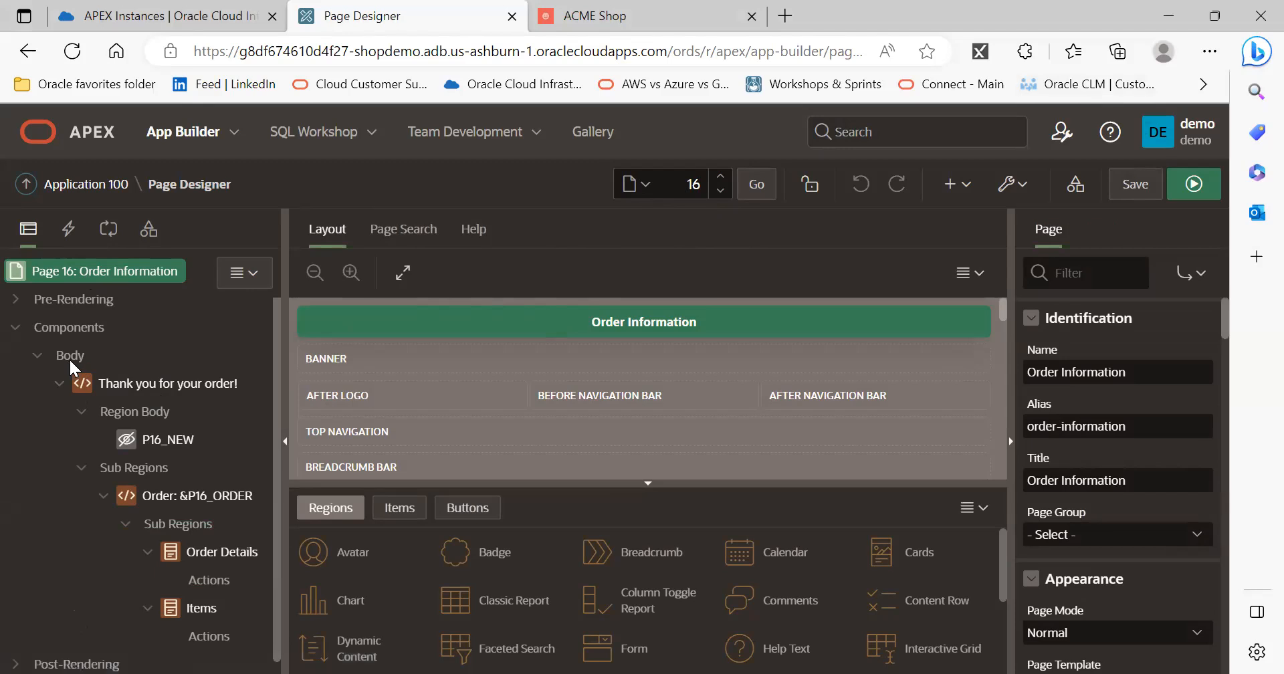
click(170, 384)
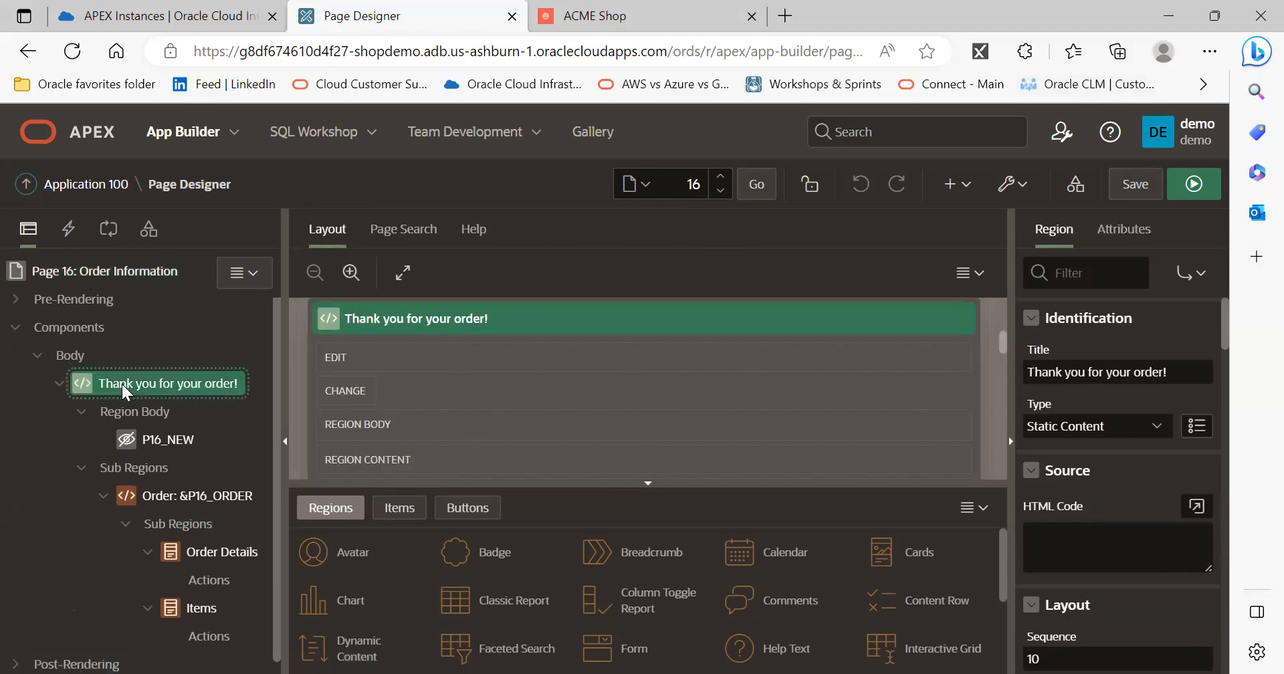
mouse_move(432, 318)
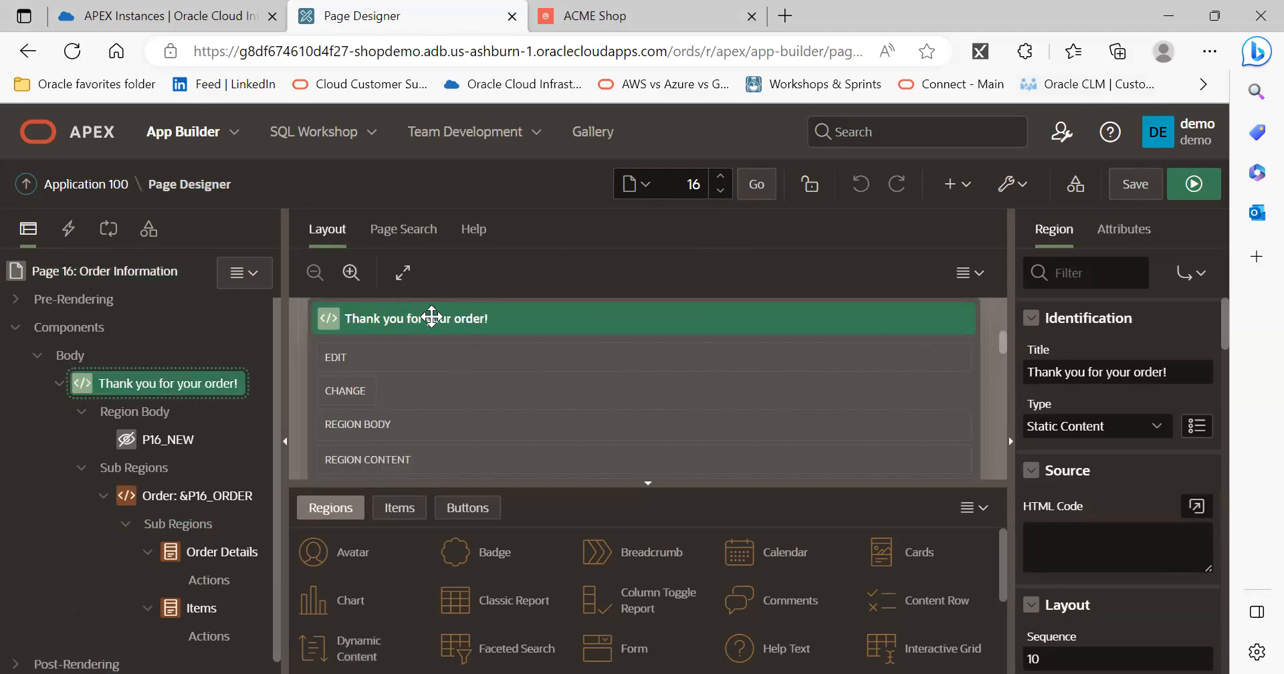
mouse_move(344, 348)
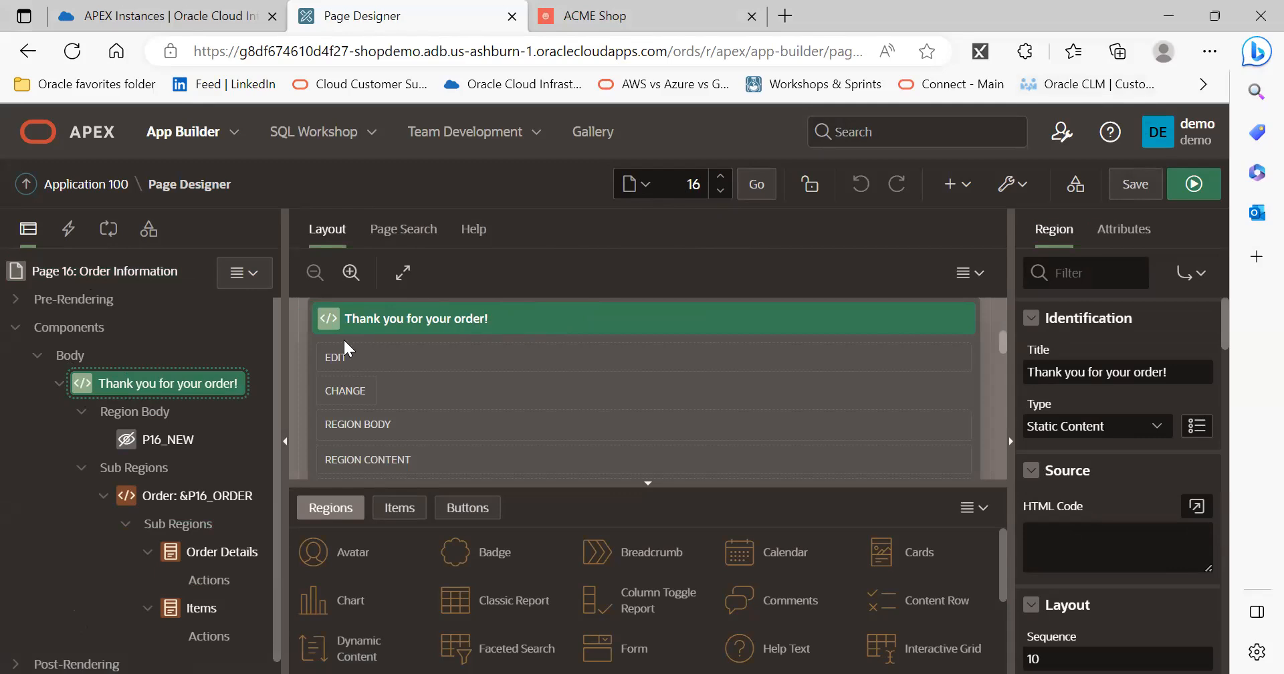
mouse_move(200, 421)
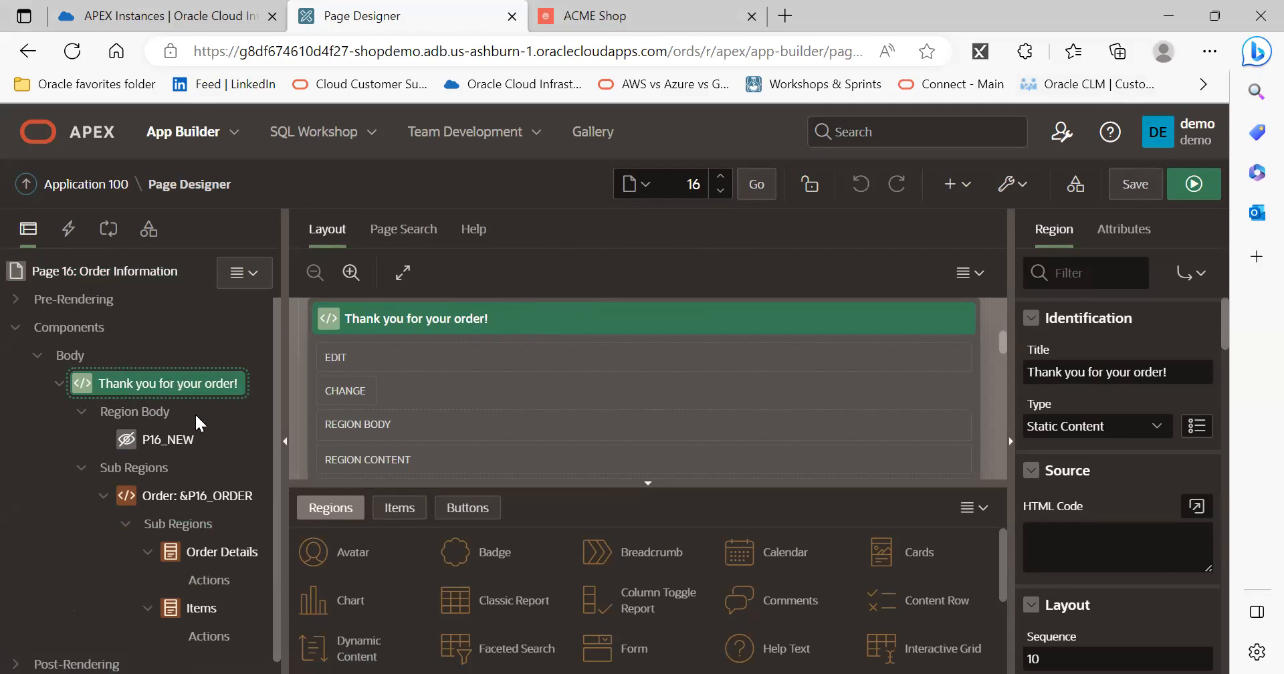
click(177, 440)
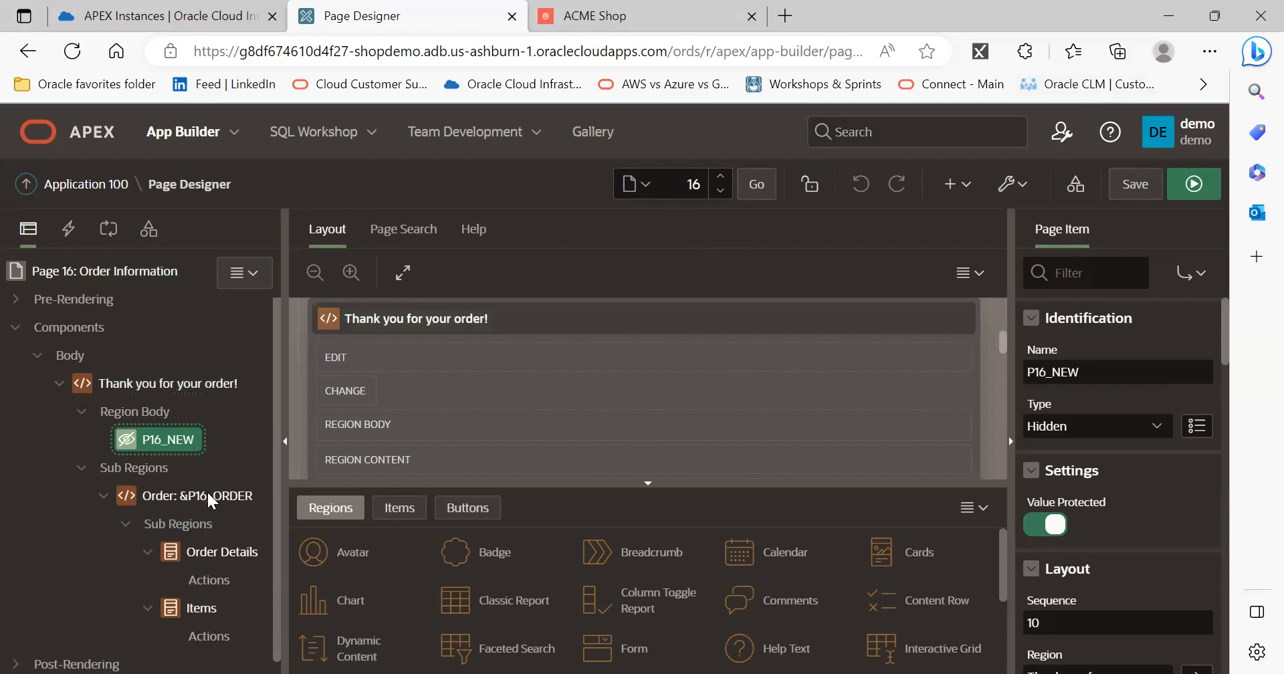
right_click(195, 495)
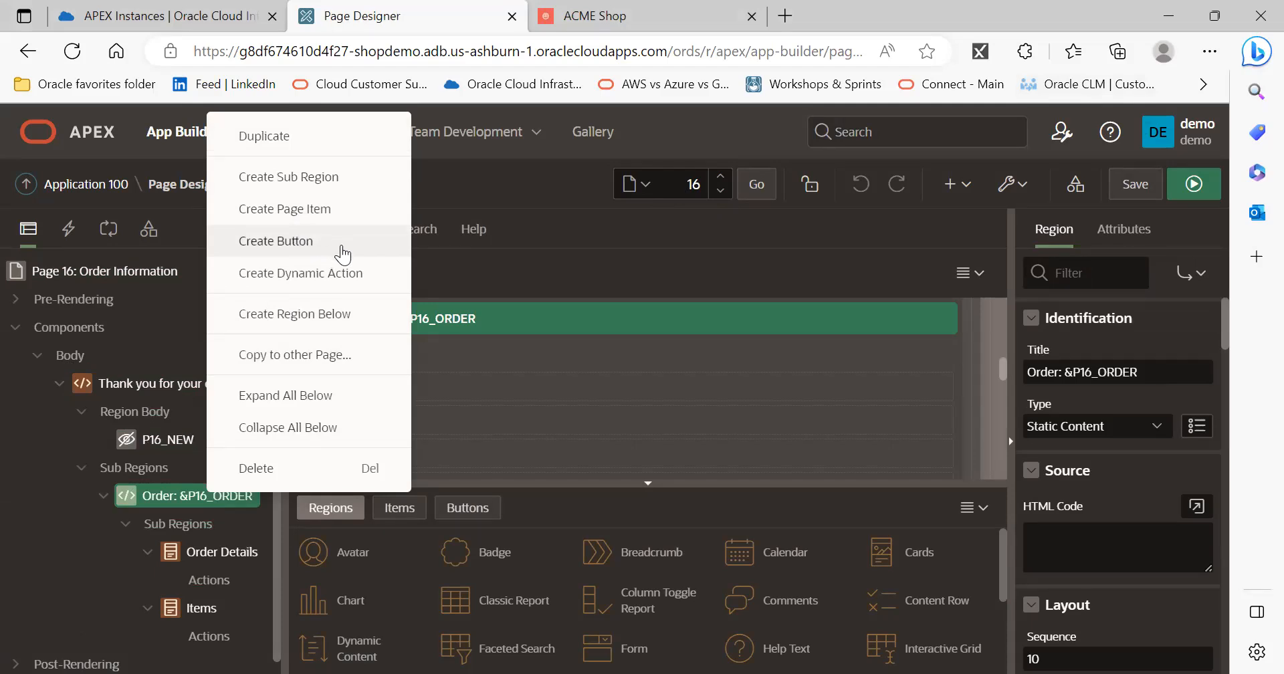
click(220, 551)
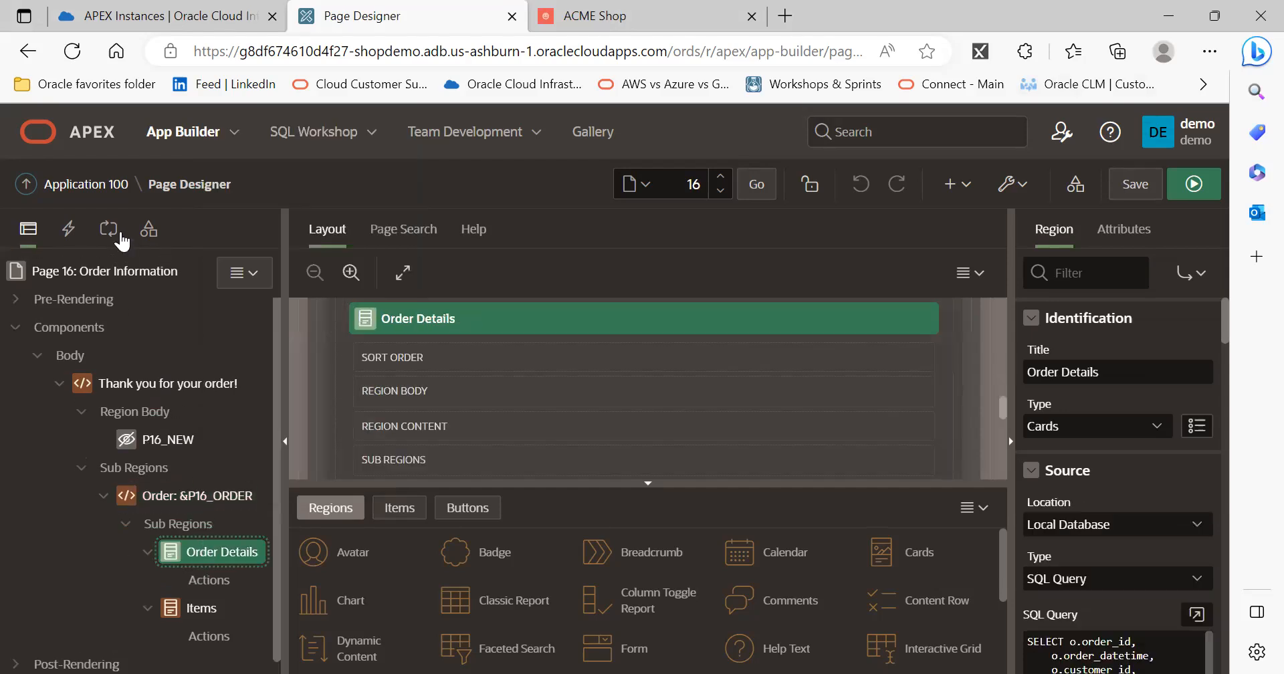
Review page 16's Processing point and Dynamic Actions events, then move on to page 17.
click(107, 229)
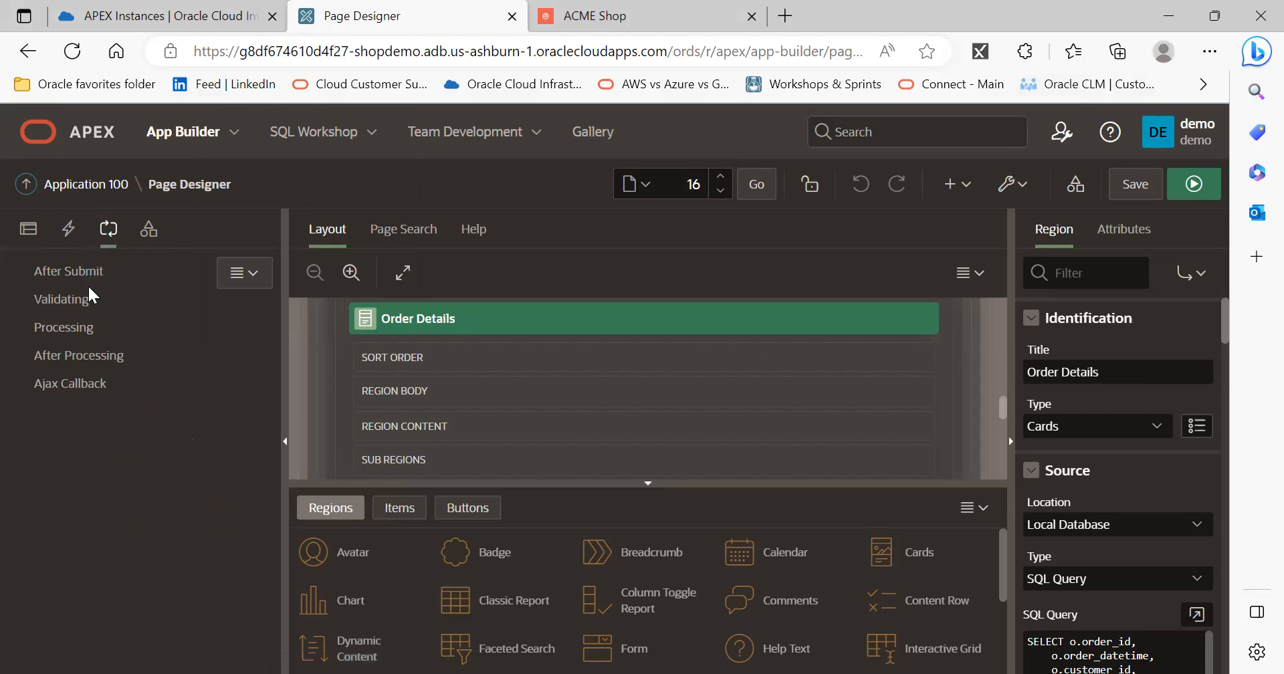
mouse_move(115, 314)
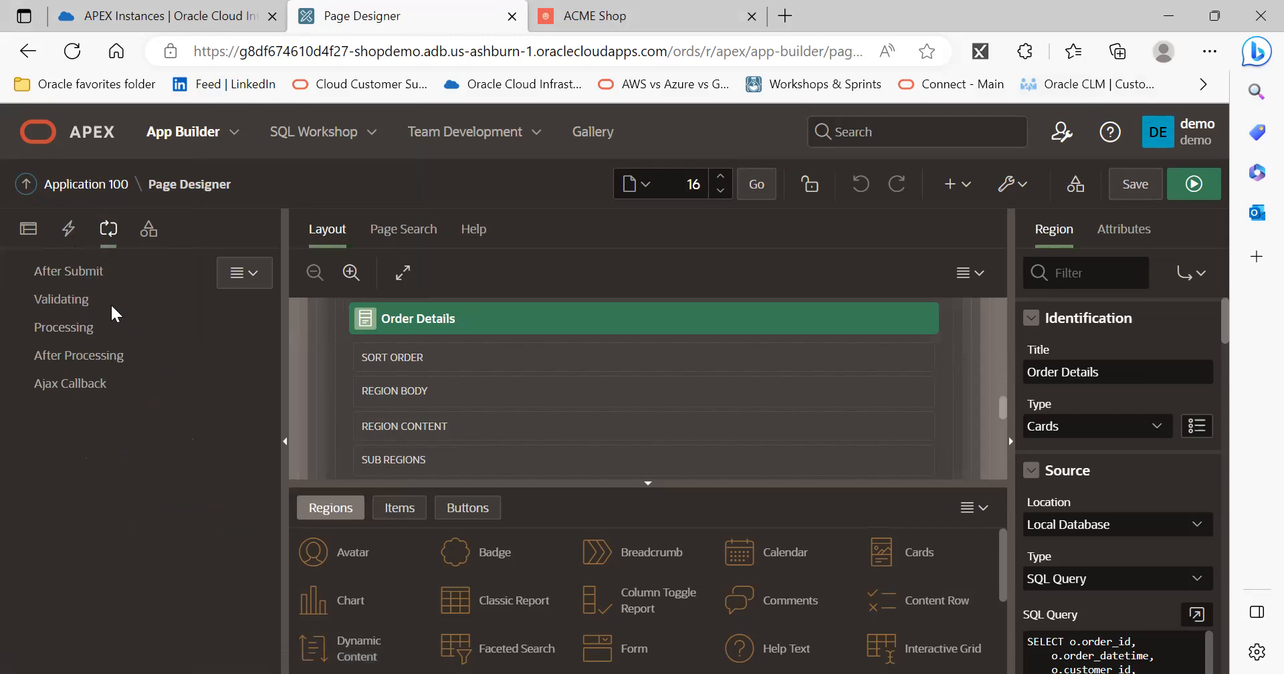
mouse_move(89, 275)
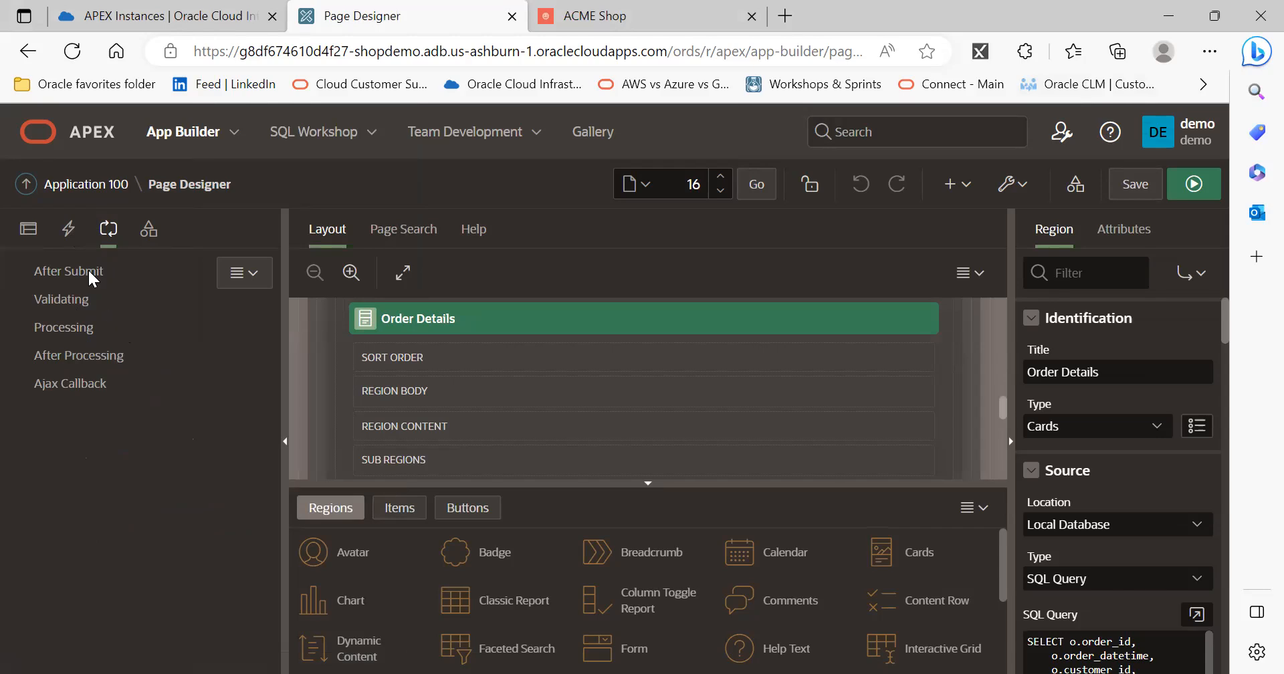
mouse_move(97, 277)
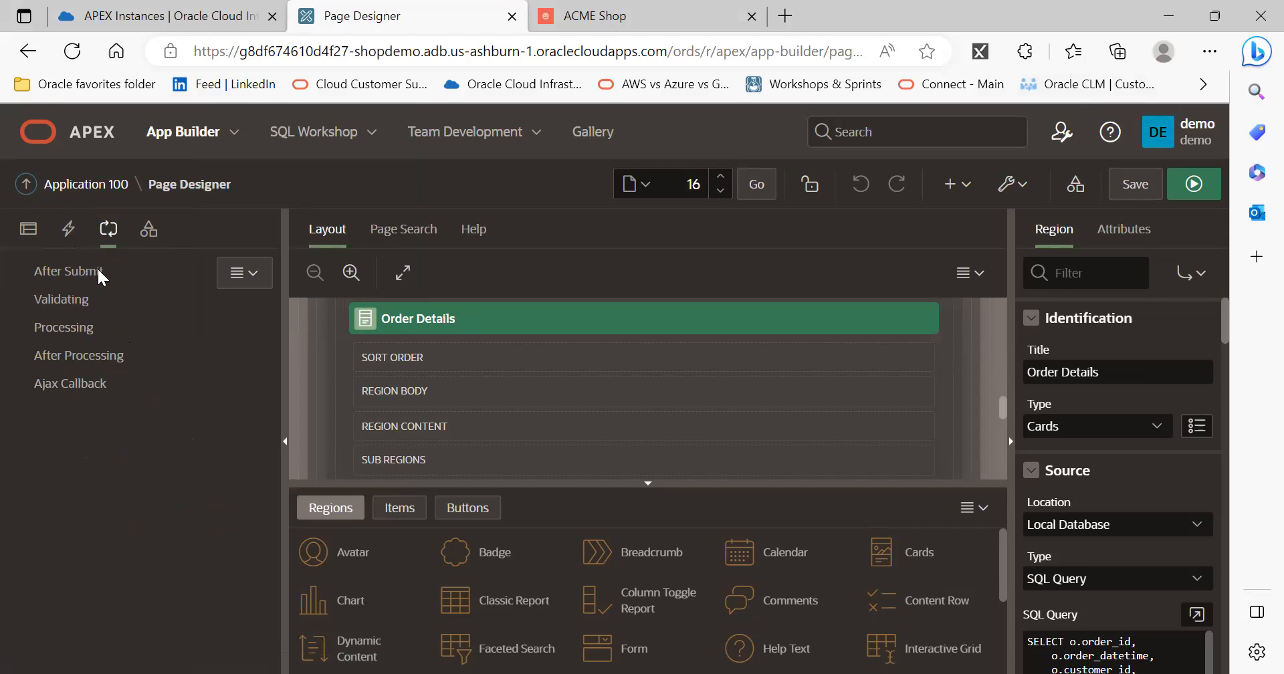
click(69, 272)
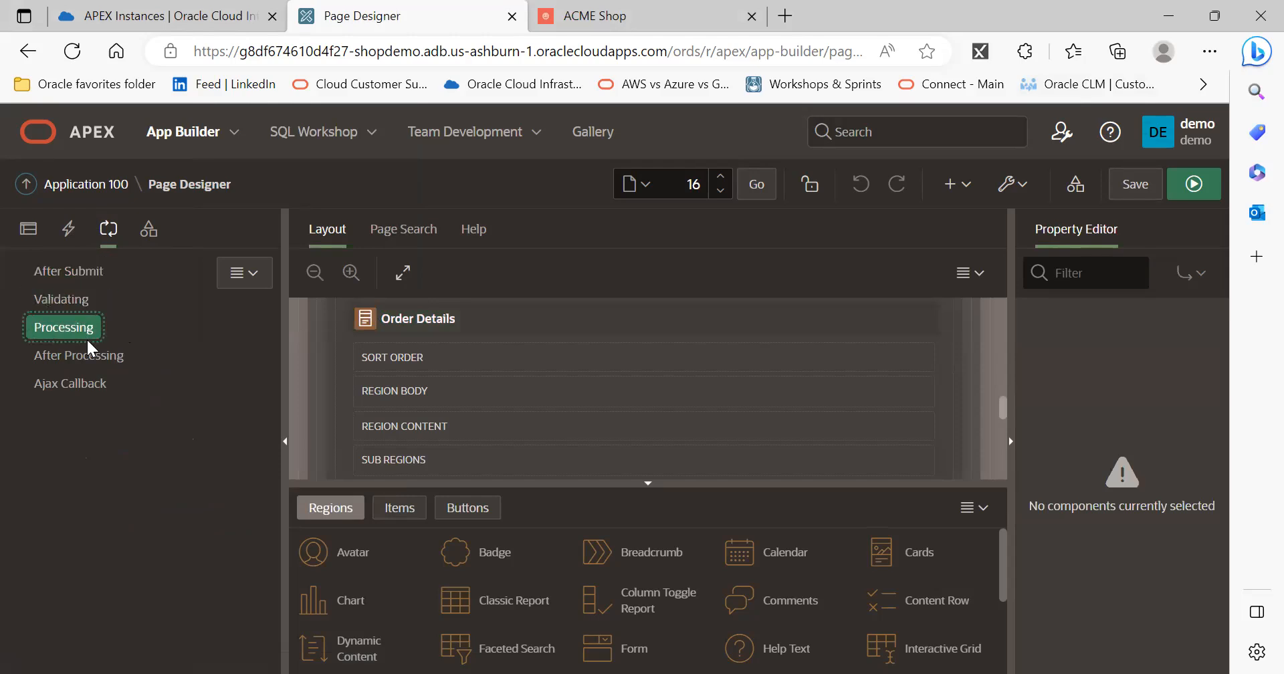
mouse_move(97, 319)
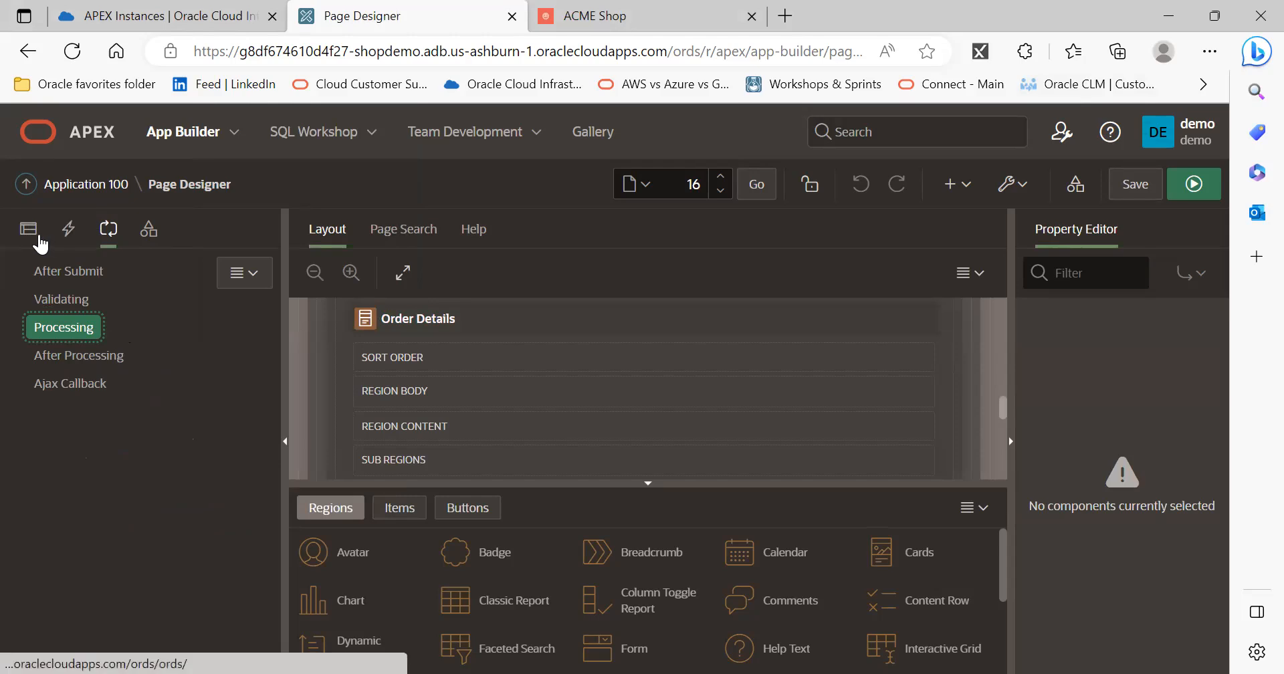
click(68, 229)
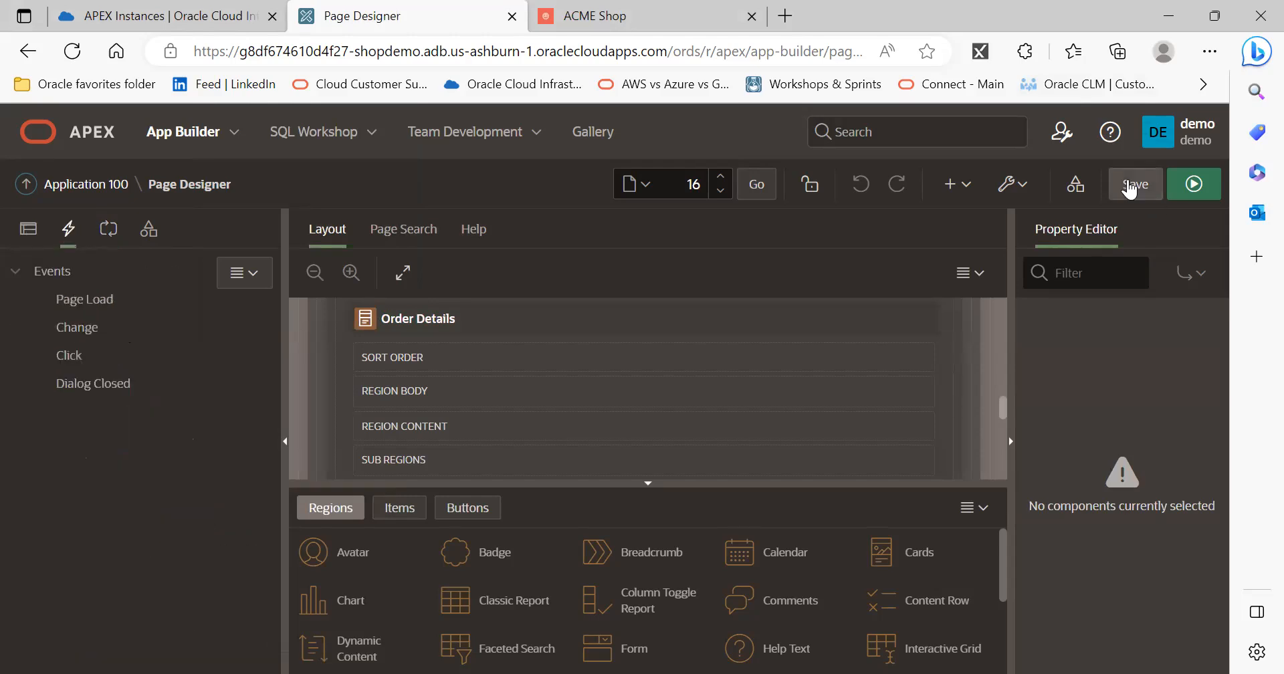
click(720, 177)
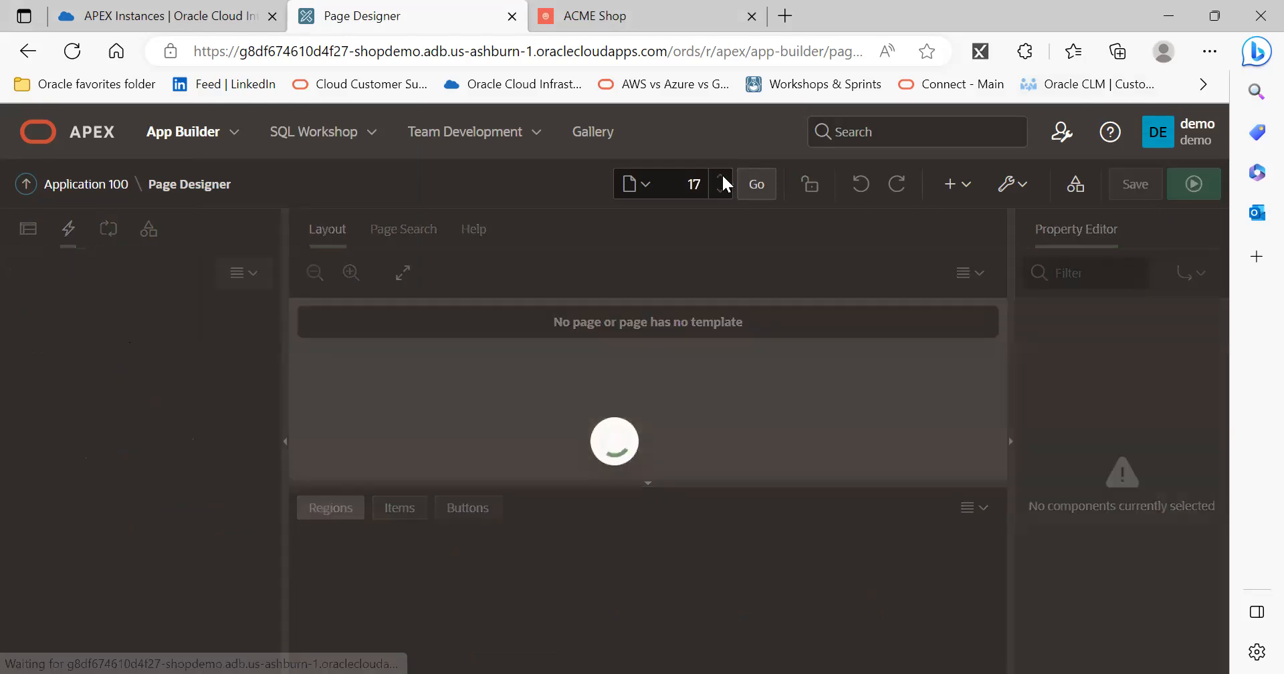
click(719, 183)
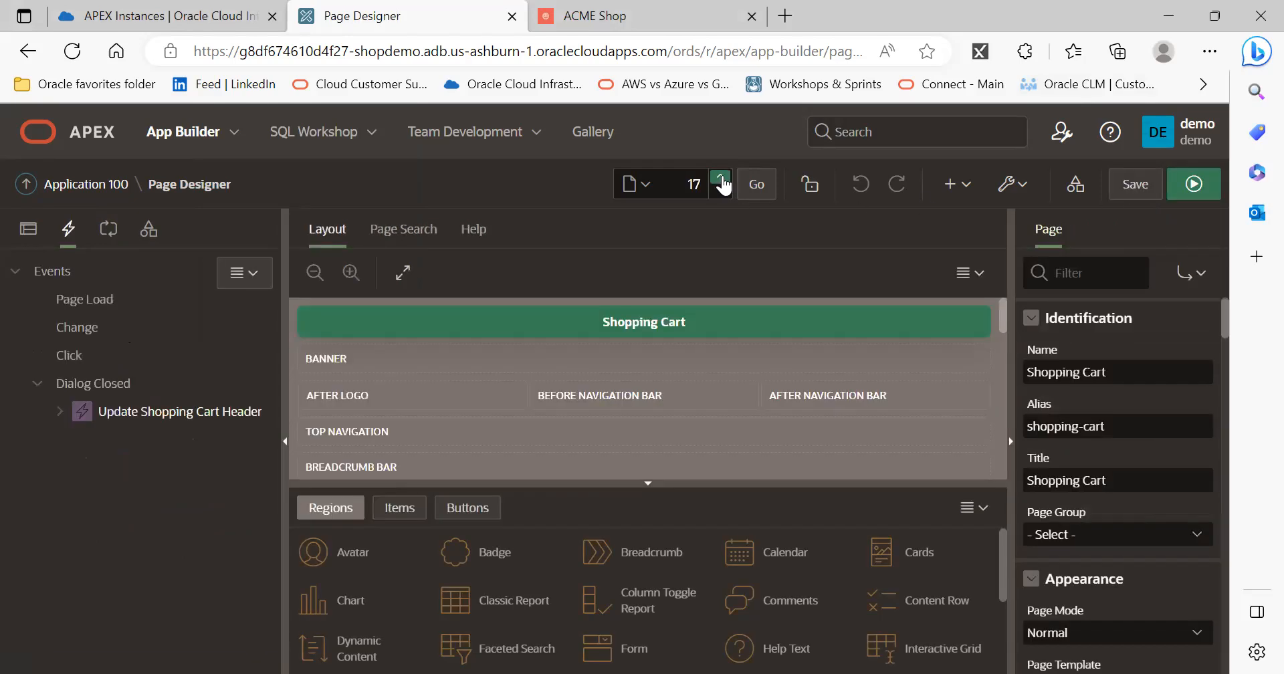
click(28, 228)
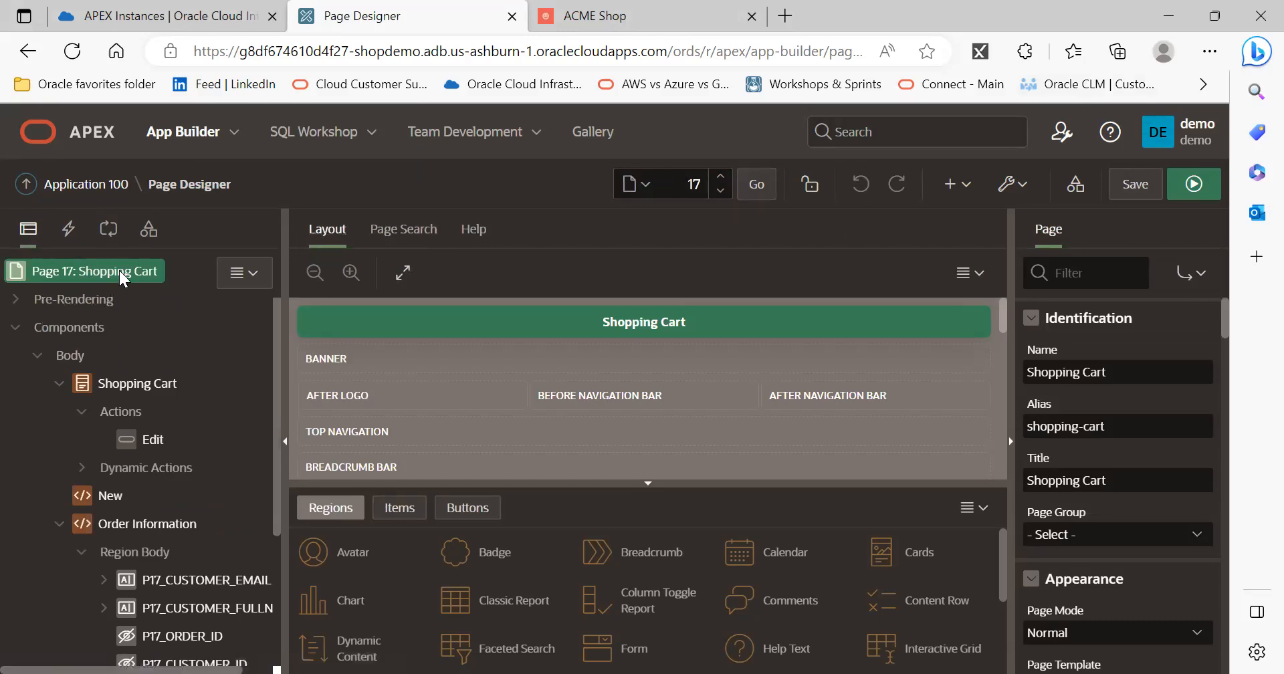
mouse_move(66, 320)
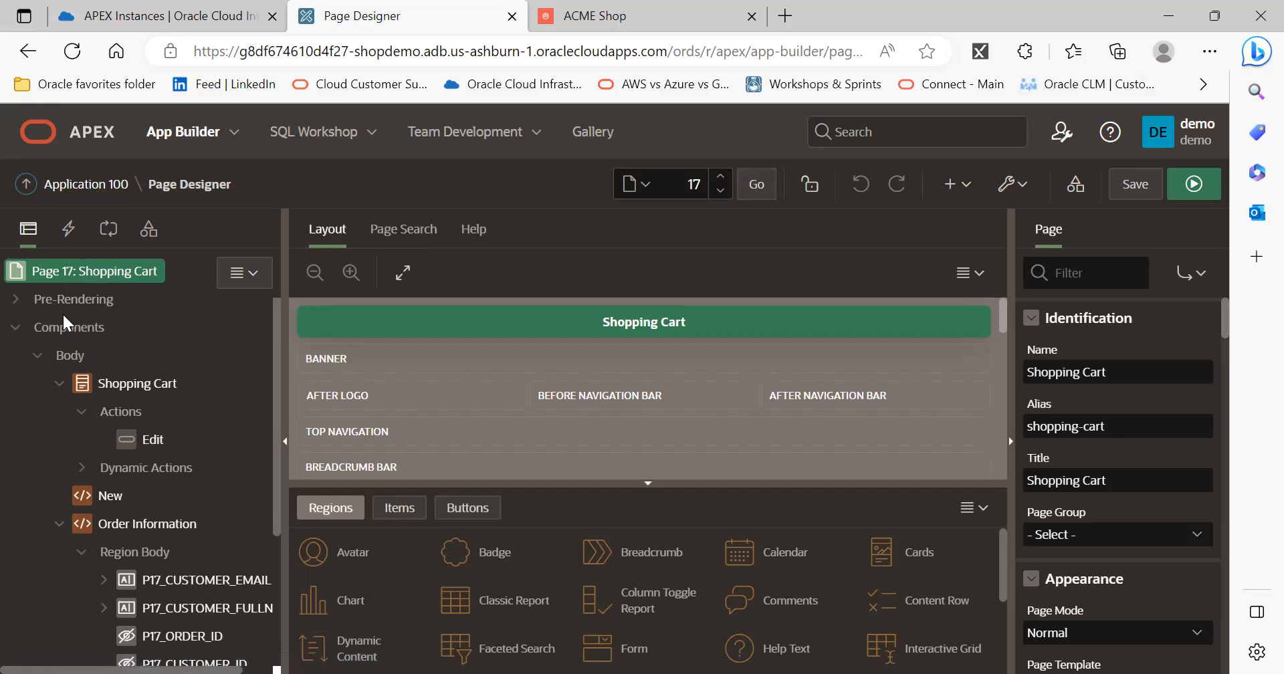
right_click(136, 383)
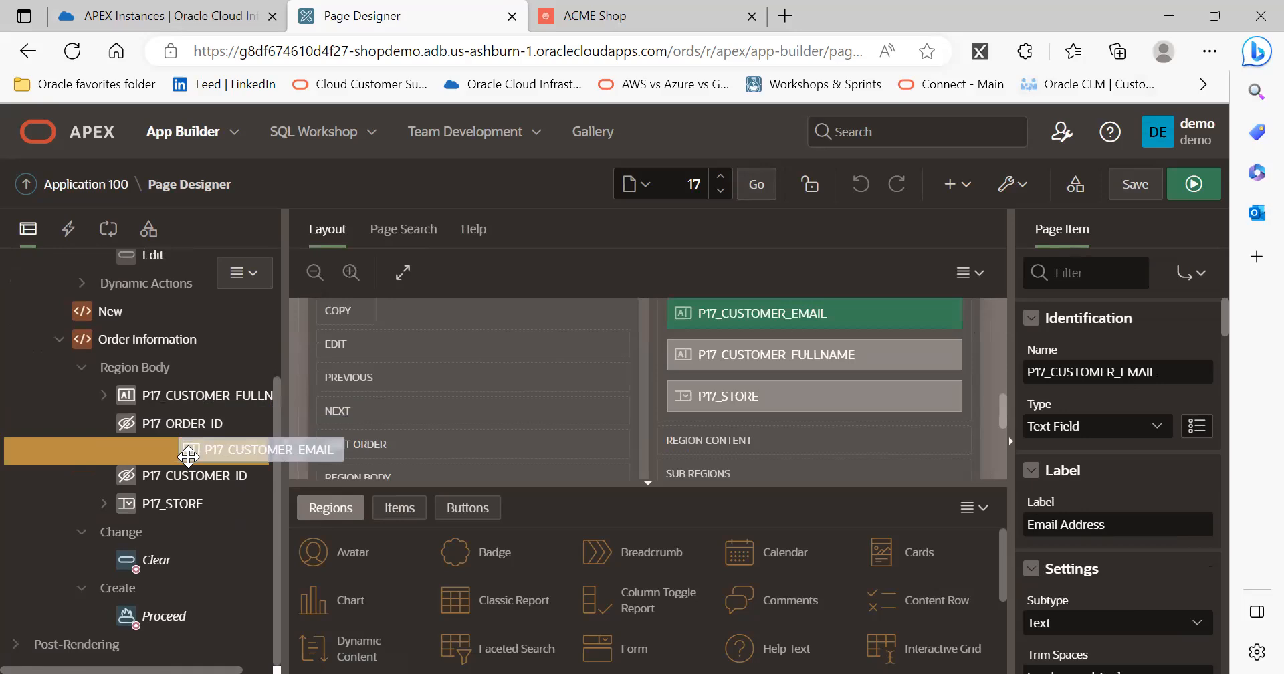
drag(184, 454, 163, 386)
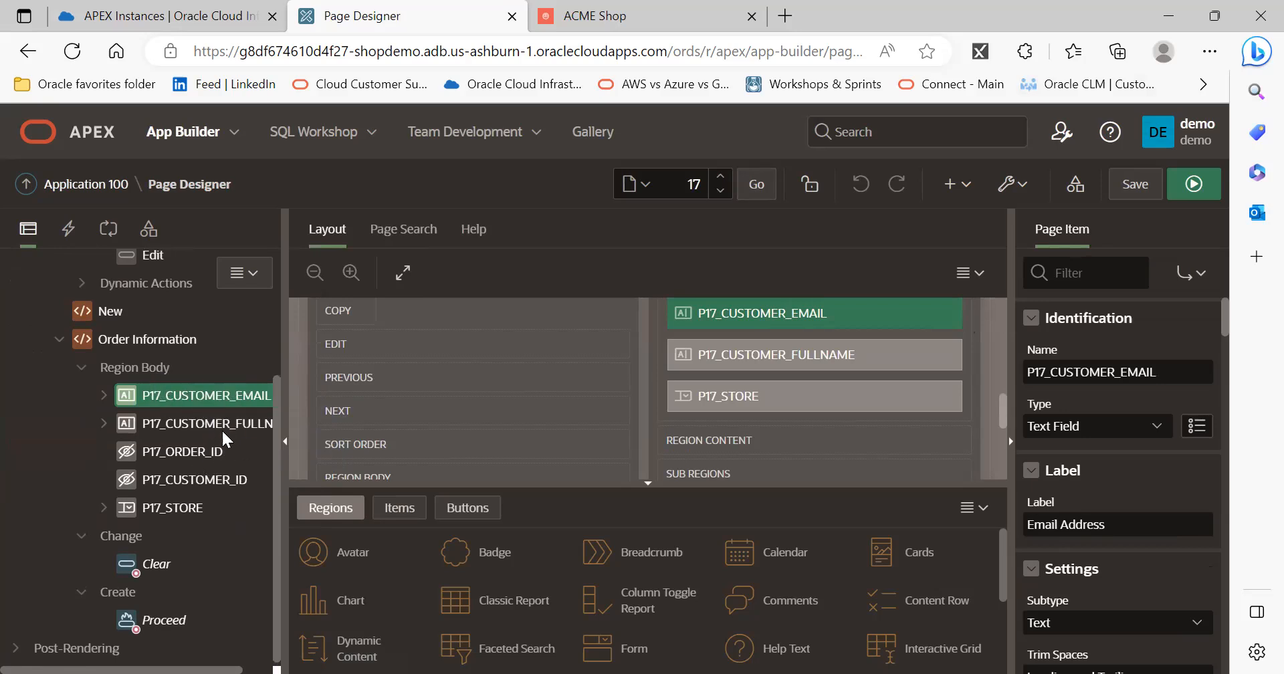
mouse_move(158, 514)
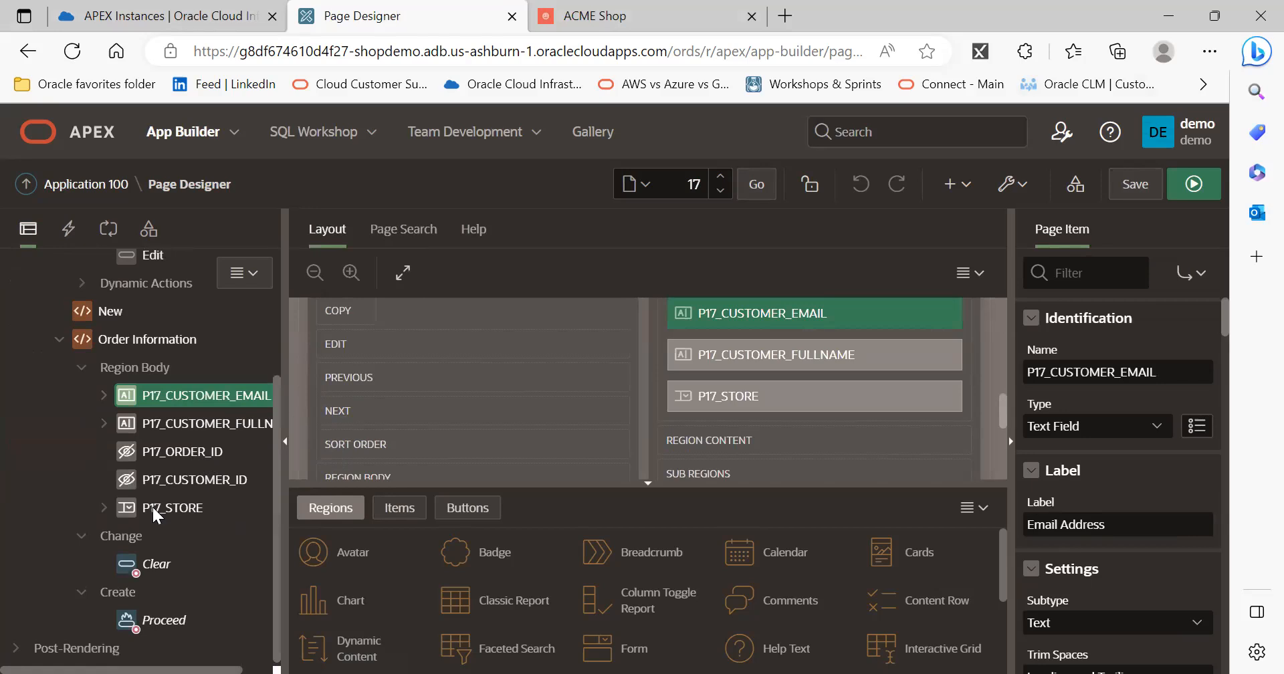
mouse_move(156, 578)
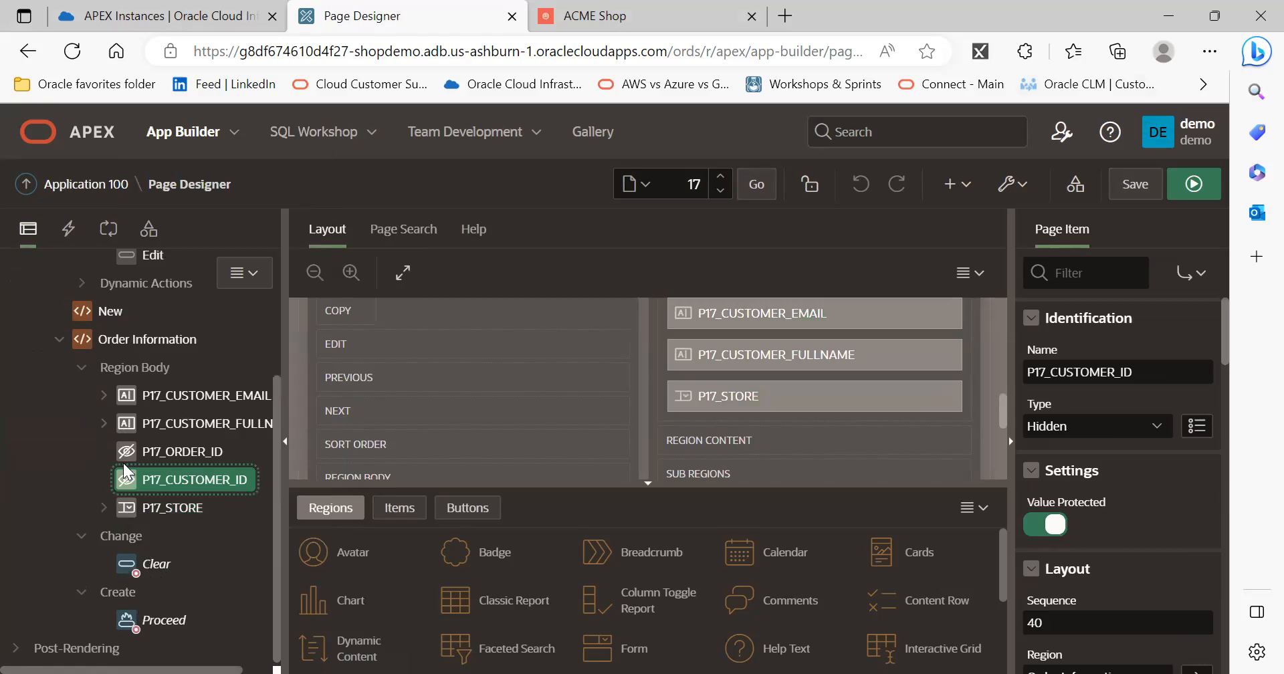
mouse_move(163, 566)
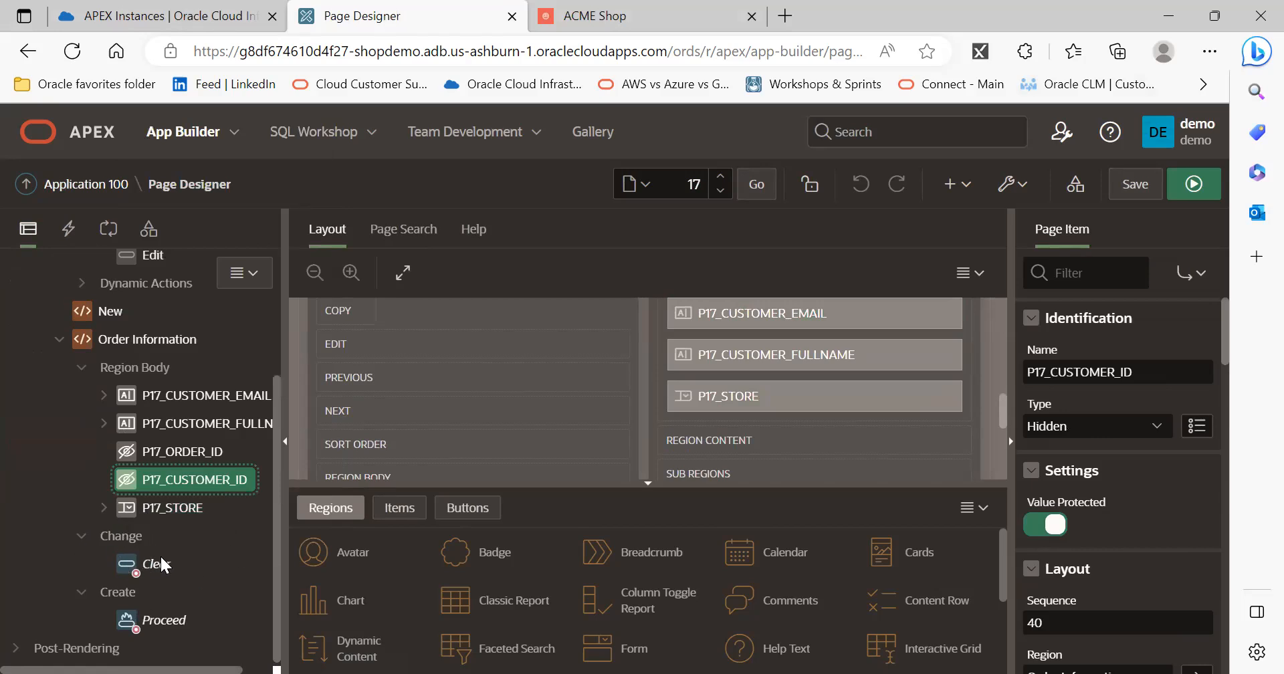
mouse_move(158, 632)
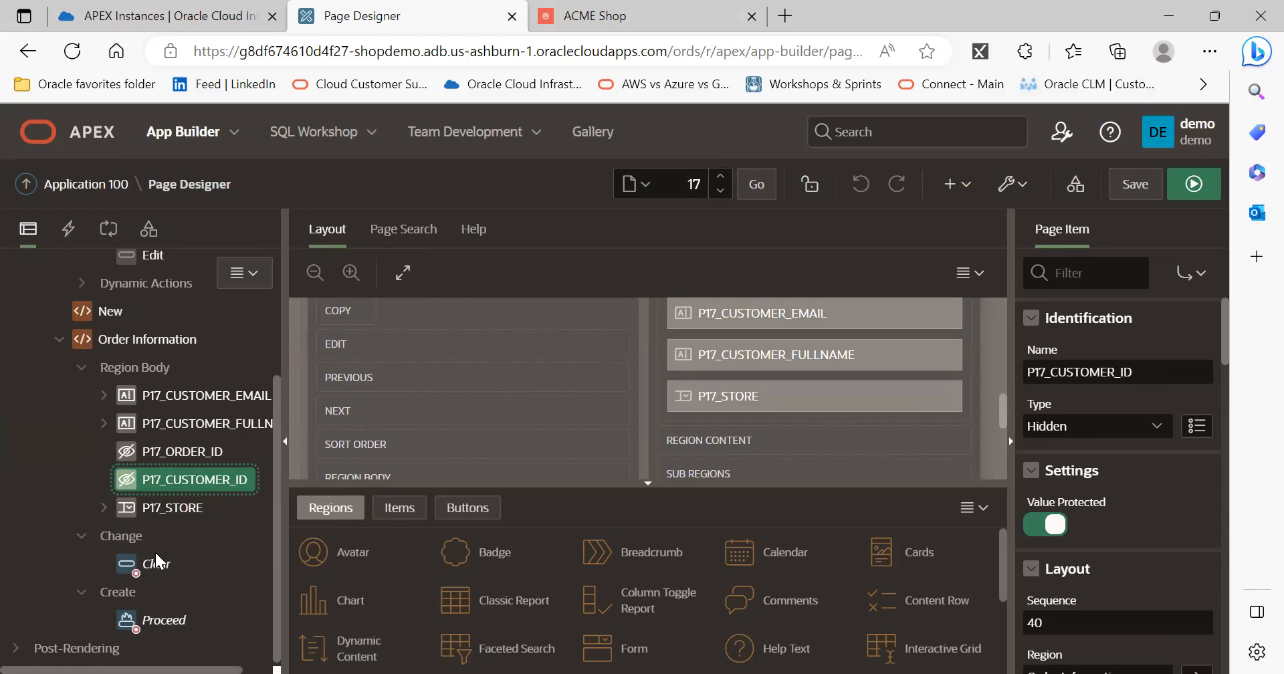
click(213, 395)
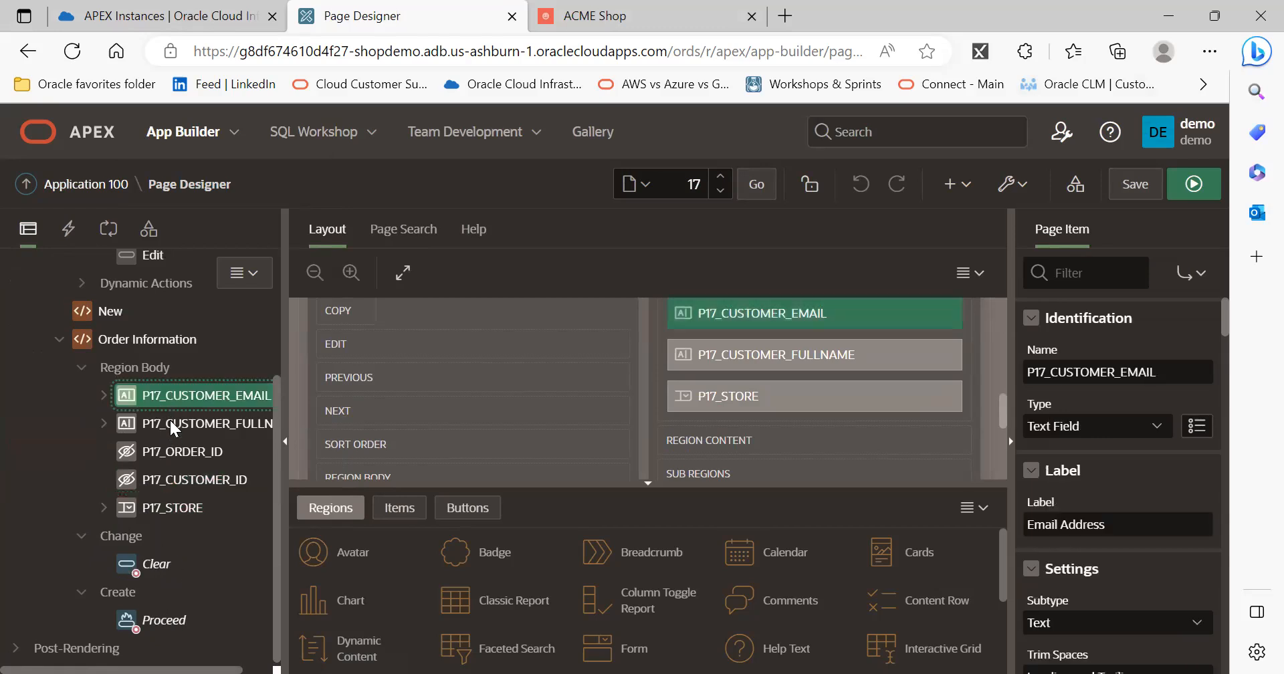
click(169, 508)
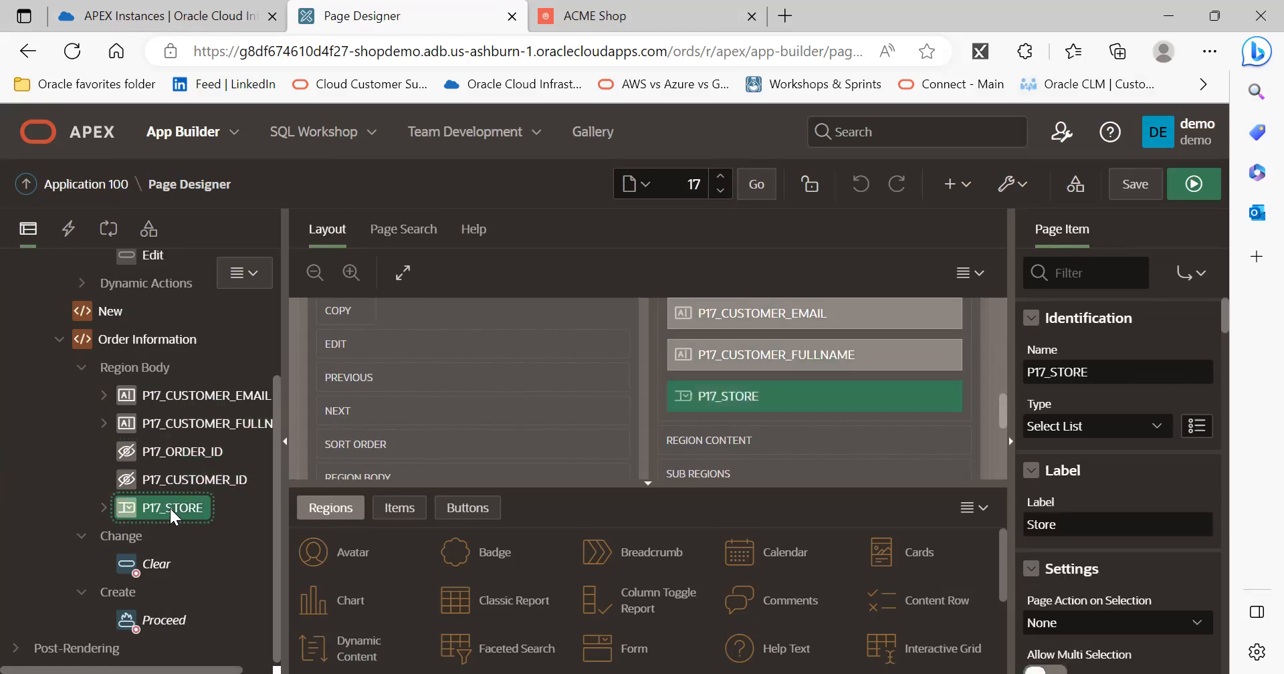
click(163, 620)
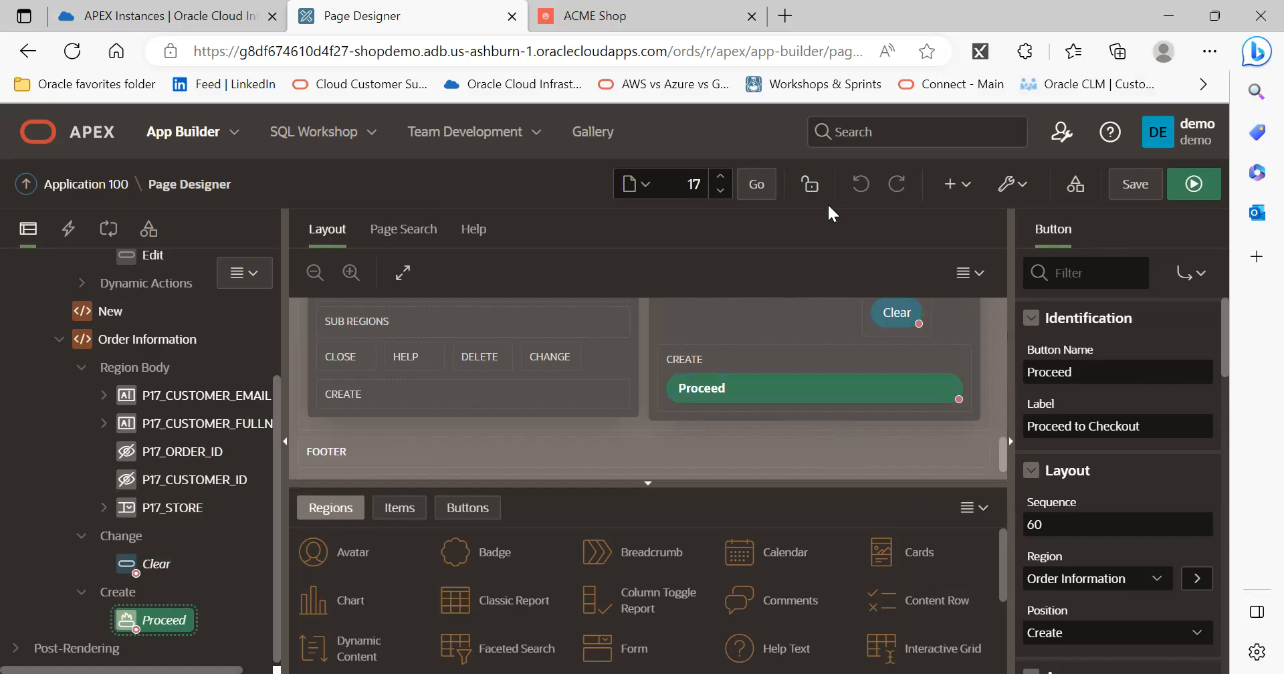
click(719, 177)
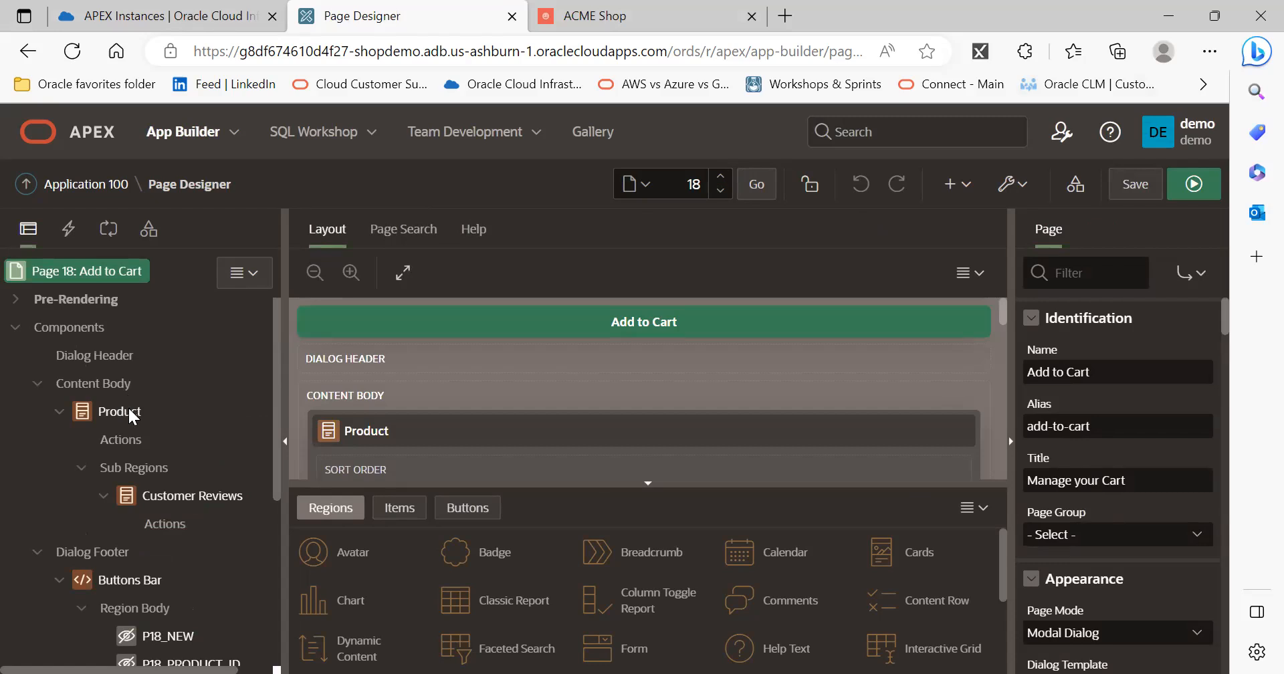
Inspect the Product cards region, then the Customer Reviews region's SQL query, Source and Layout settings.
click(119, 411)
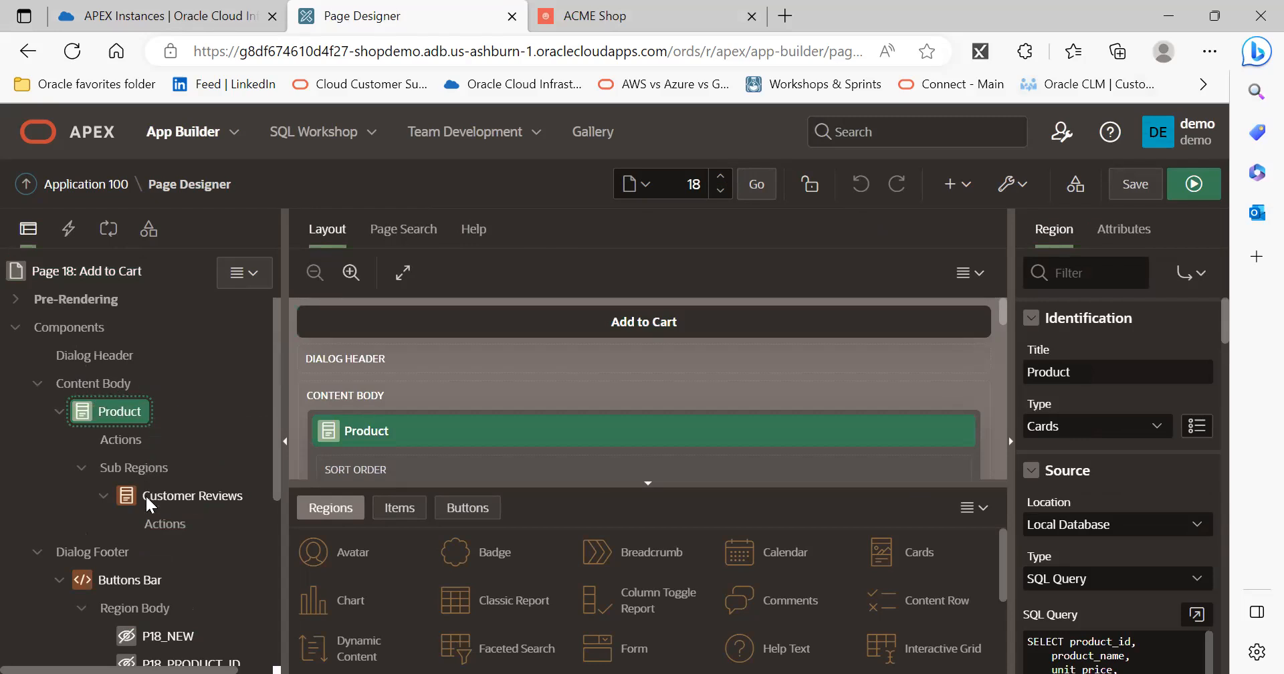
click(192, 494)
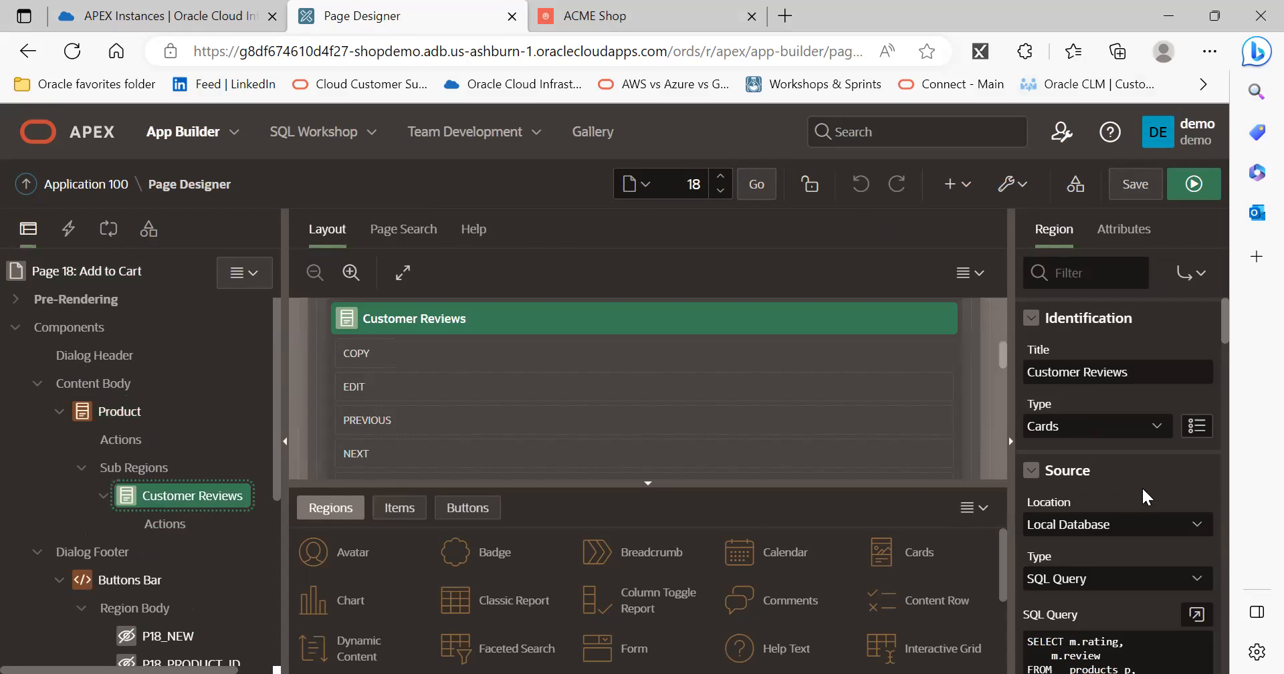
scroll(down, 3)
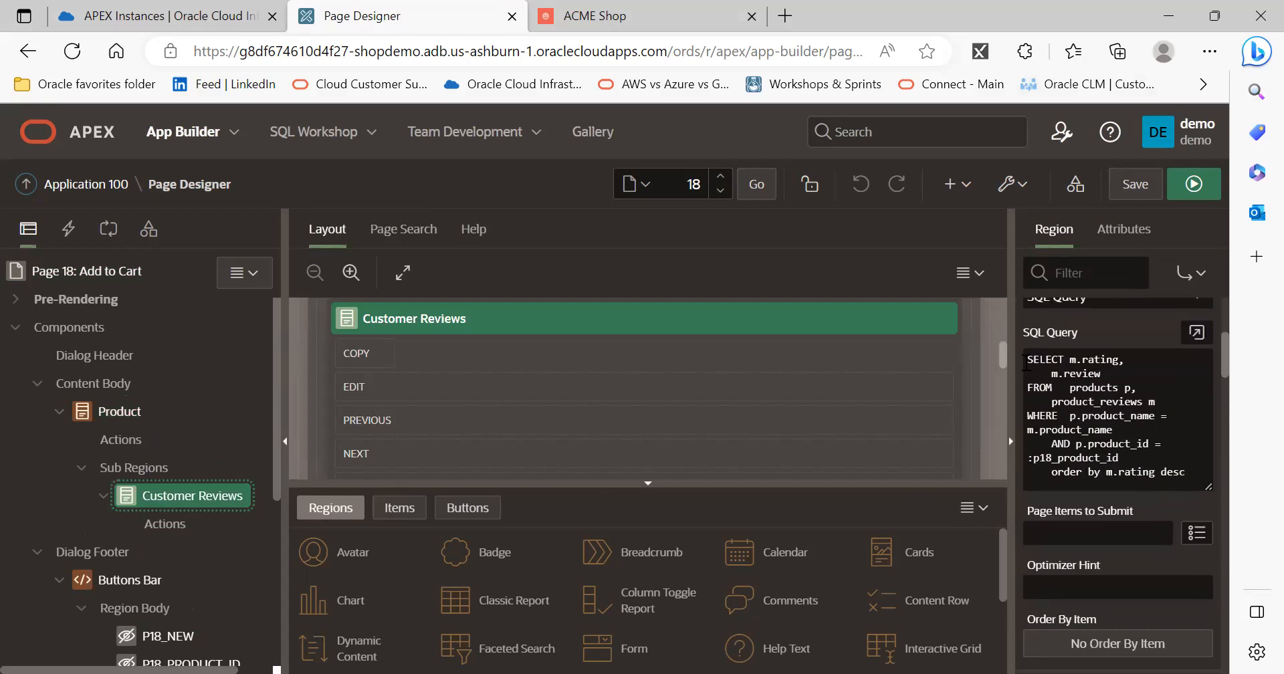
scroll(down, 3)
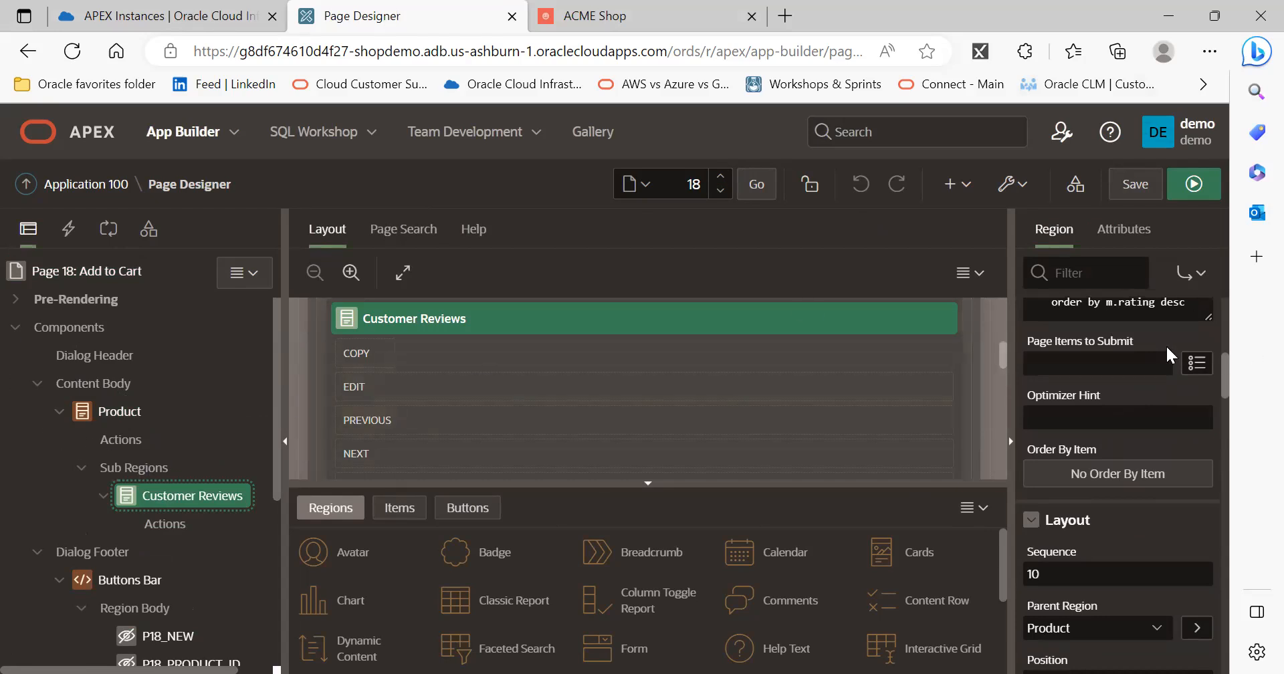
scroll(down, 3)
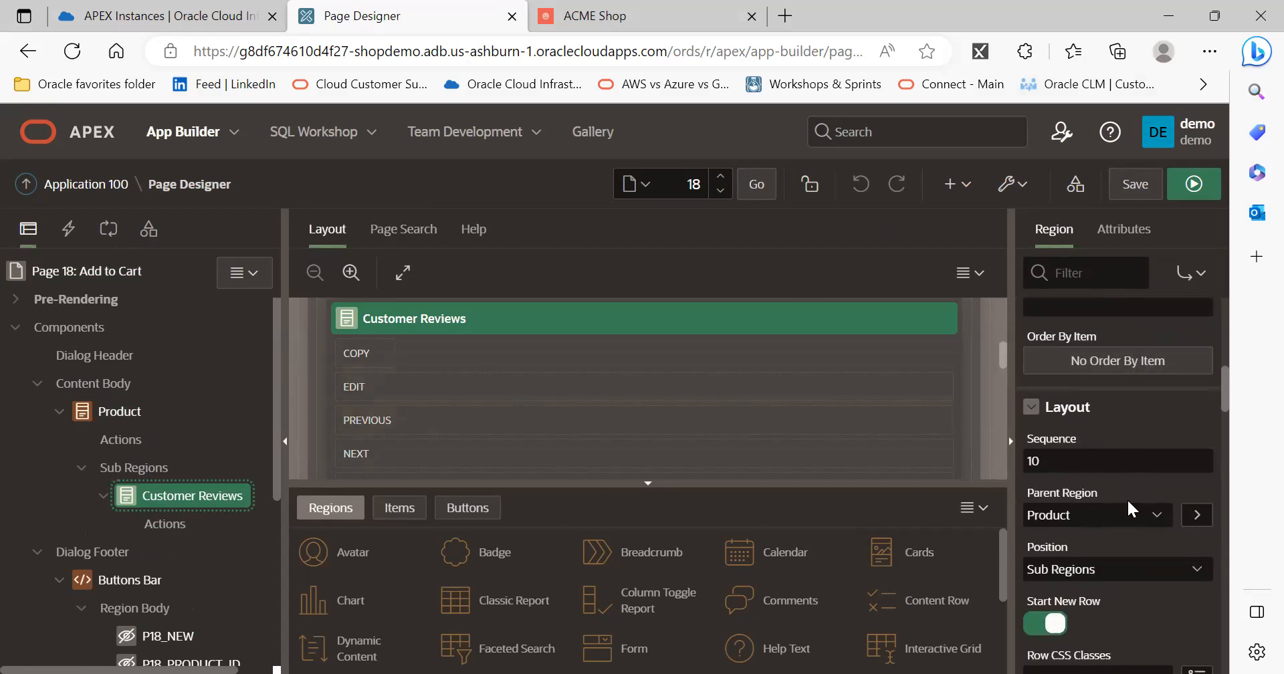
scroll(down, 3)
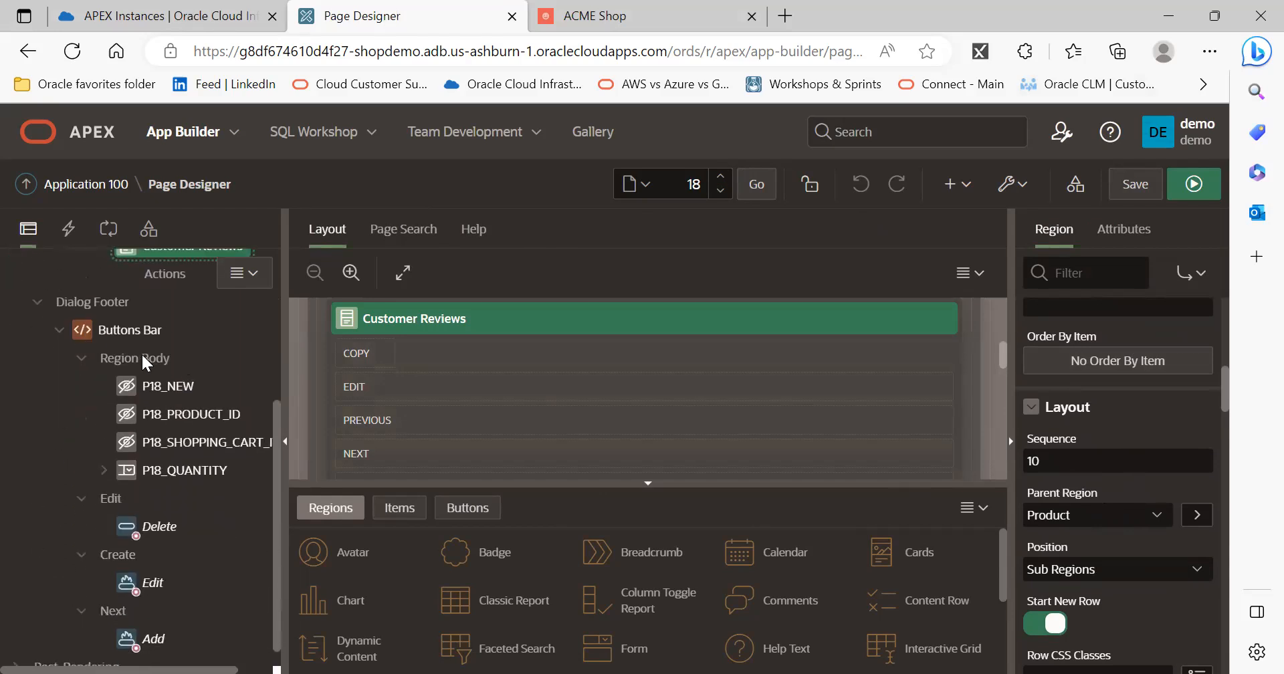
click(191, 413)
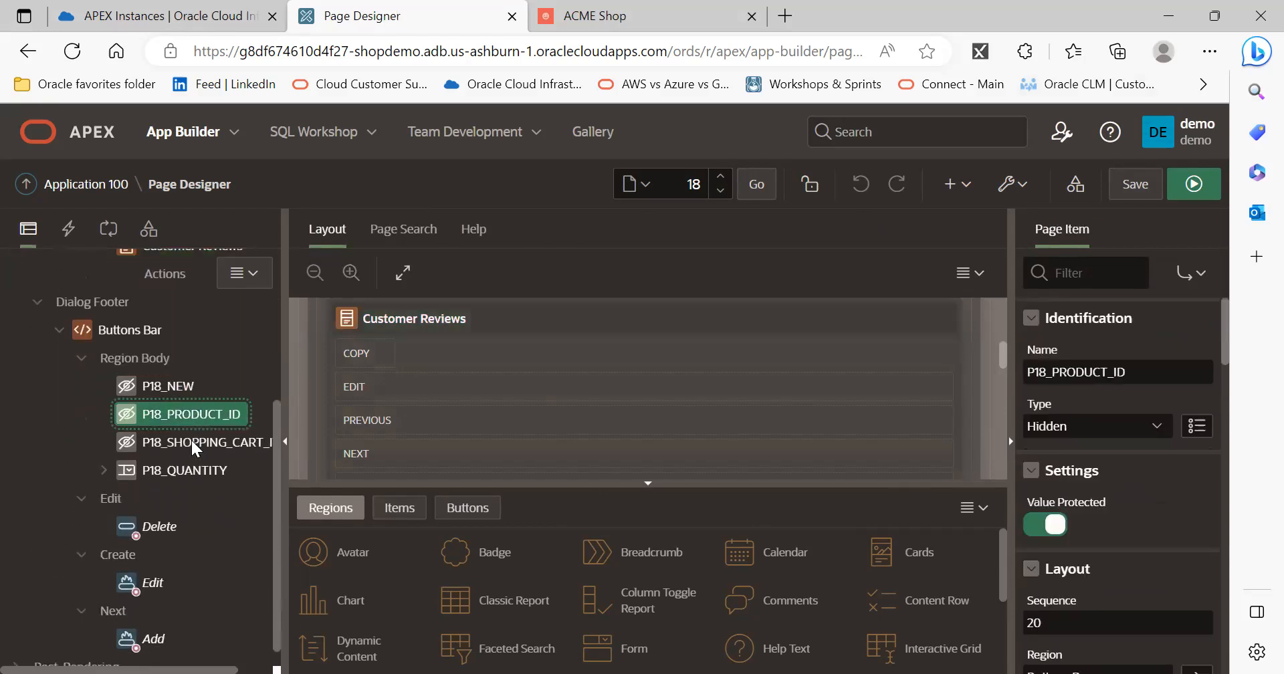
click(199, 441)
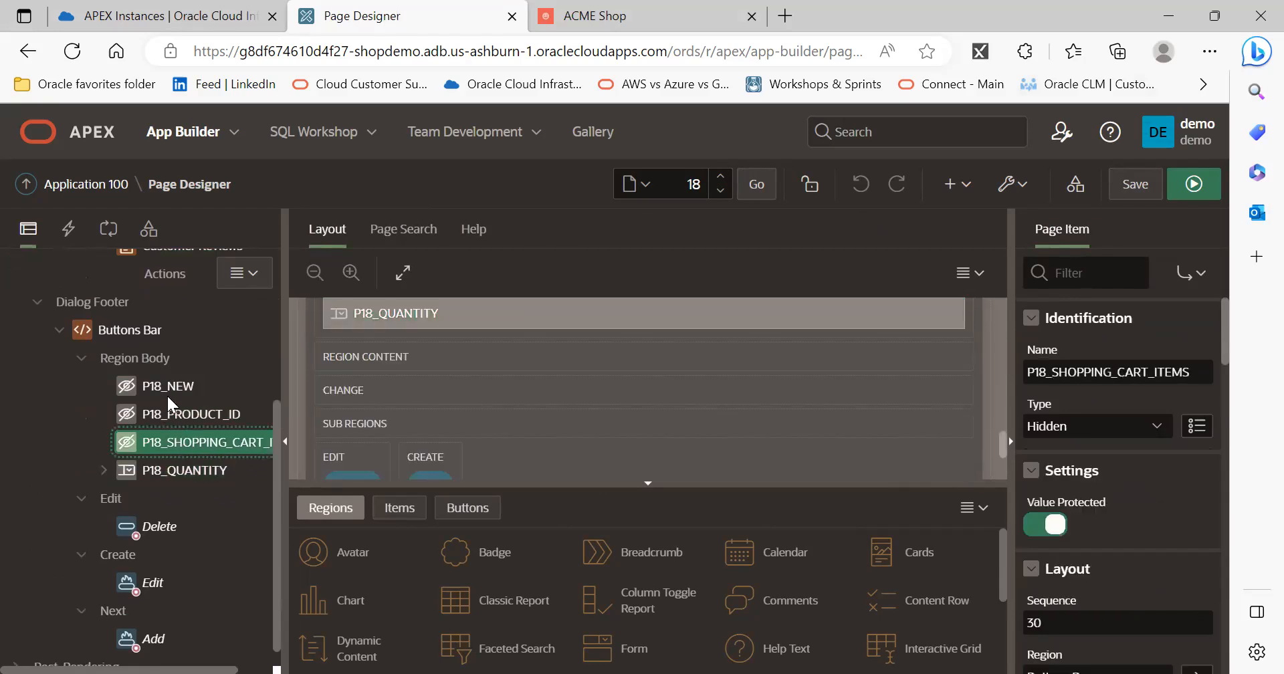
click(170, 385)
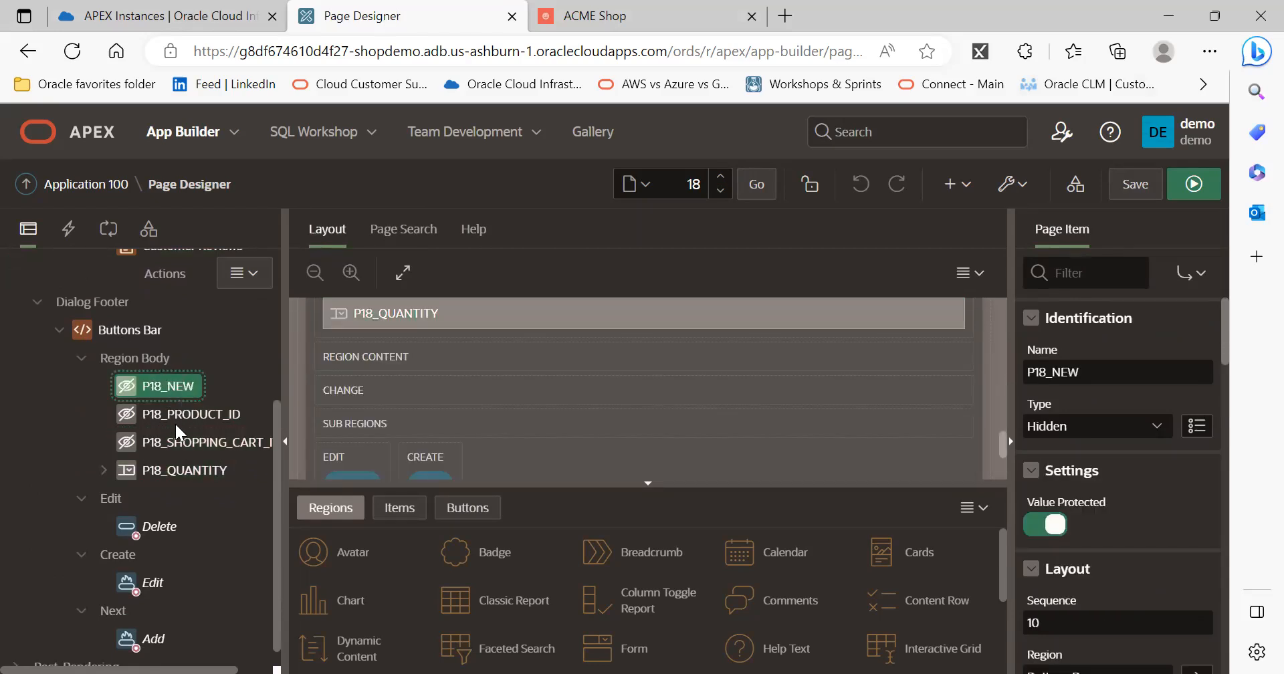
click(190, 413)
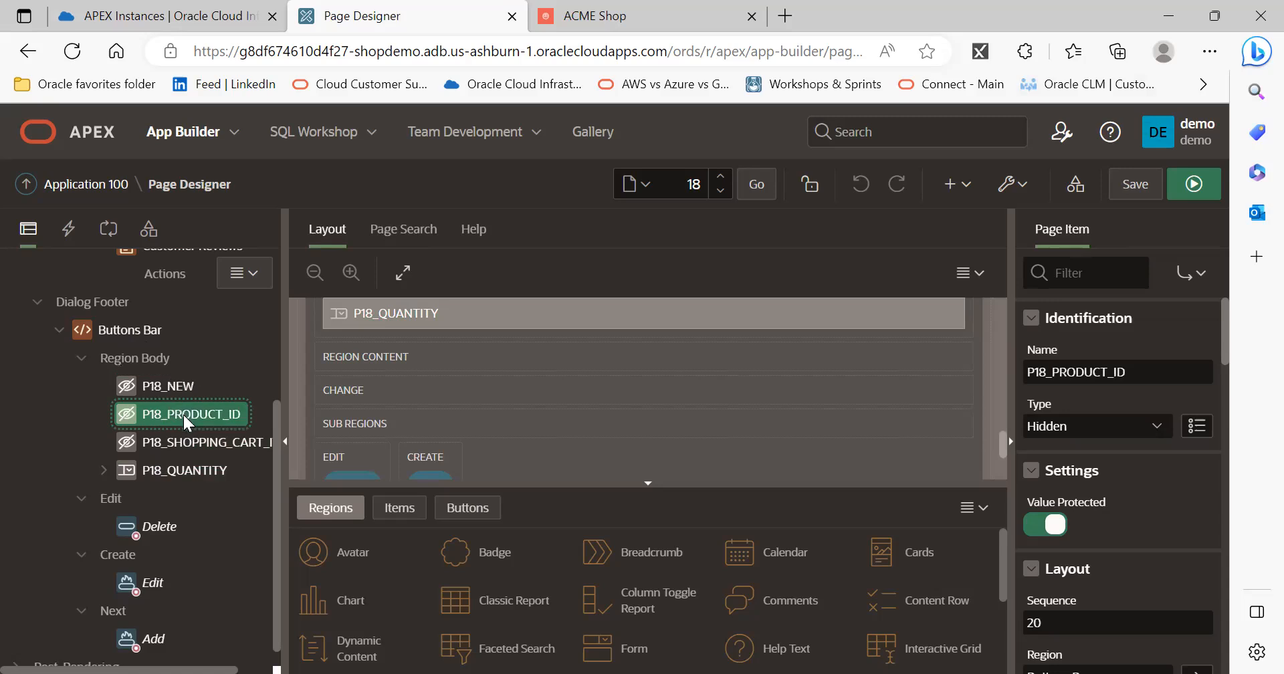
mouse_move(177, 454)
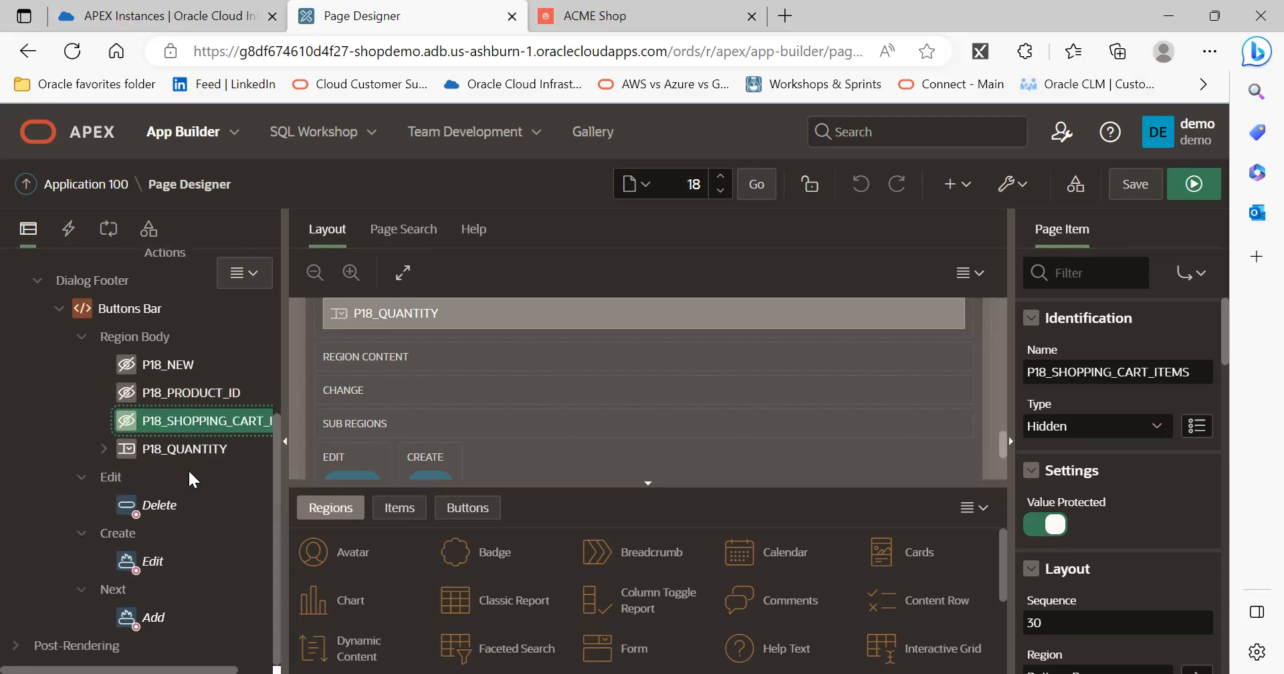
click(152, 560)
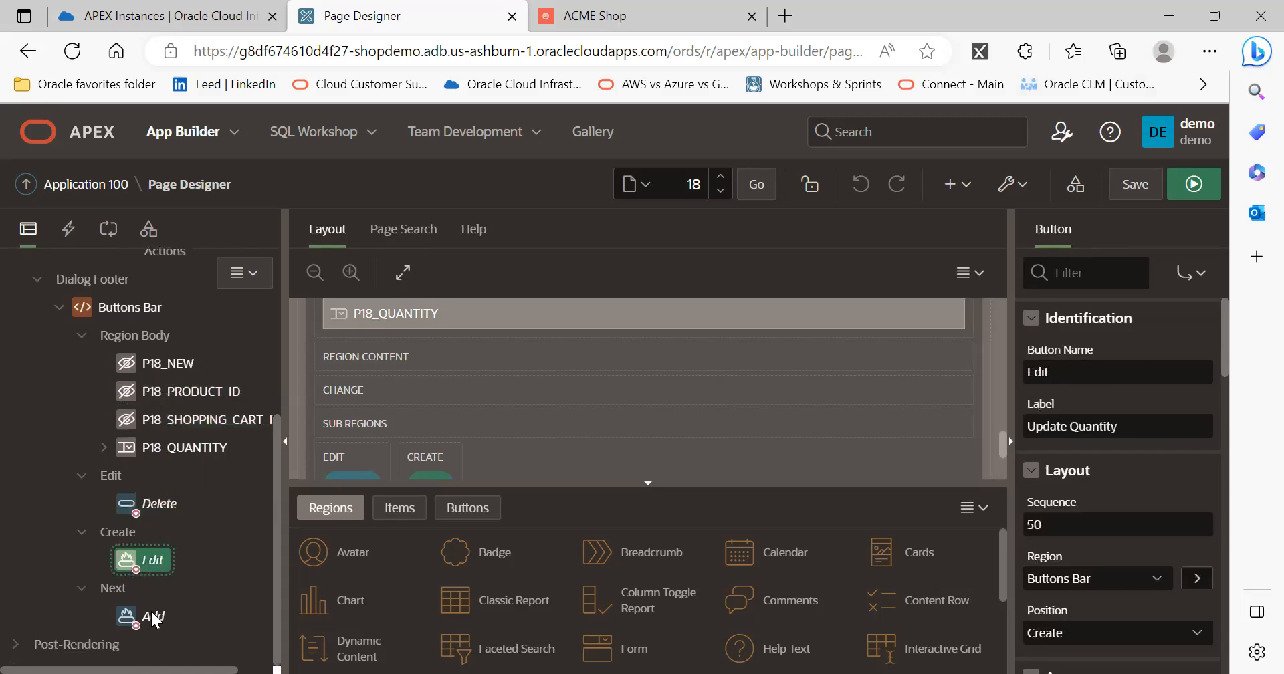
click(153, 616)
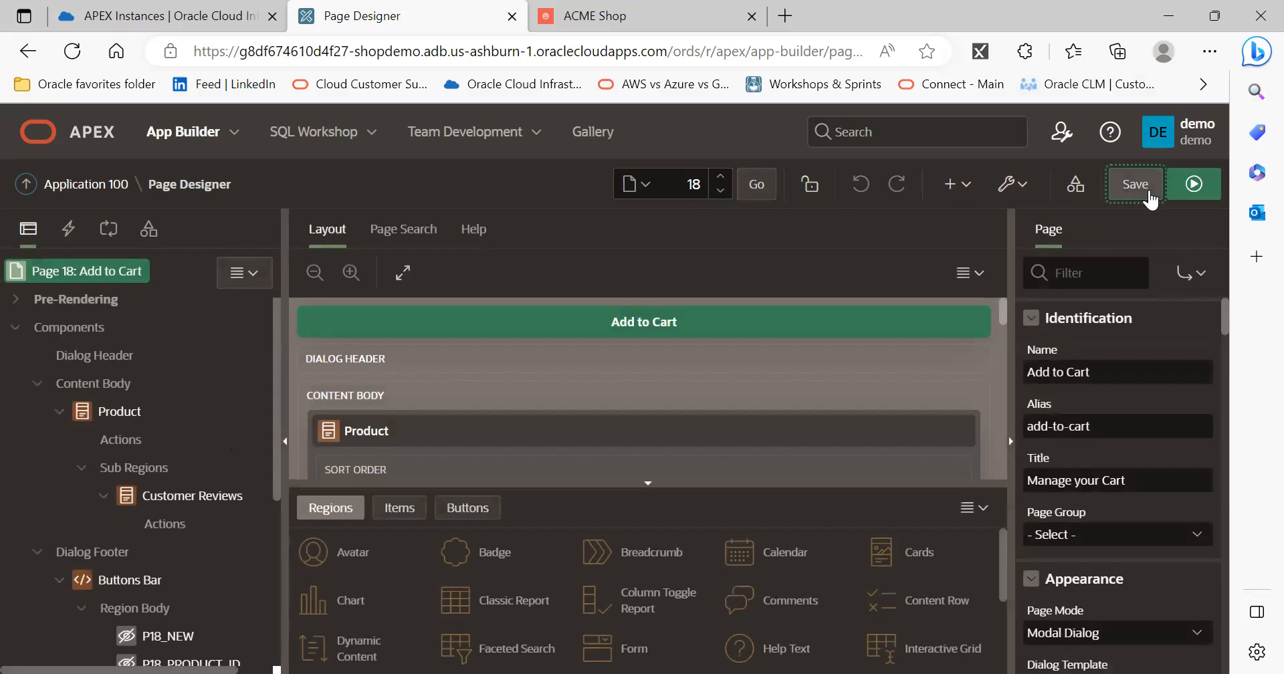
Save page 18 Add to Cart and switch to the running ACME Shop storefront with 46 products.
click(1135, 183)
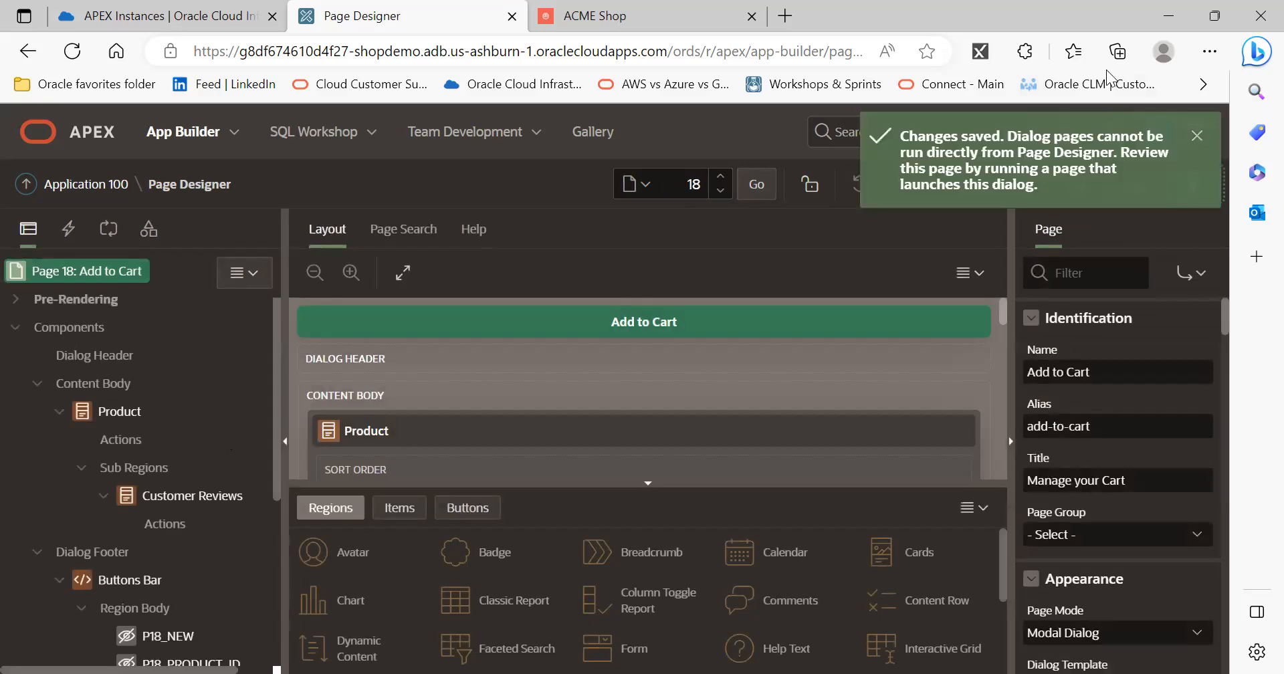
mouse_move(887, 115)
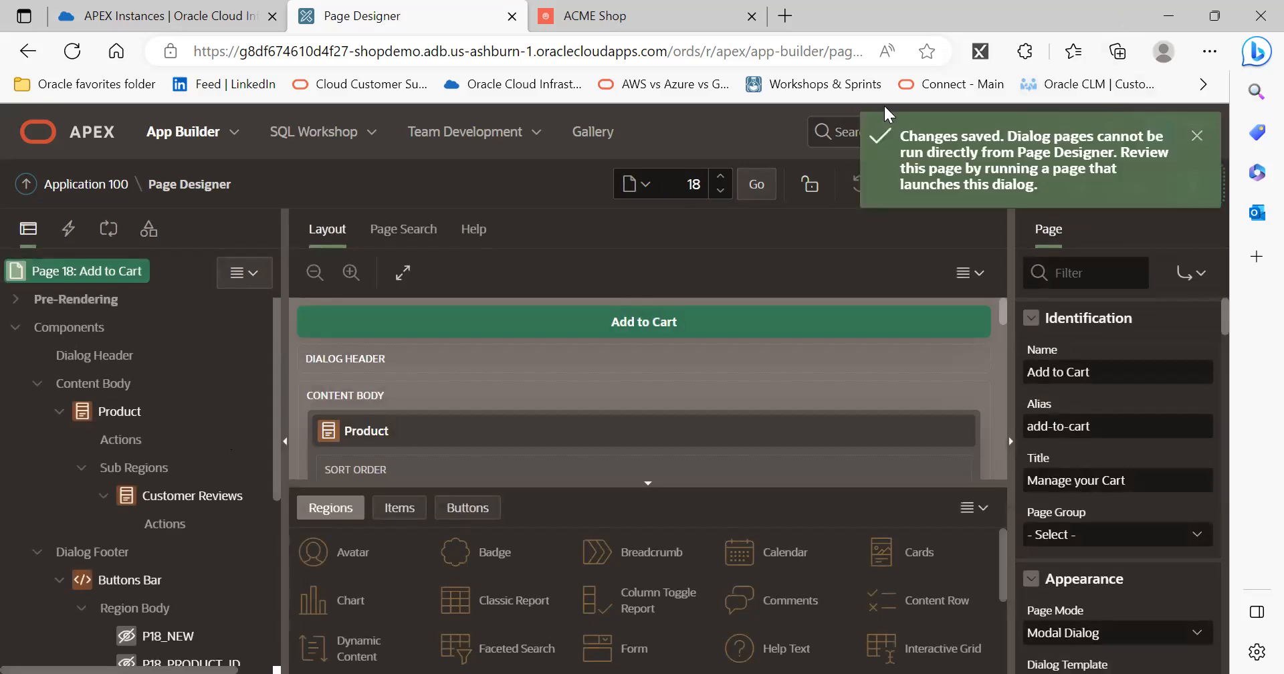
click(647, 16)
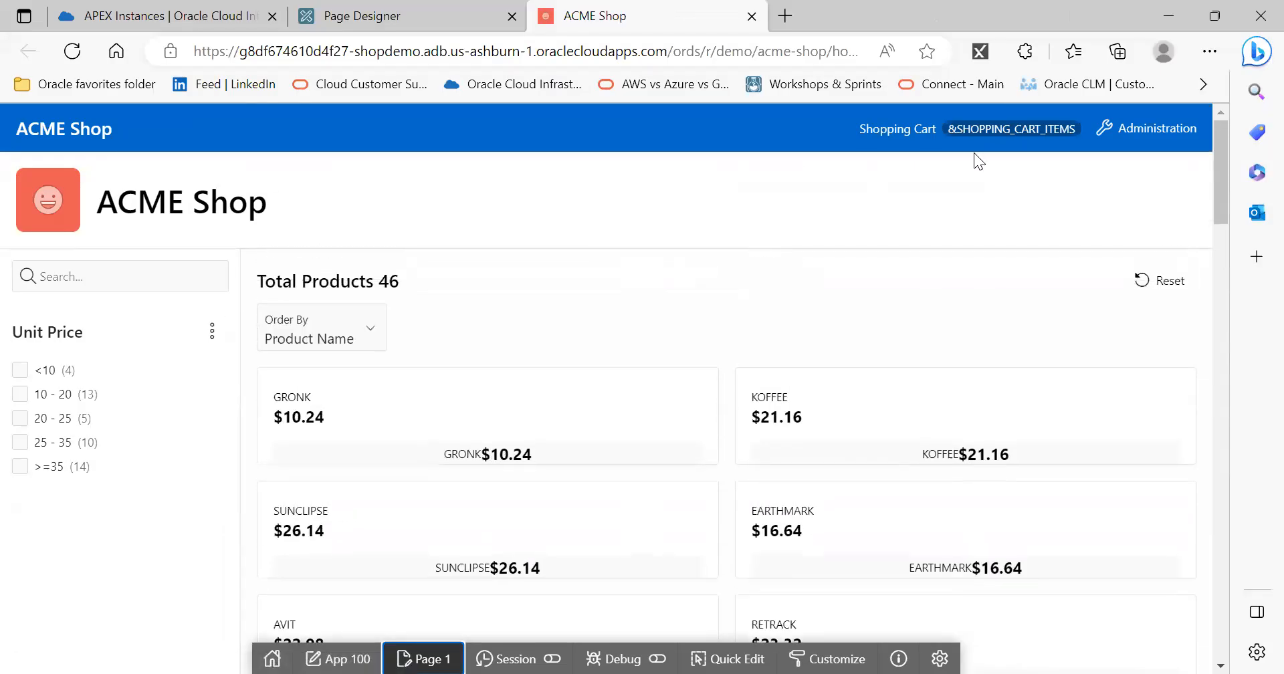
click(896, 128)
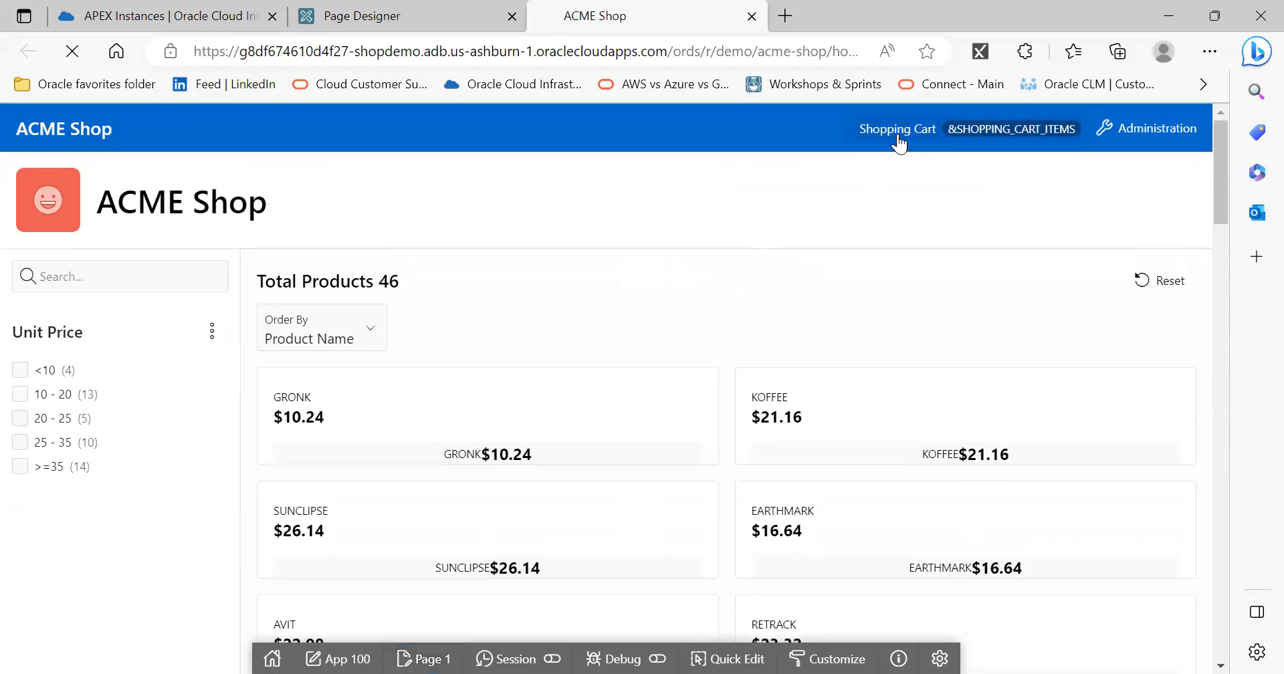
click(896, 128)
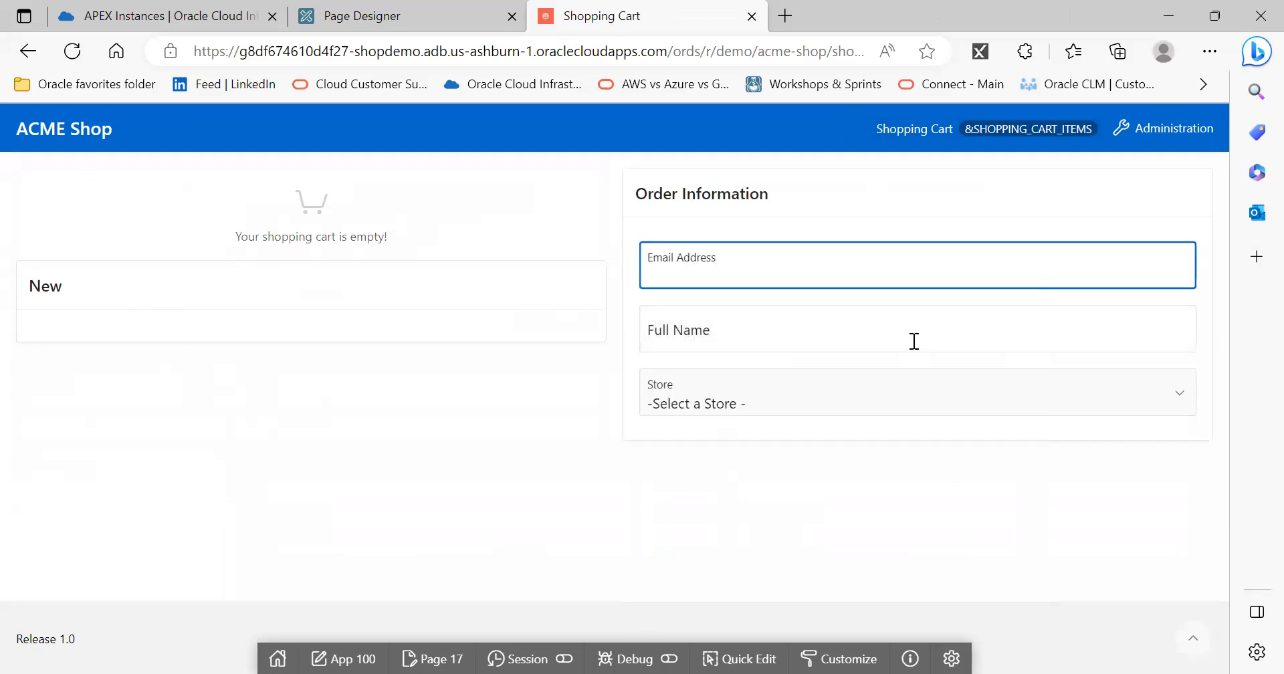
click(916, 392)
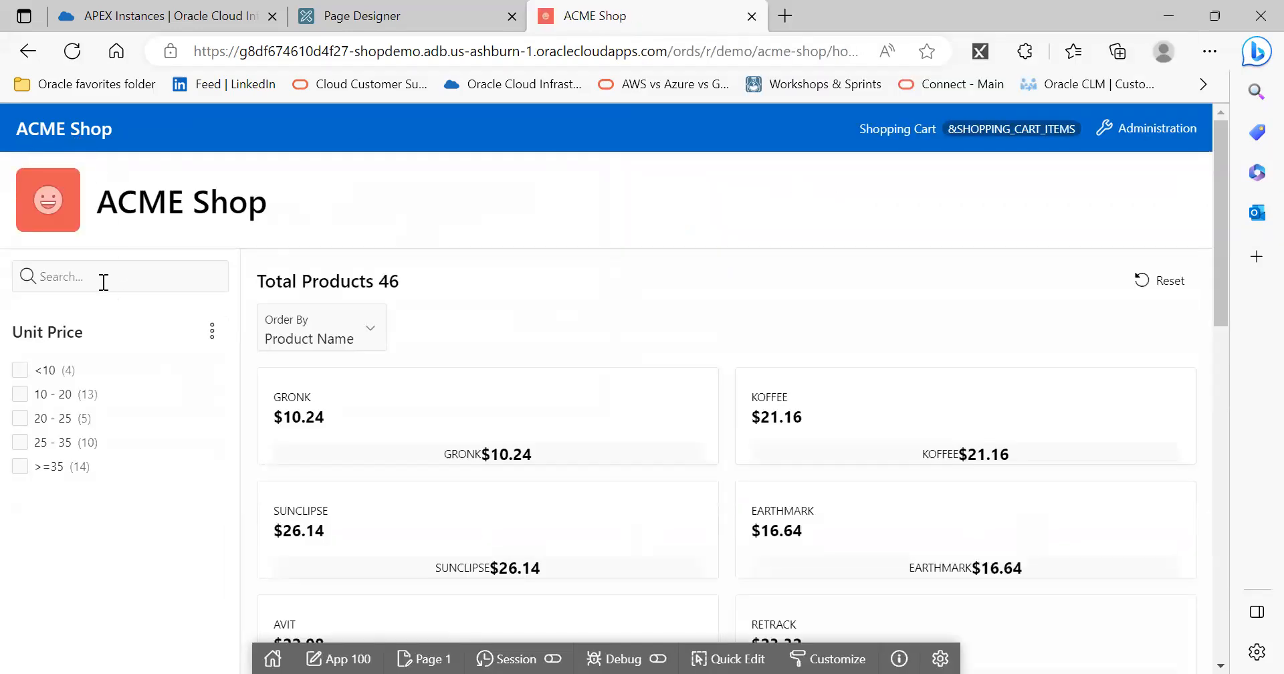
click(119, 275)
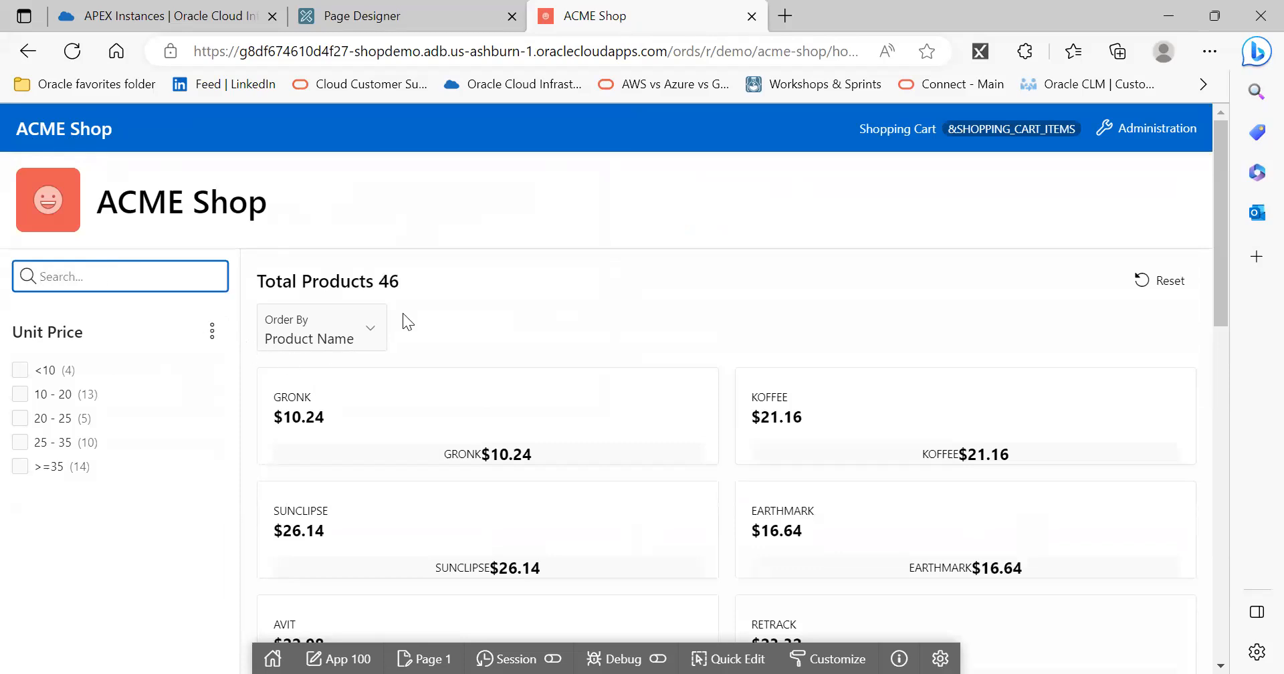
click(20, 369)
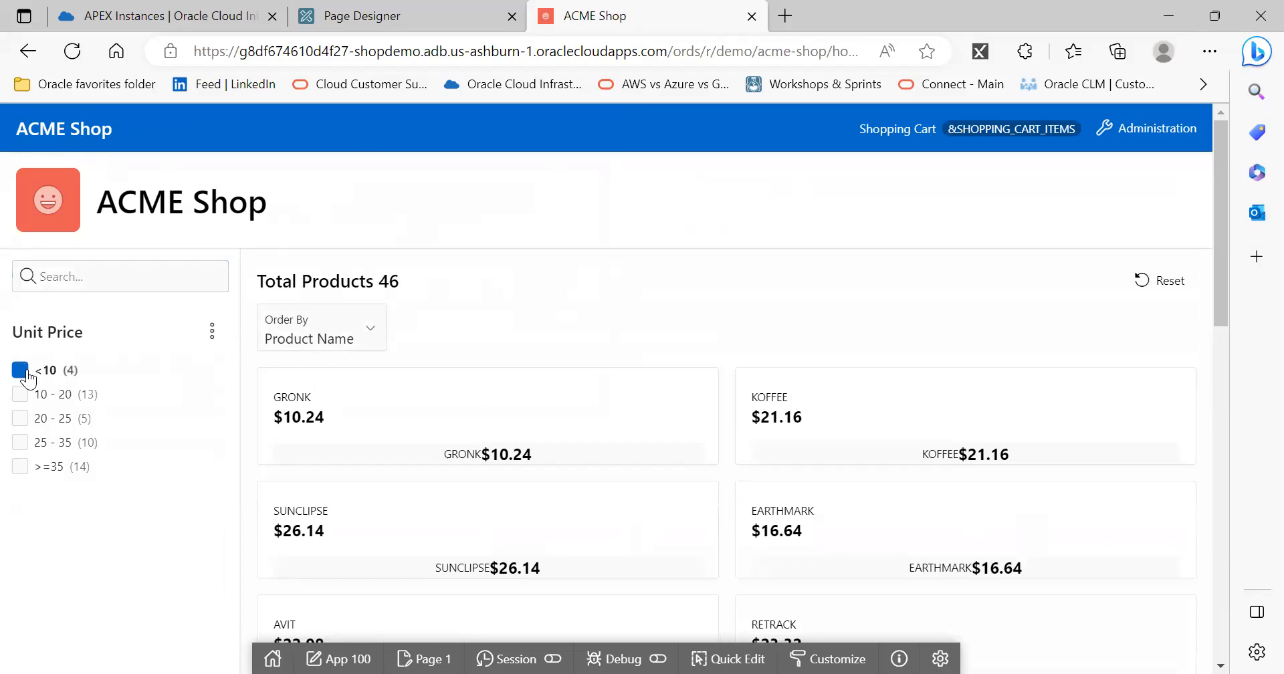
click(20, 395)
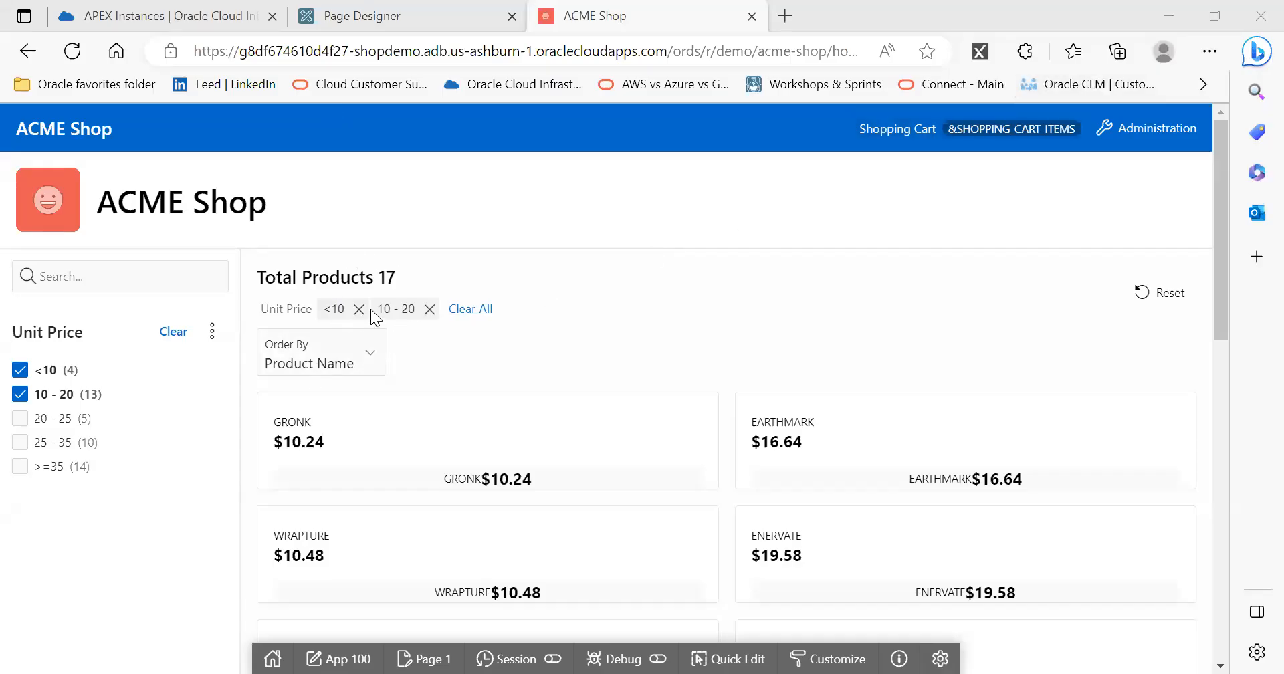
click(470, 309)
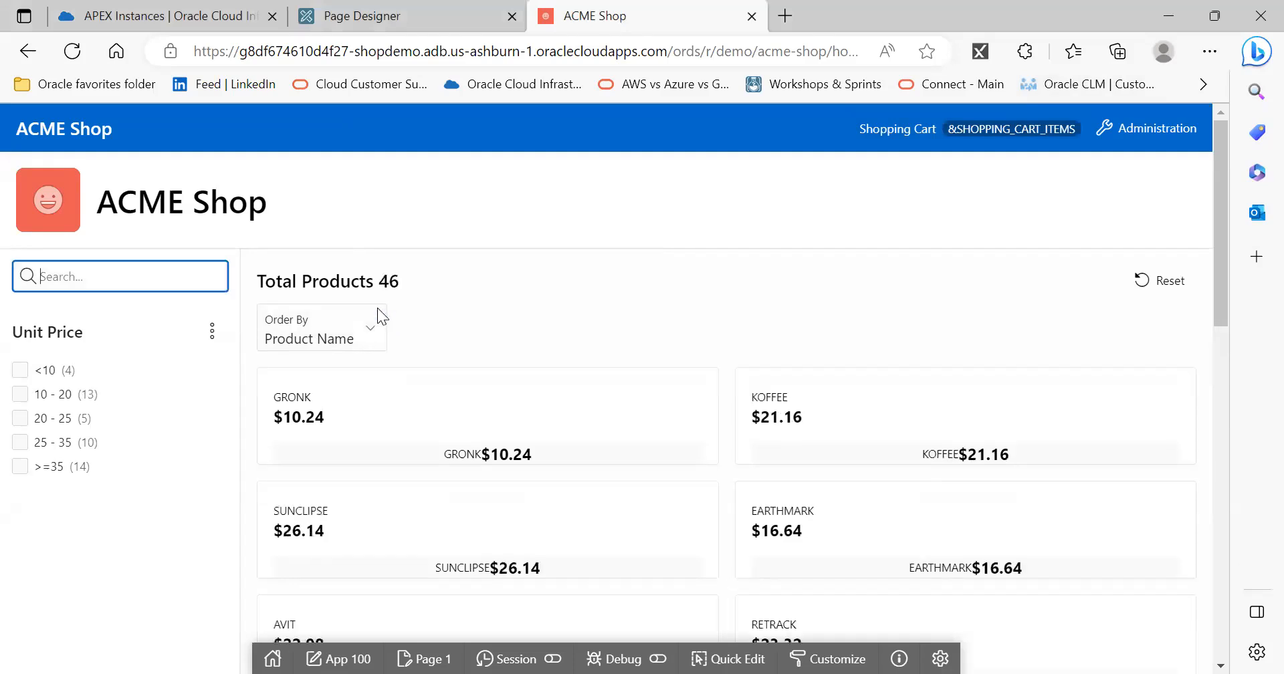
mouse_move(612, 387)
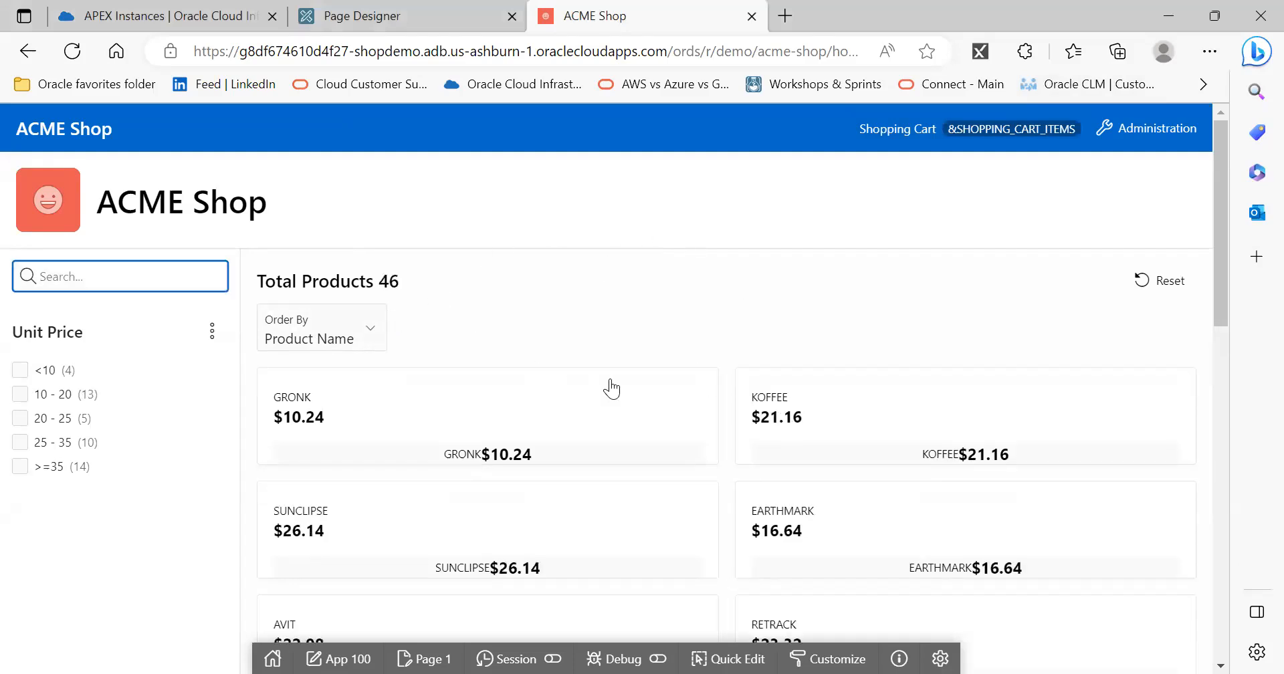
mouse_move(552, 369)
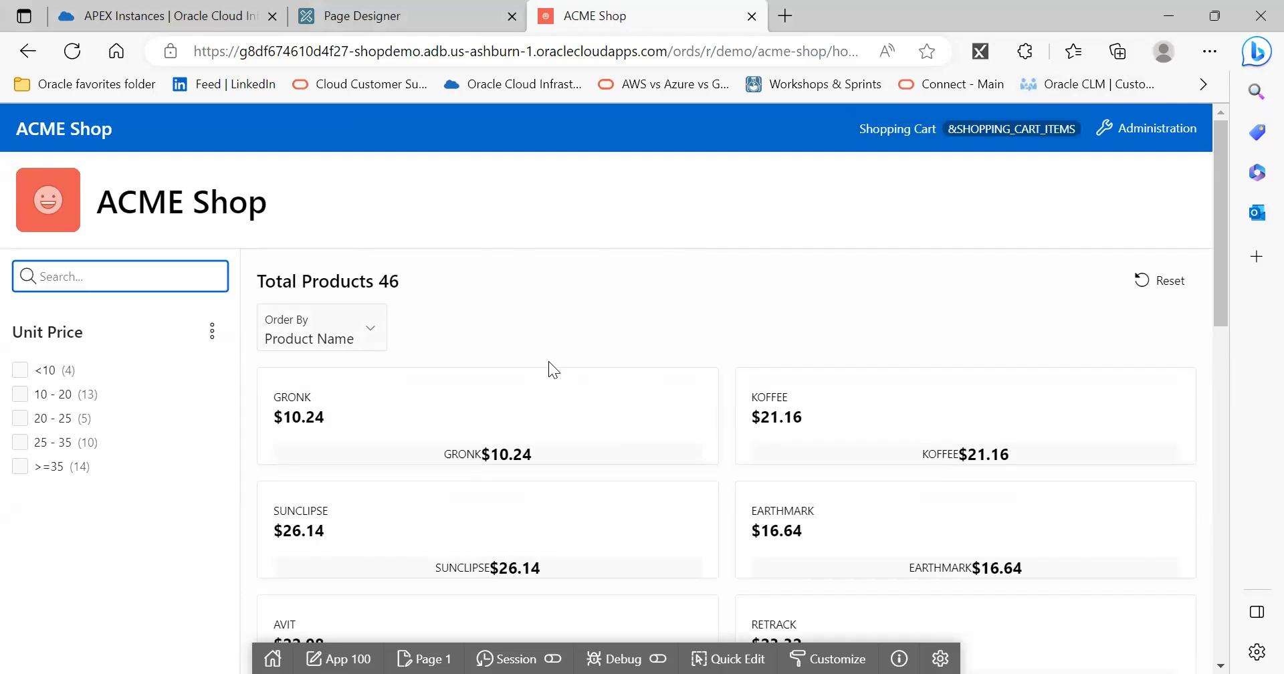
mouse_move(548, 371)
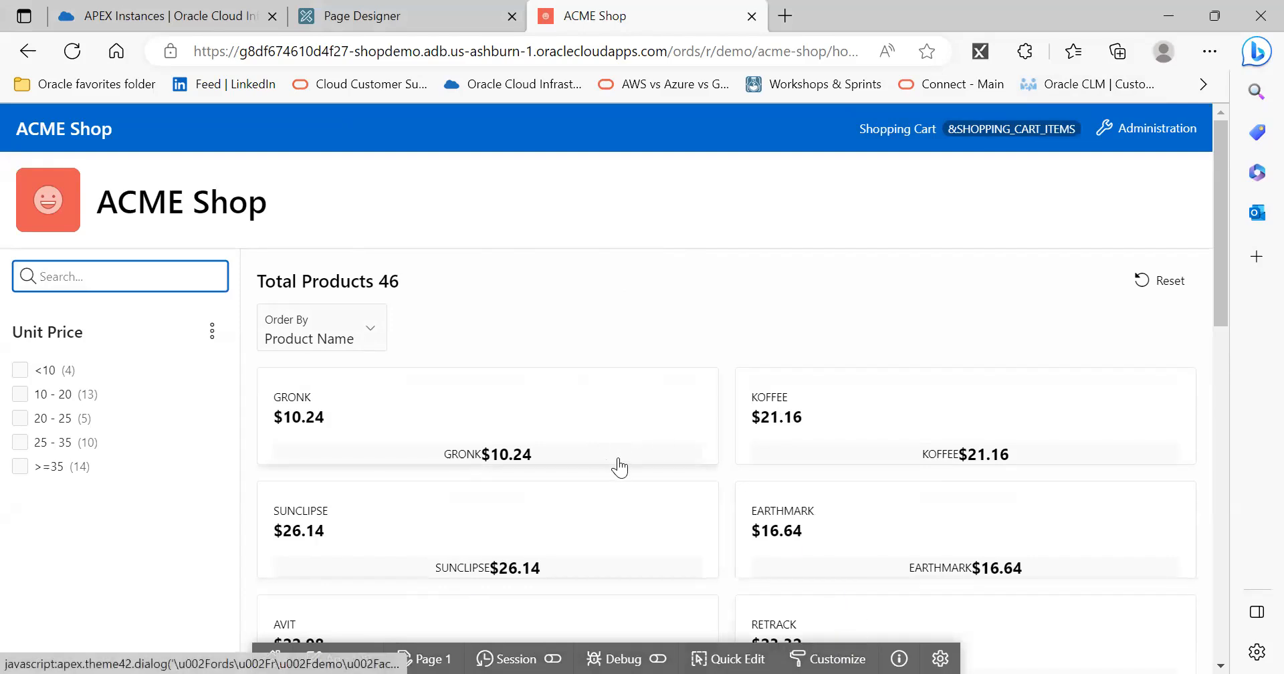
mouse_move(650, 470)
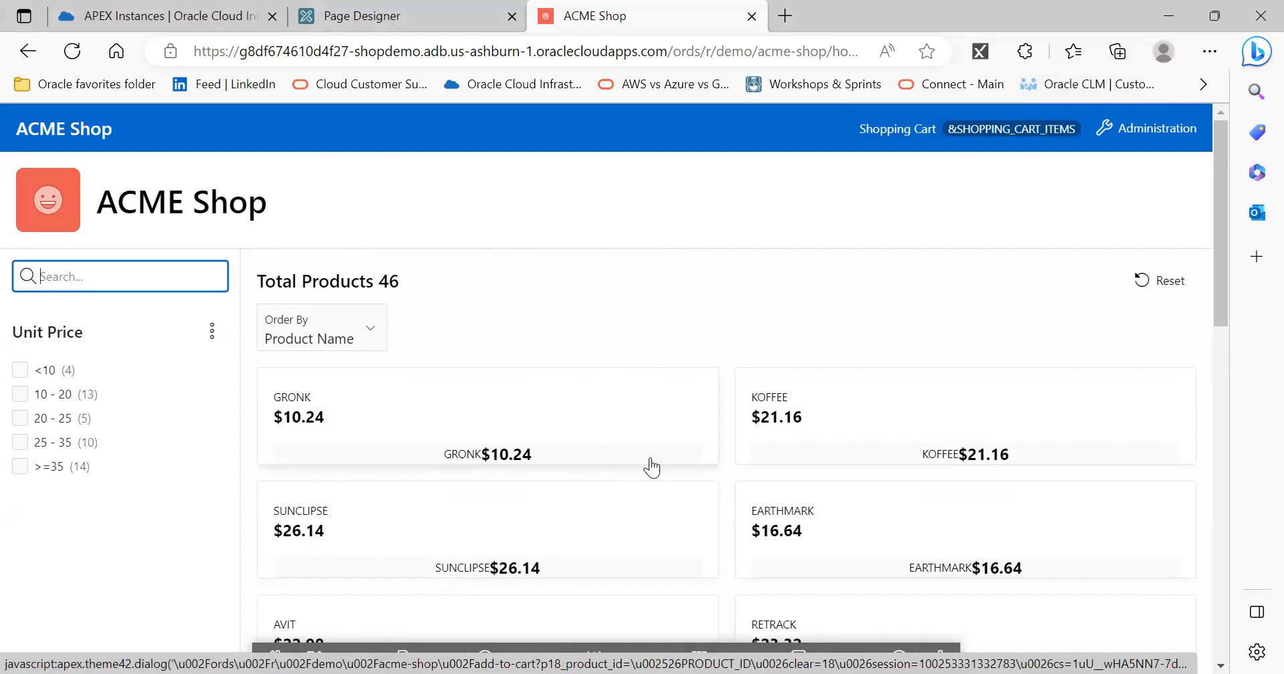
mouse_move(657, 459)
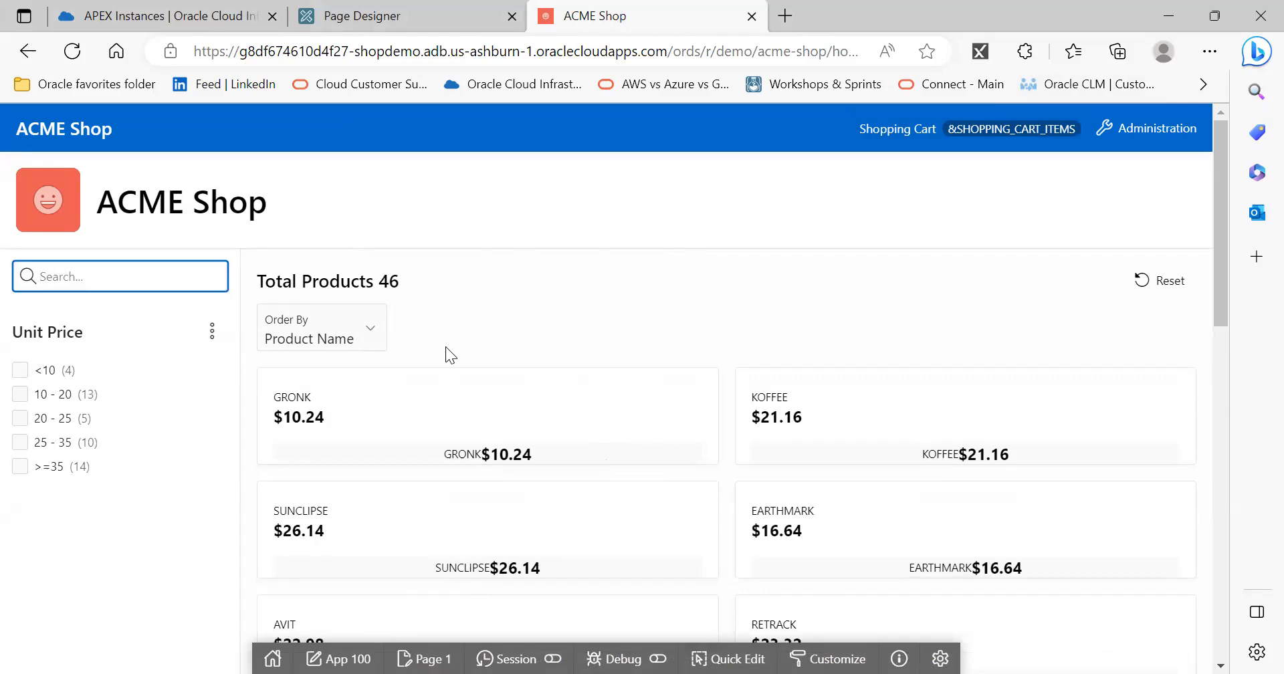
click(119, 275)
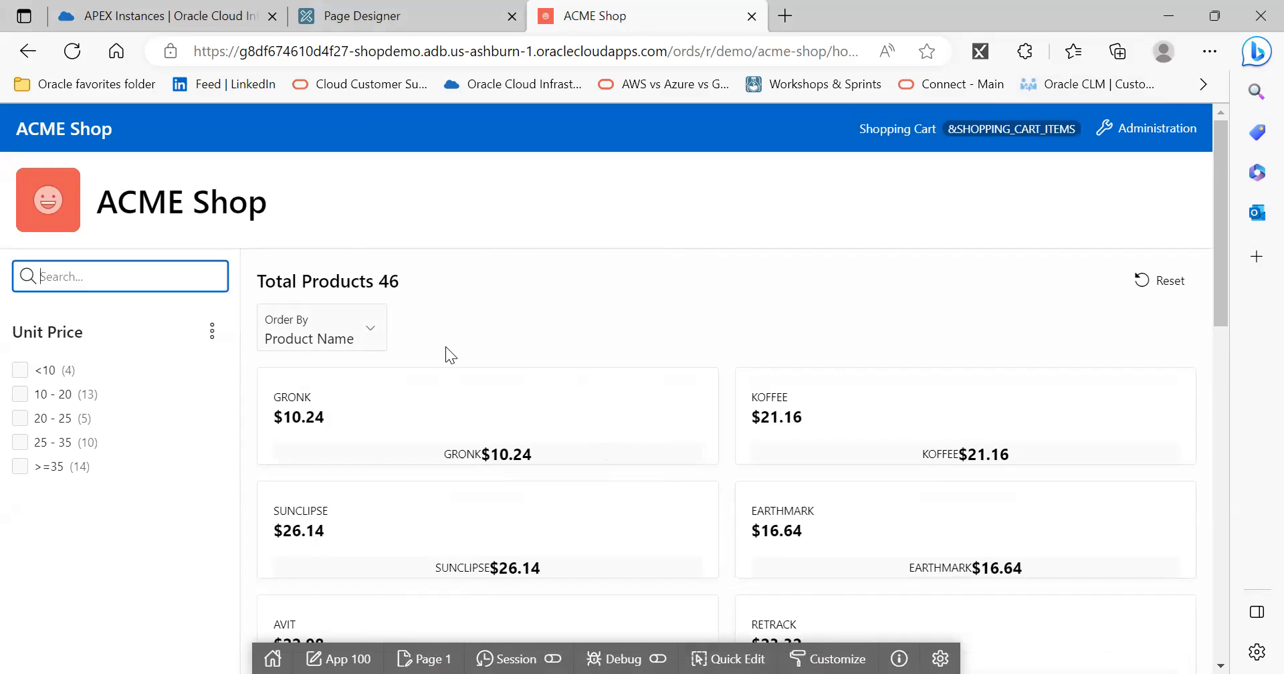
mouse_move(458, 329)
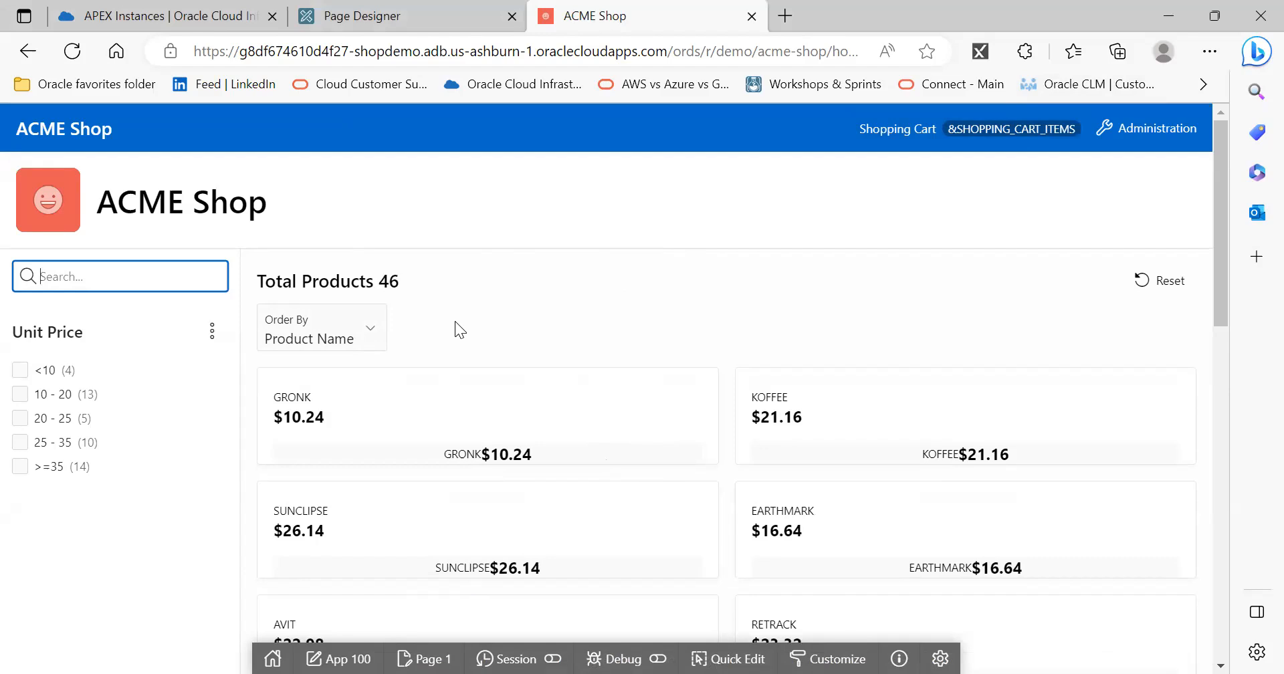
mouse_move(223, 230)
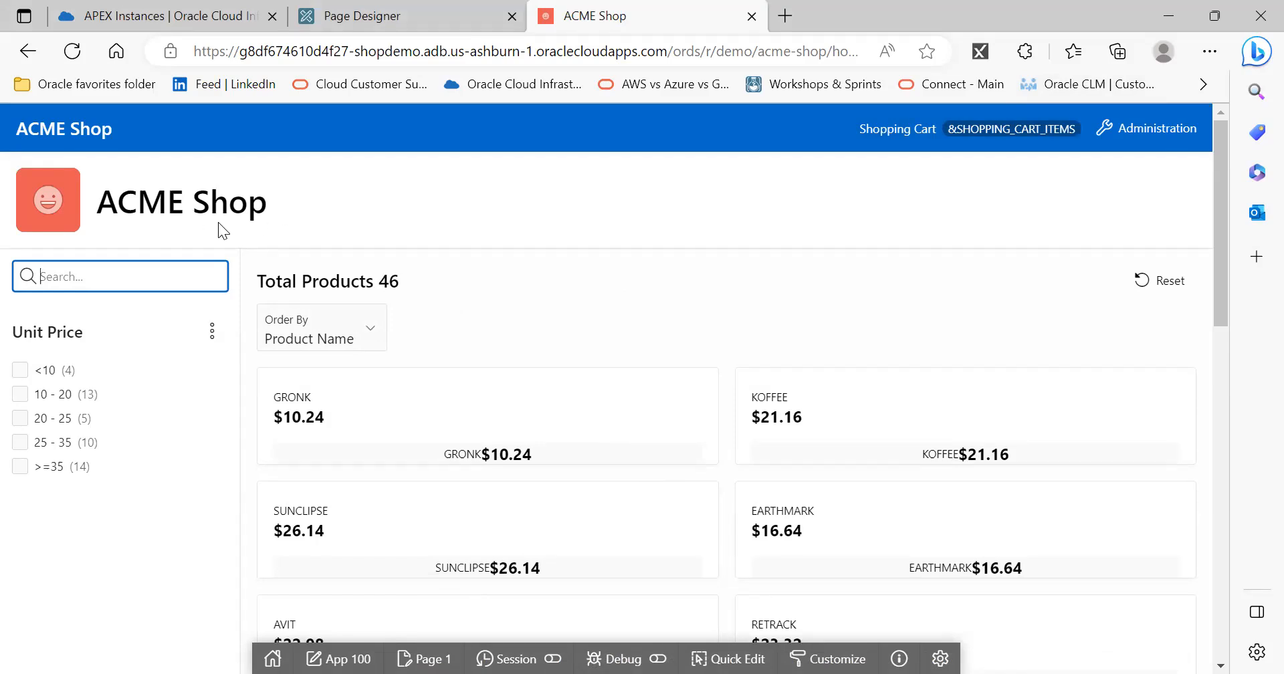
mouse_move(520, 275)
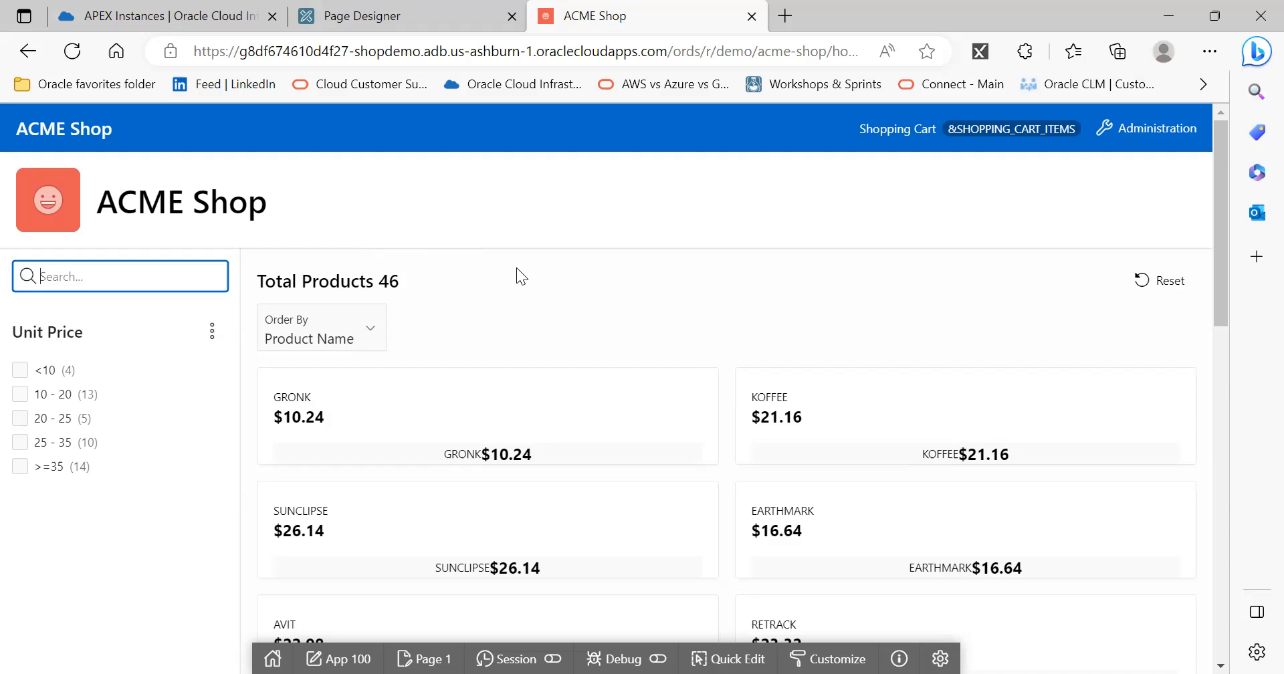
mouse_move(533, 278)
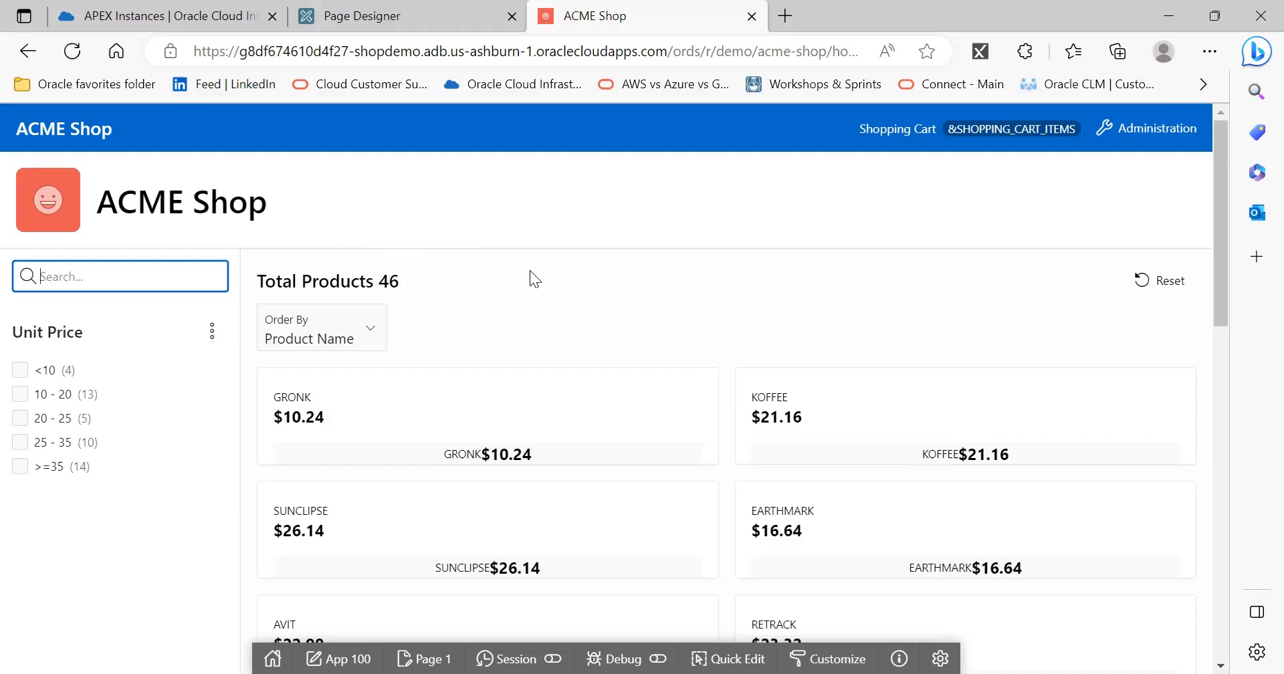
mouse_move(283, 194)
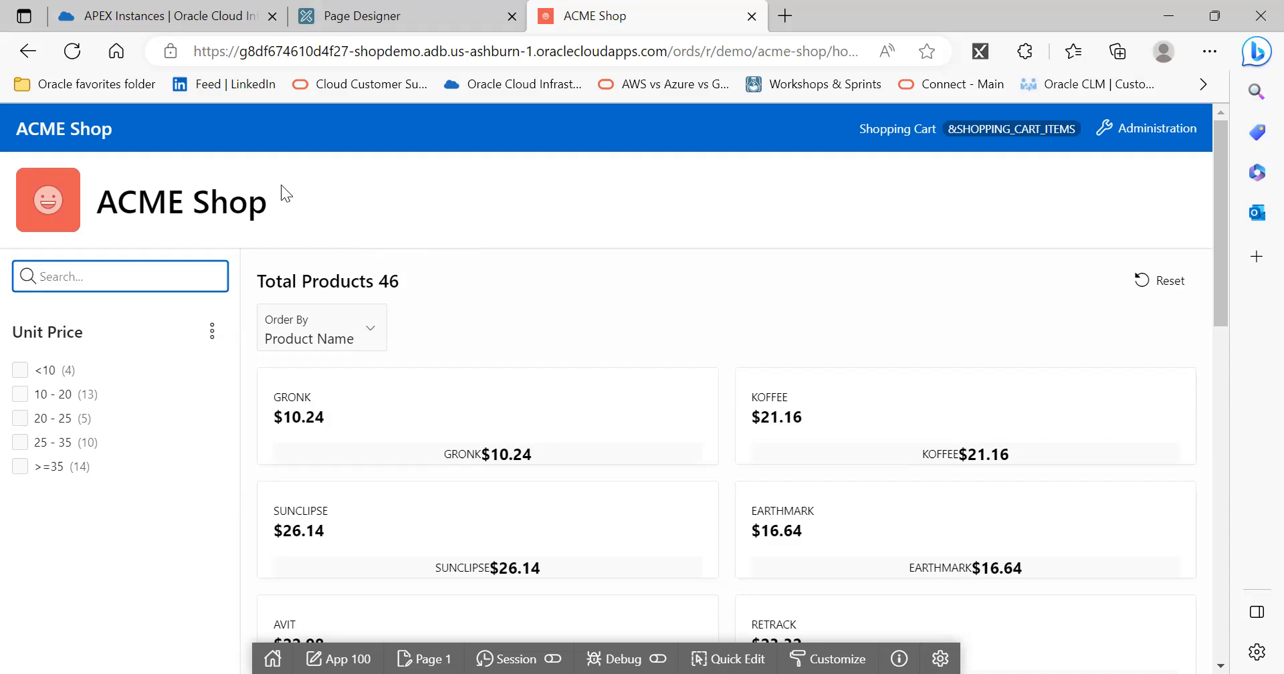